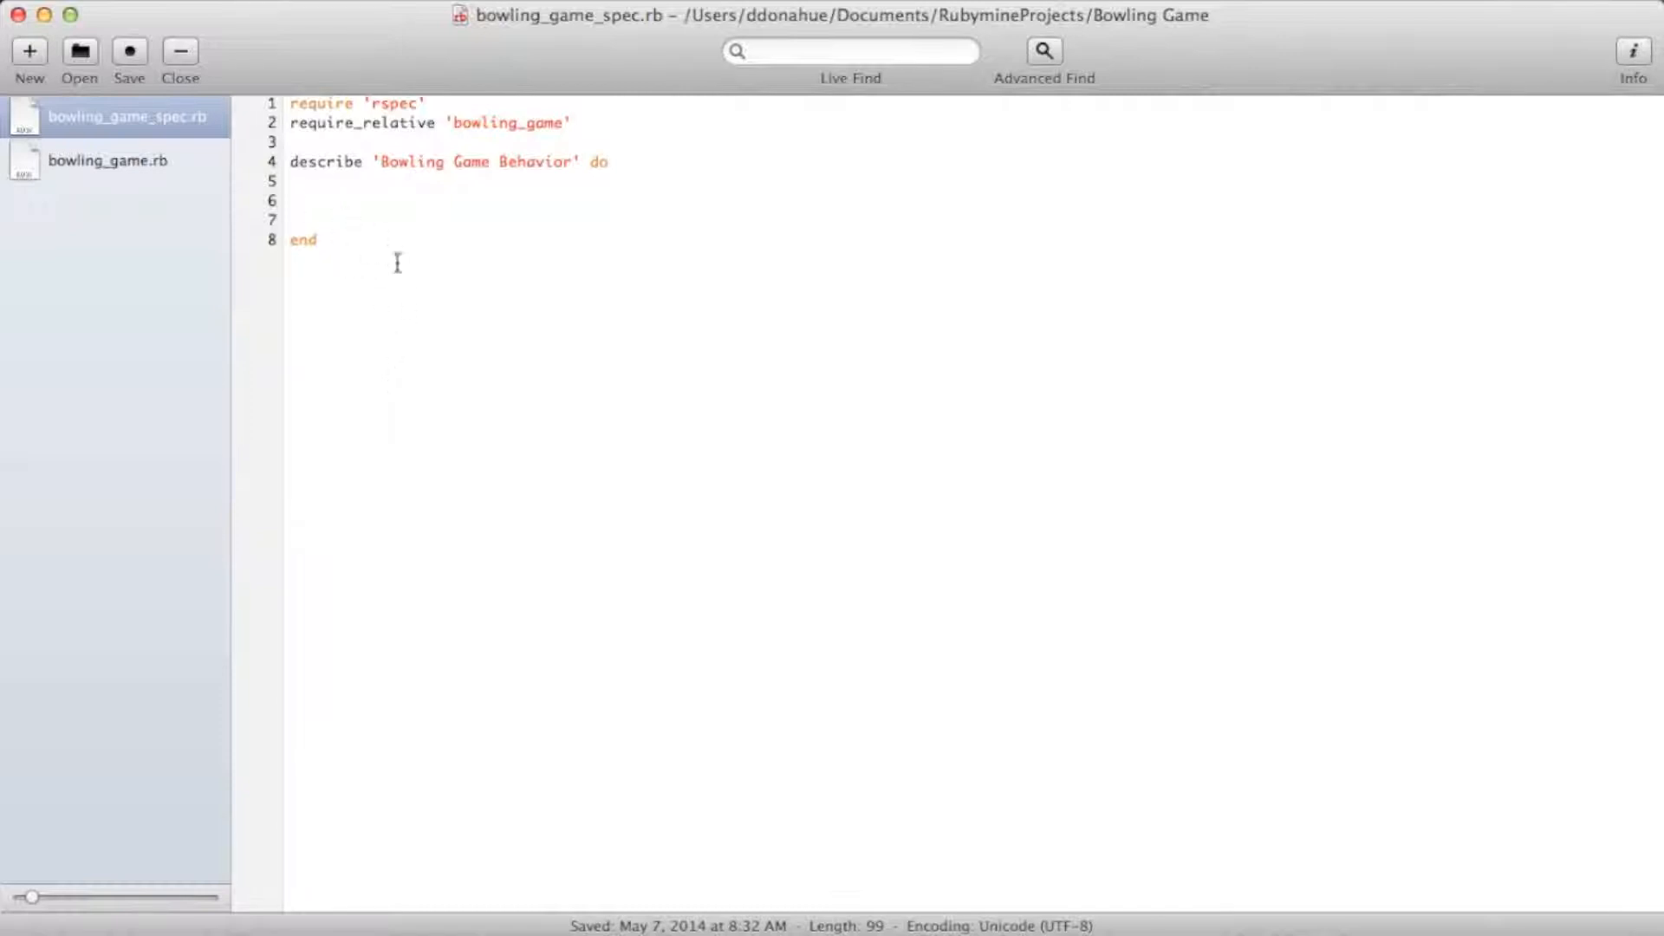
mouse_move(416, 329)
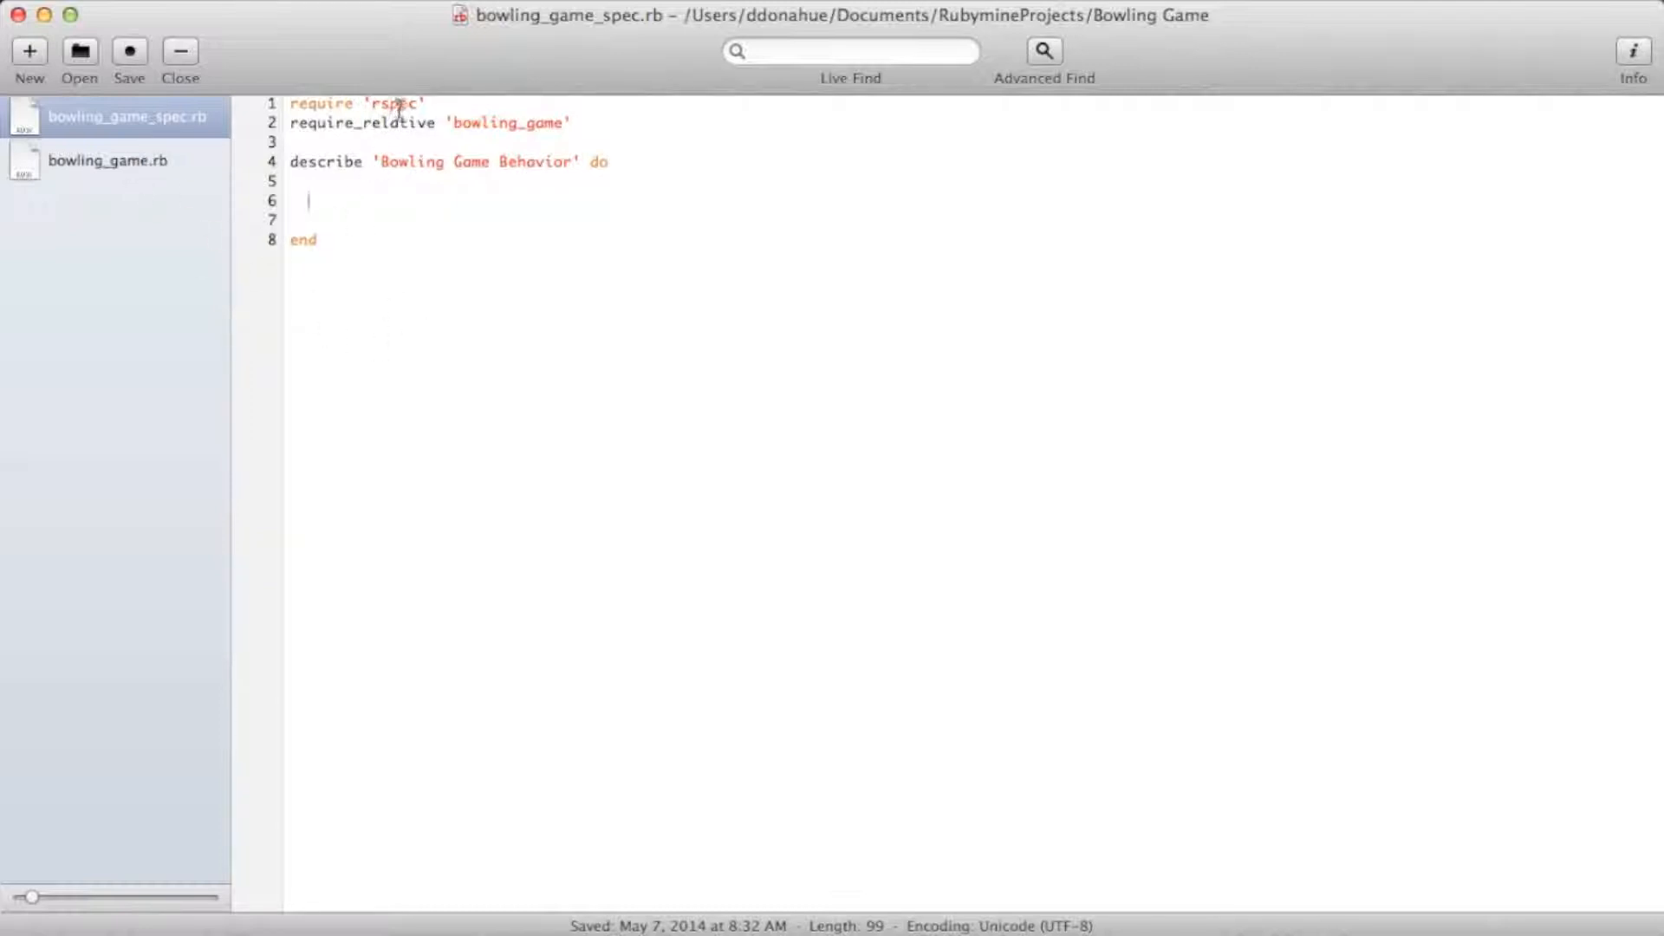
Review the spec's rspec and bowling_game requires and the empty bowling_game.rb file.
double_click(402, 104)
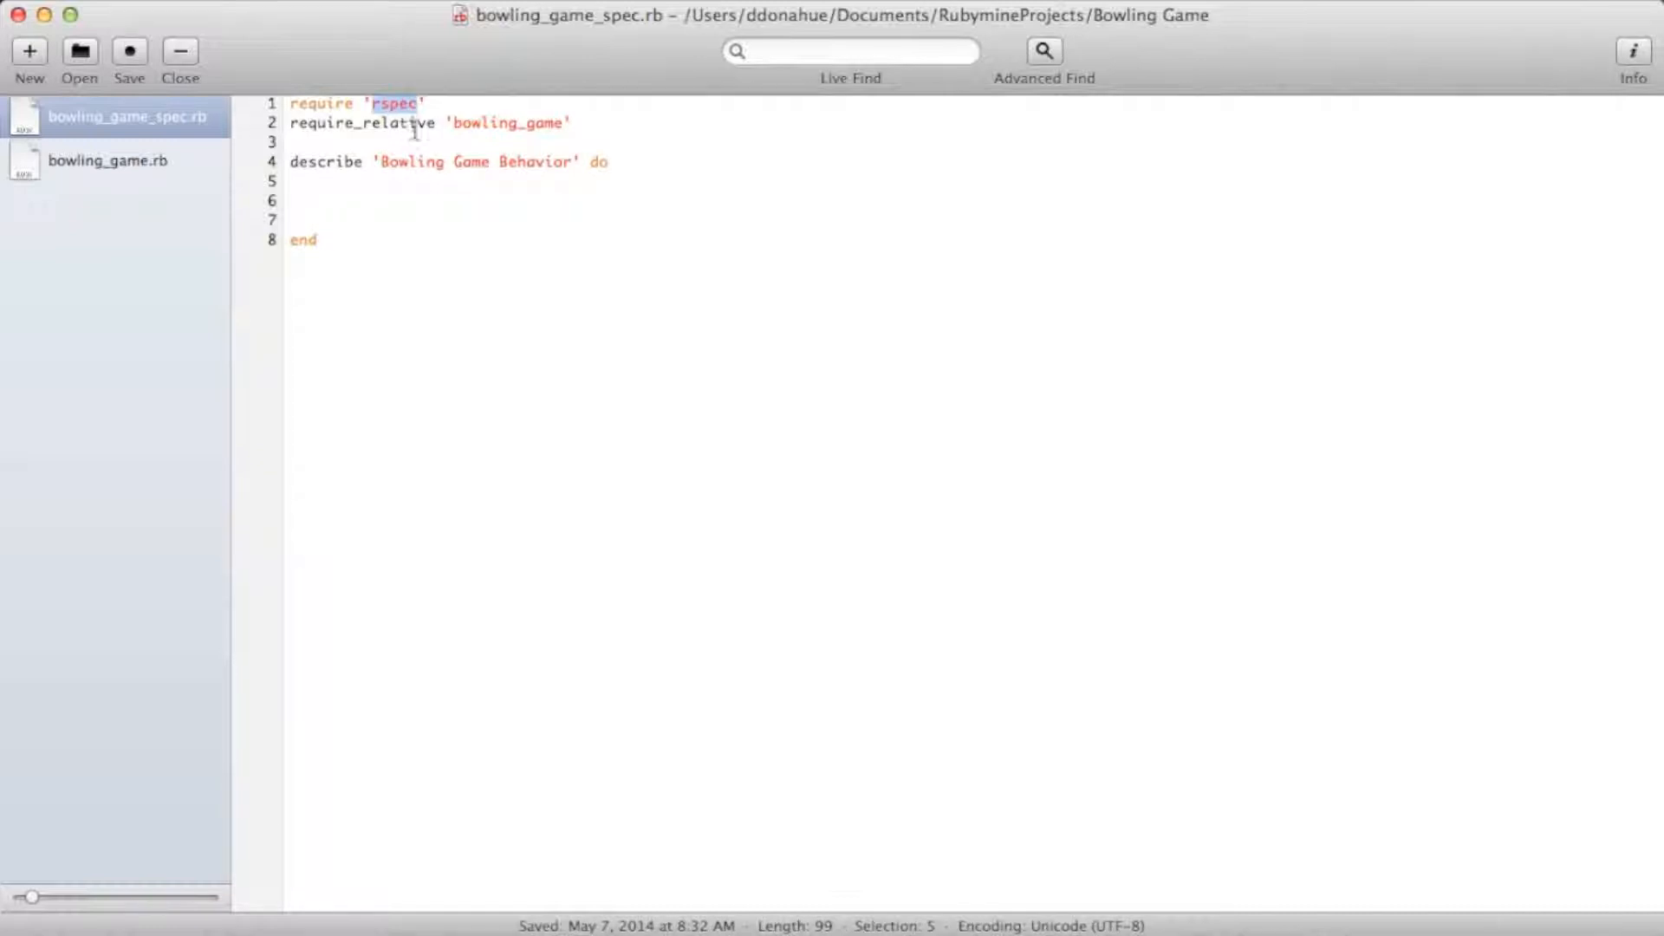
double_click(509, 123)
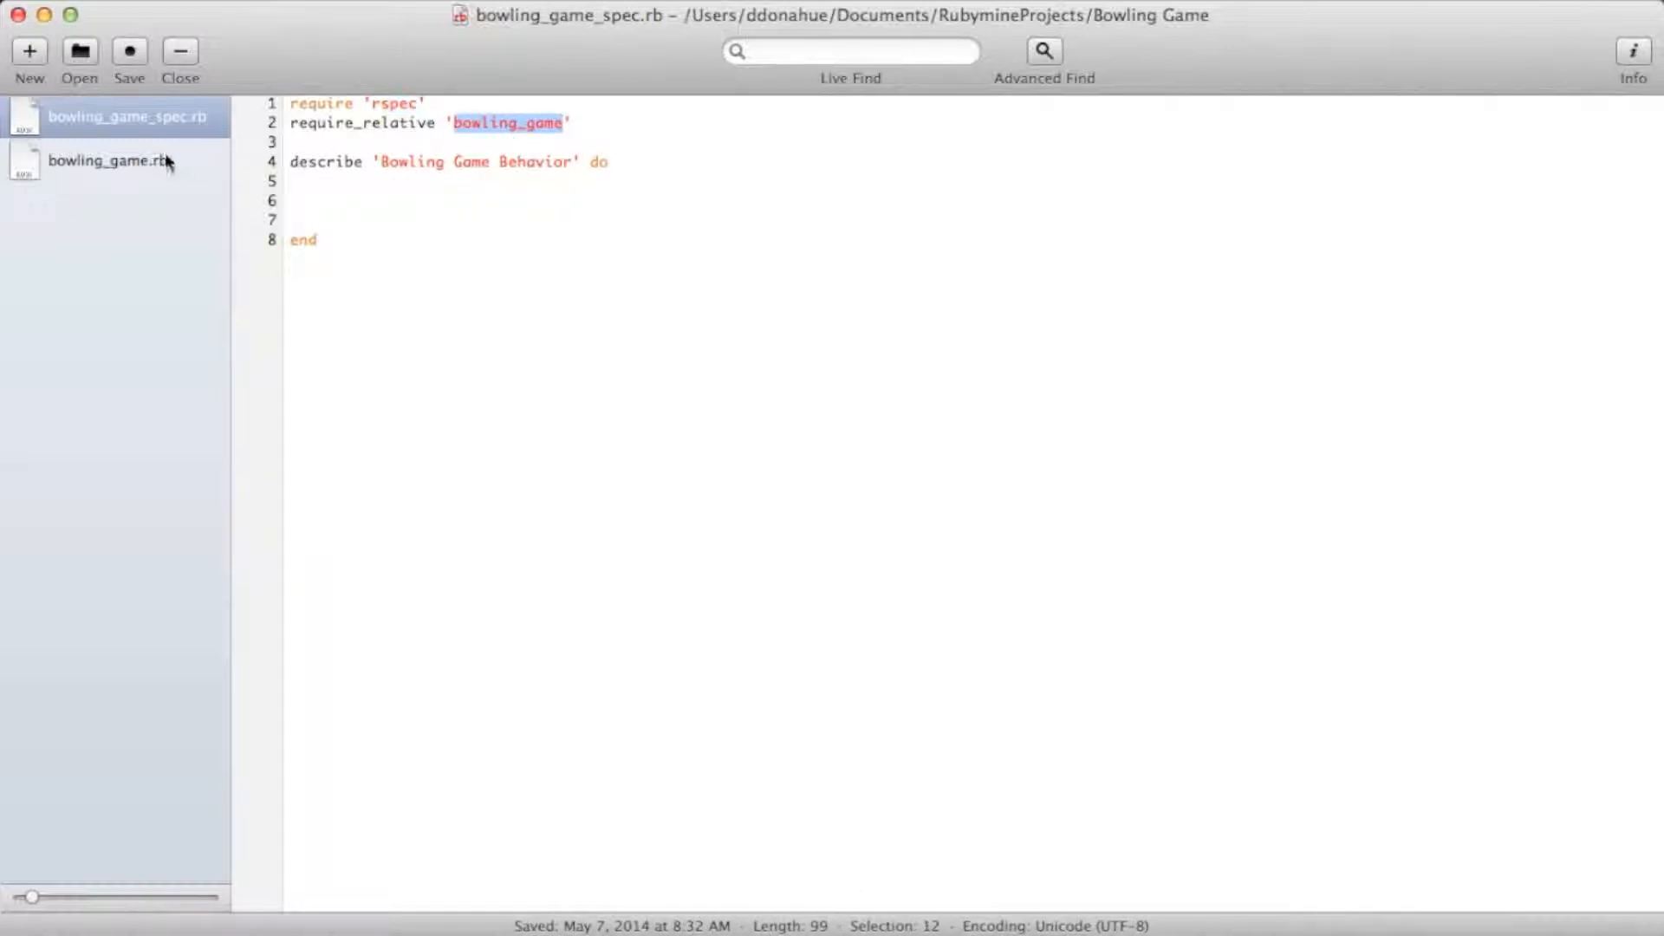
left_click(107, 161)
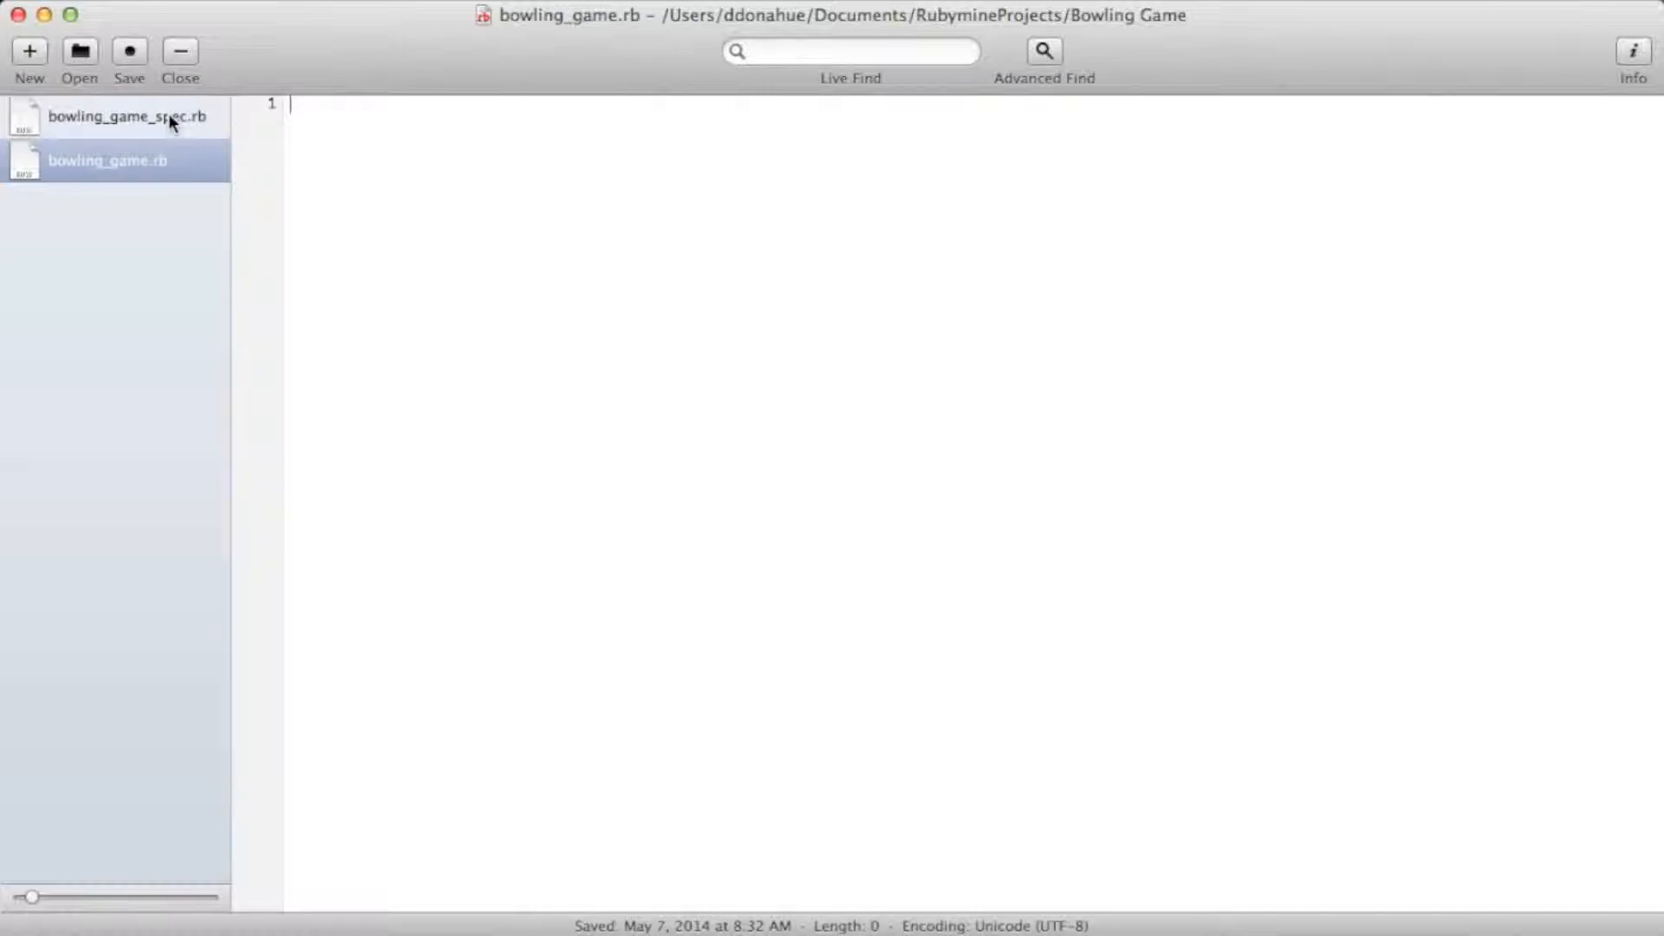
left_click(130, 118)
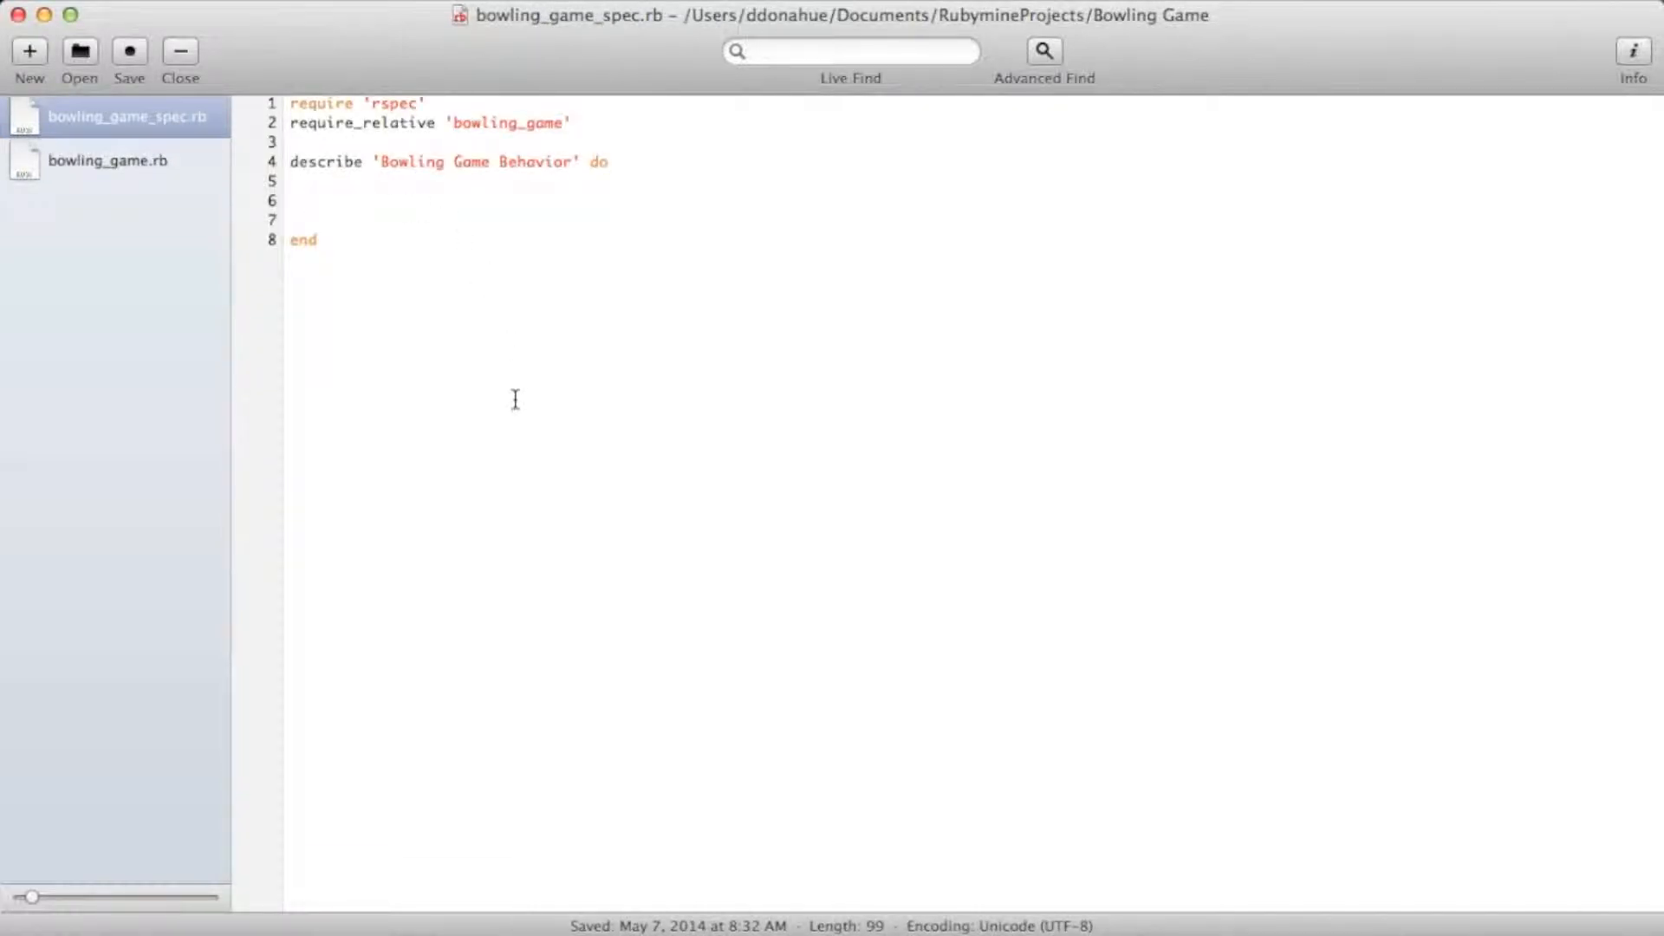
Add an it('can create game') example that sets game = BowlingGame.new.
type("i")
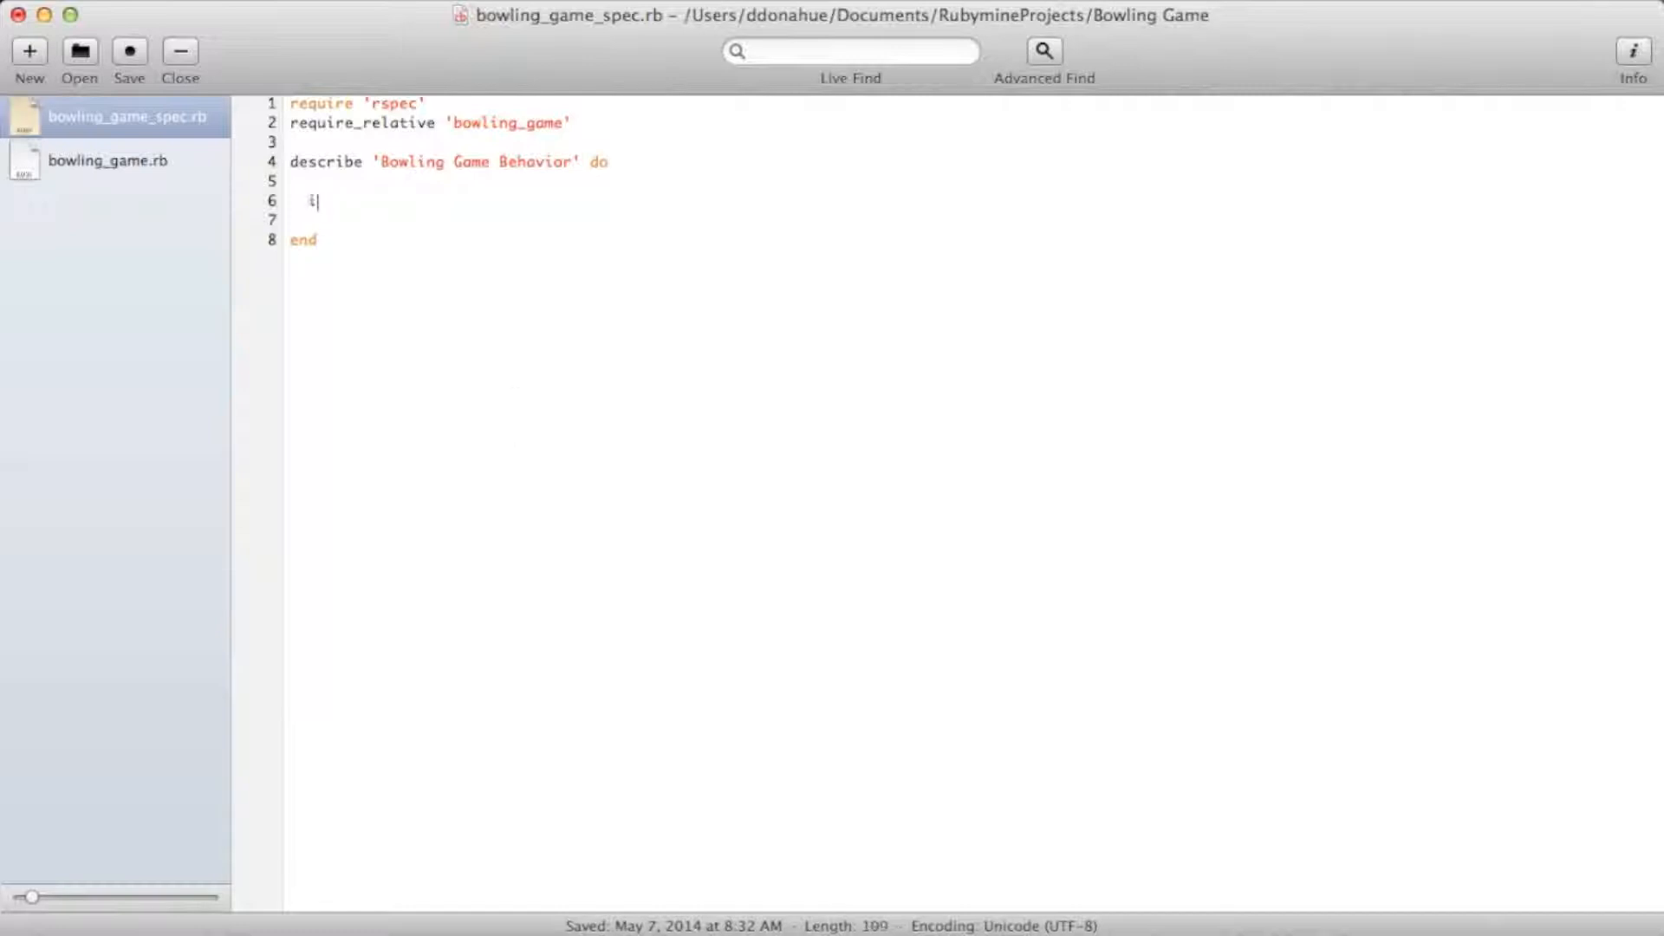
type("t('can create")
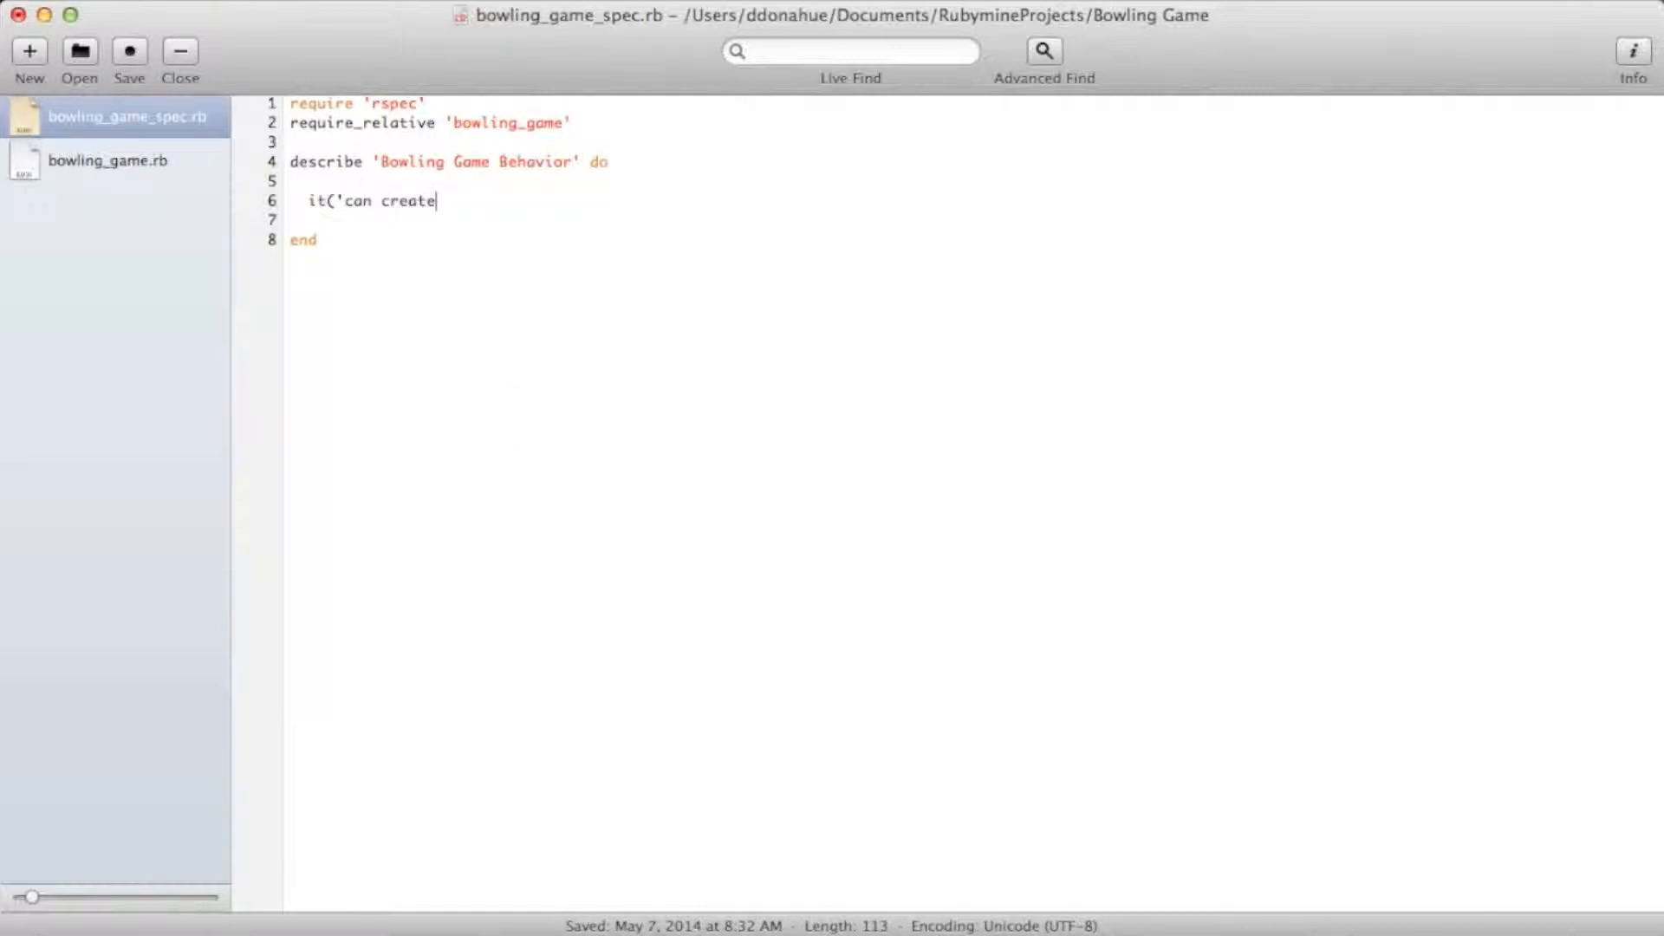
type("game') do")
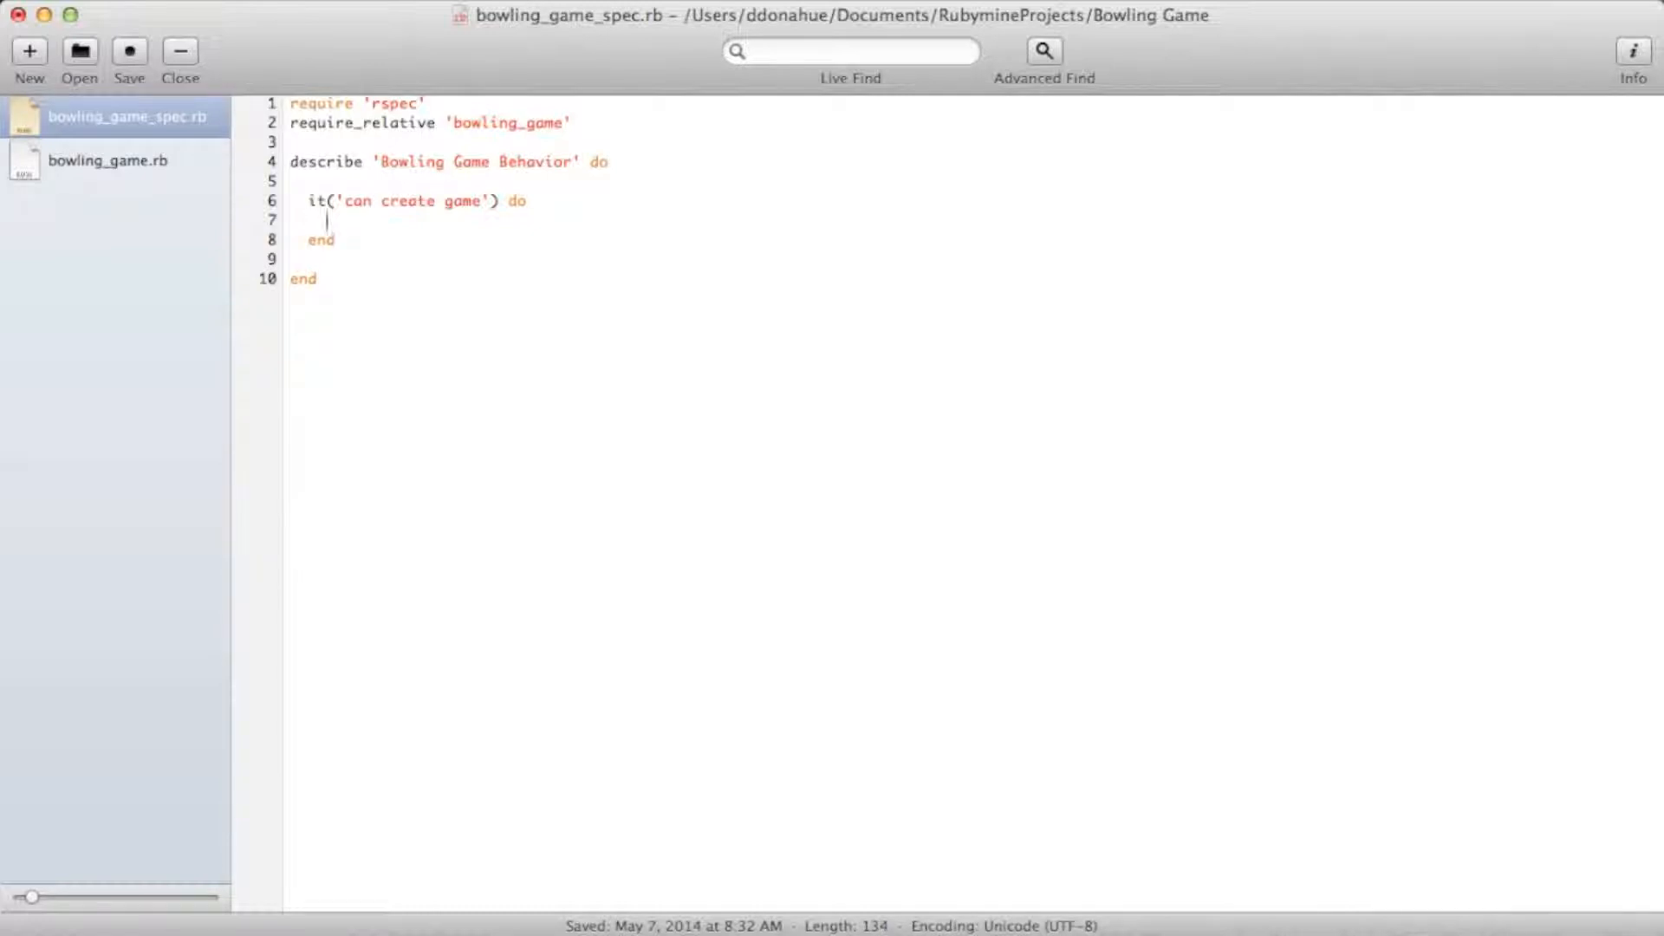
type("game = B")
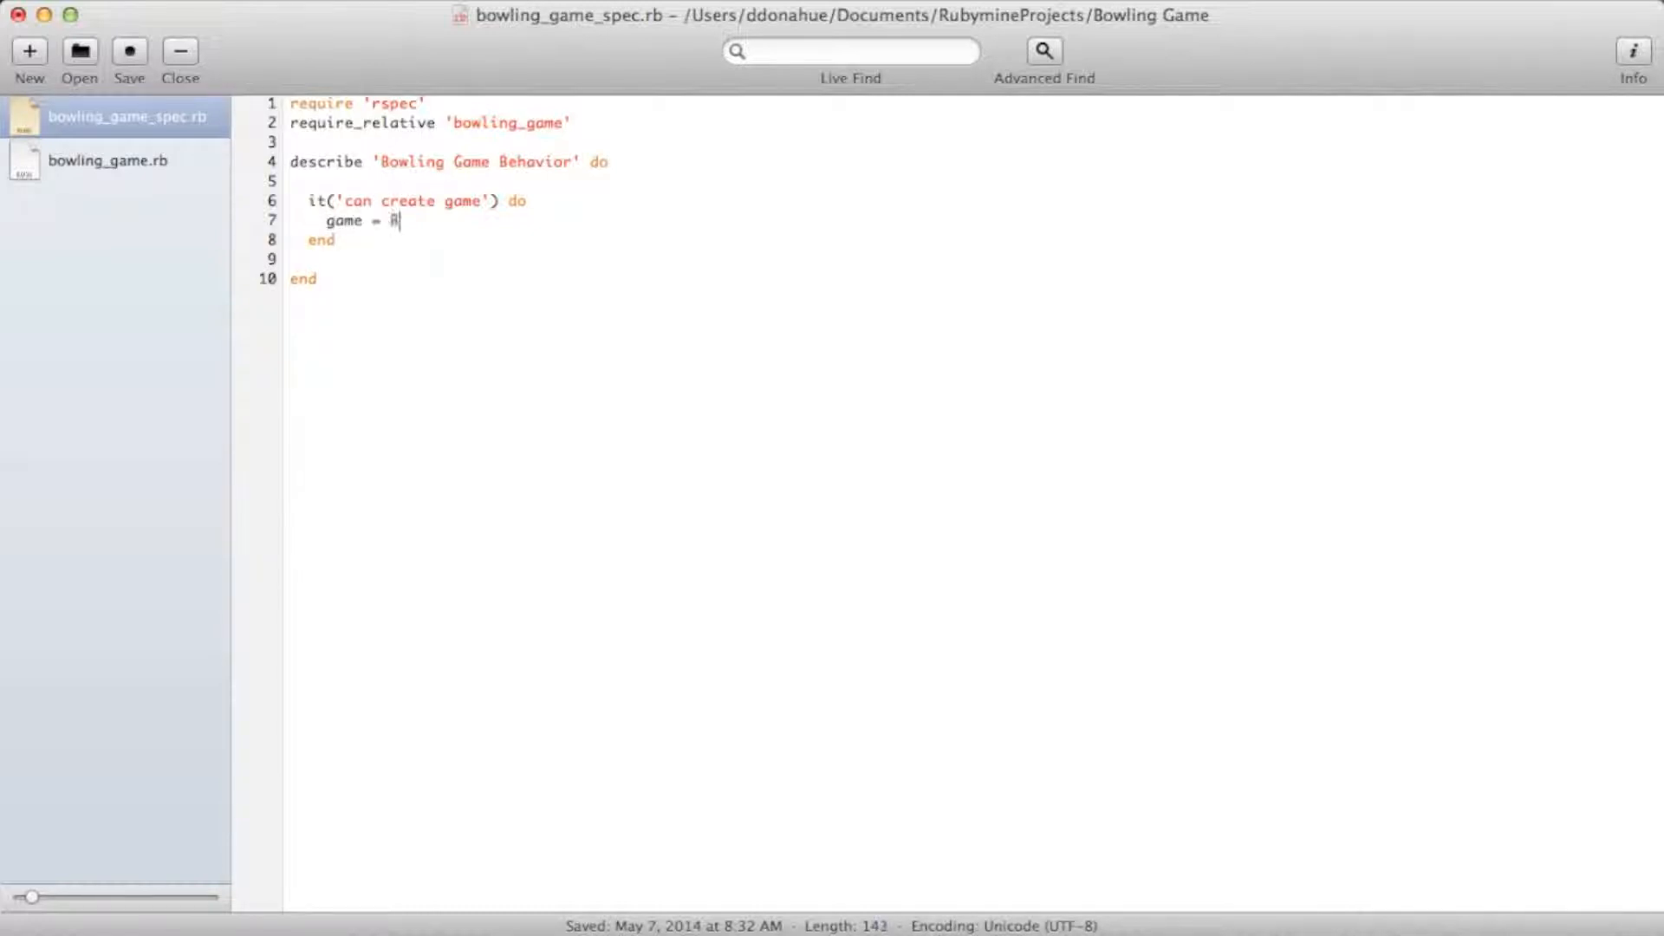
type("owlingGame.new")
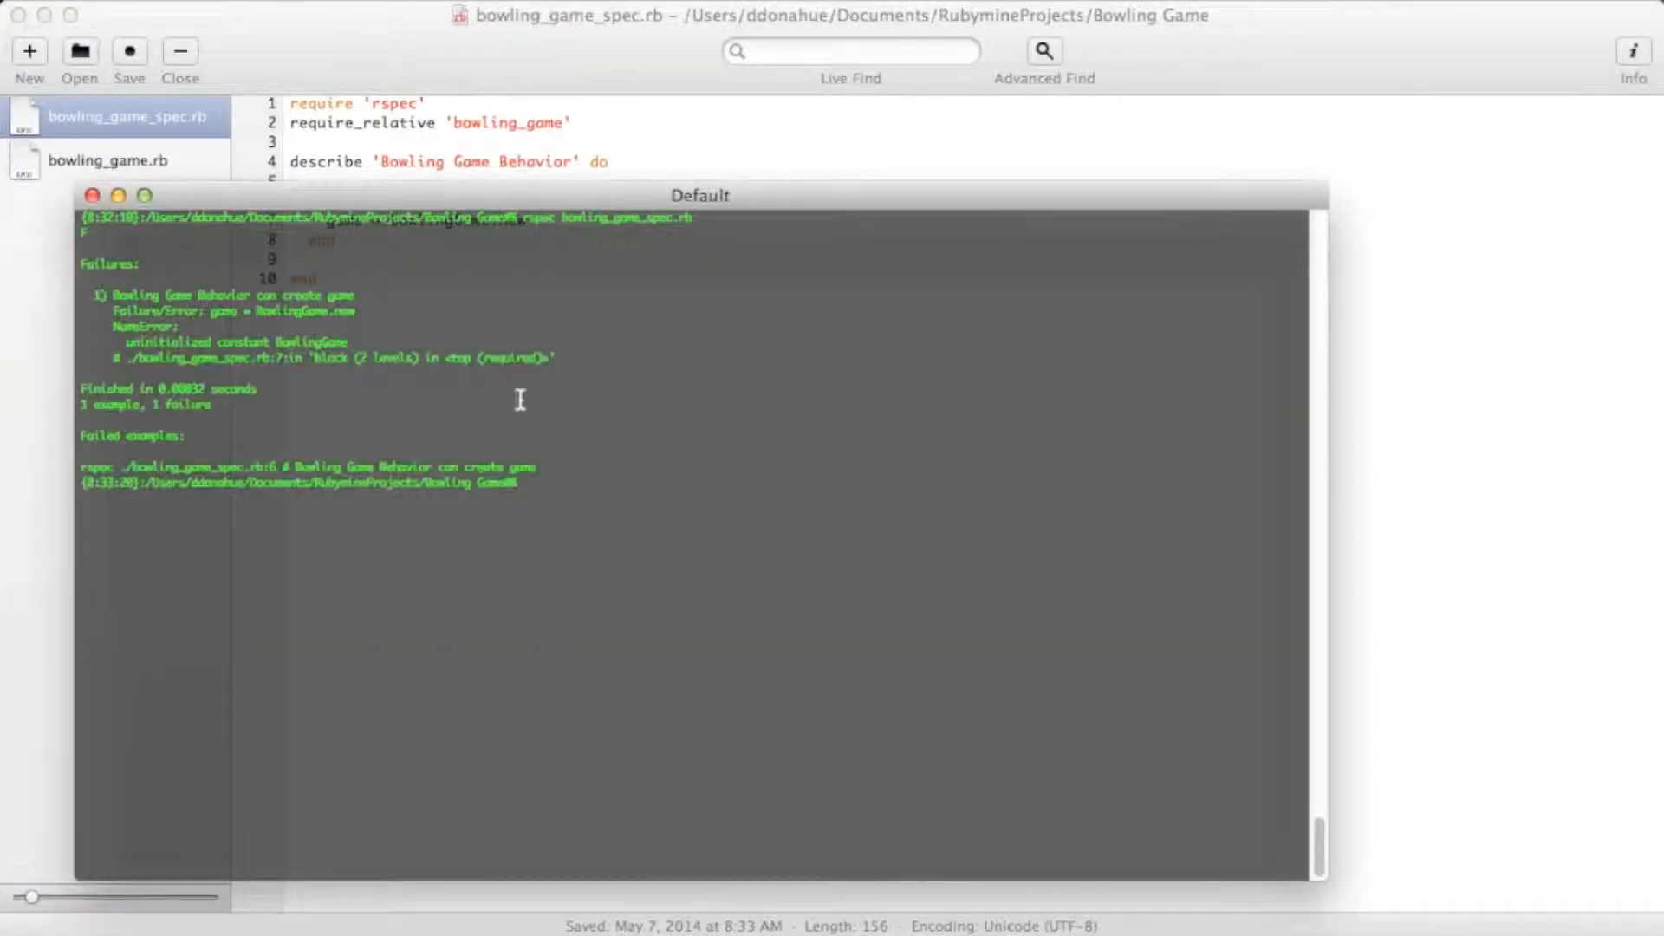
mouse_move(138, 339)
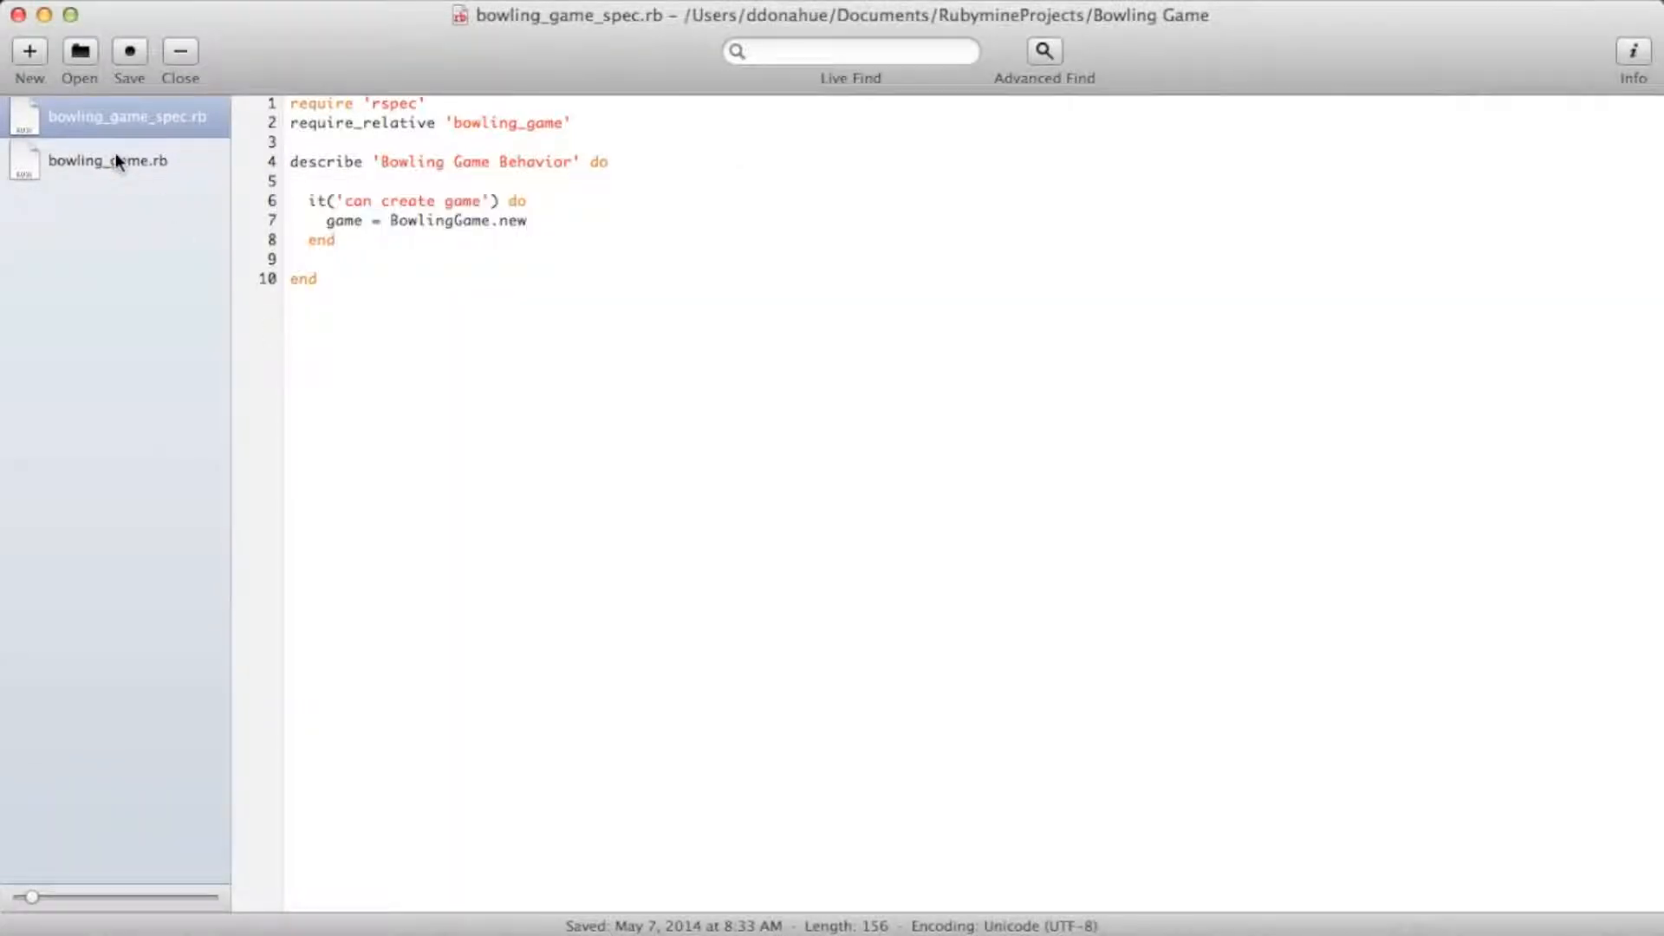
Start class BowlingGame in bowling_game.rb.
left_click(107, 160)
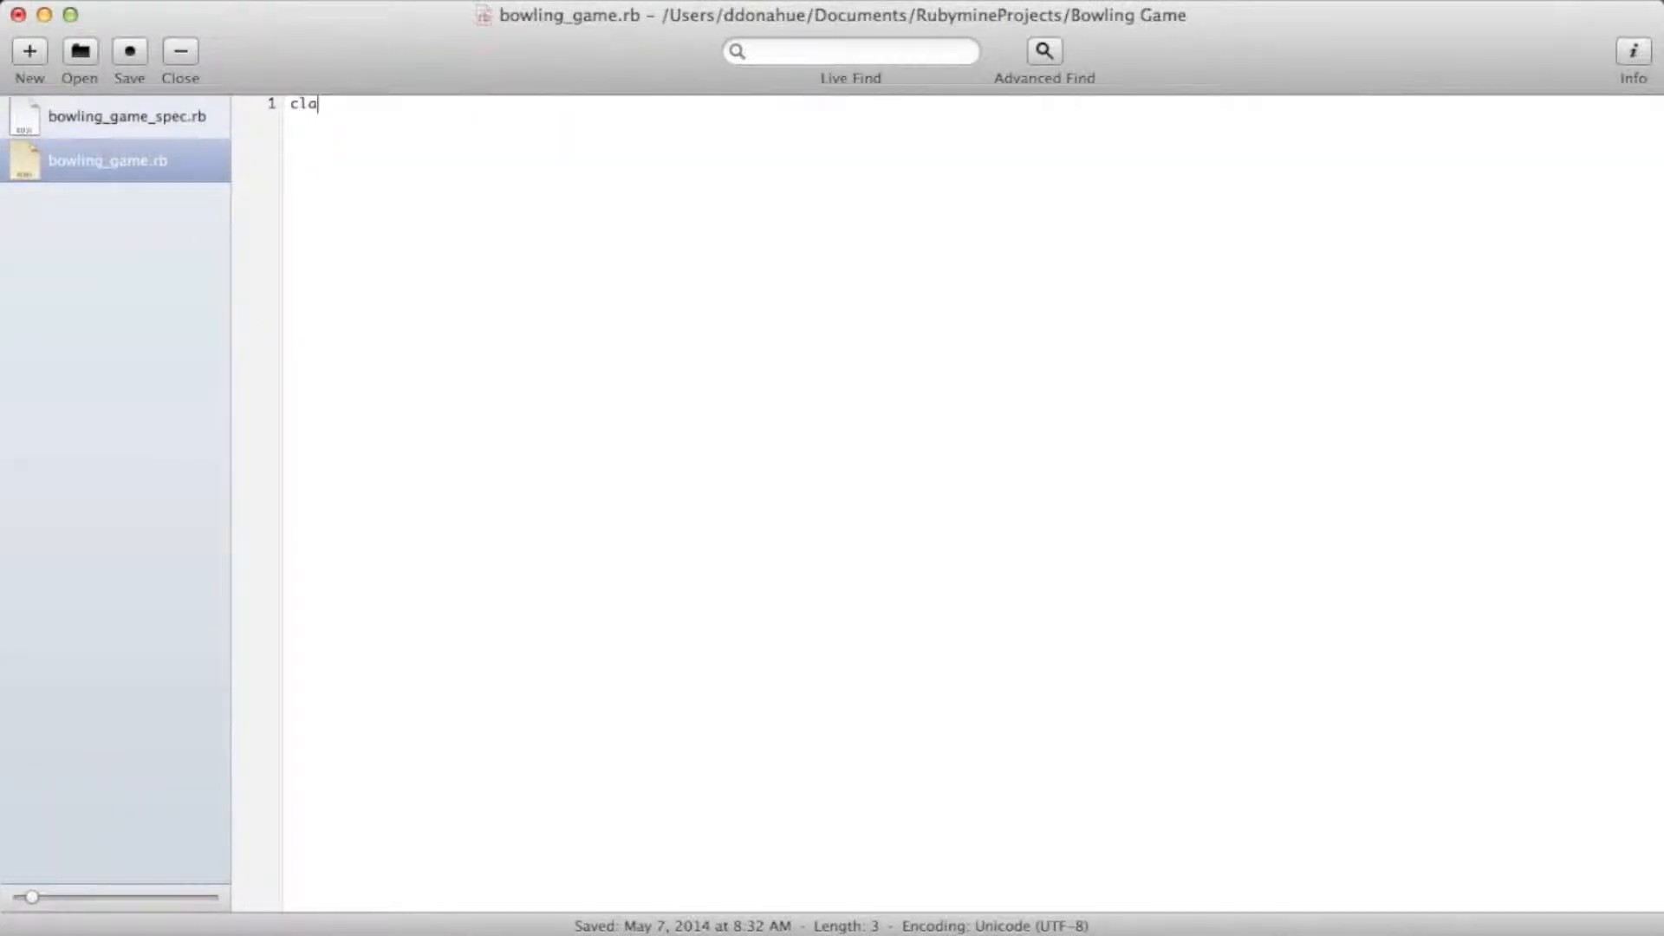
type("ss Bowling")
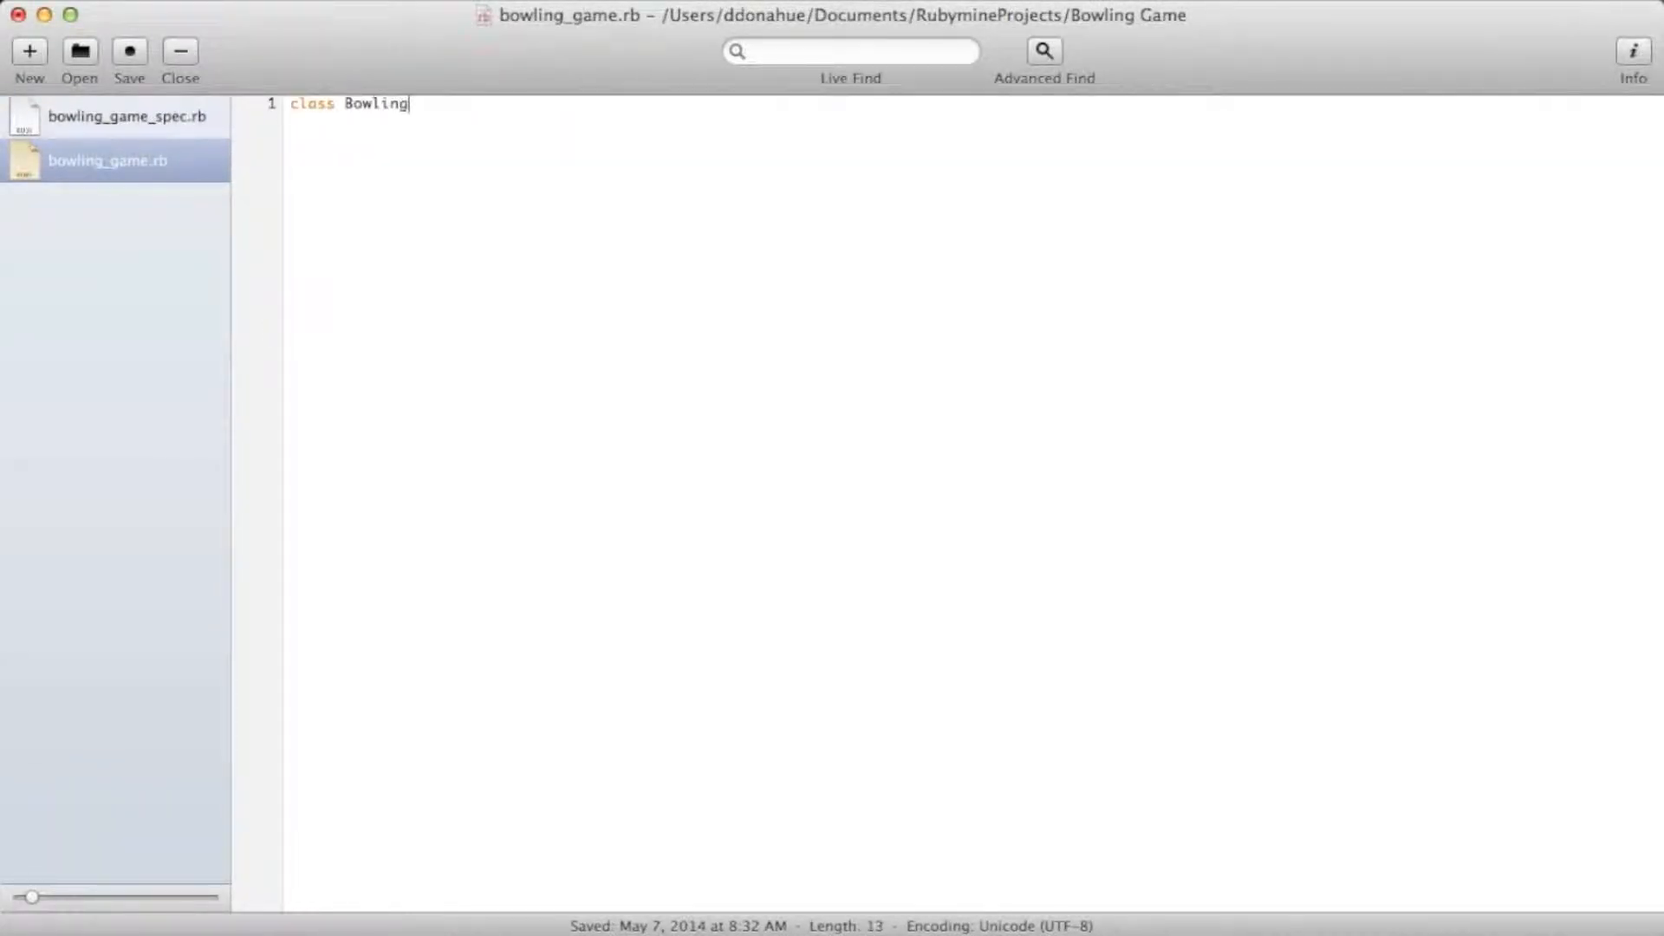
type("Game")
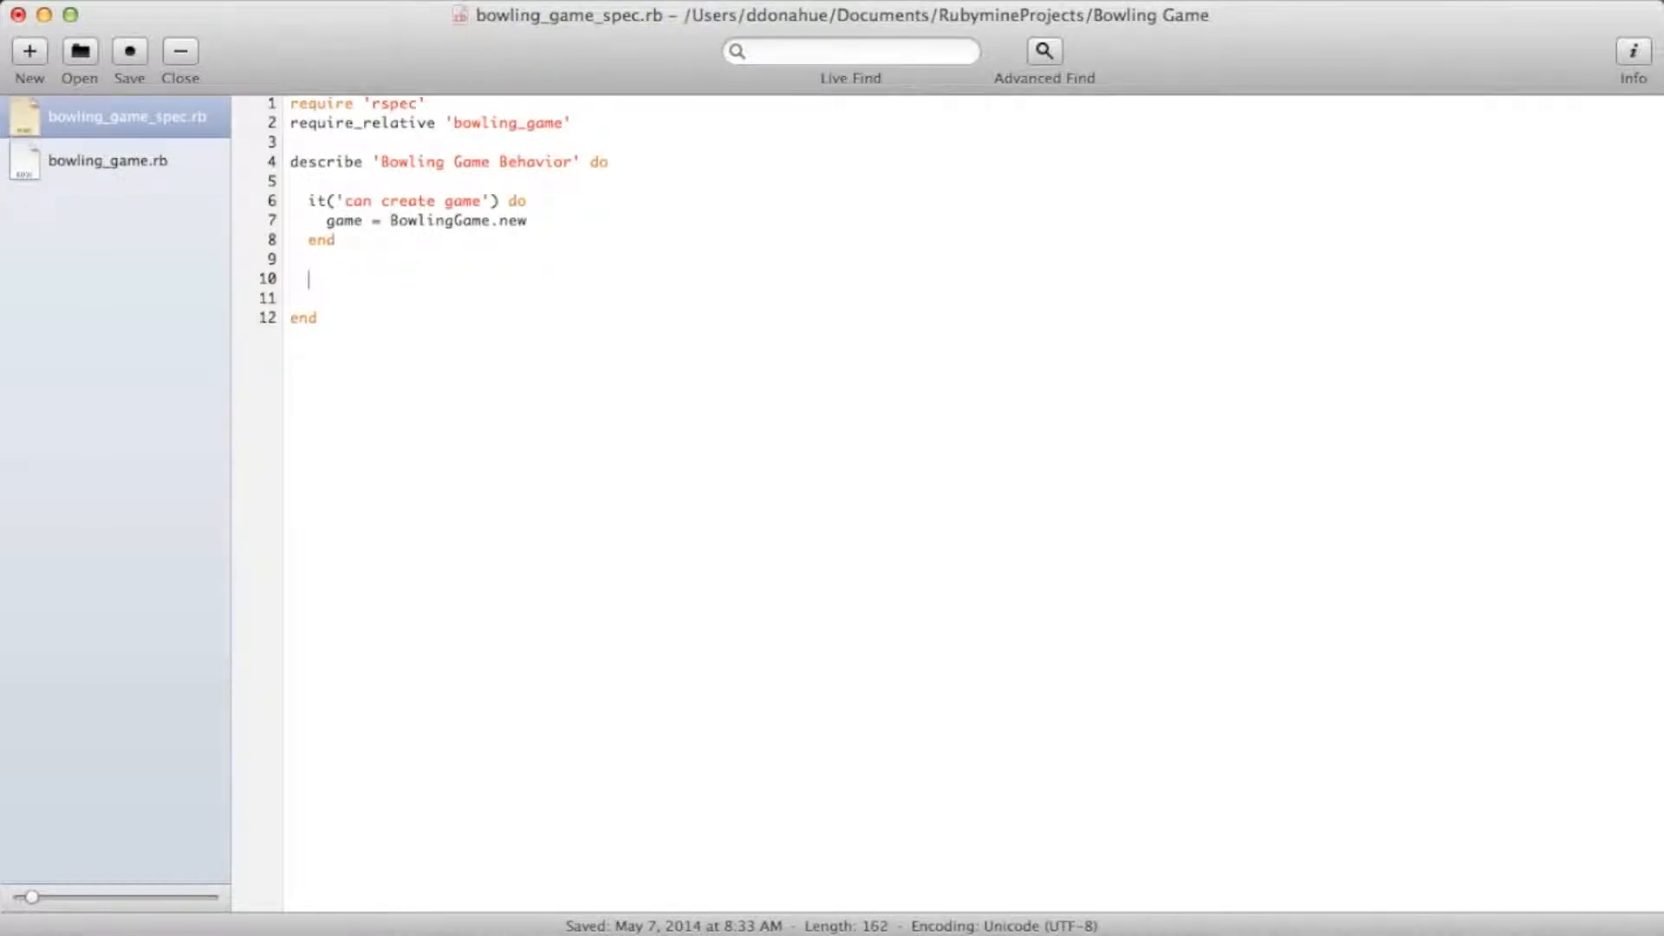
Add an it('can roll gutter game') example creating game = BowlingGame.new.
type("it('can")
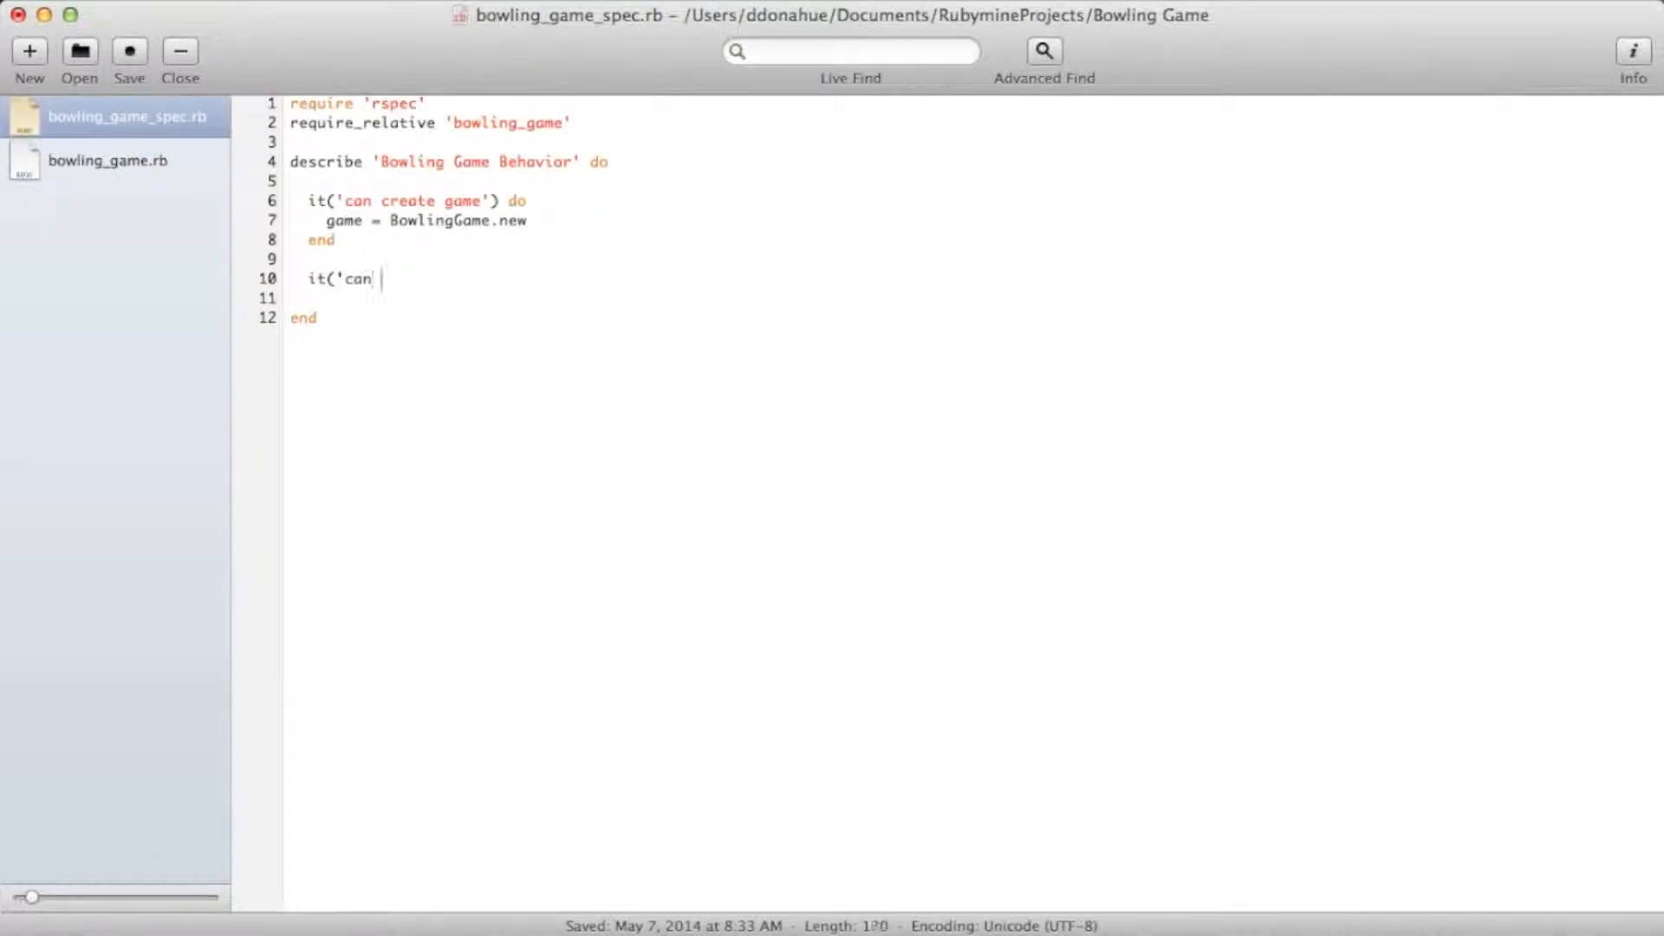
type("roll")
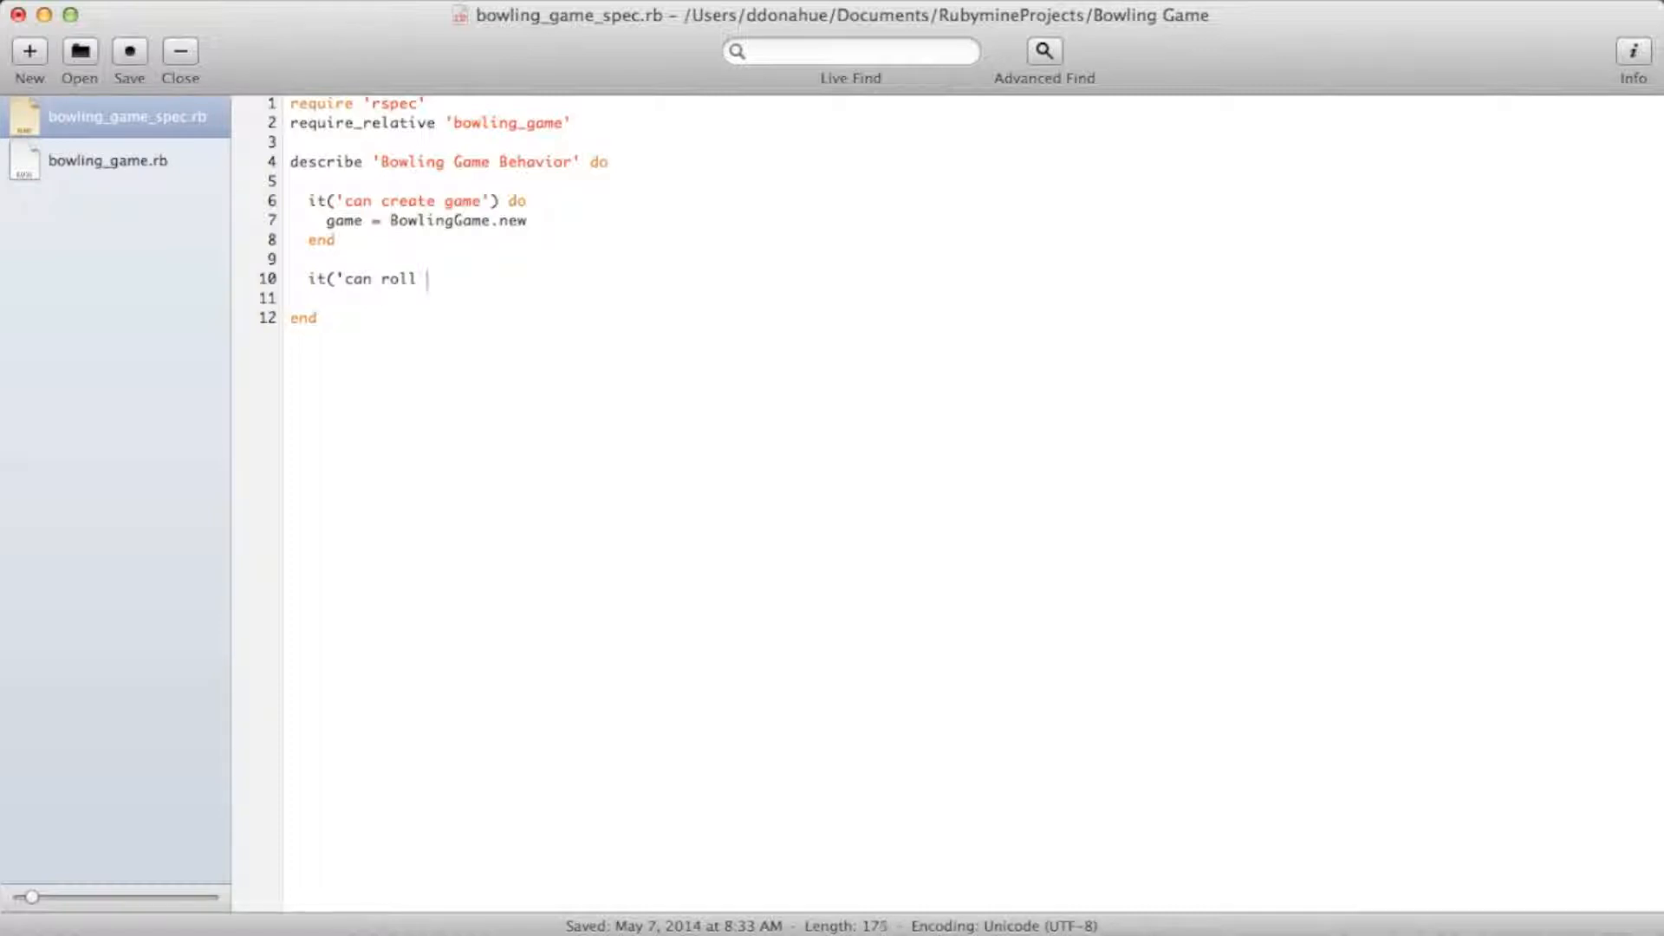
type("gutter game') do")
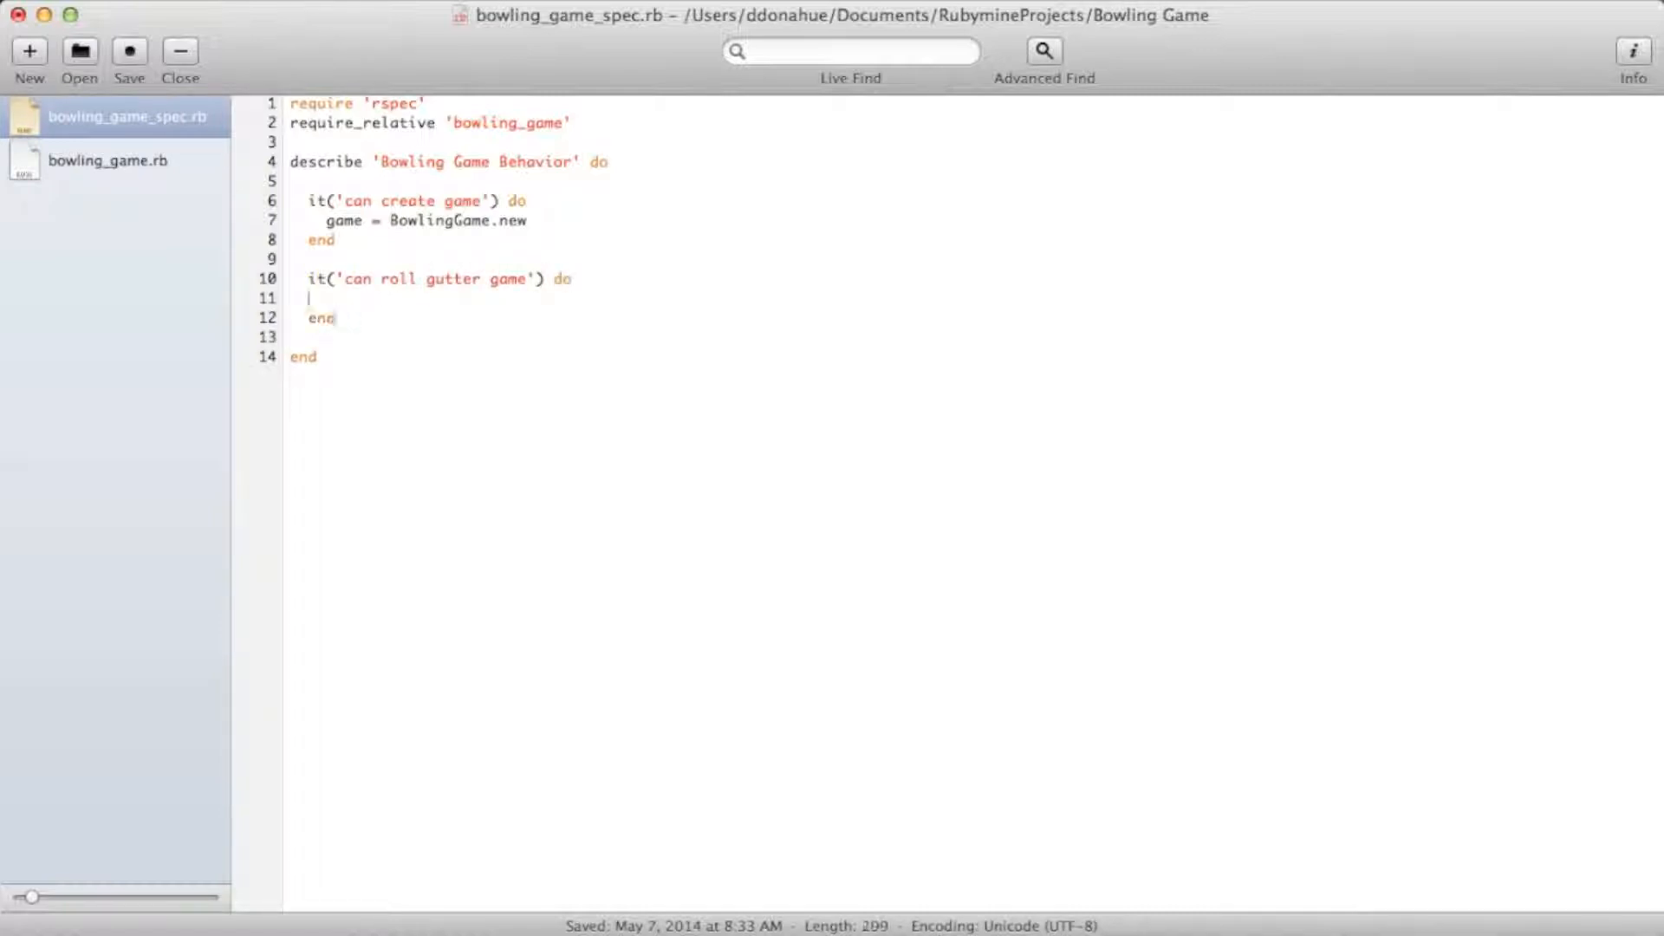
type("game =")
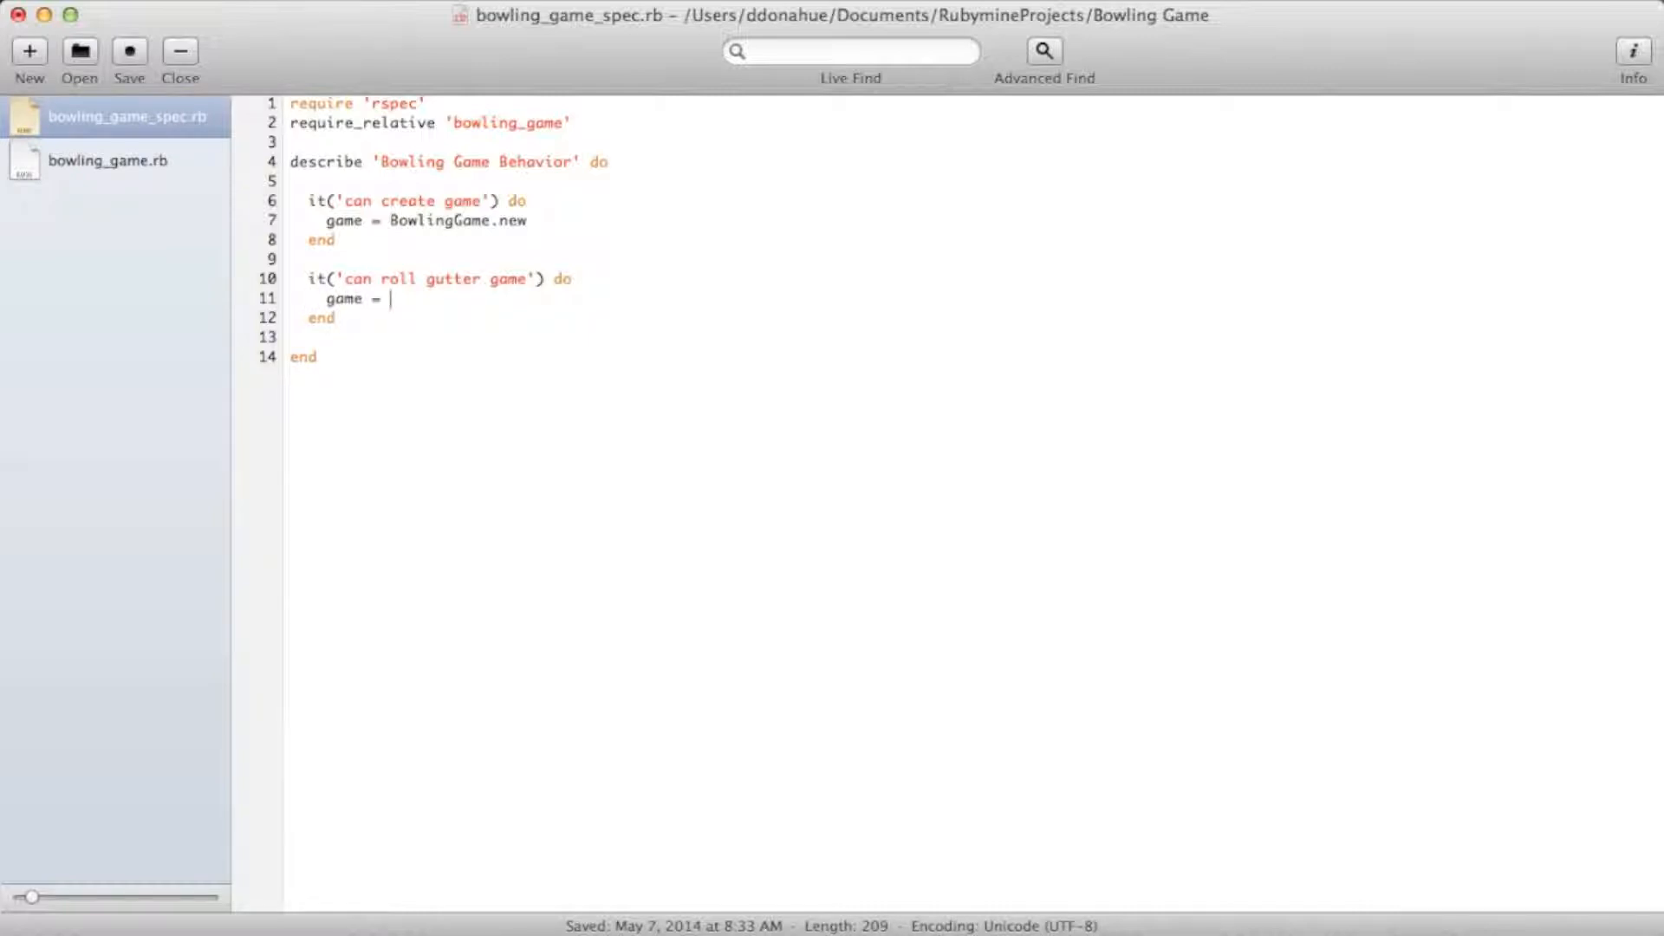
type("BowlingGame.new")
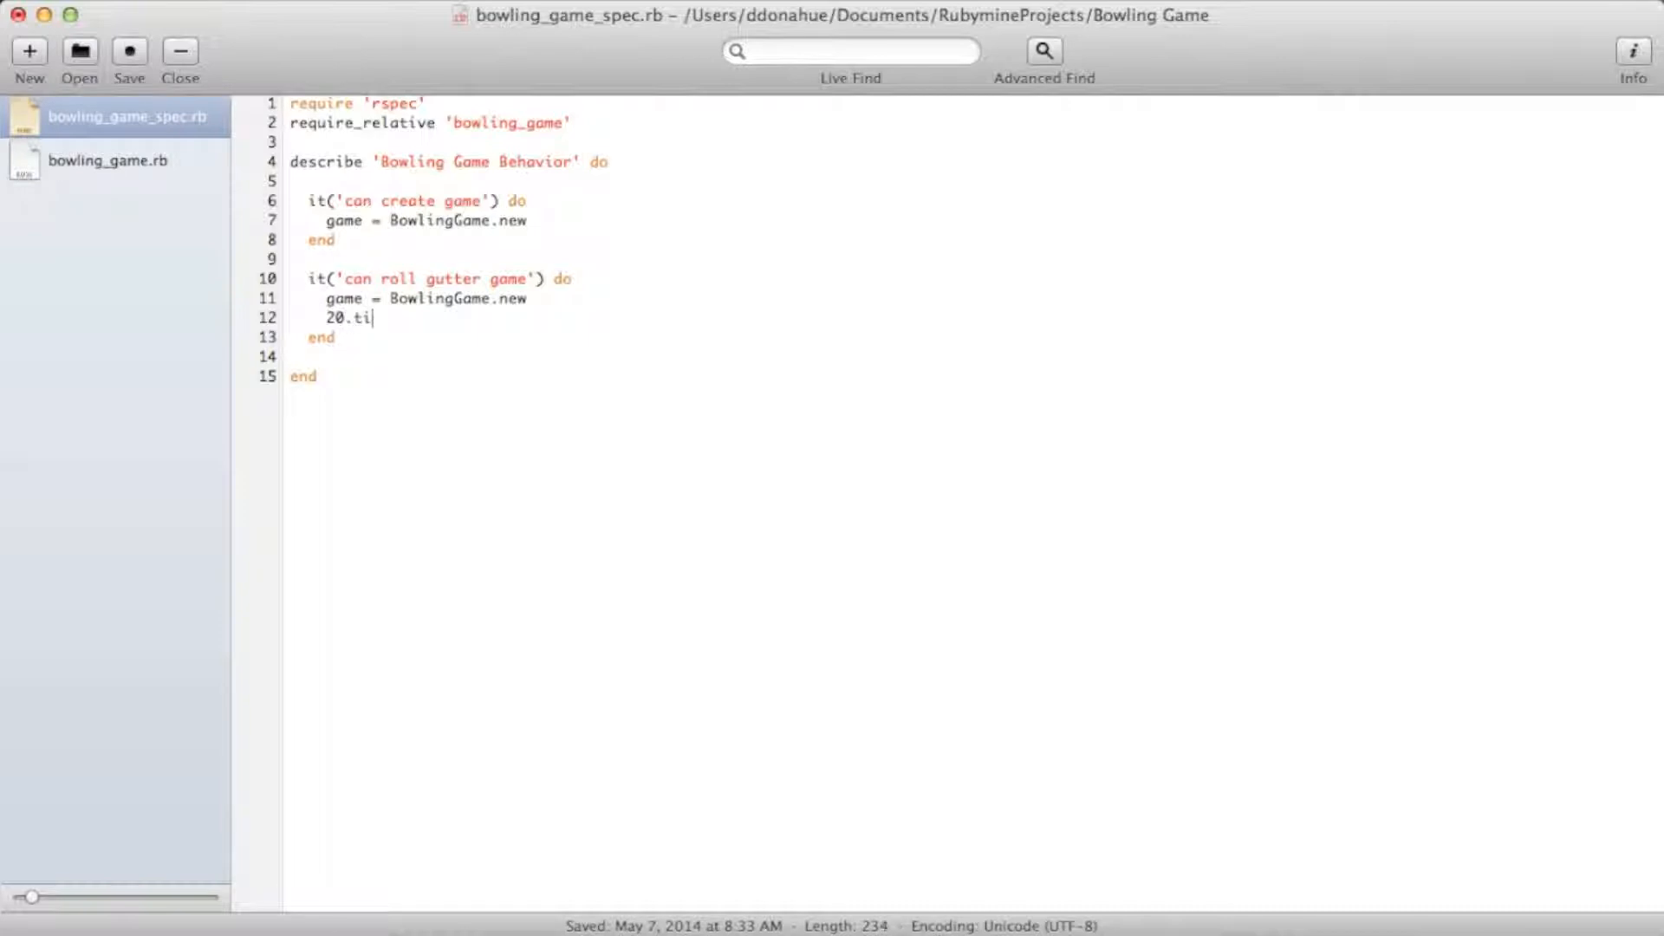
Roll 0 twenty times and expect(game.score).to eq 0 in the gutter game example.
type("mes{game")
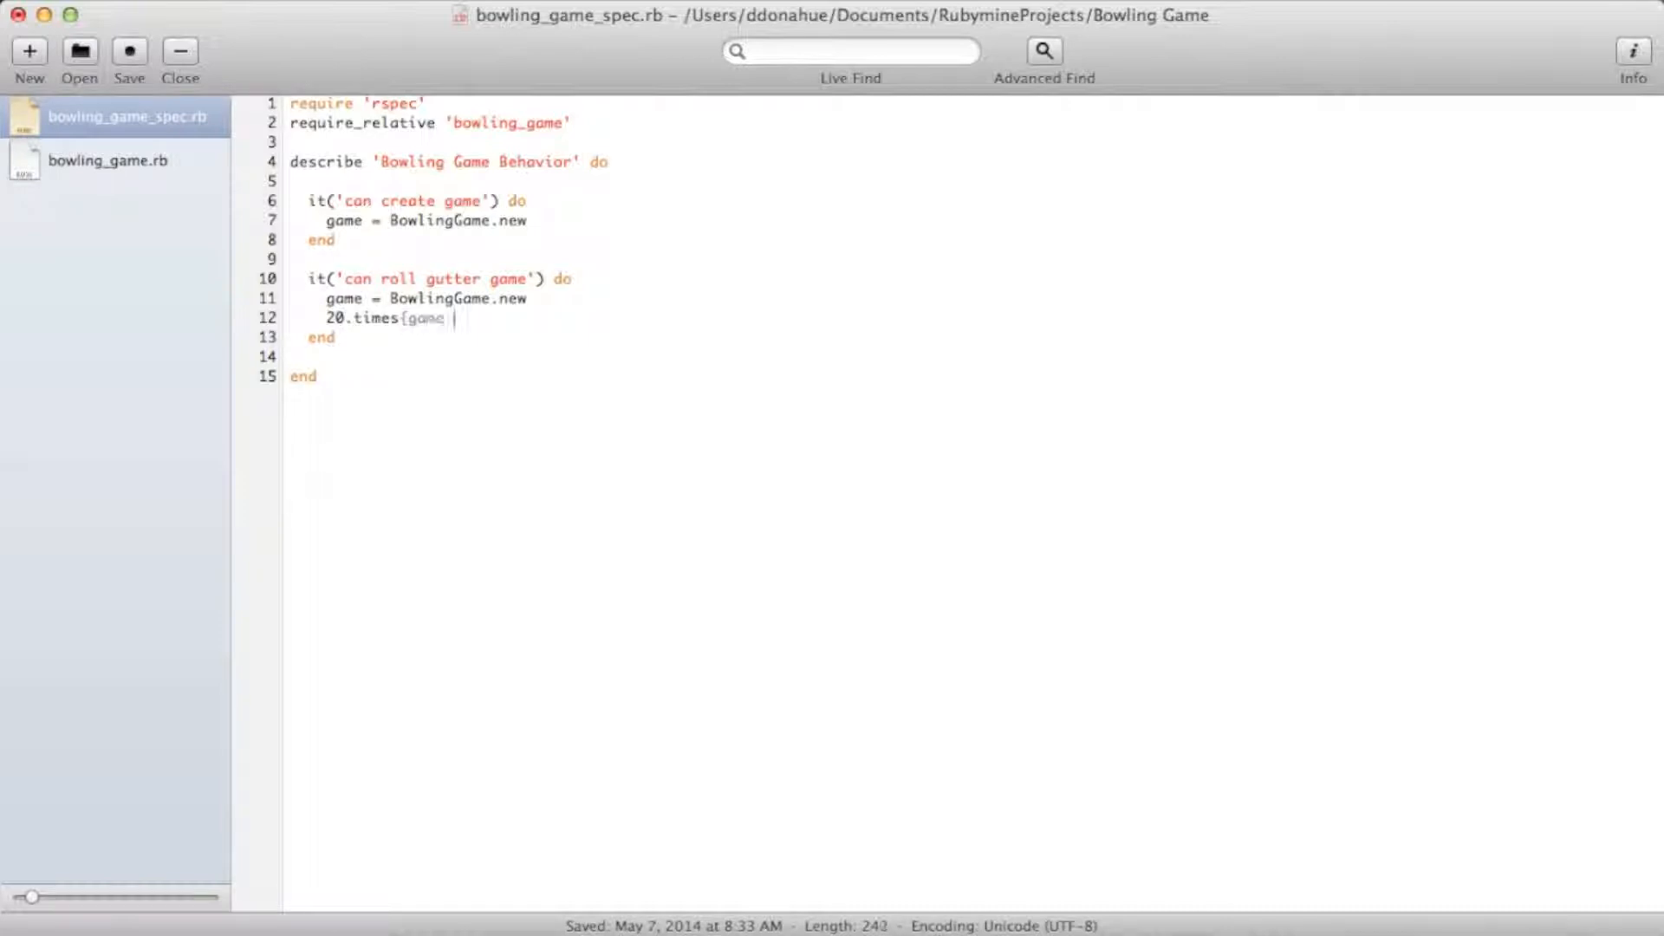
type(".roll 0}")
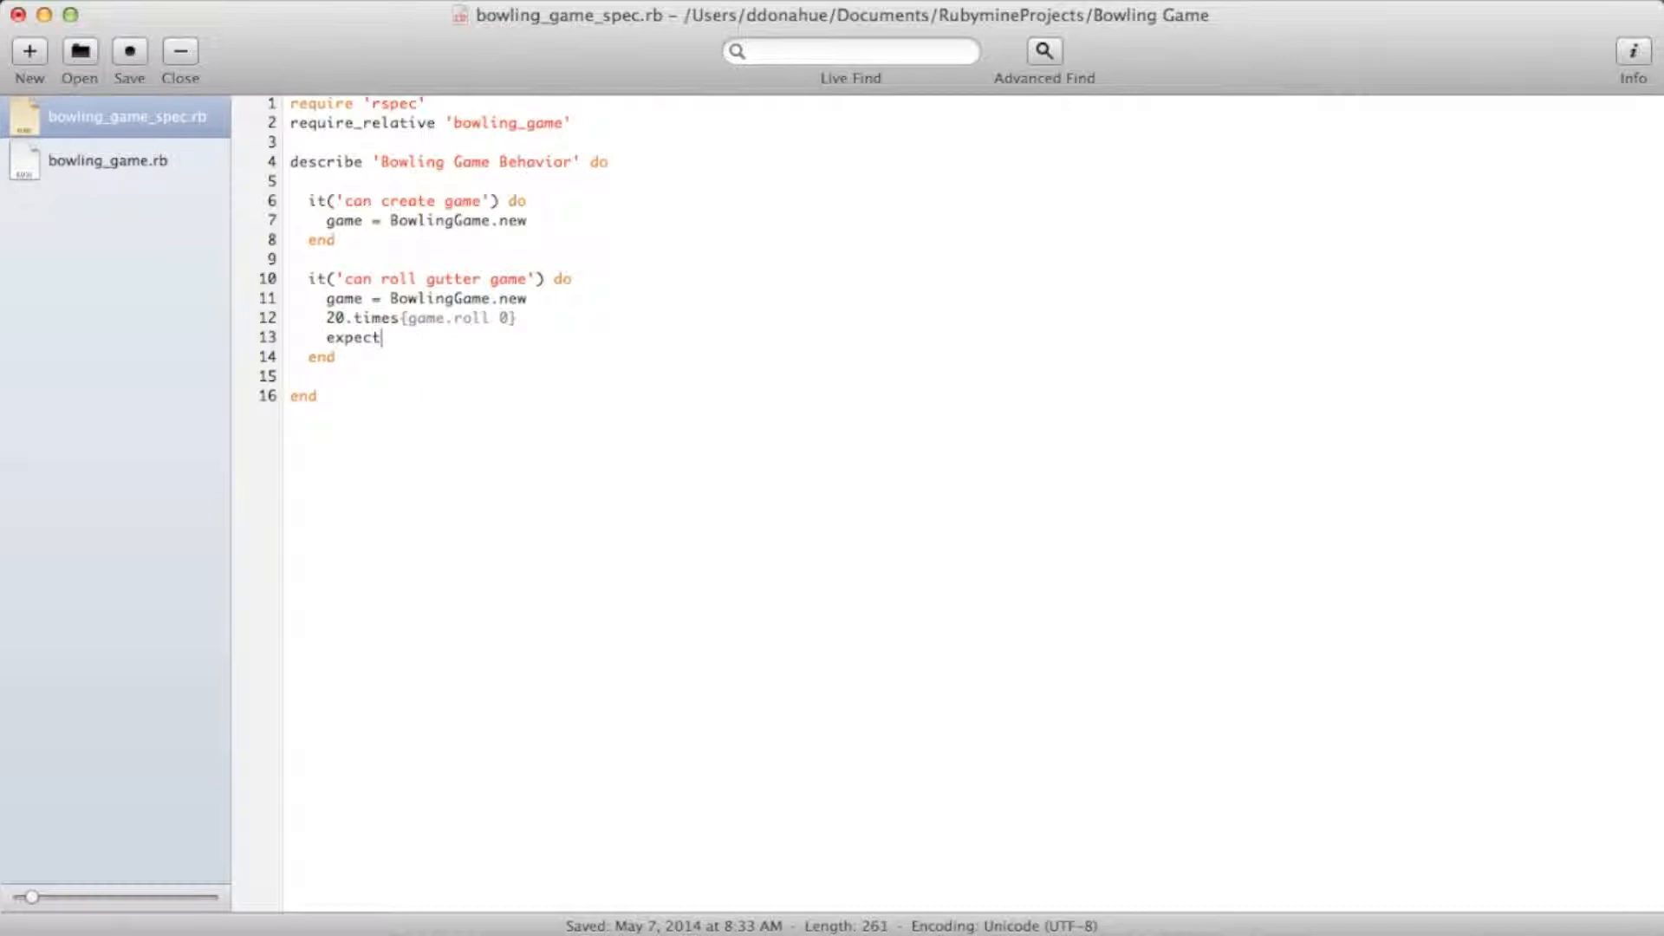
type("(game.score)")
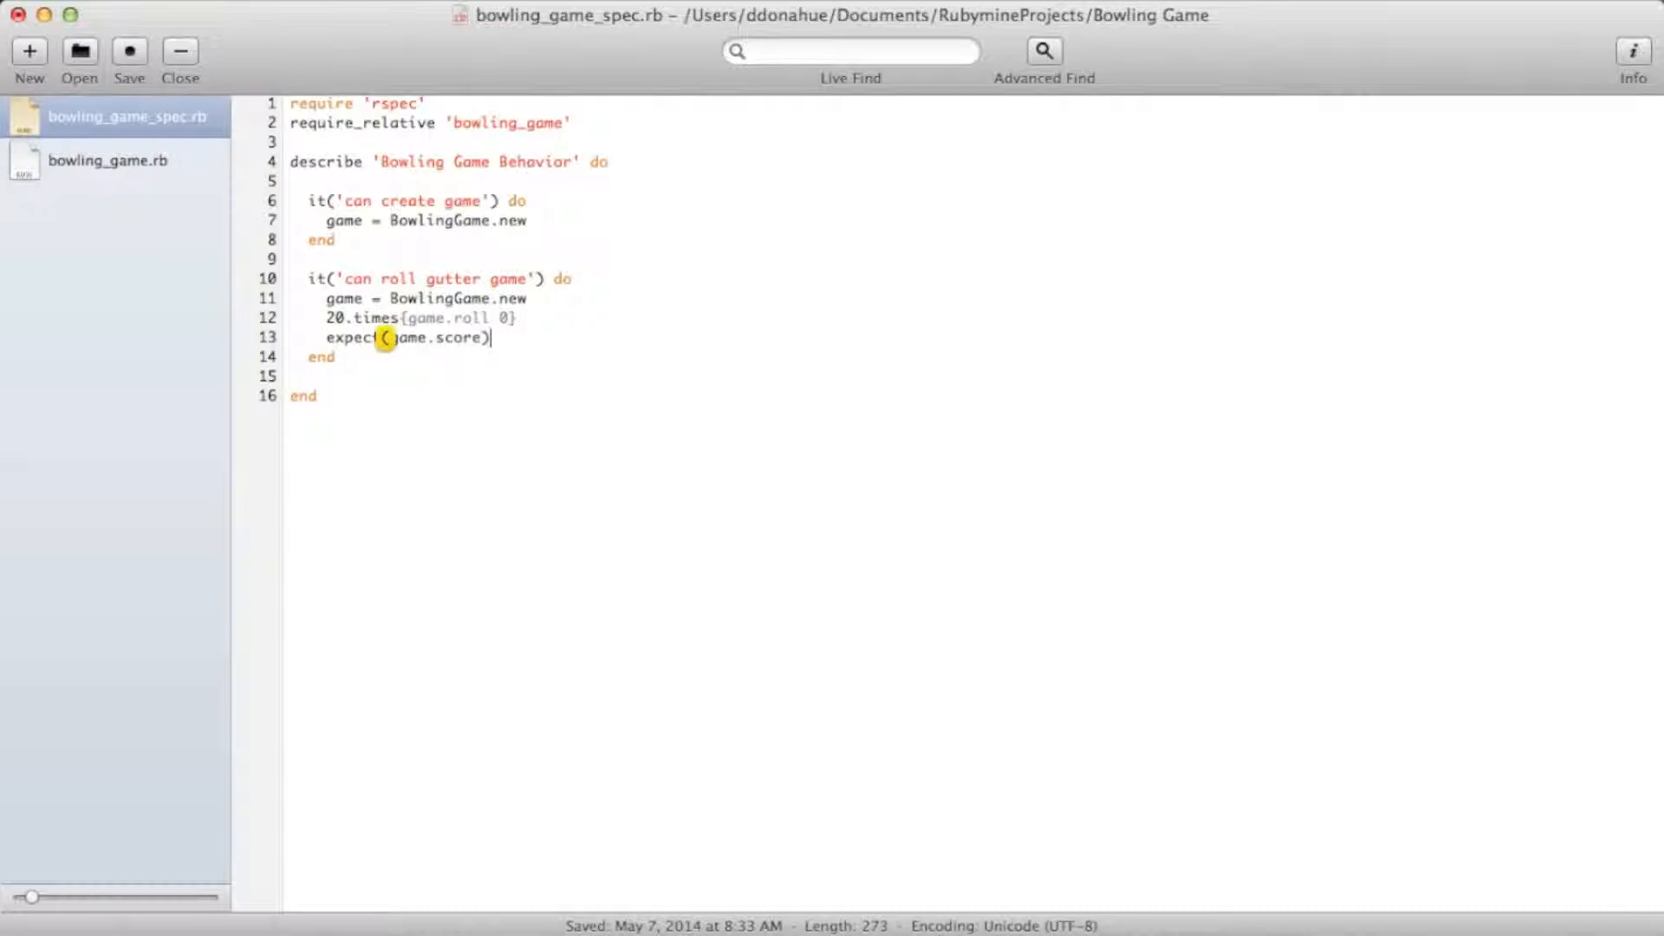
type(".to eq 0")
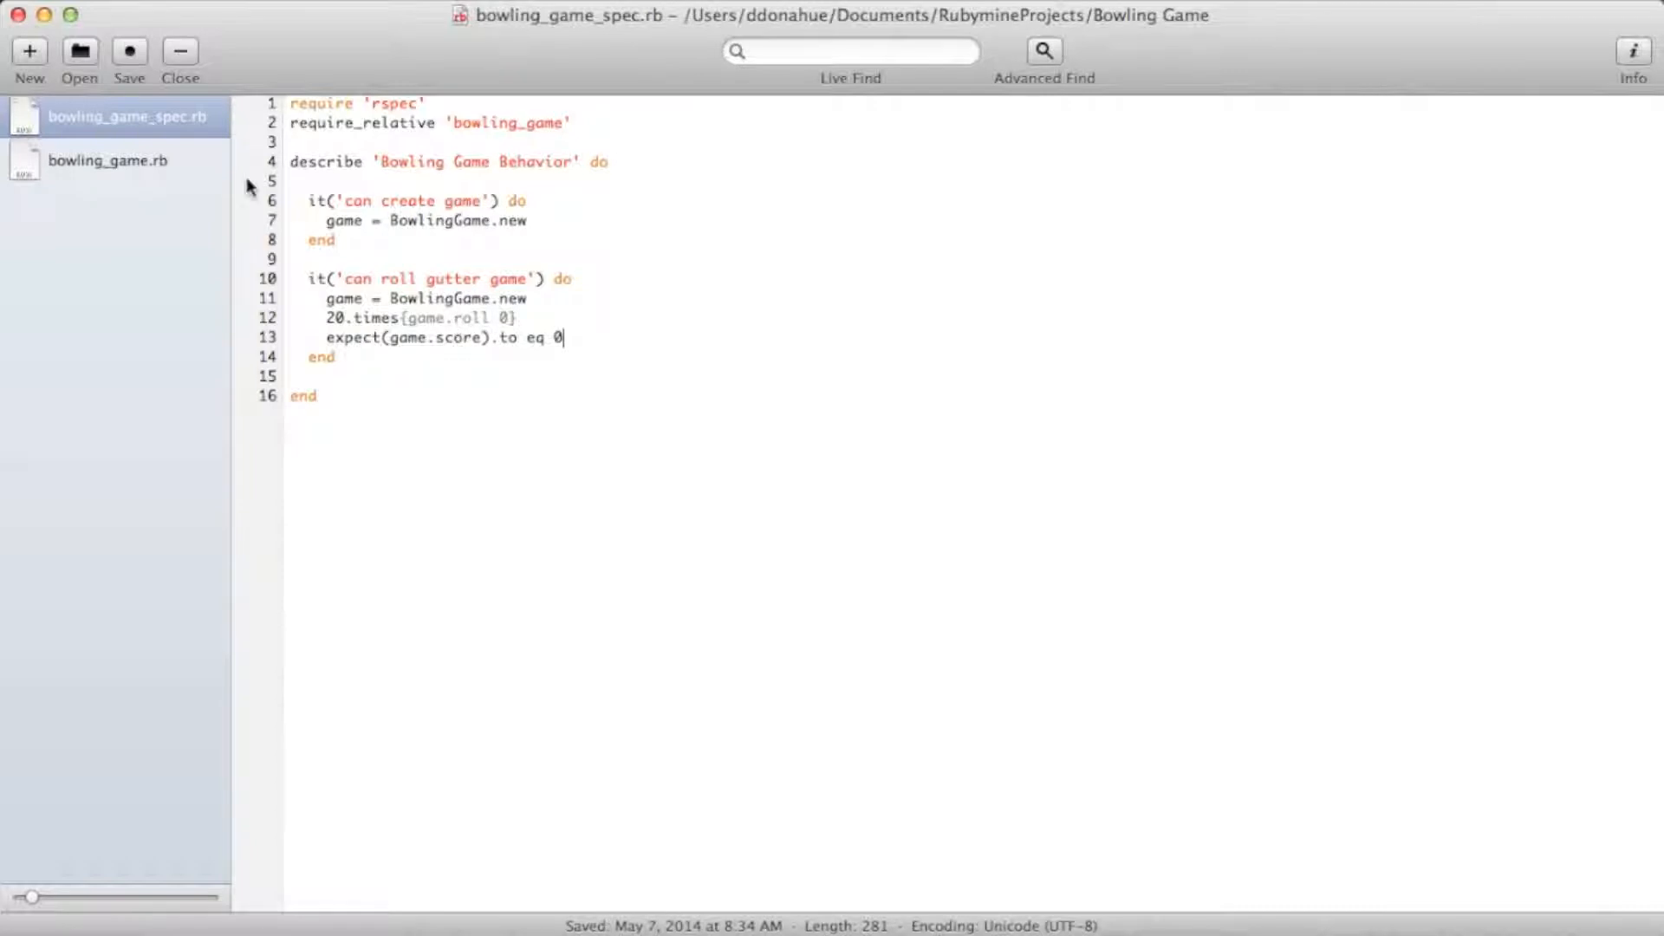
Give BowlingGame a roll(pins) method and a score method returning 0.
left_click(107, 159)
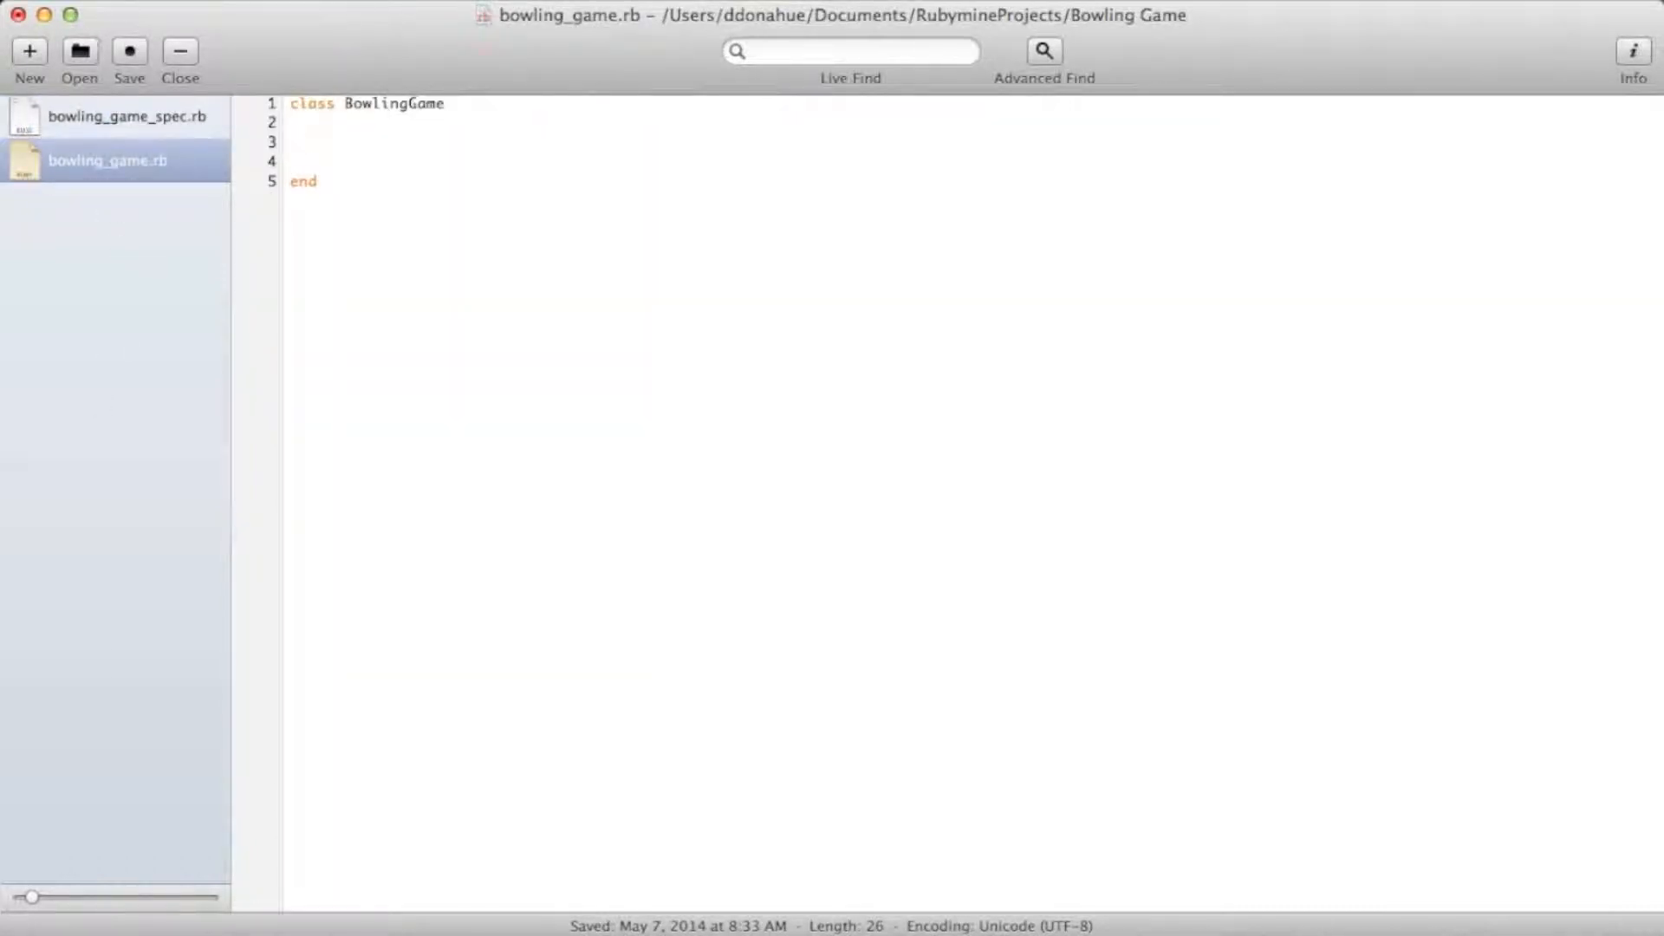
type("def roll pins")
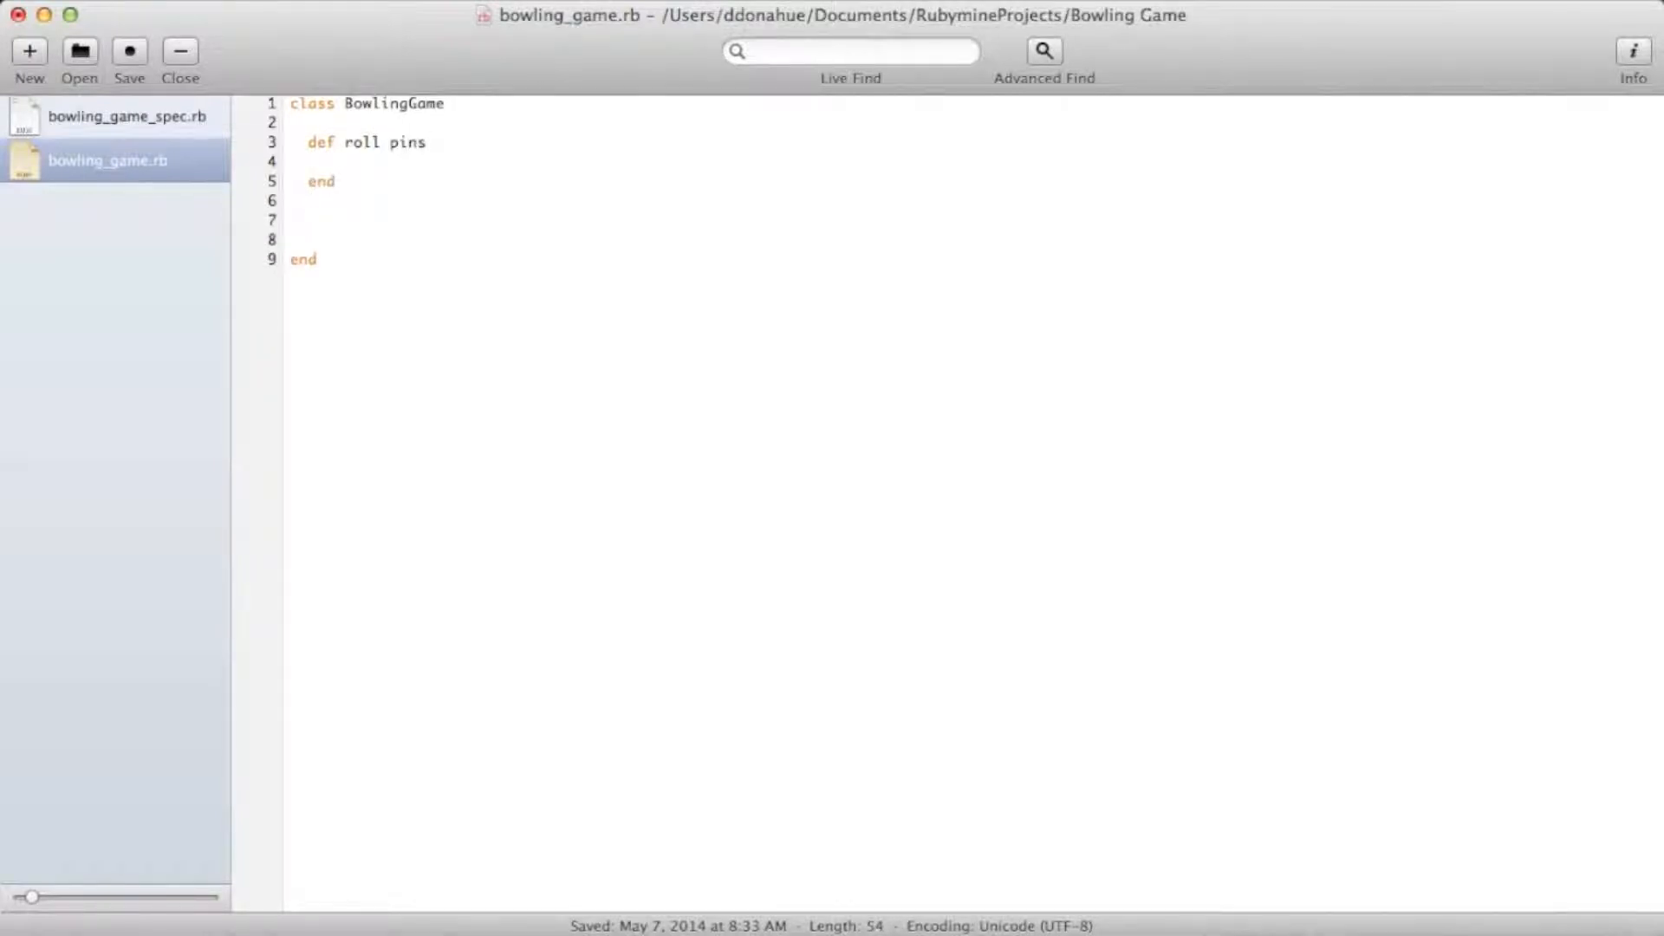
type("def score")
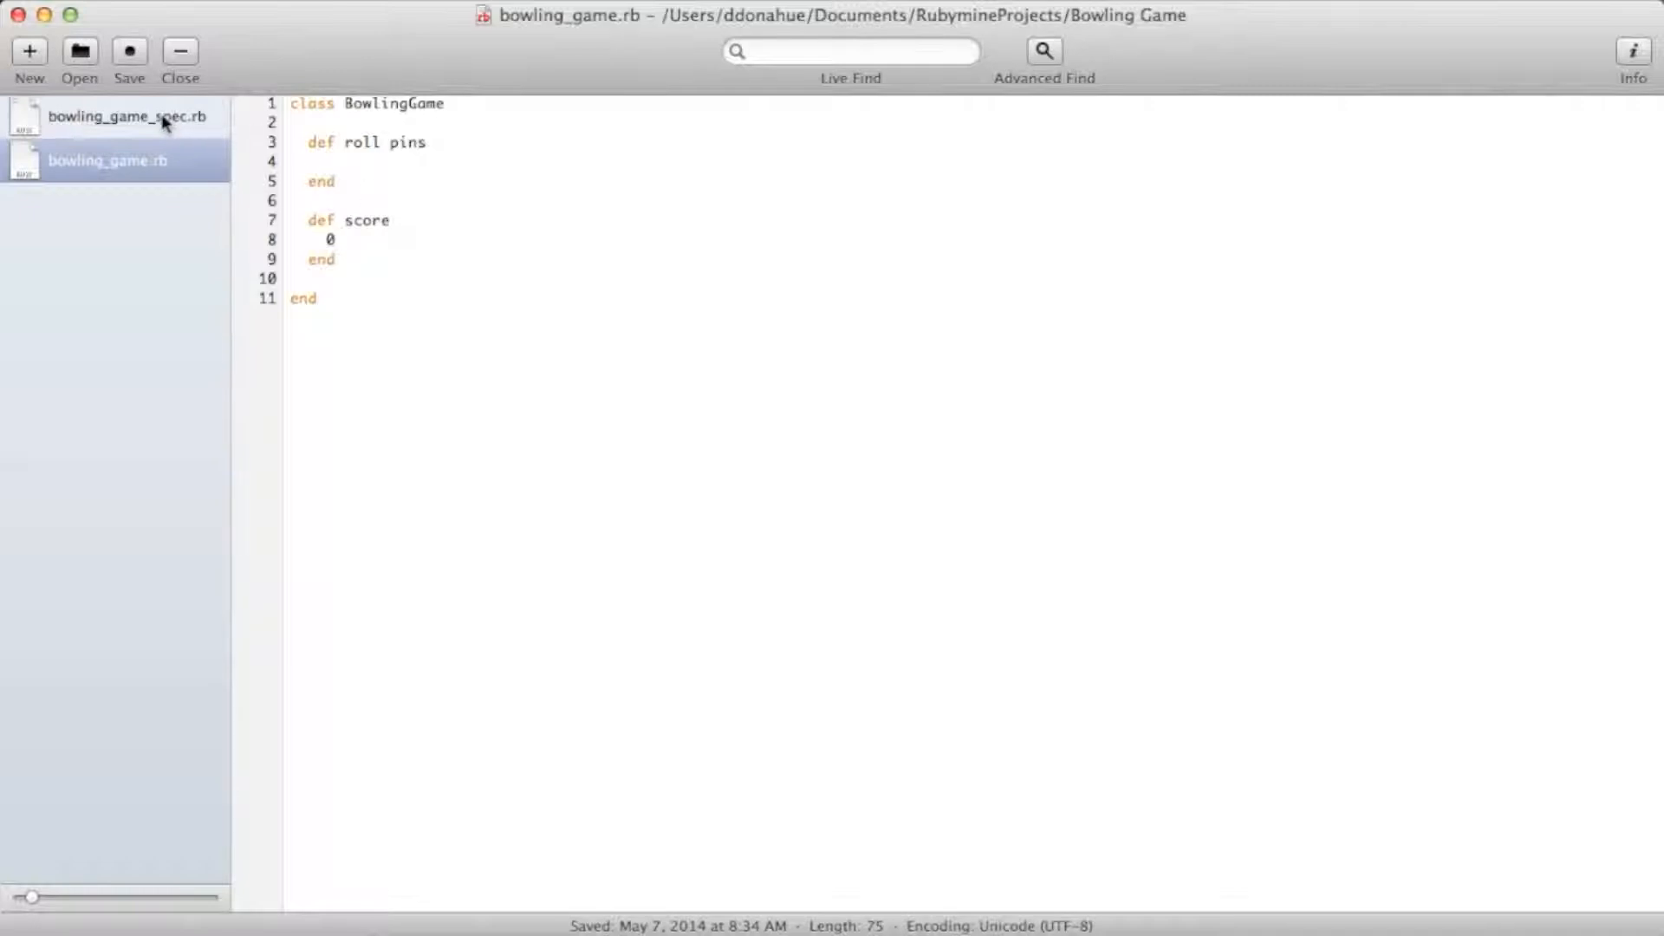
left_click(118, 117)
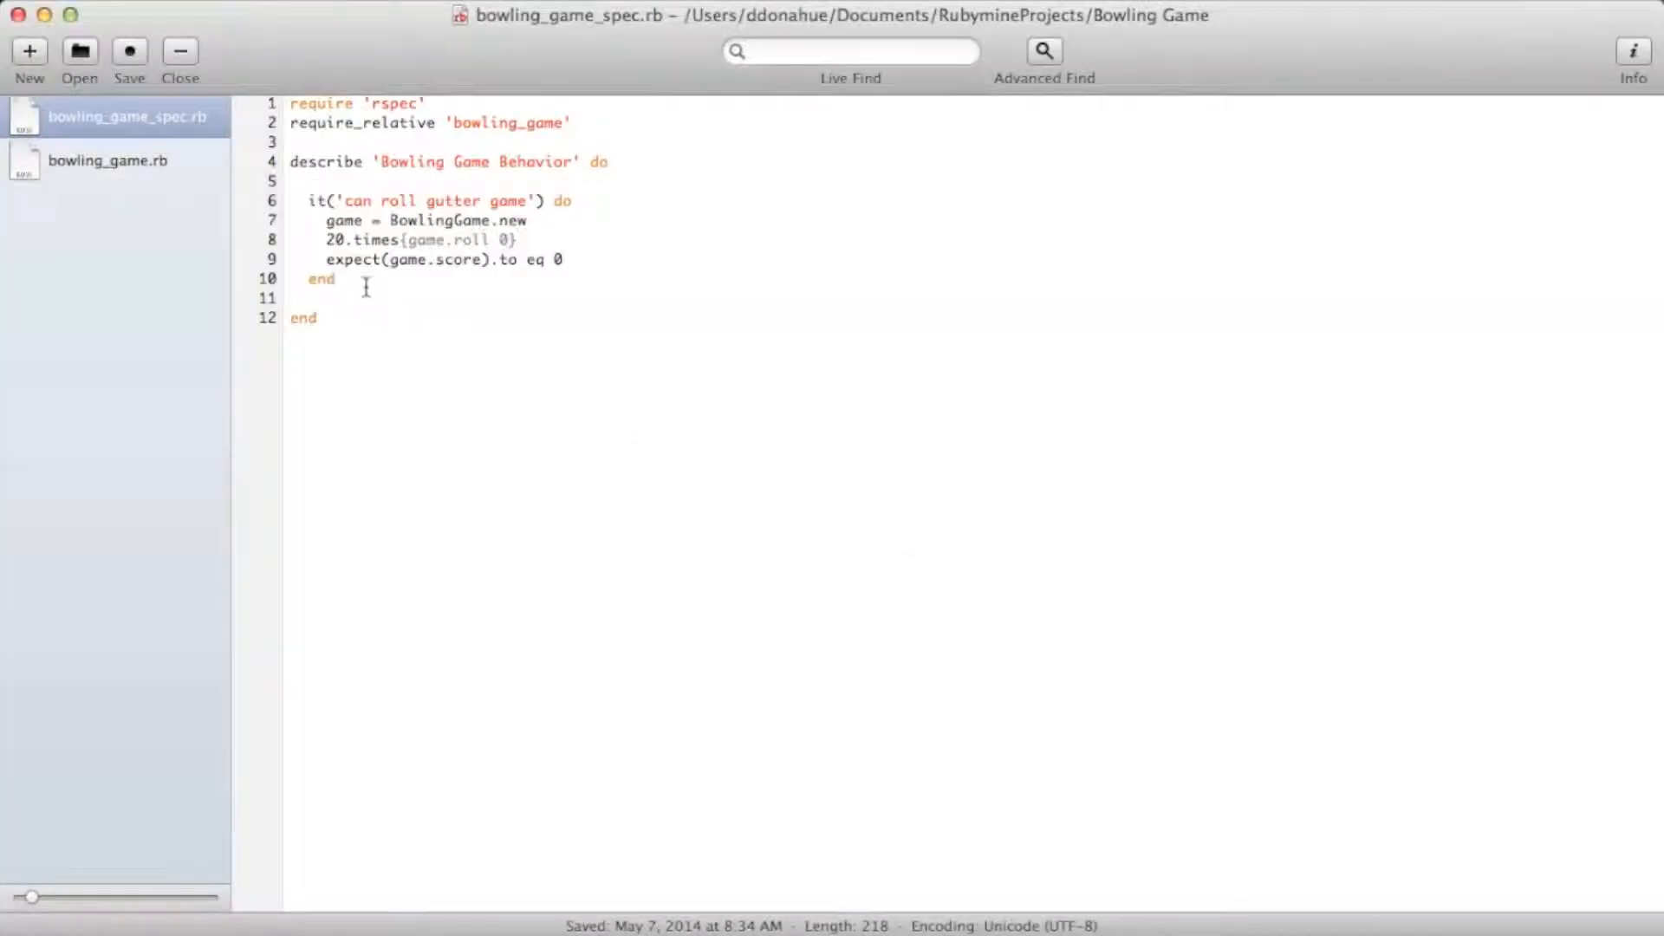
Add an it('can roll all ones') example creating game = BowlingGame.new.
key("Enter")
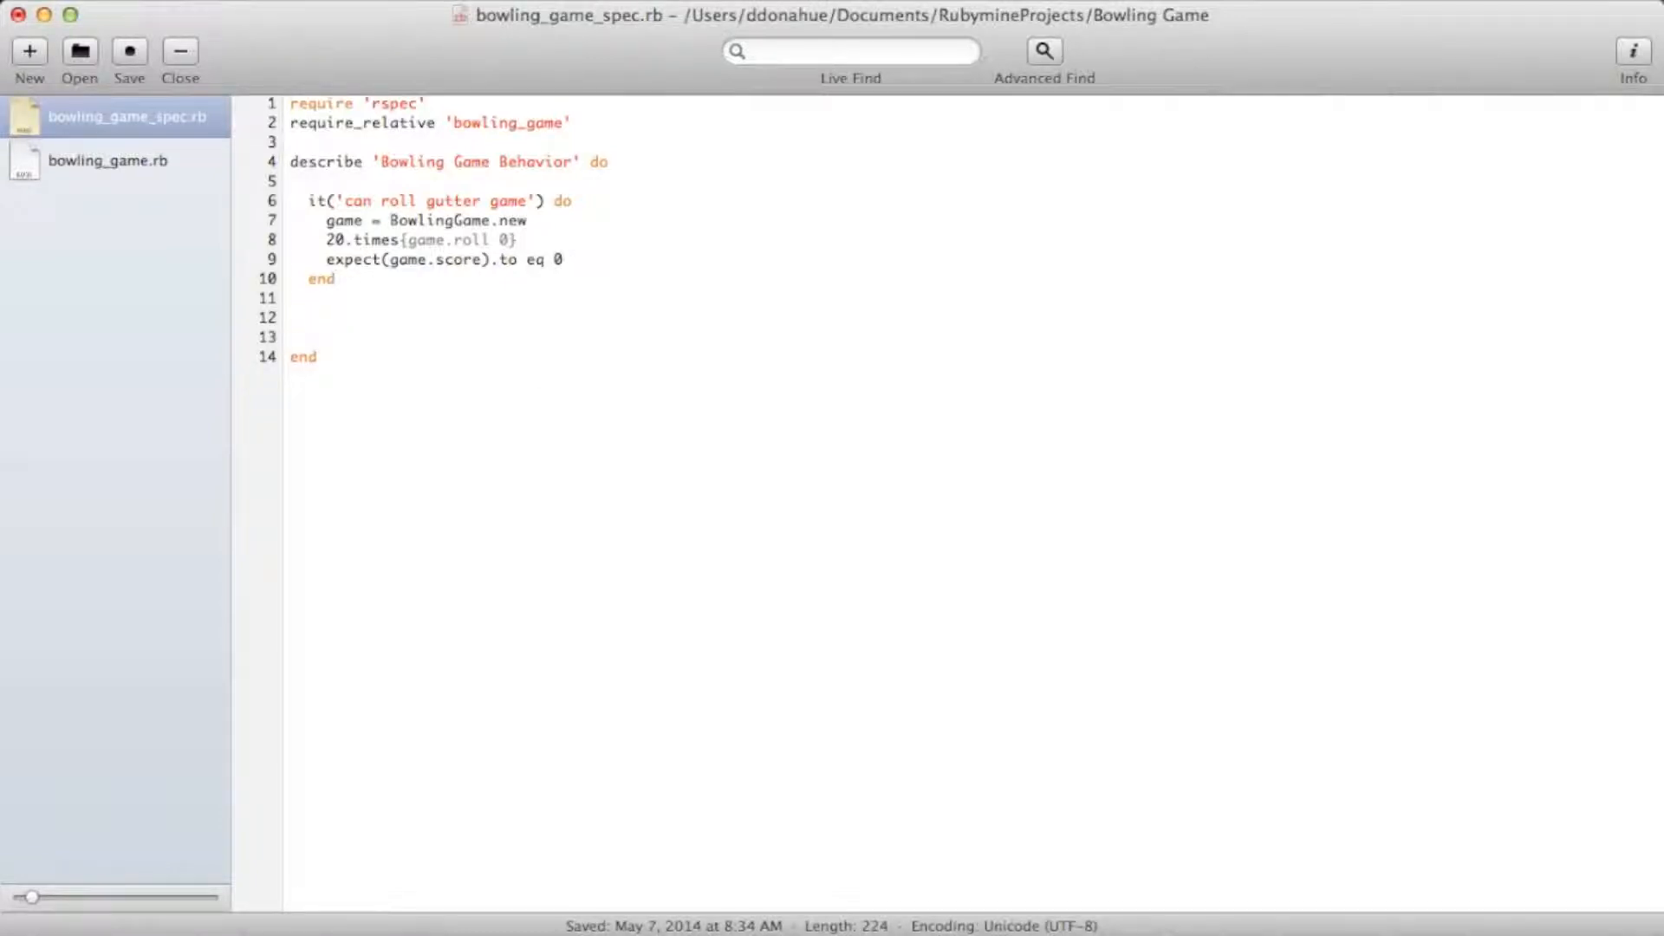
type("it('can roll all ones') do")
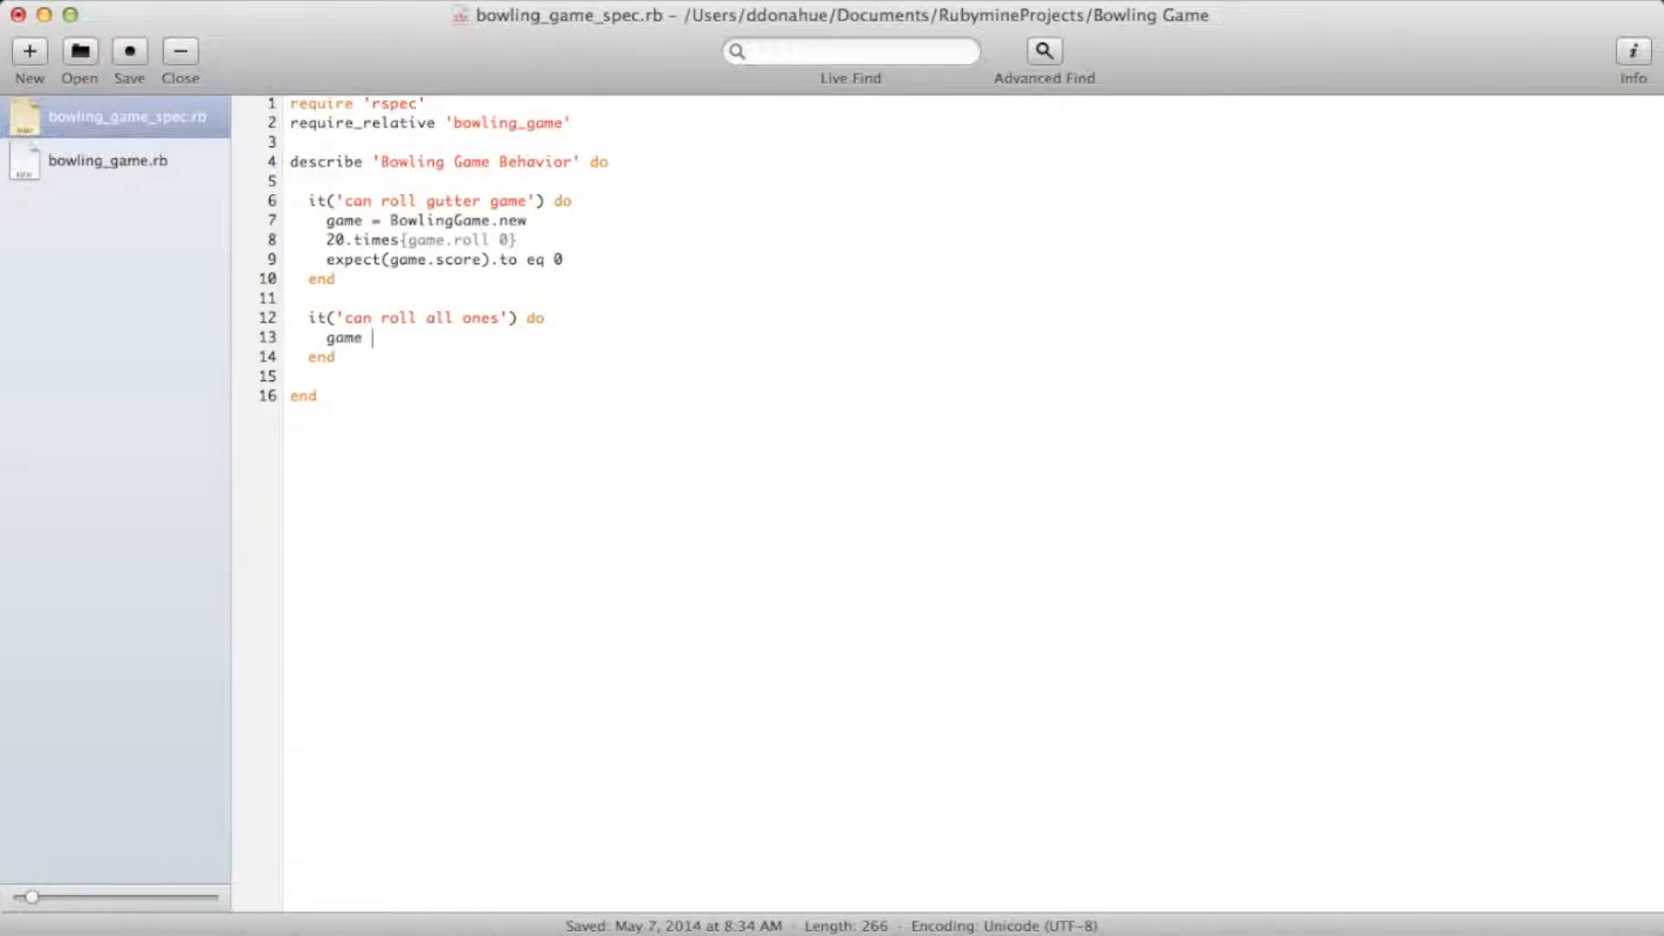
type("= BowlingGam")
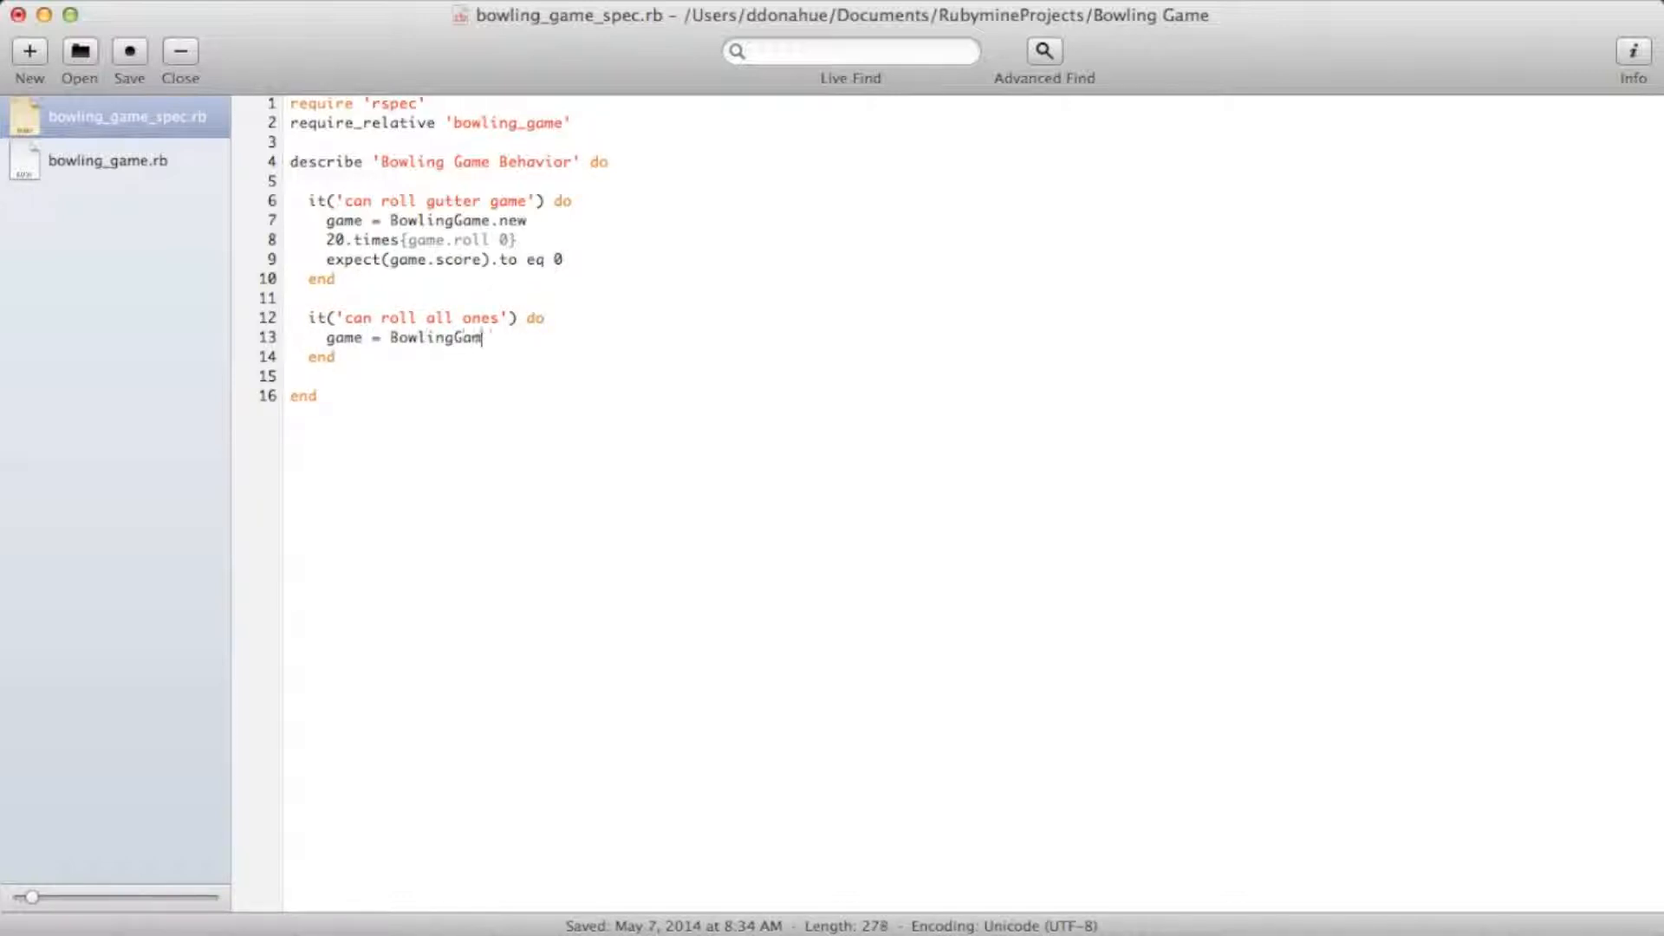
type("e.new")
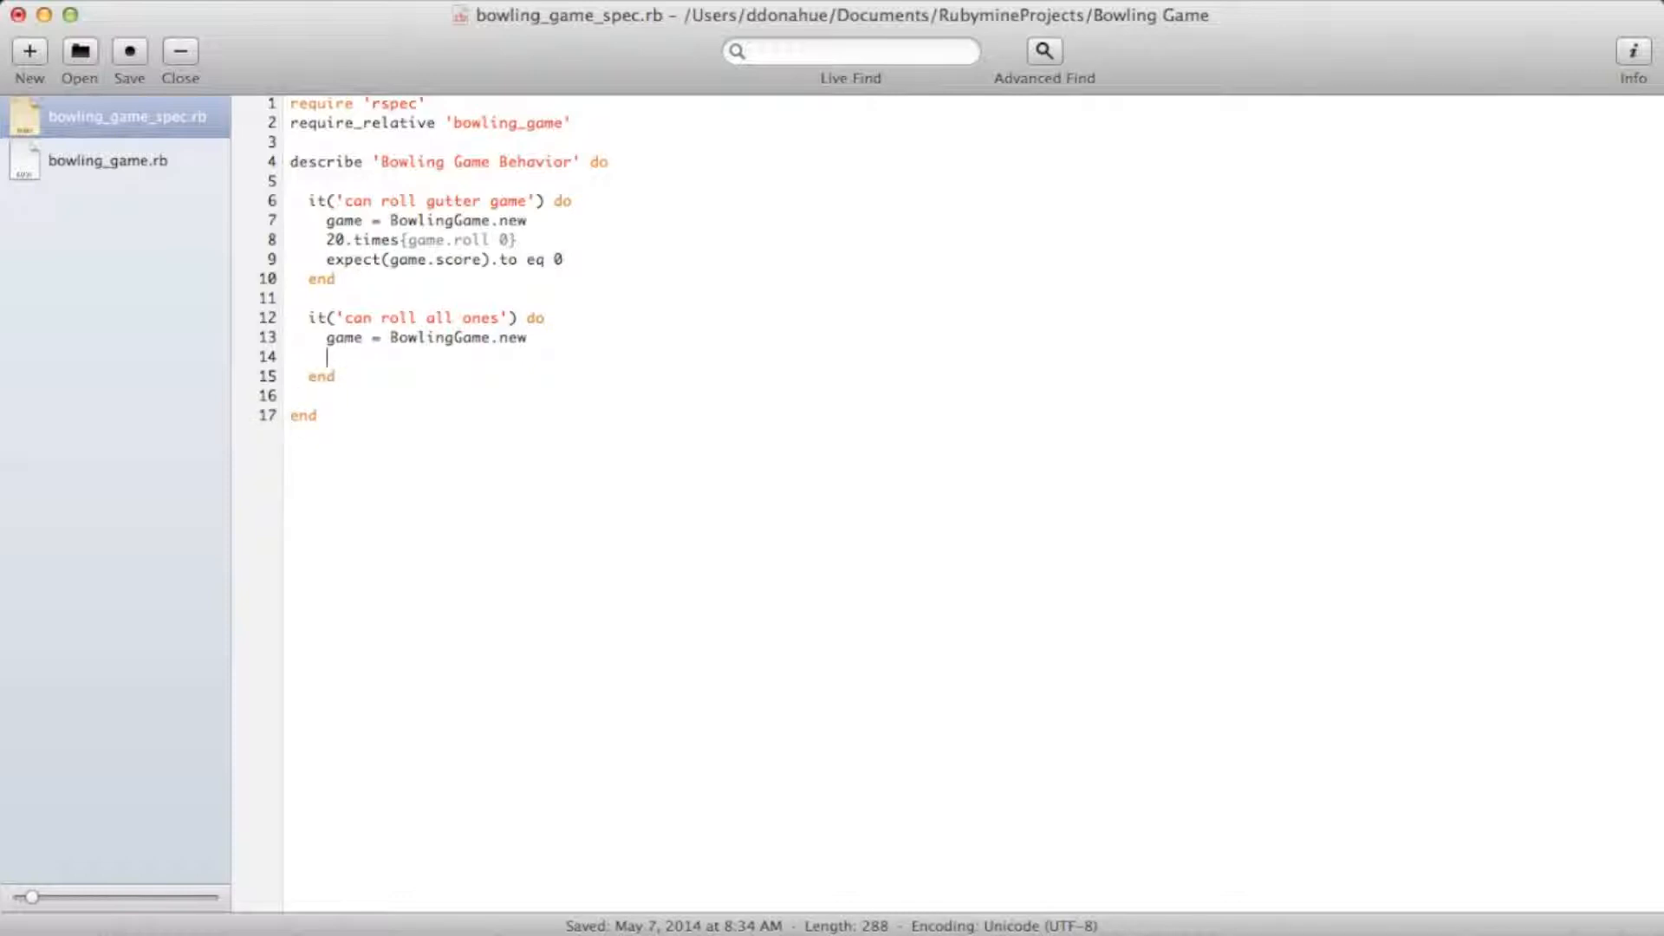
Roll 1 twenty times and expect the score to eq 20 in the all-ones example.
type("20.times{")
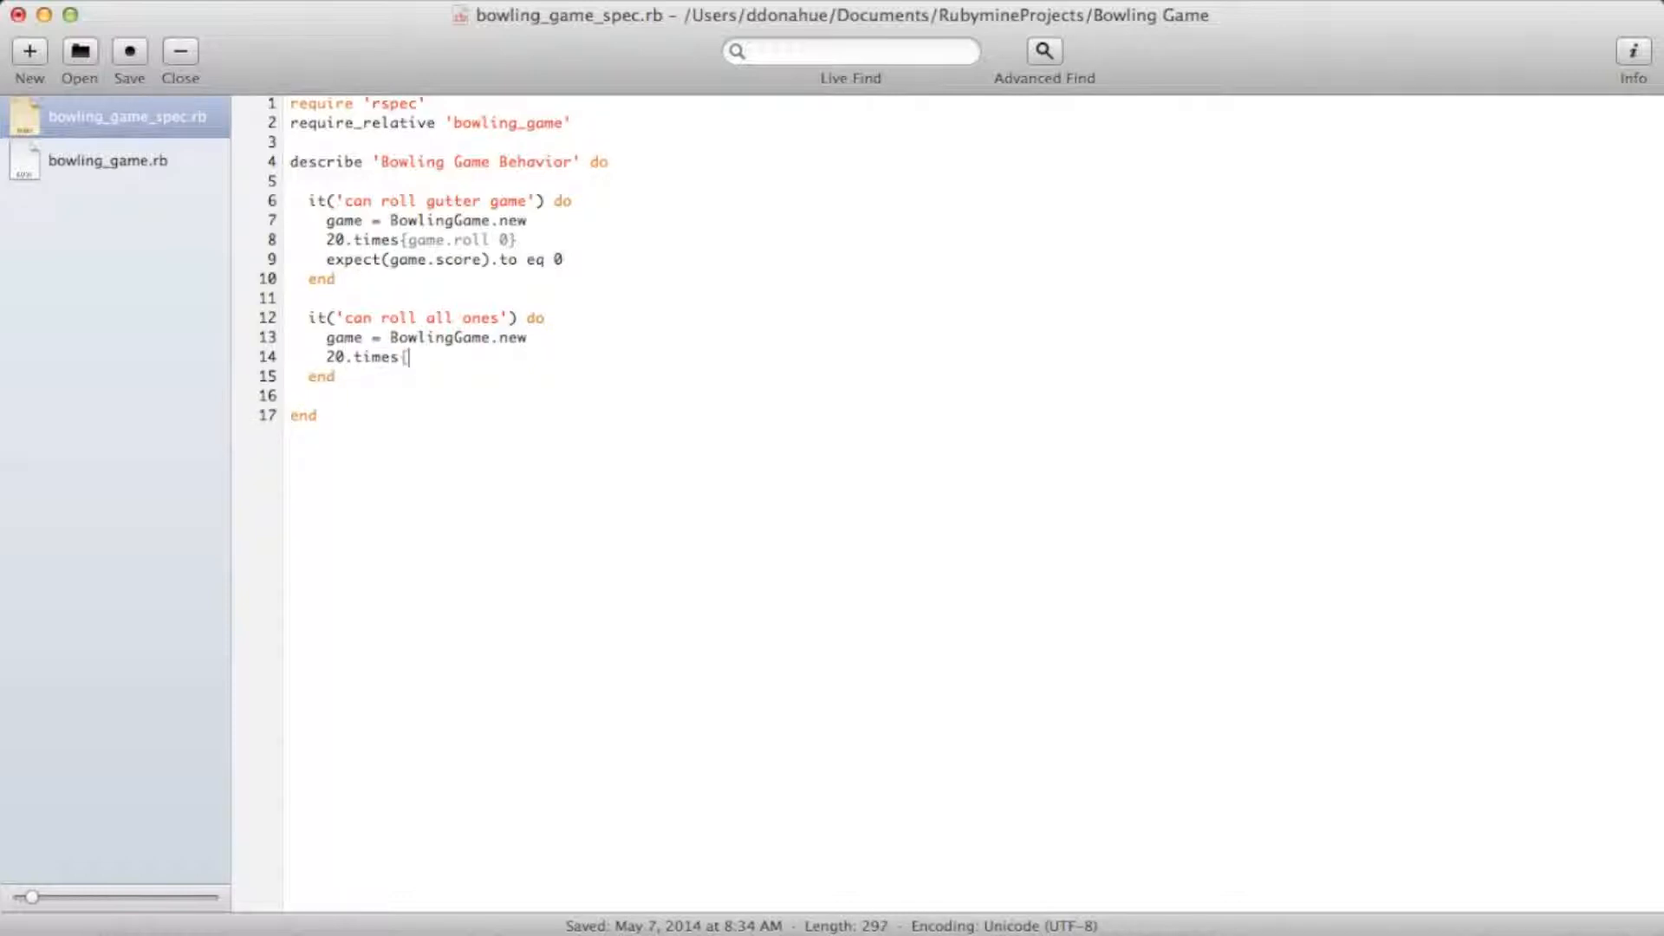
type("game.roll")
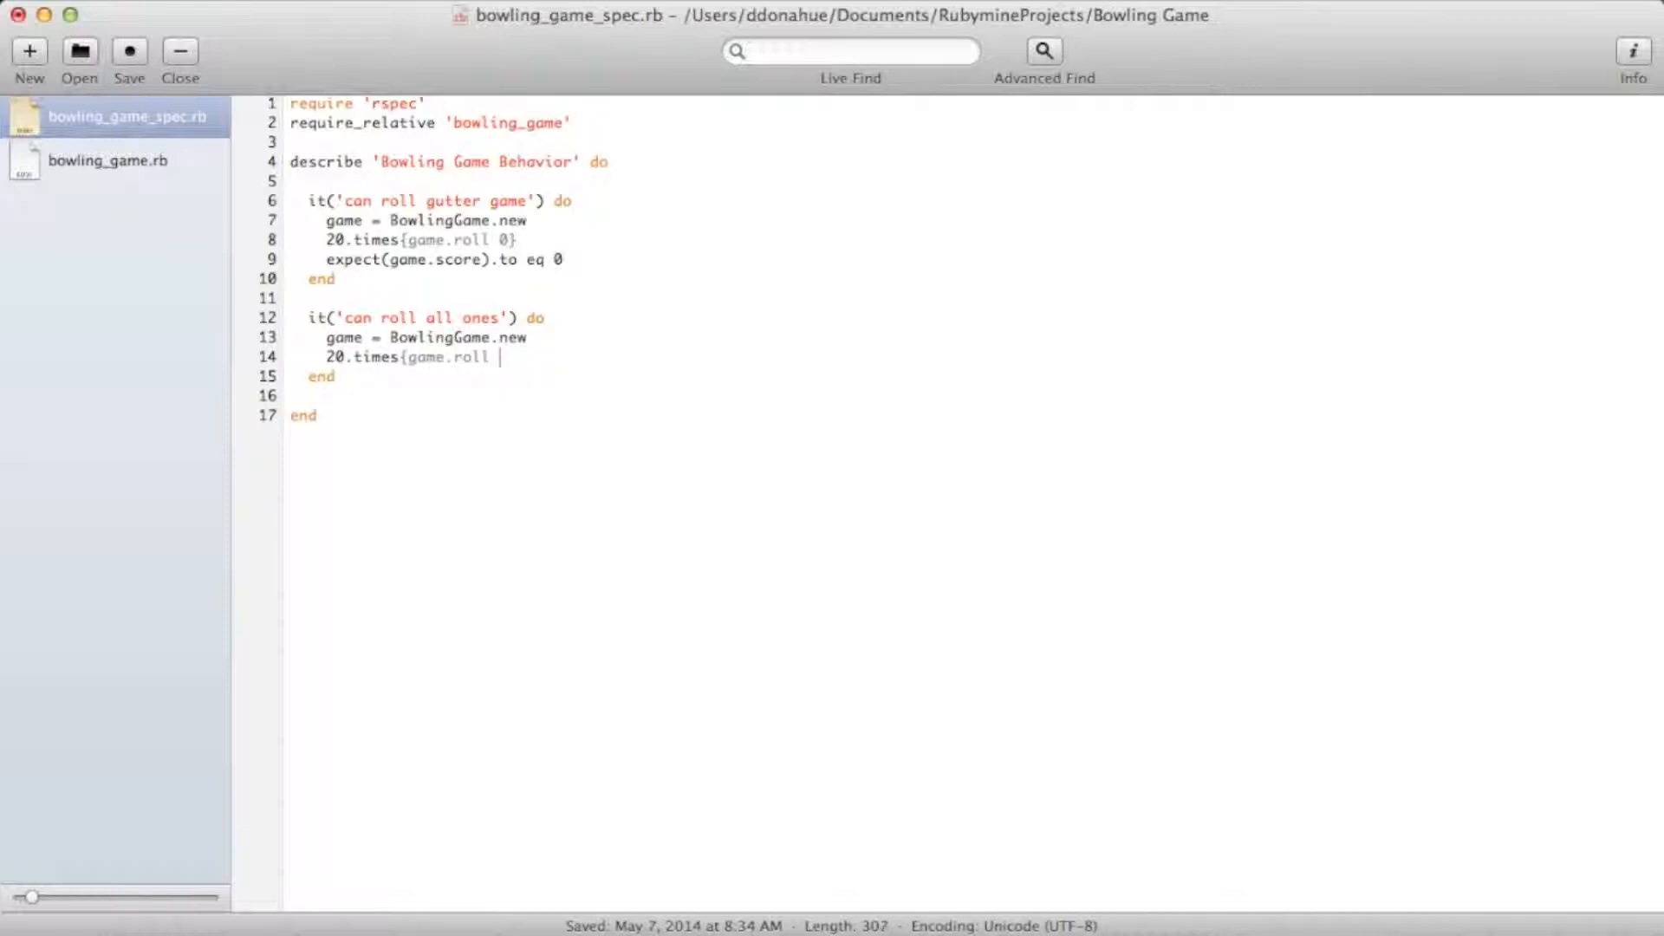
type("1}")
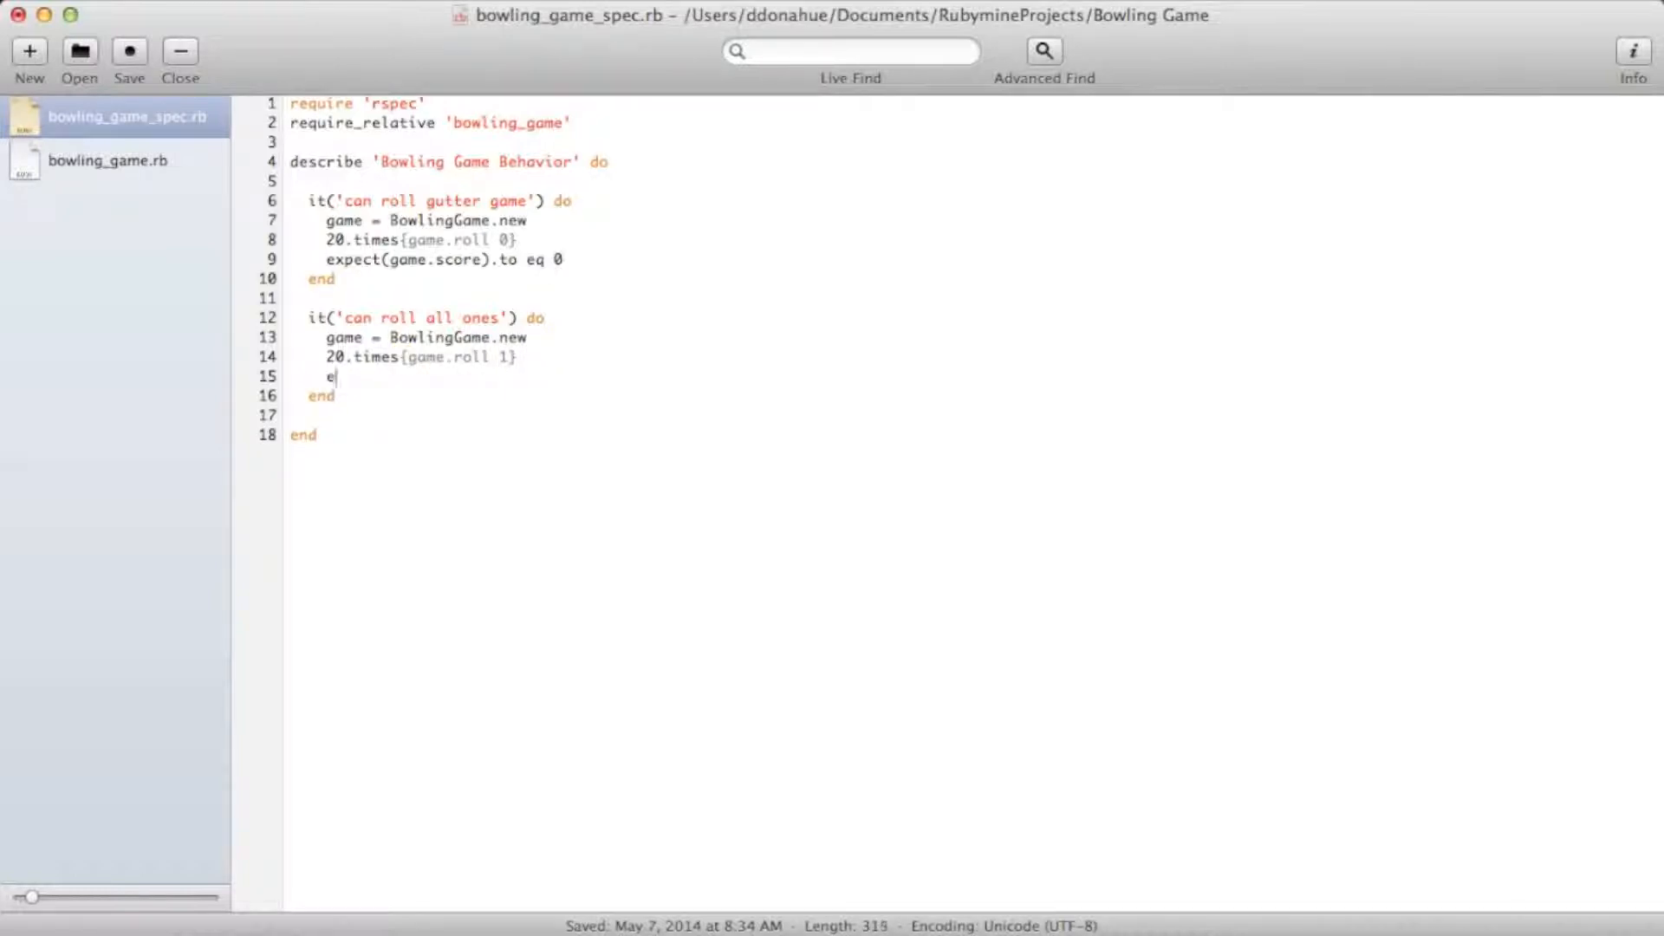
type("xpect(game.so")
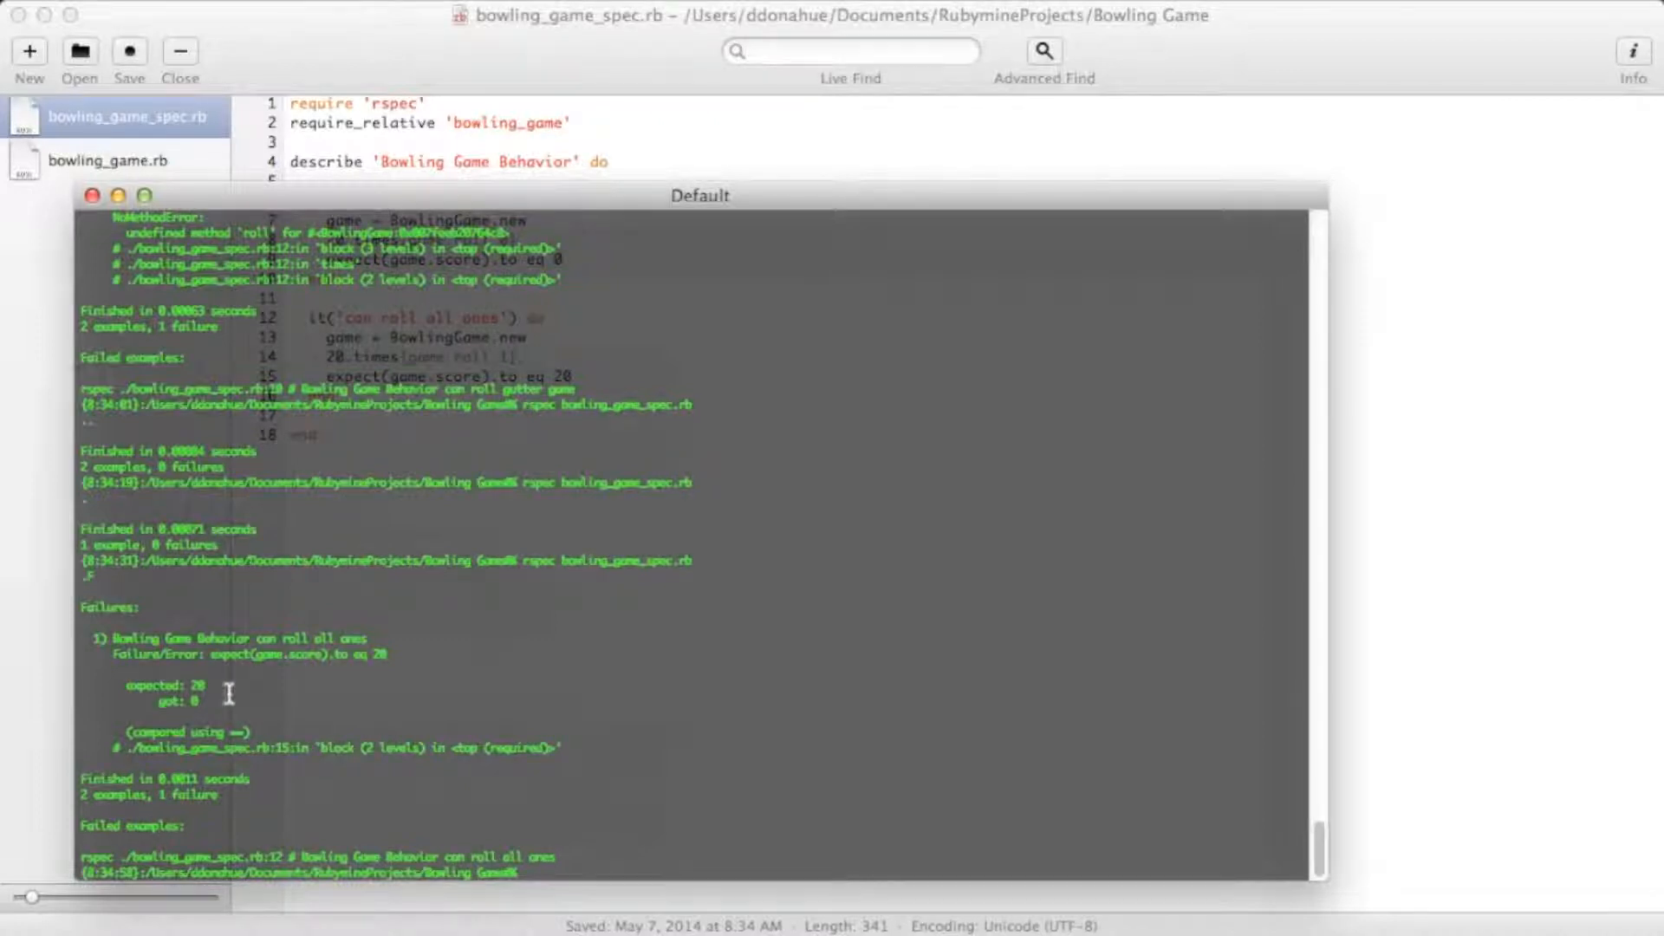
left_click(107, 160)
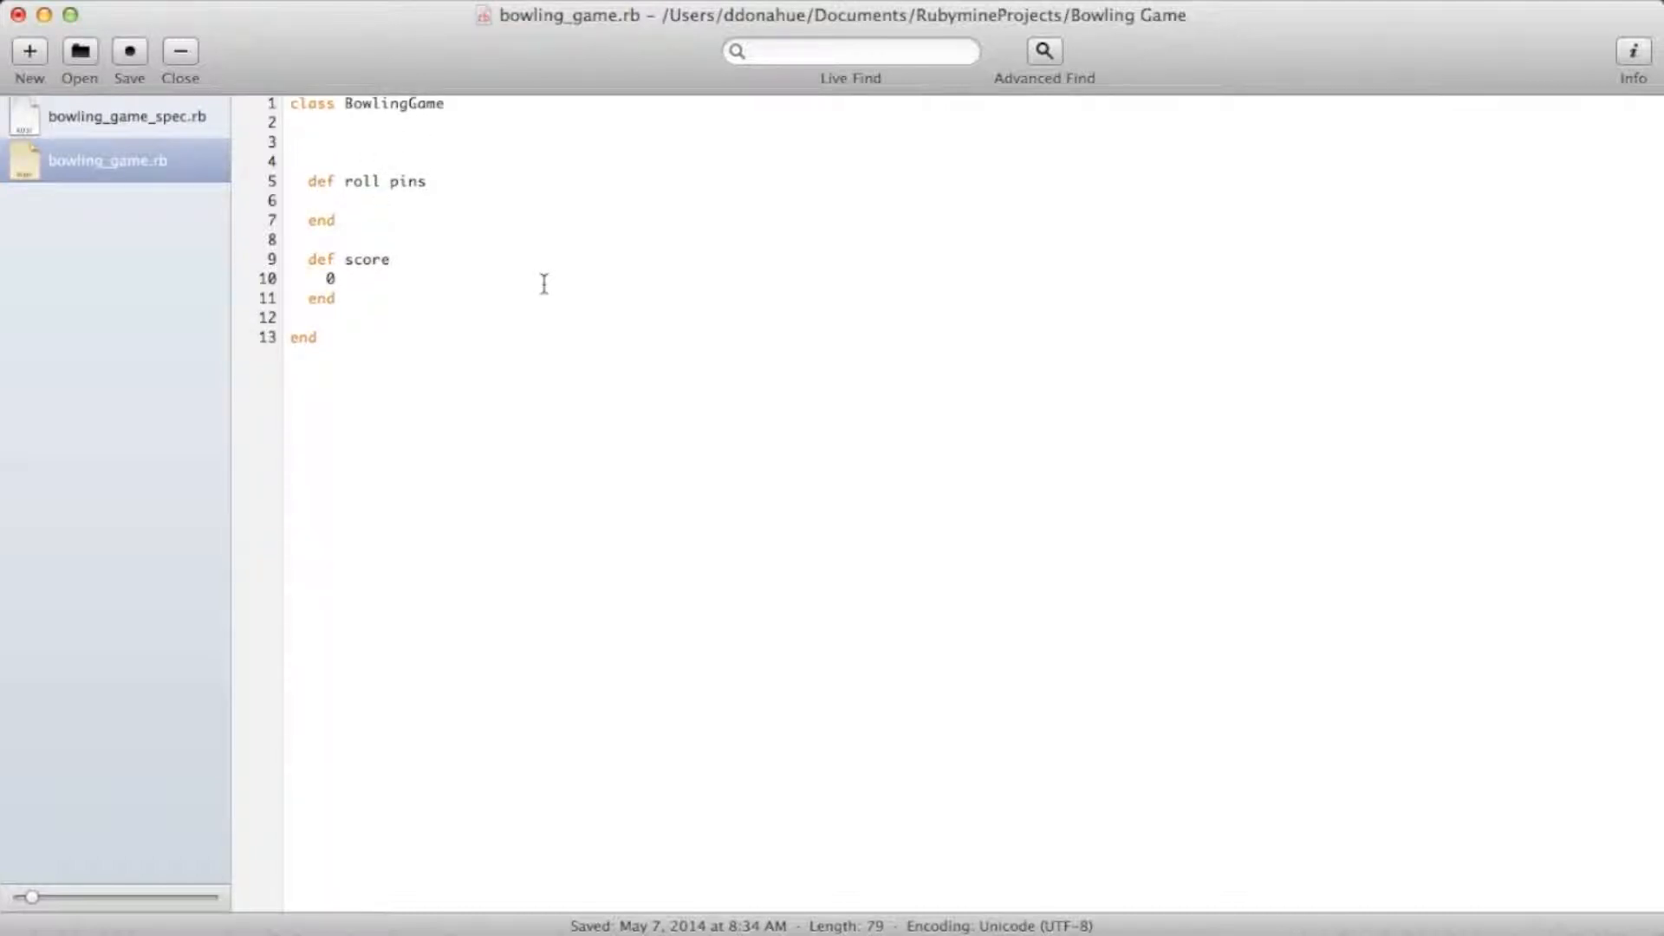
type("def inii")
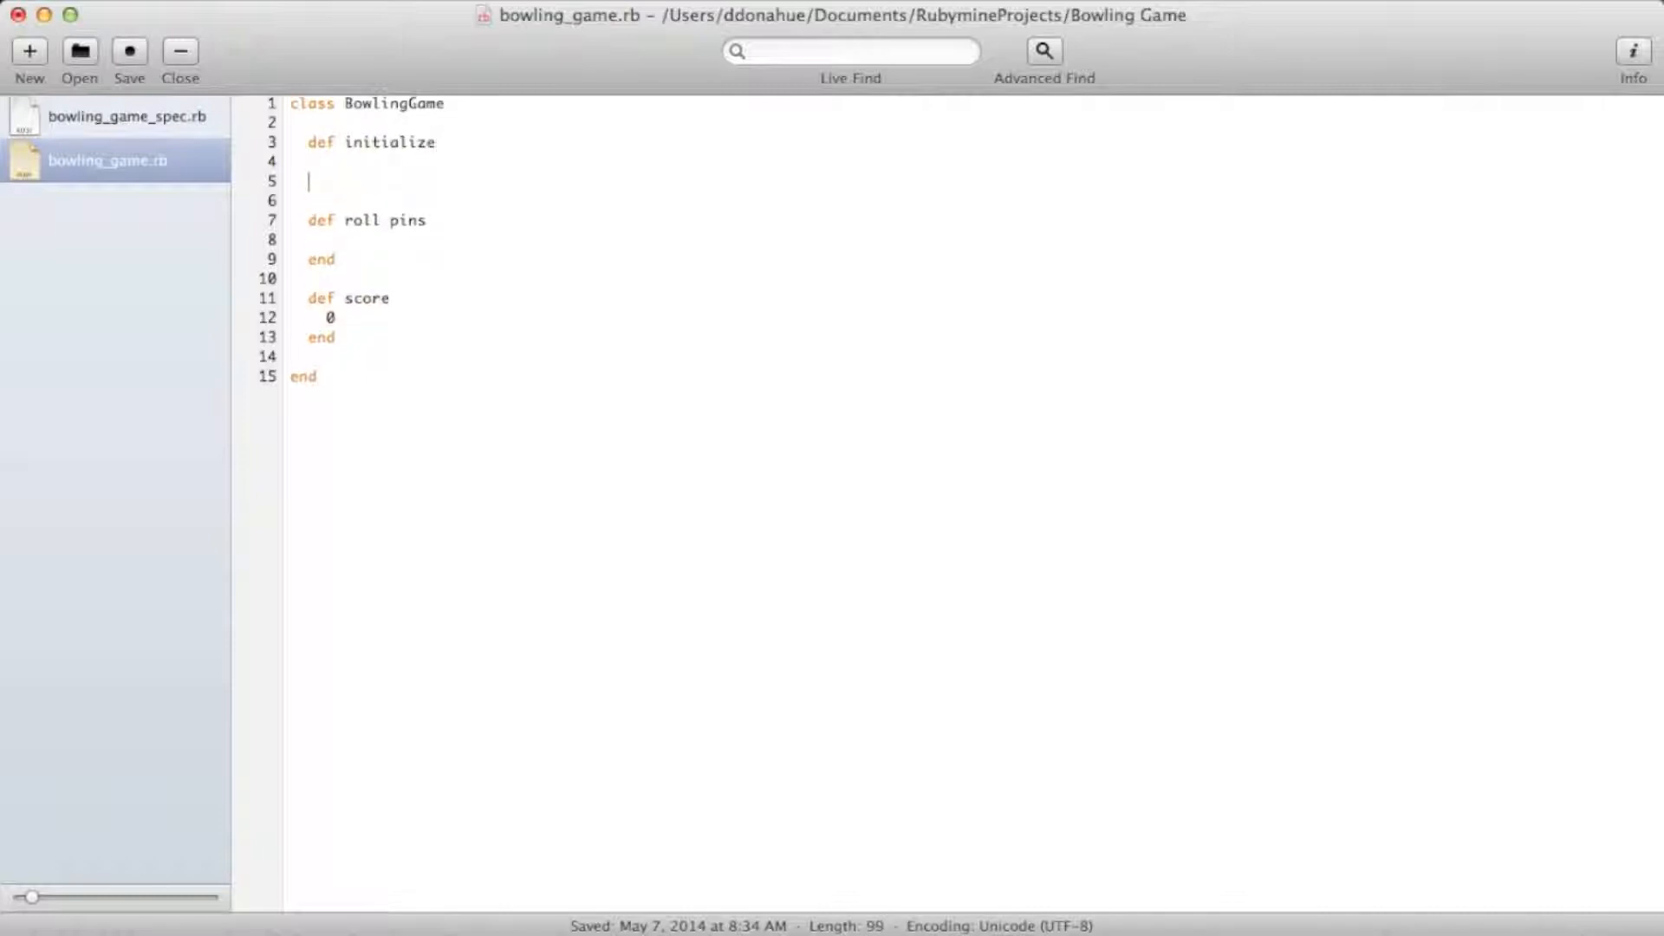
type("@rolls = [")
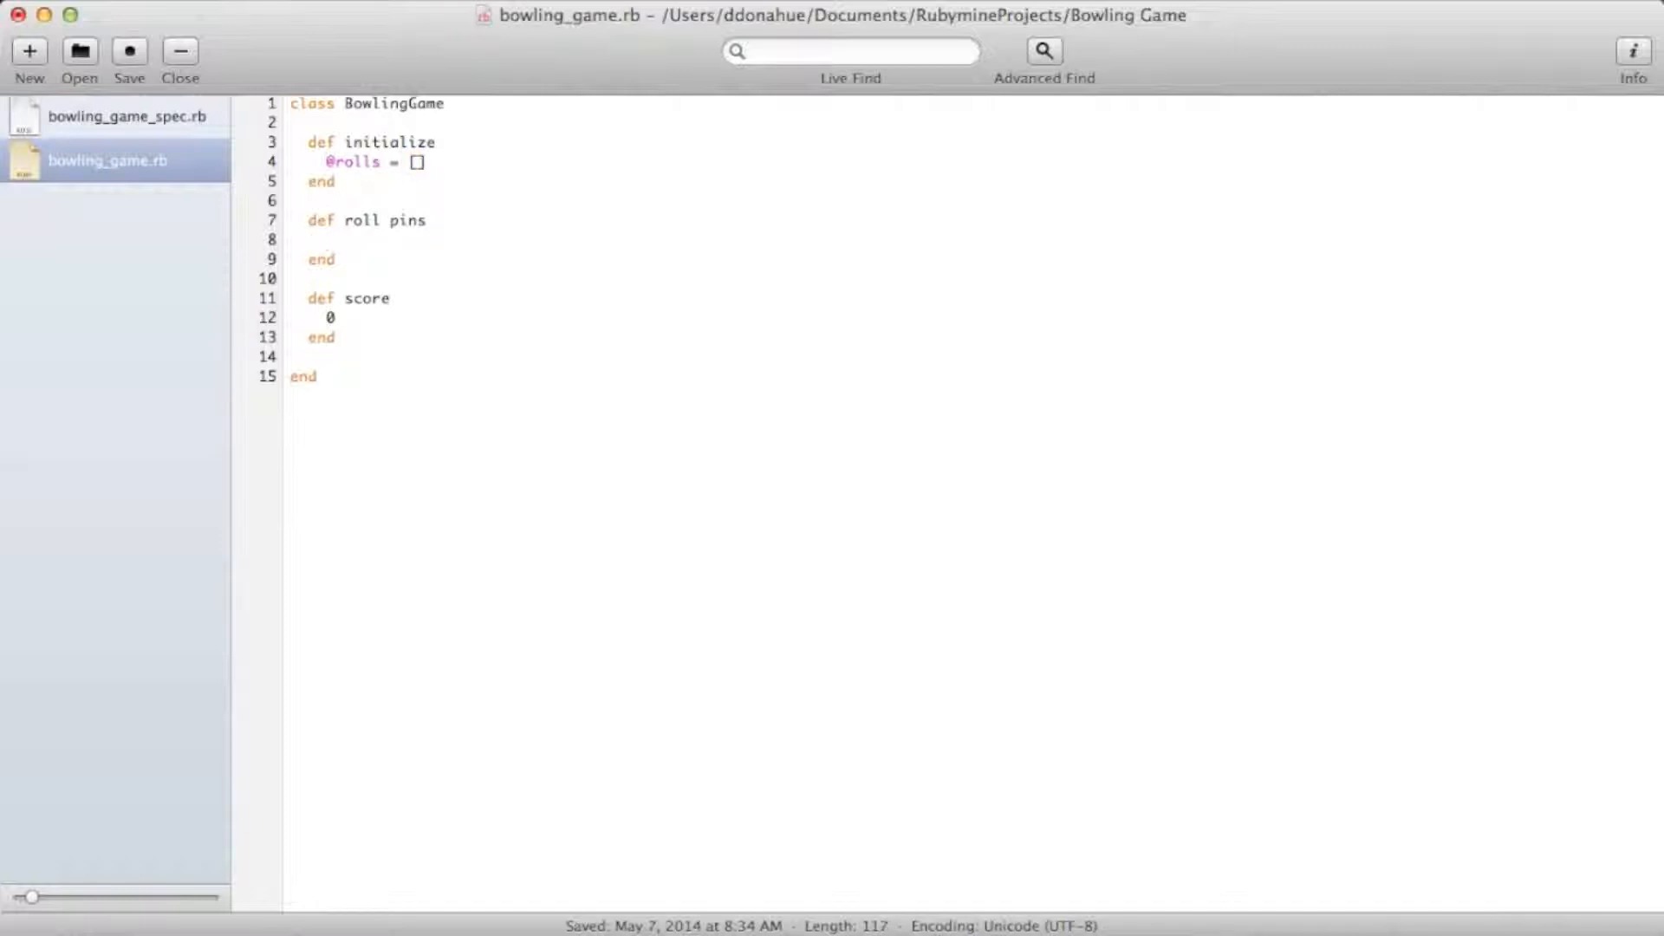
type("@rolls")
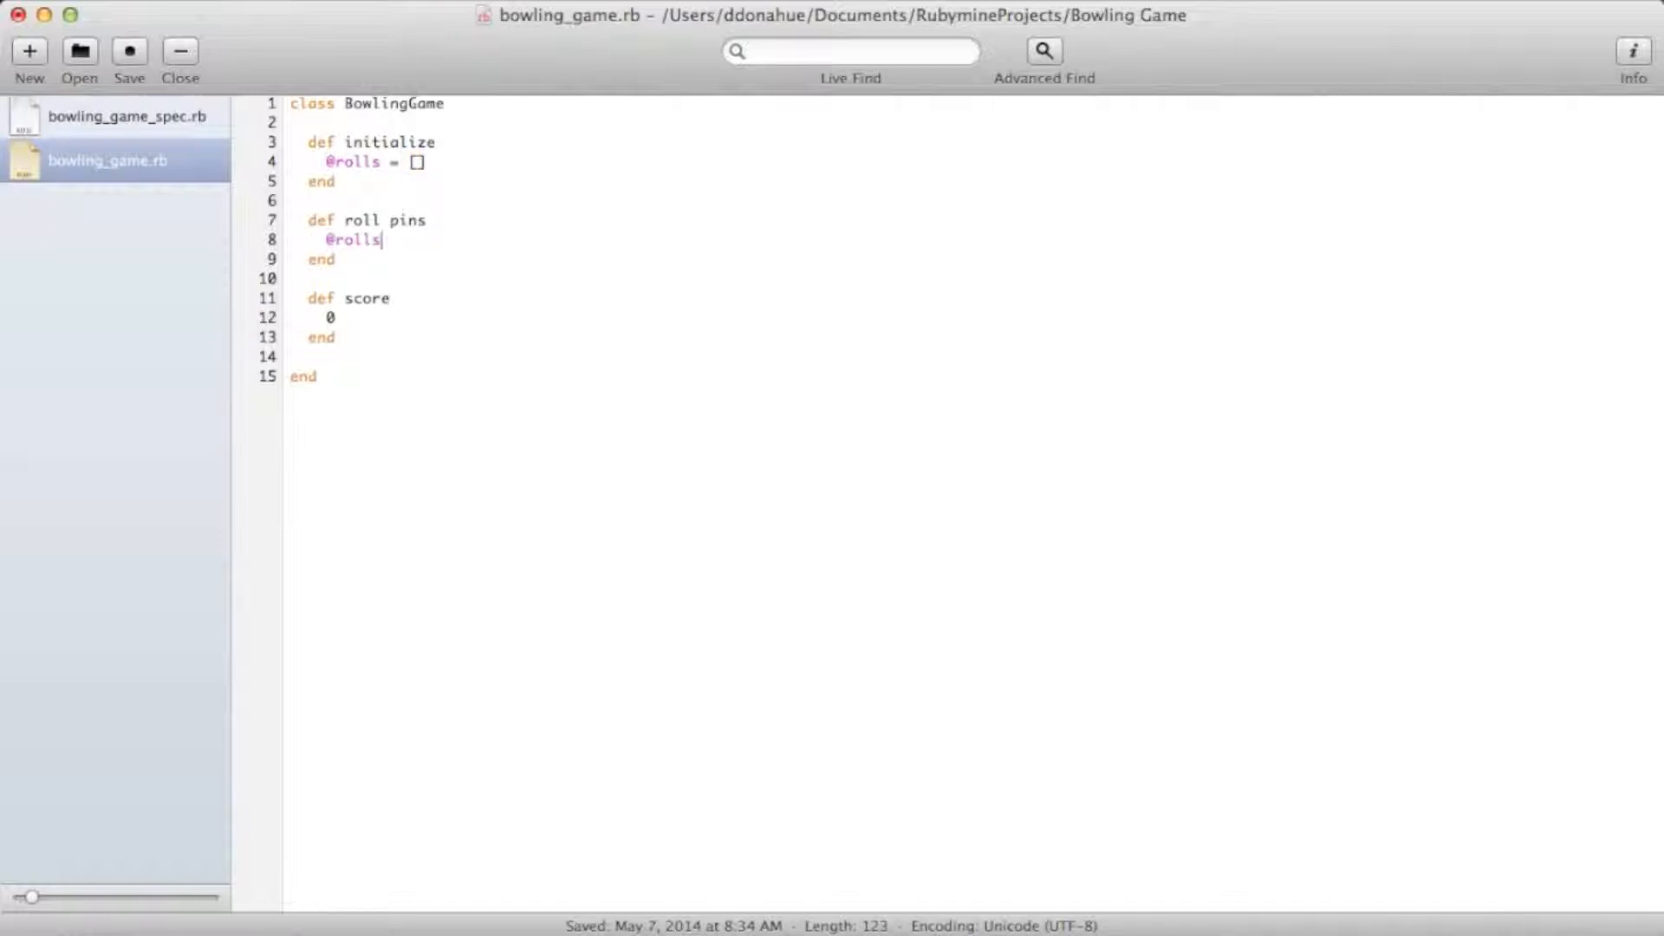
type(".push pine")
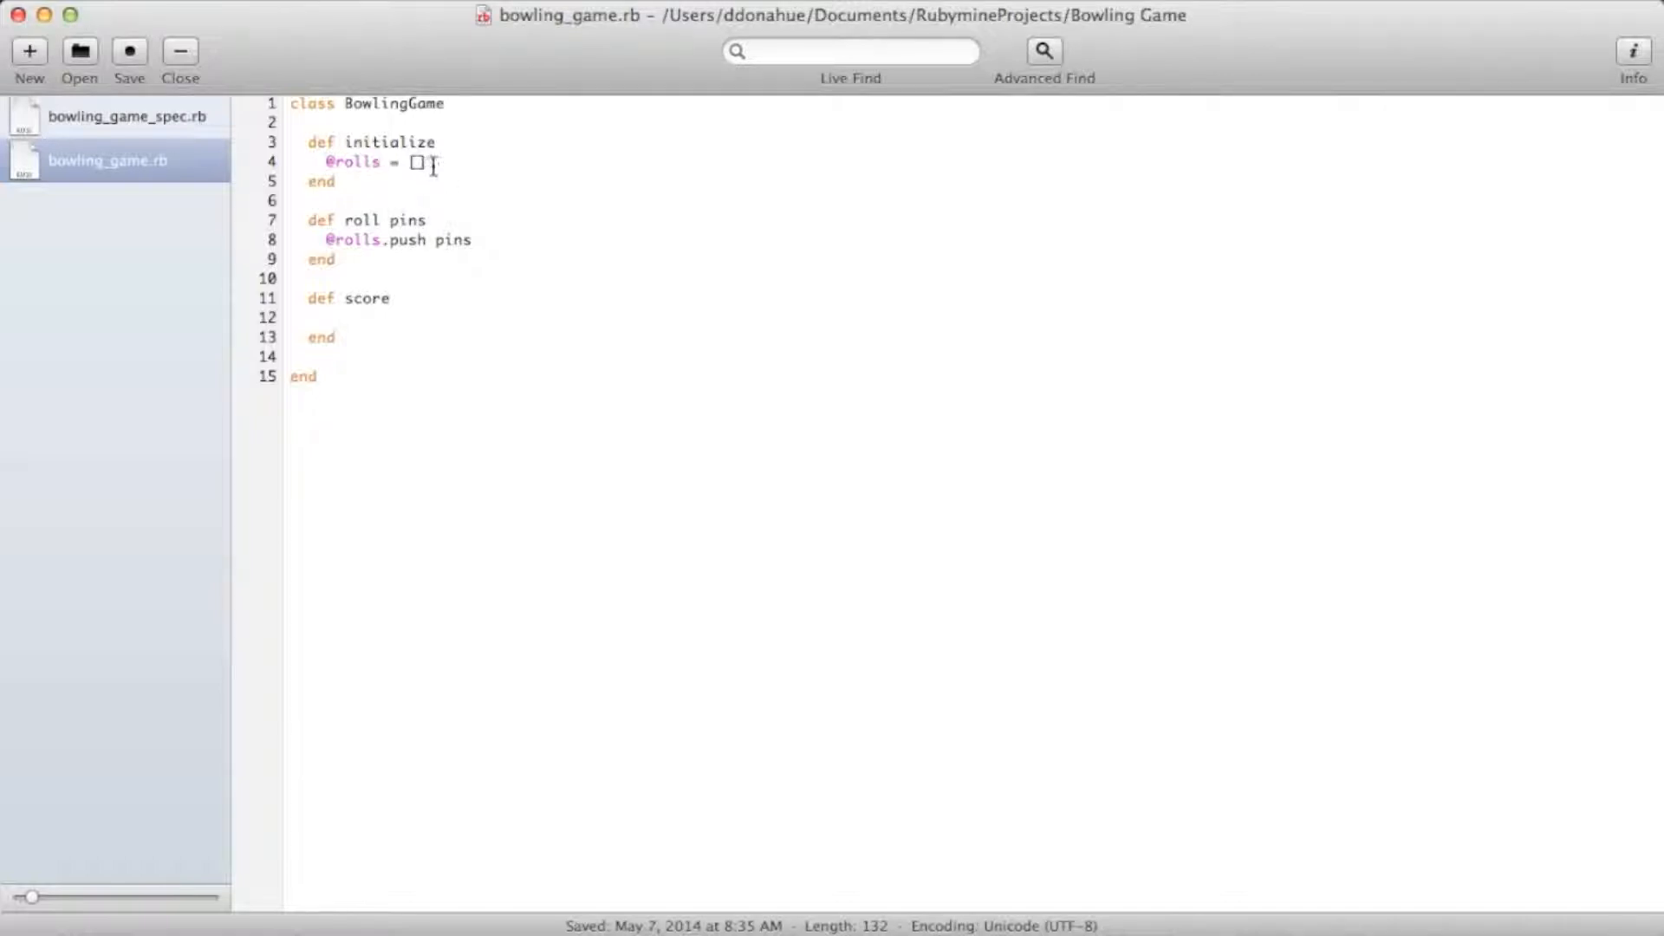
mouse_move(539, 315)
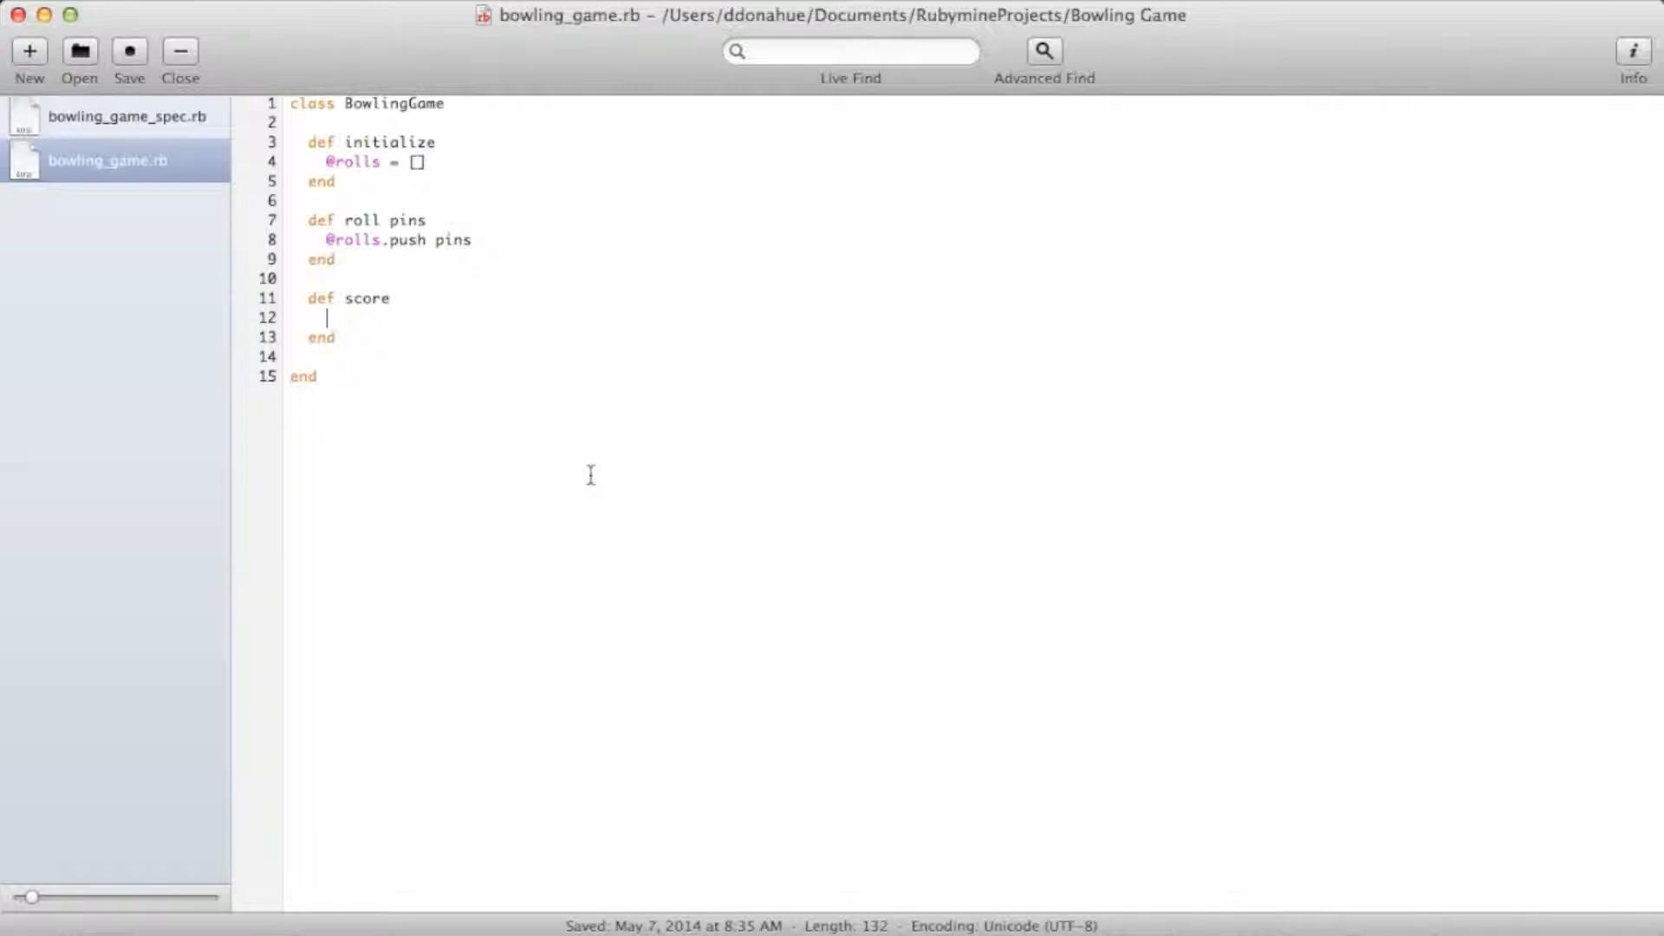
type("result = 0")
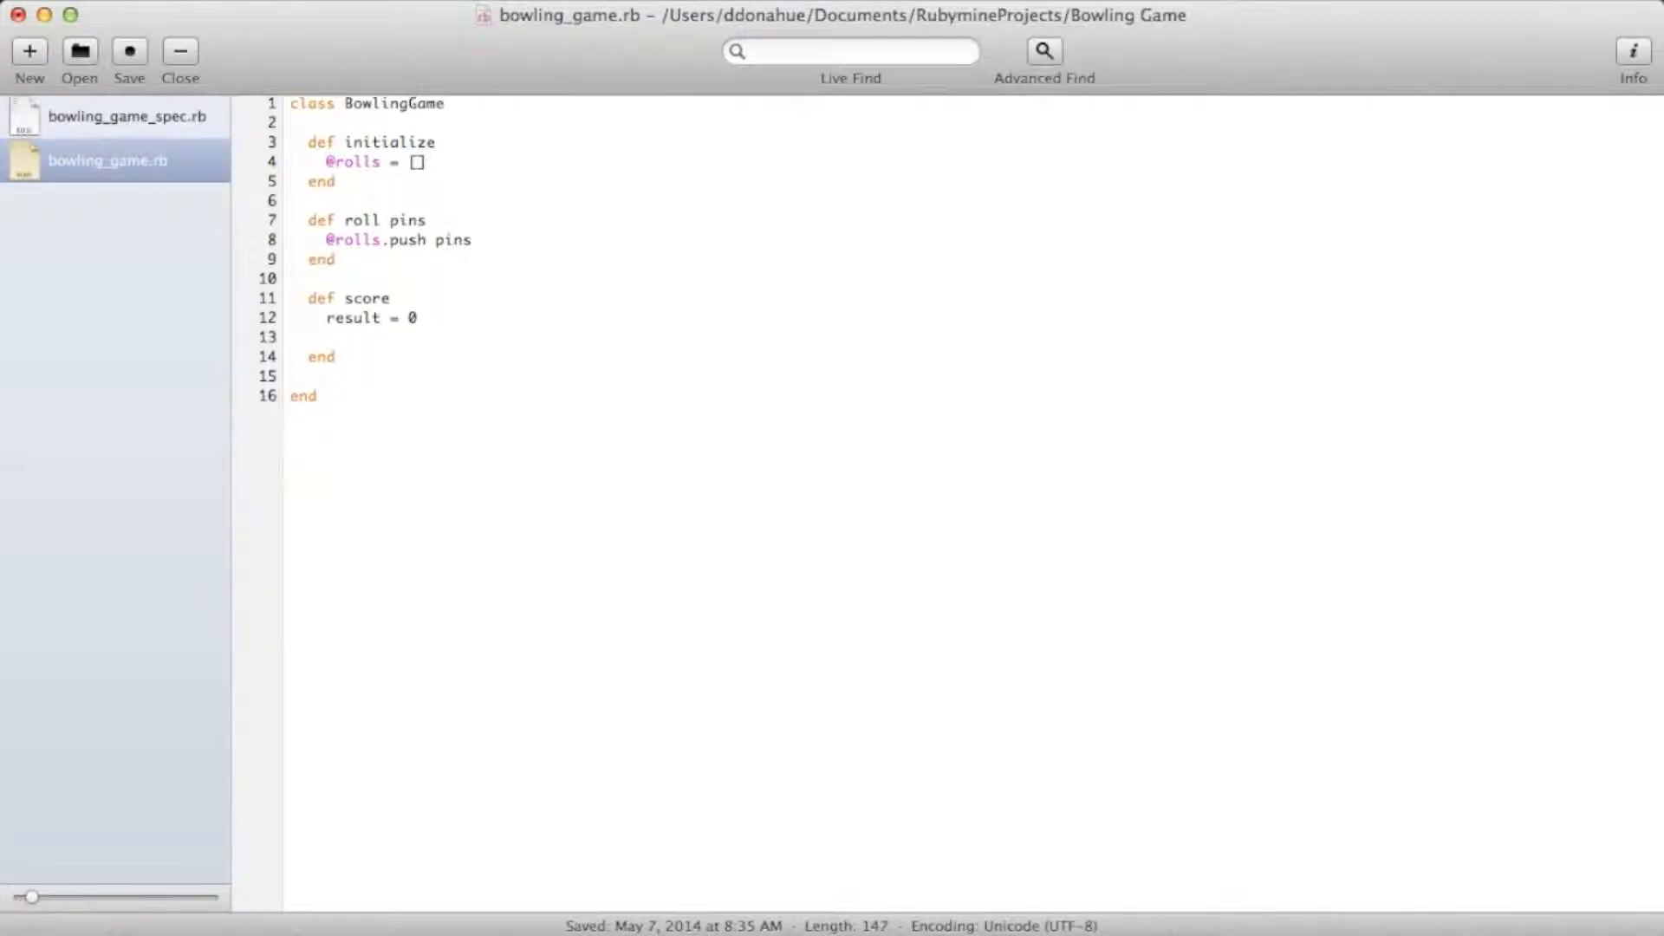
type("rollInde")
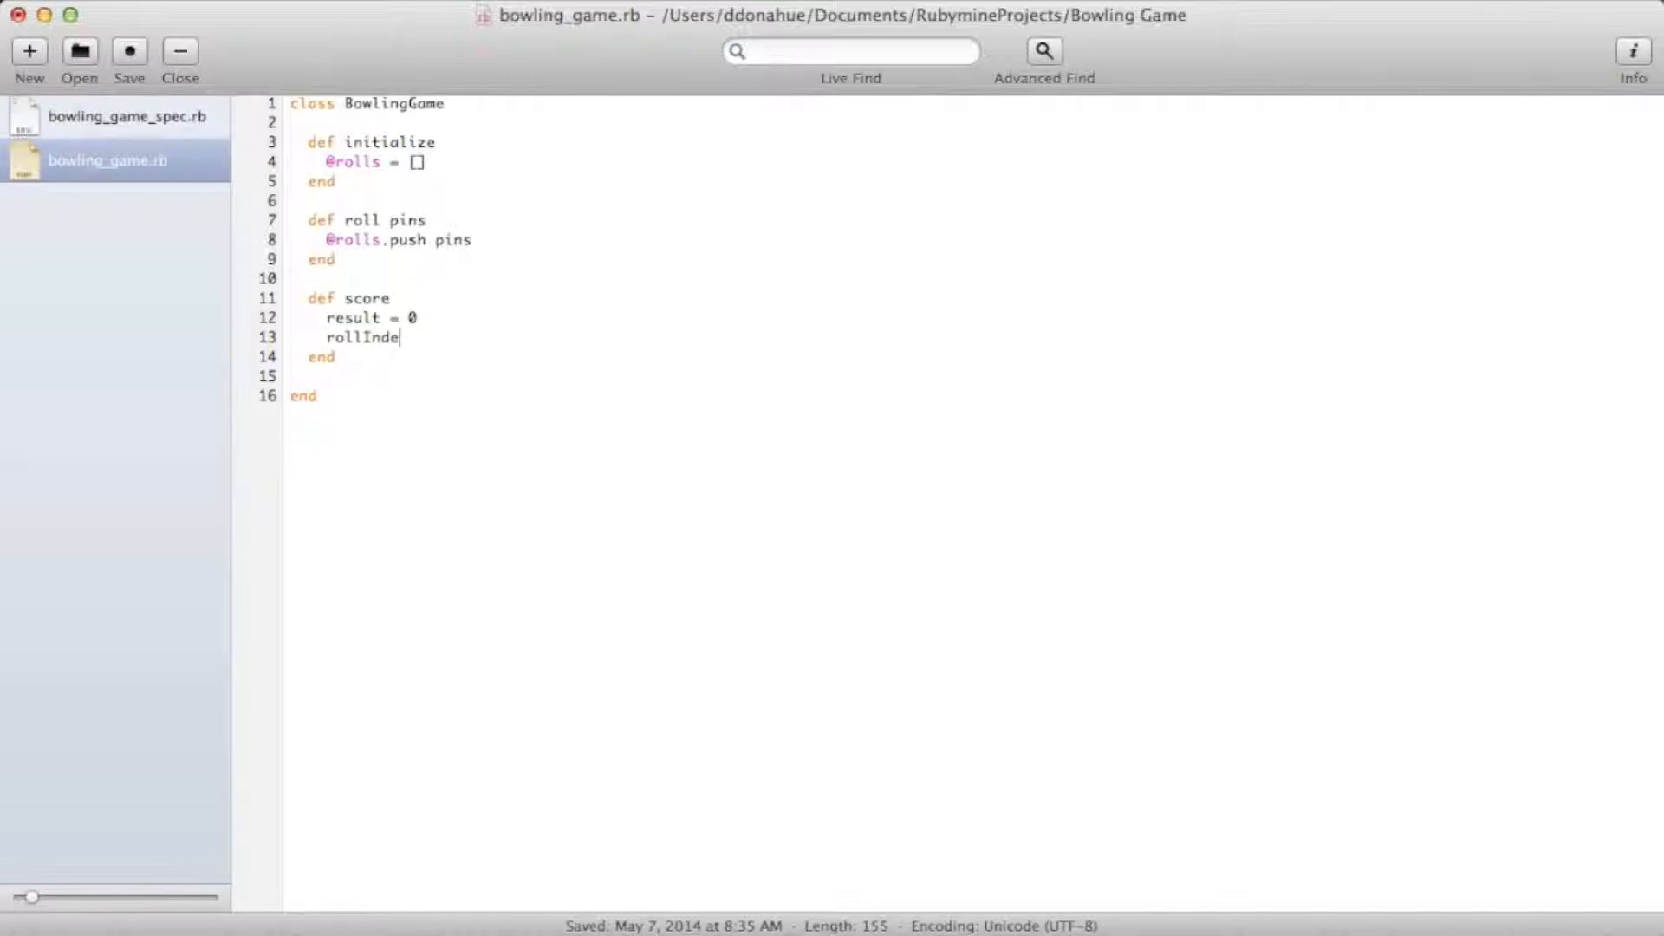
type("x = 0")
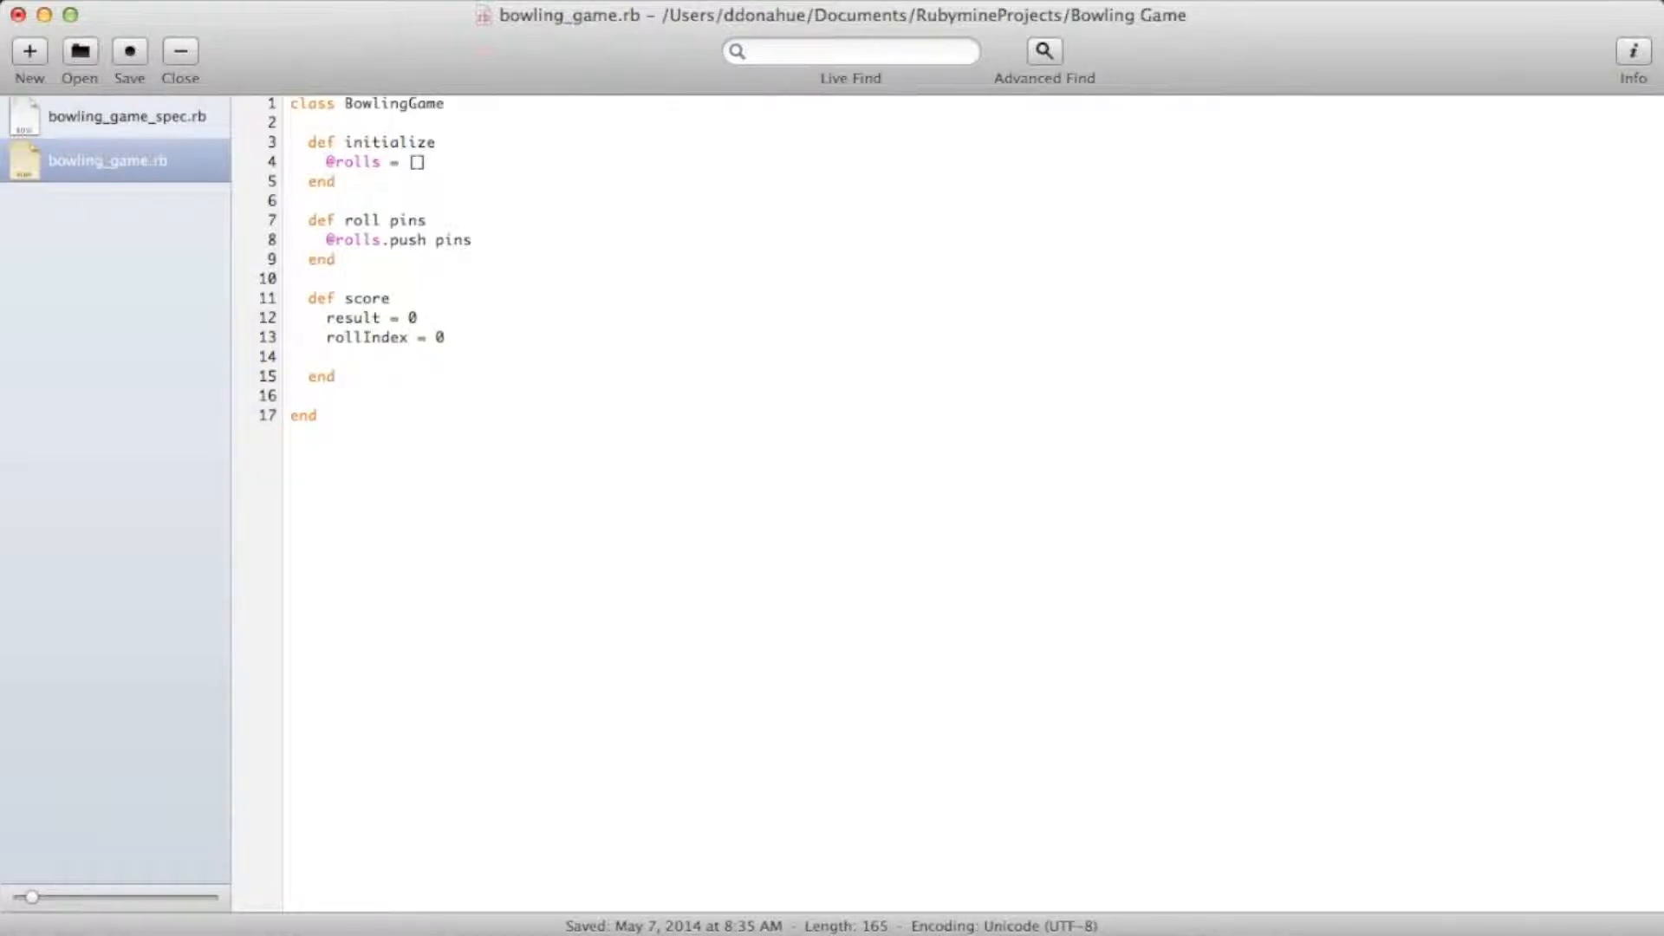
type("20.times do")
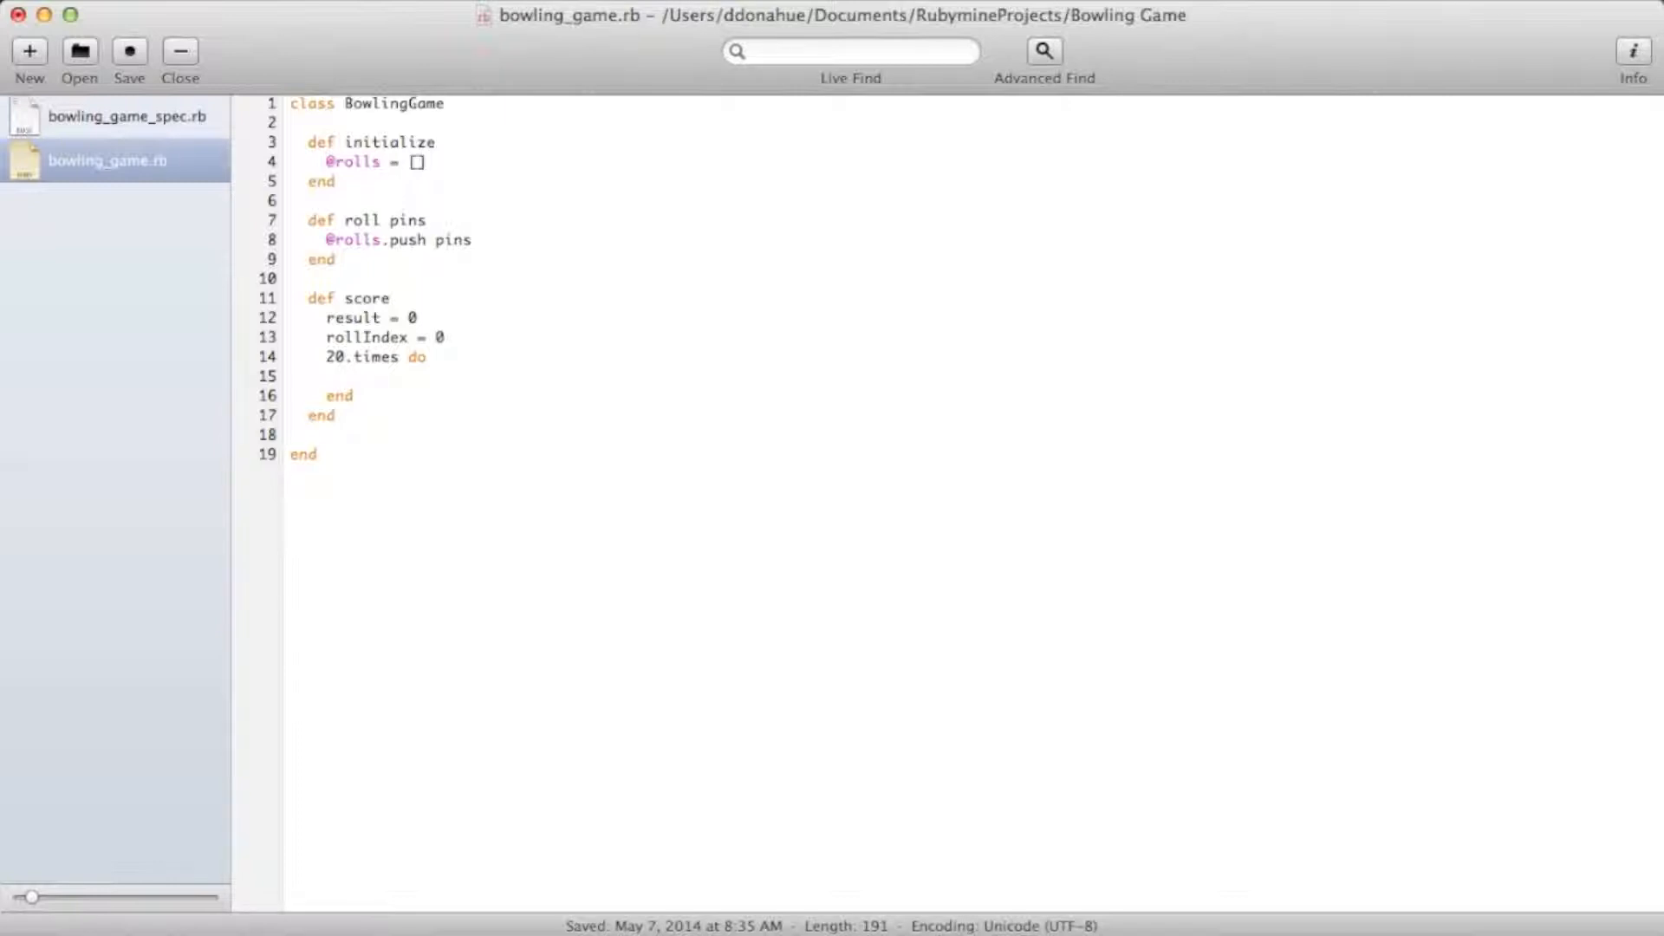
type("result")
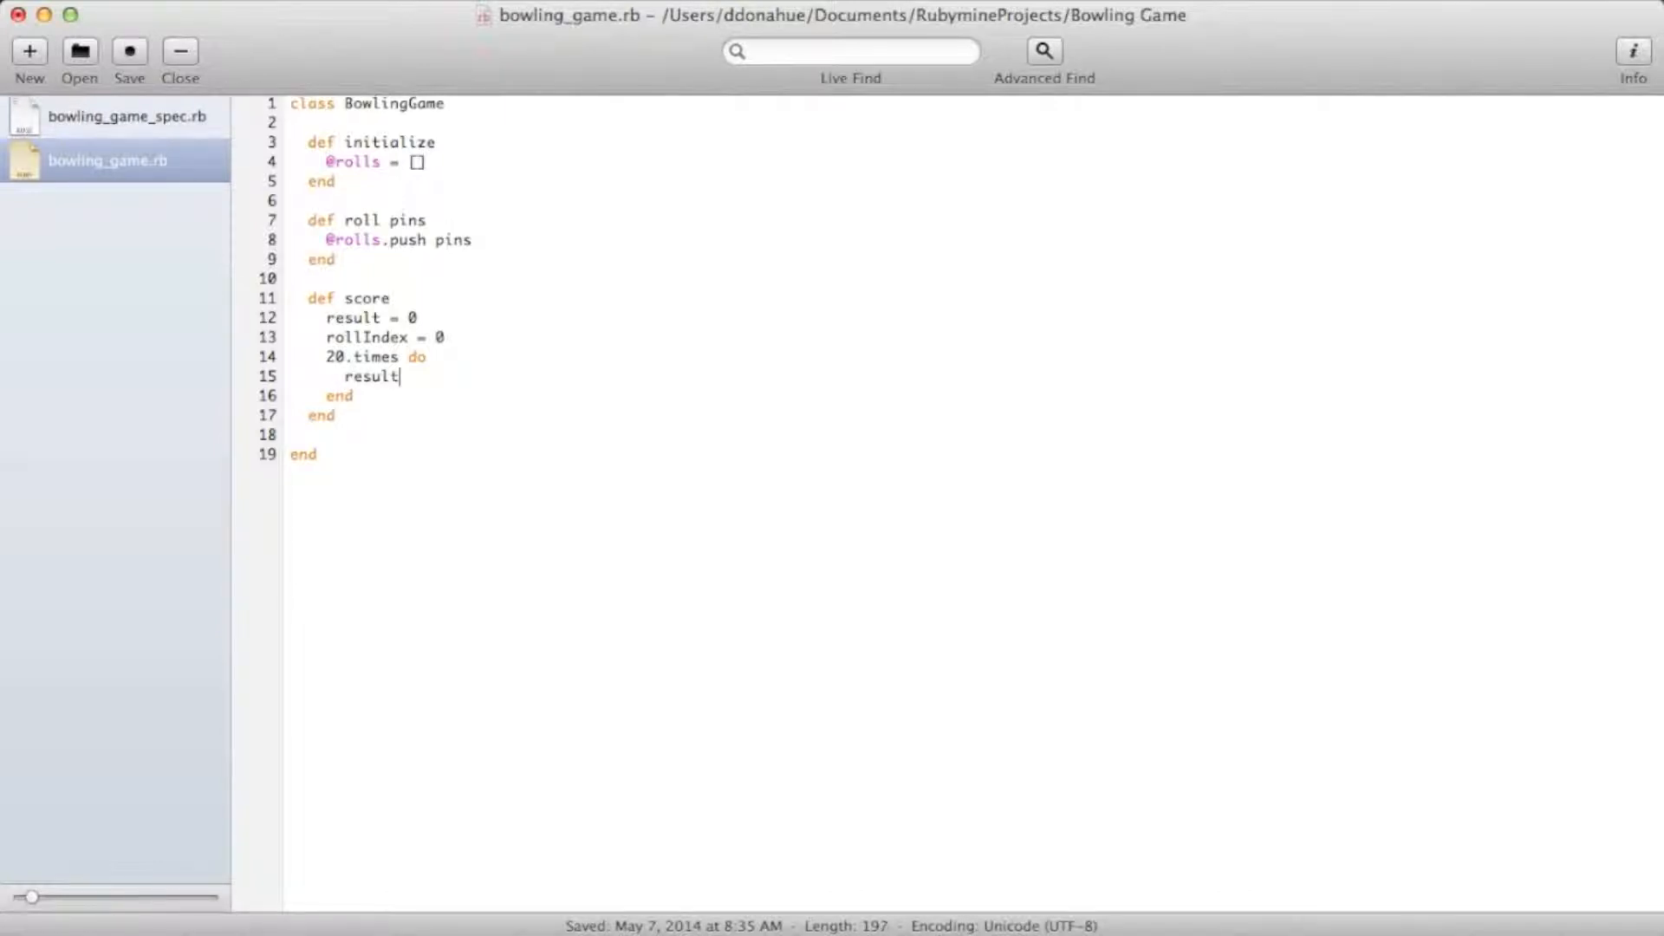
type("+=")
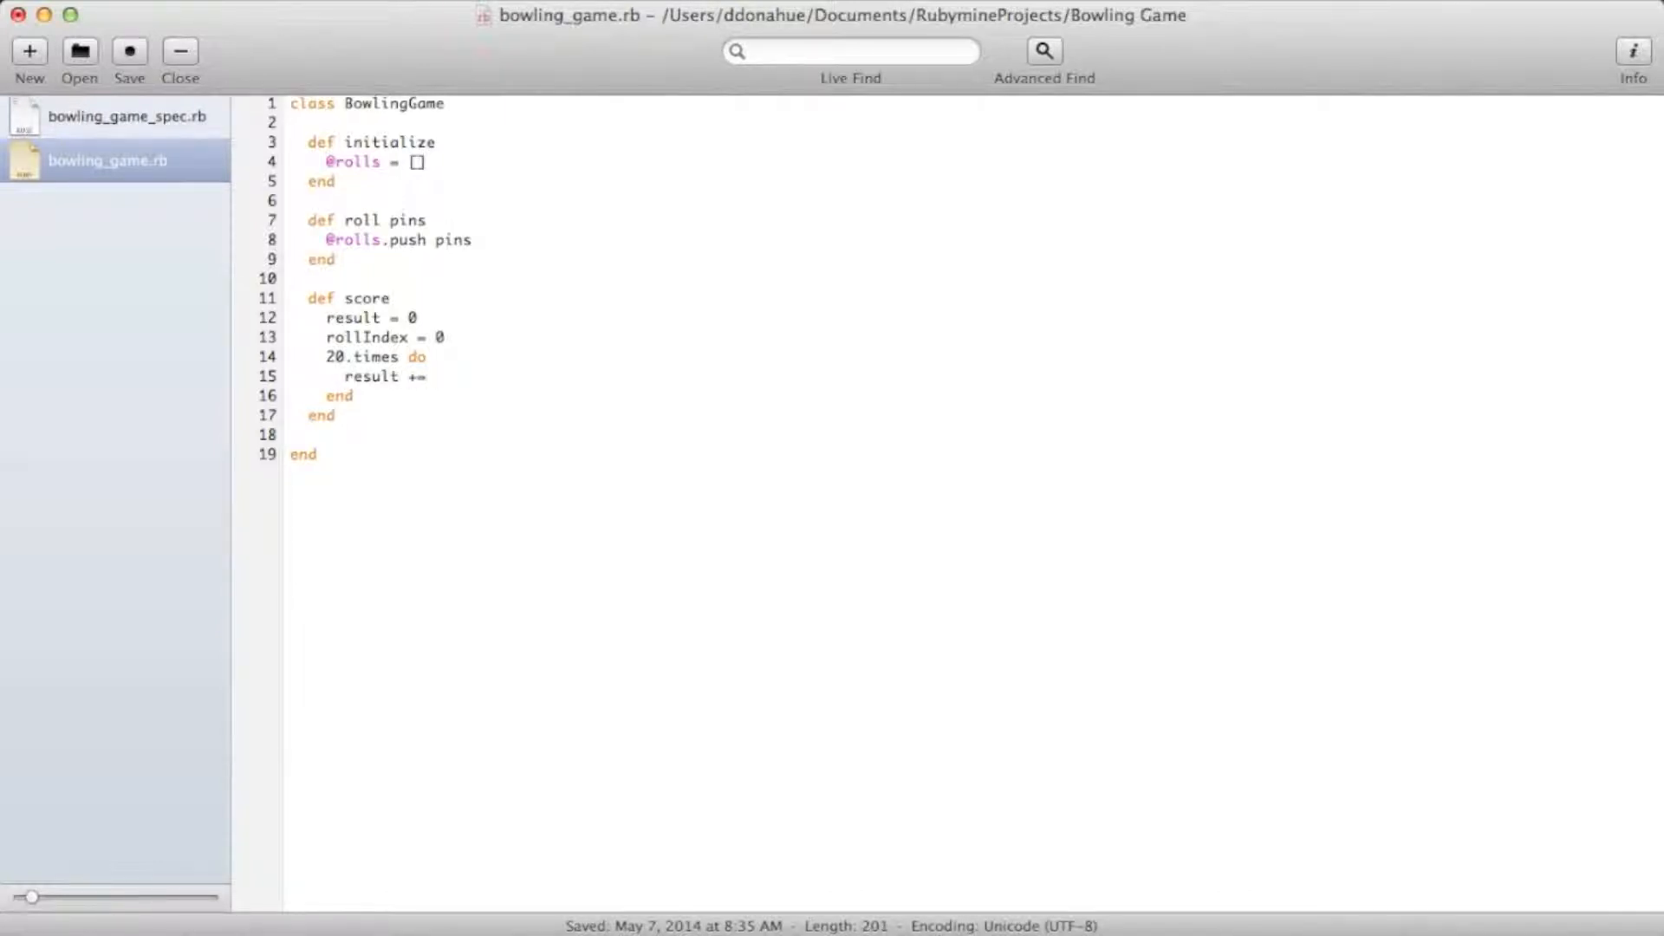
type("@rolls[roll")
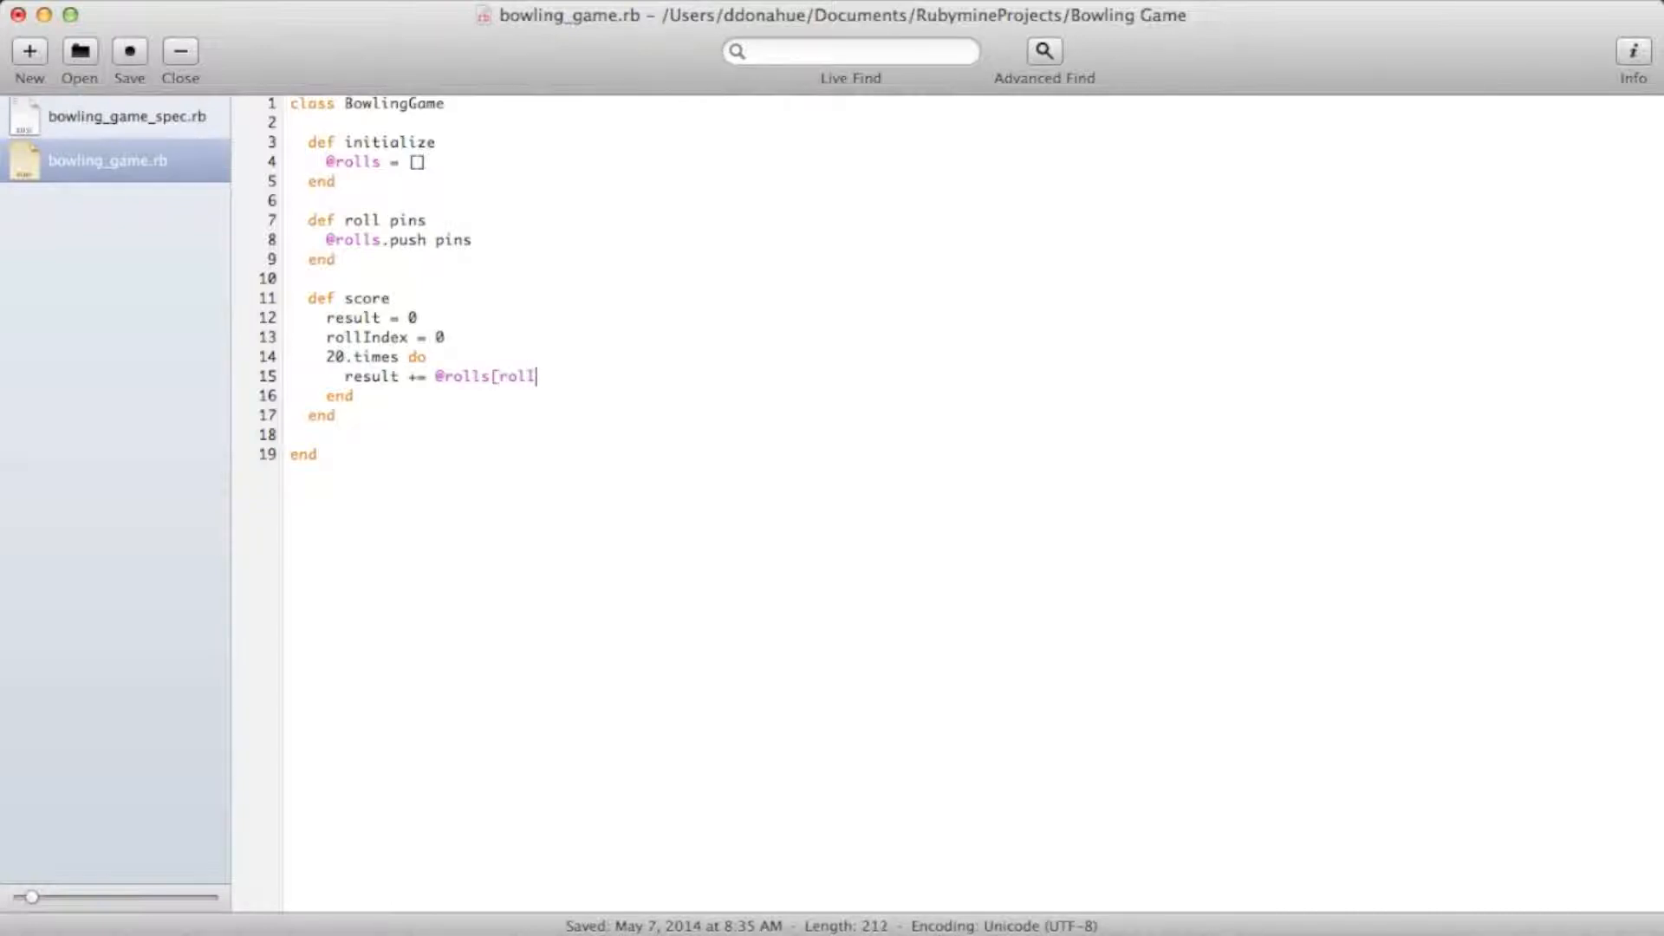
type("Index]")
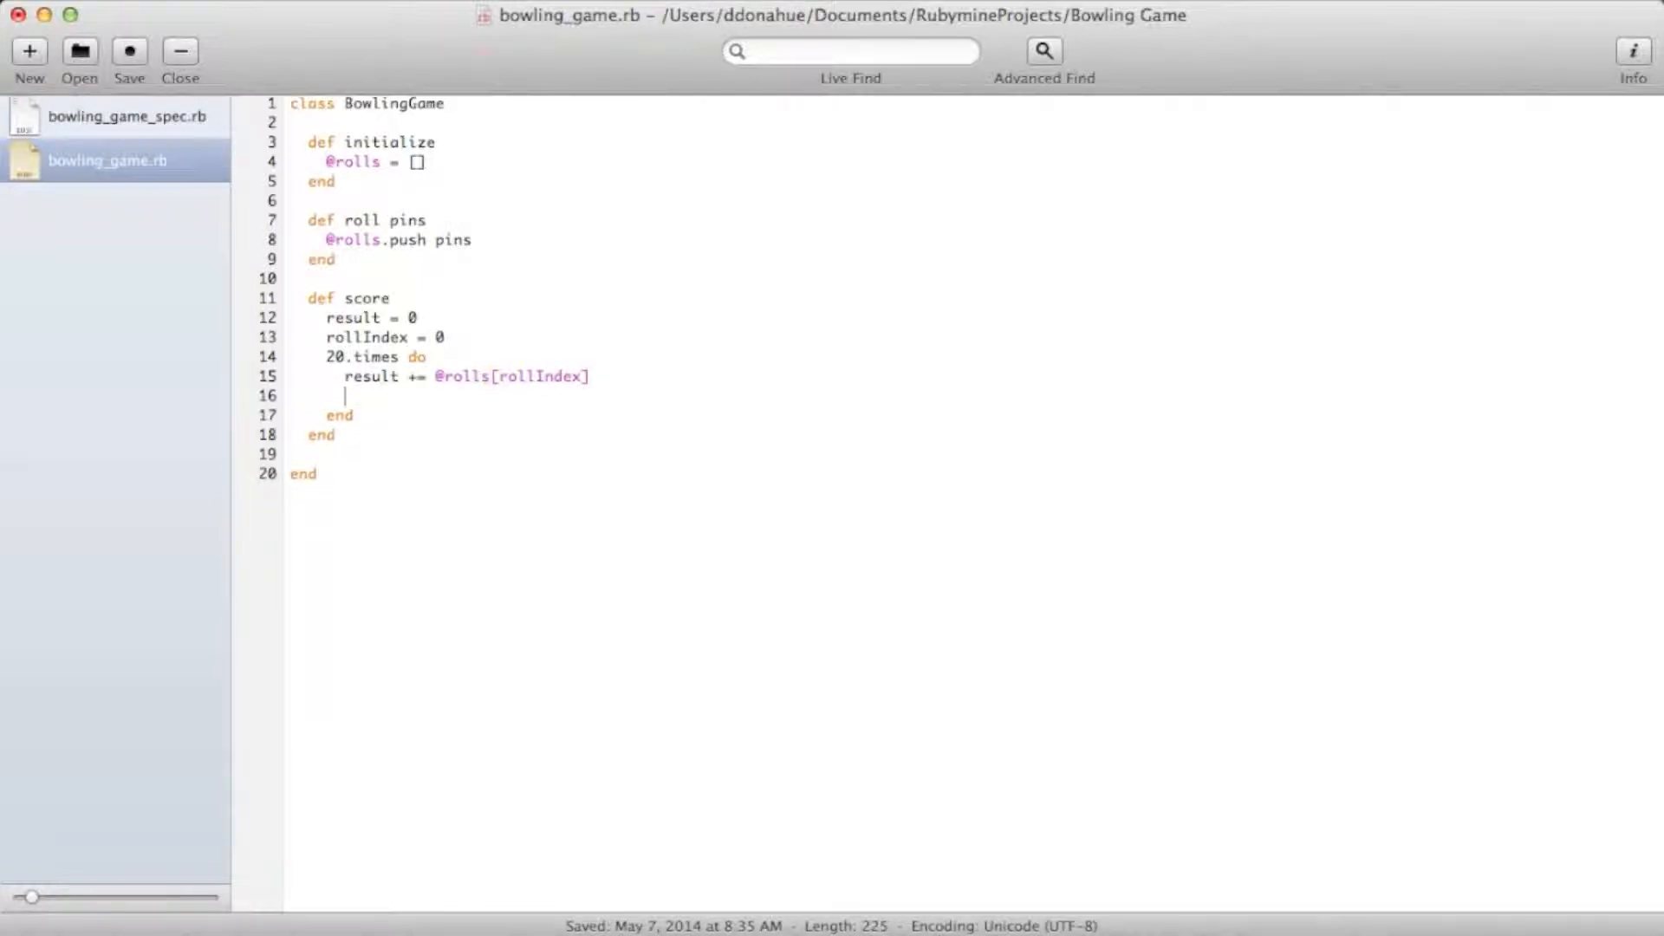
Increment rollIndex each iteration and return result from score.
type("rollIndex")
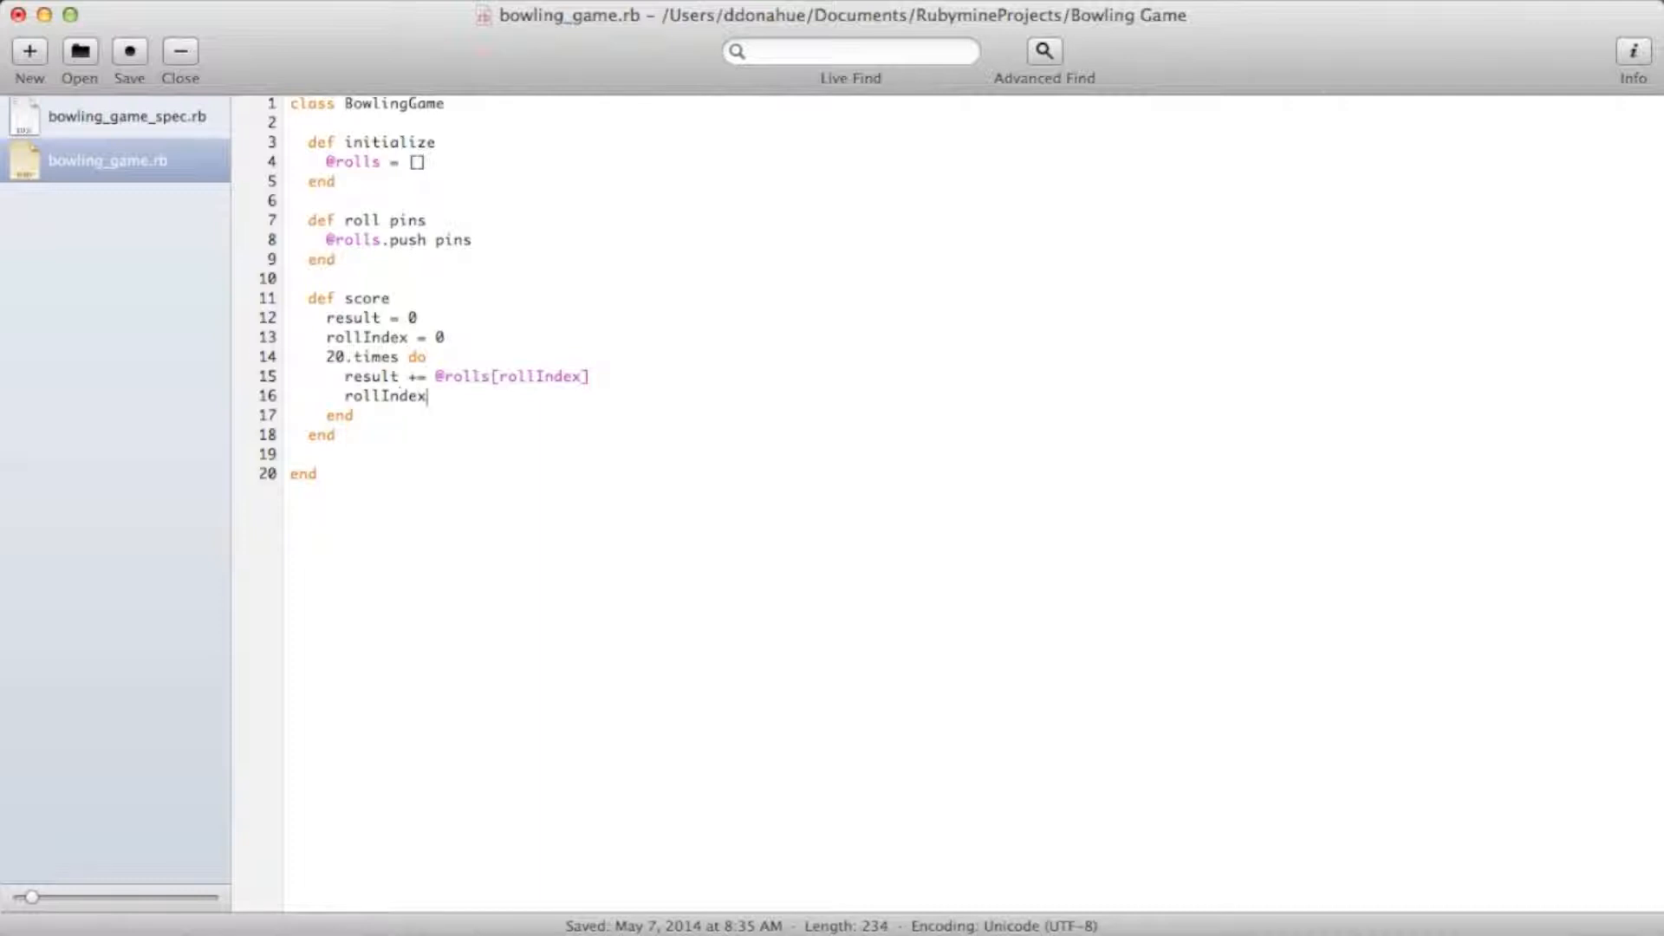
type("+= 1")
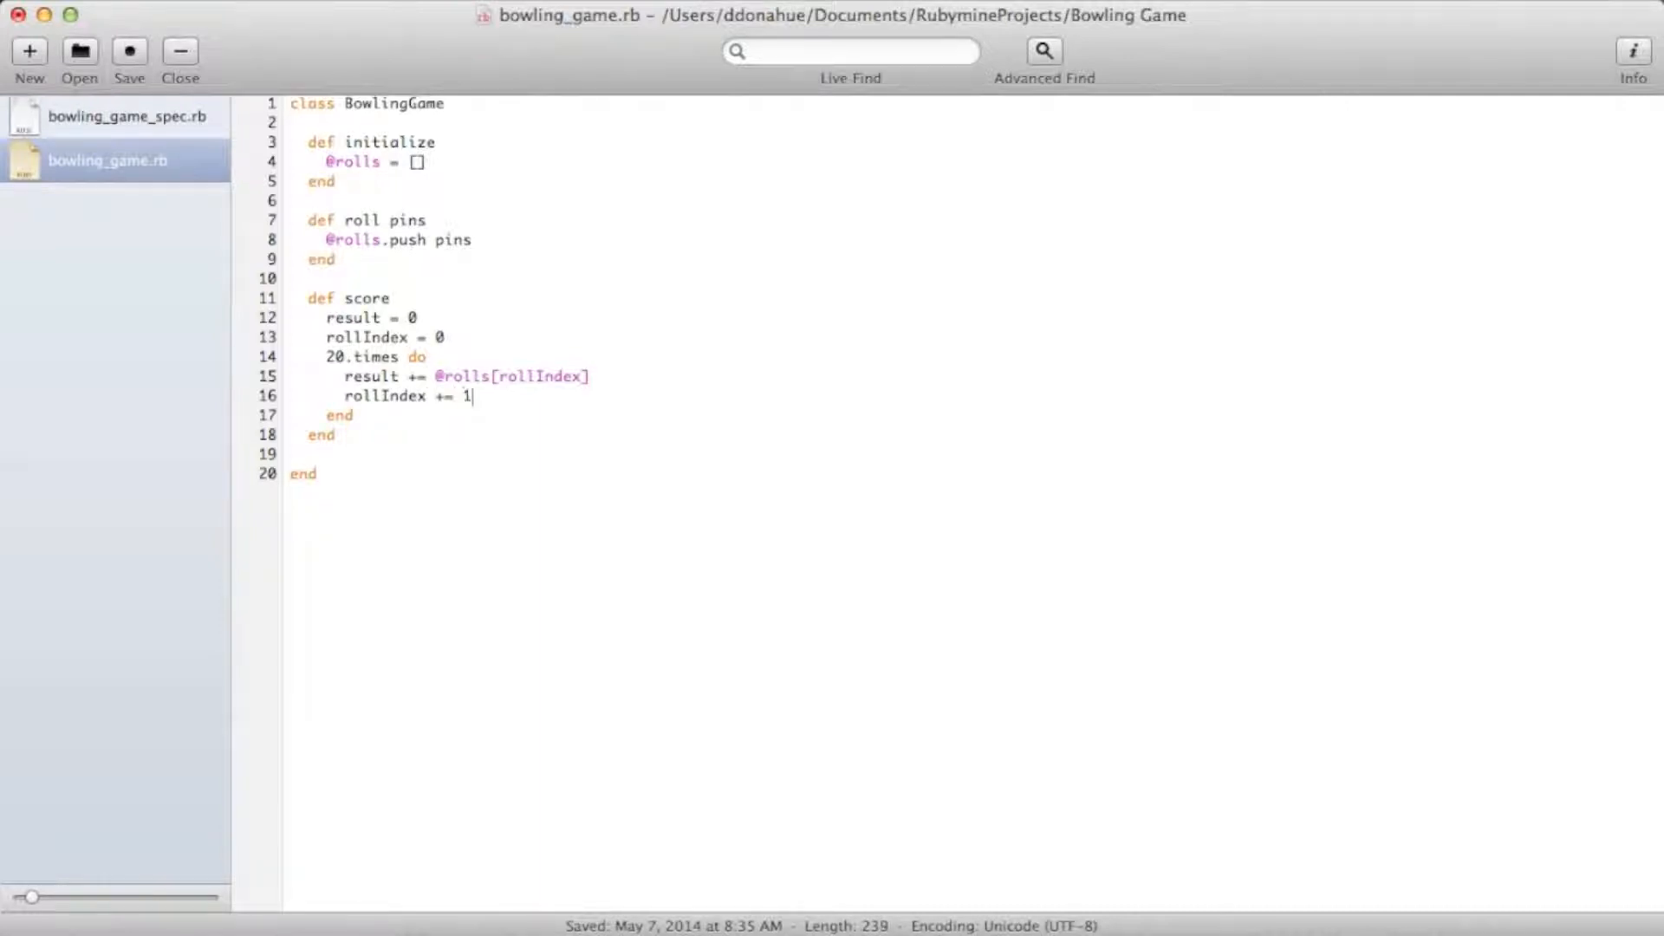
type("re")
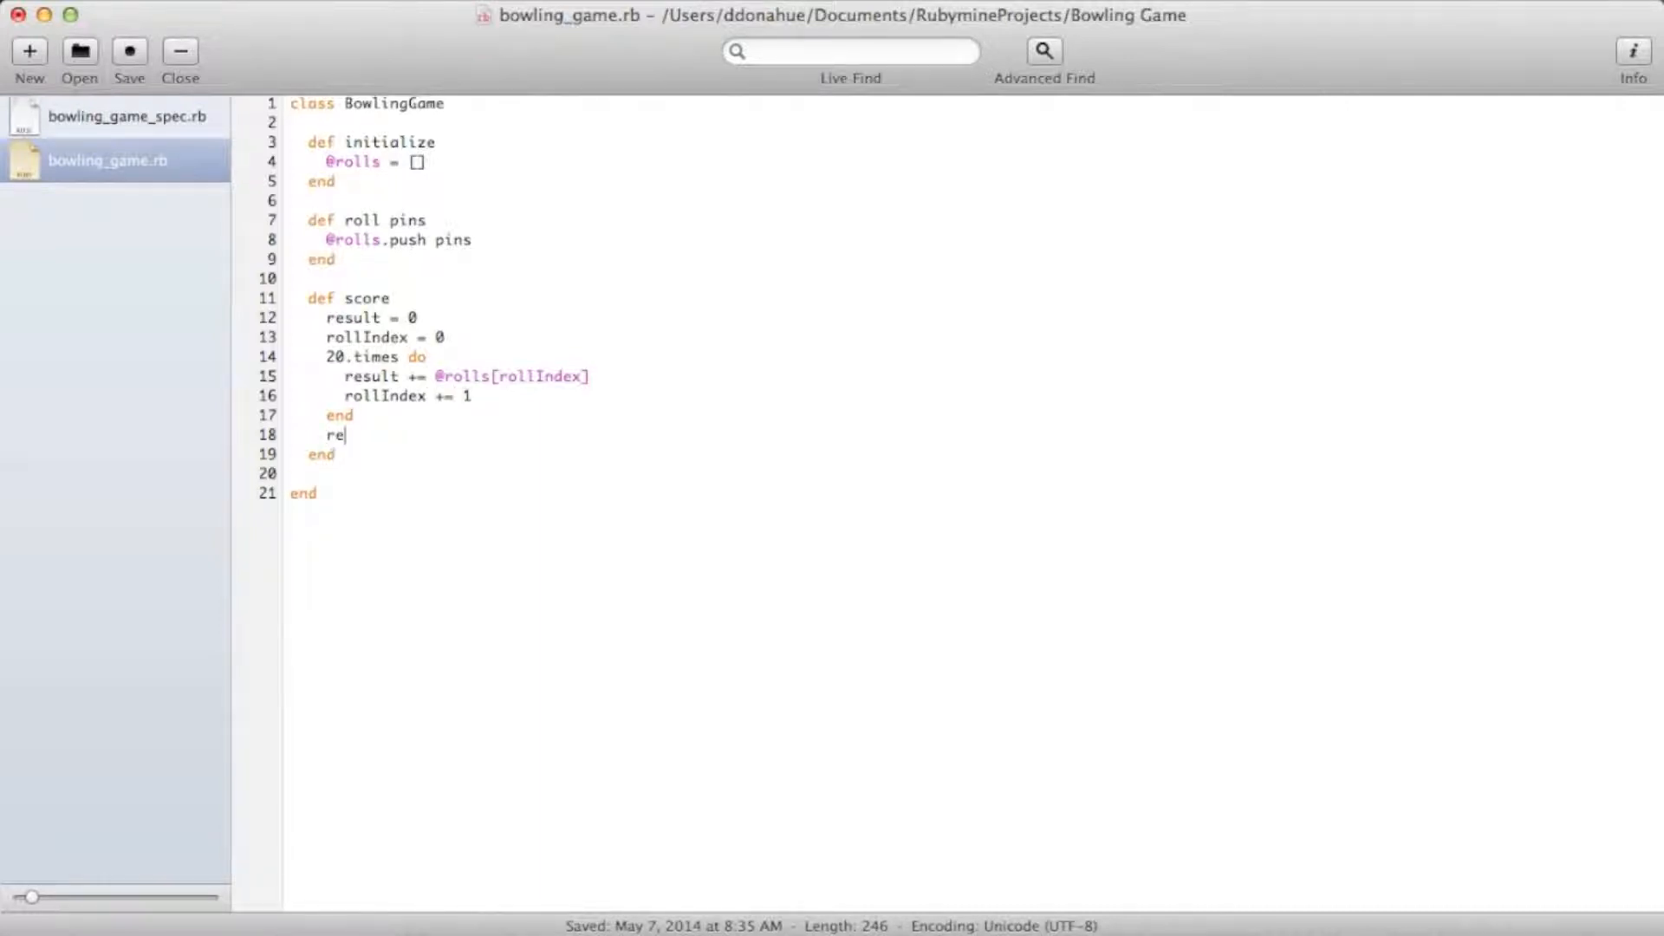
type("sult")
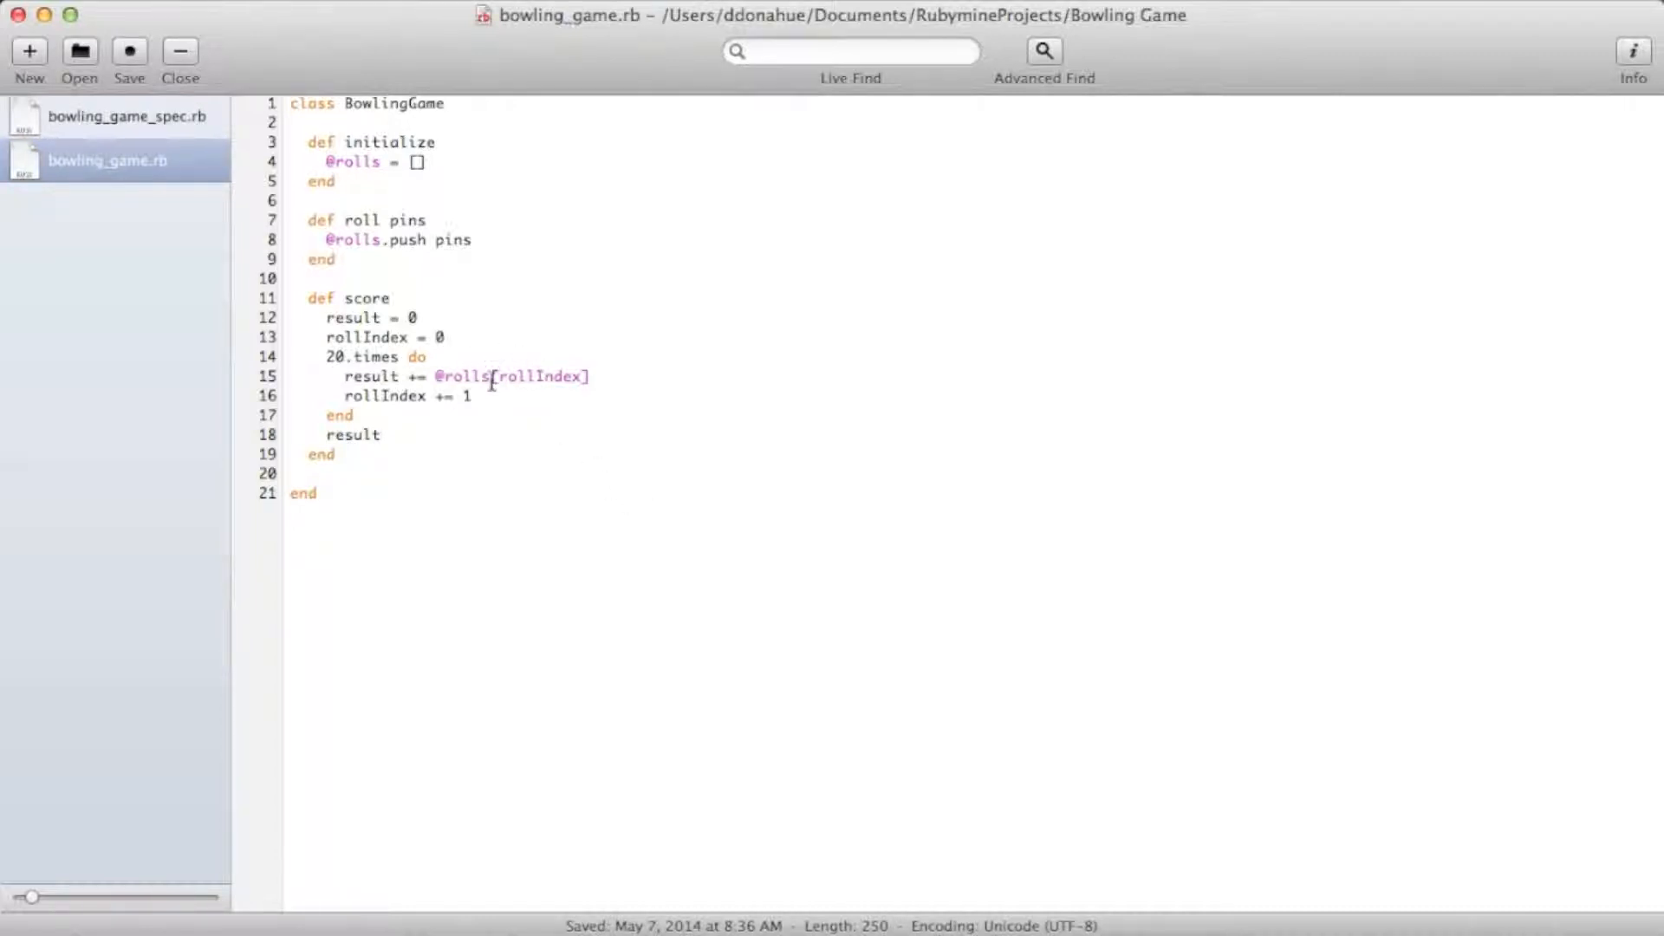
mouse_move(468, 280)
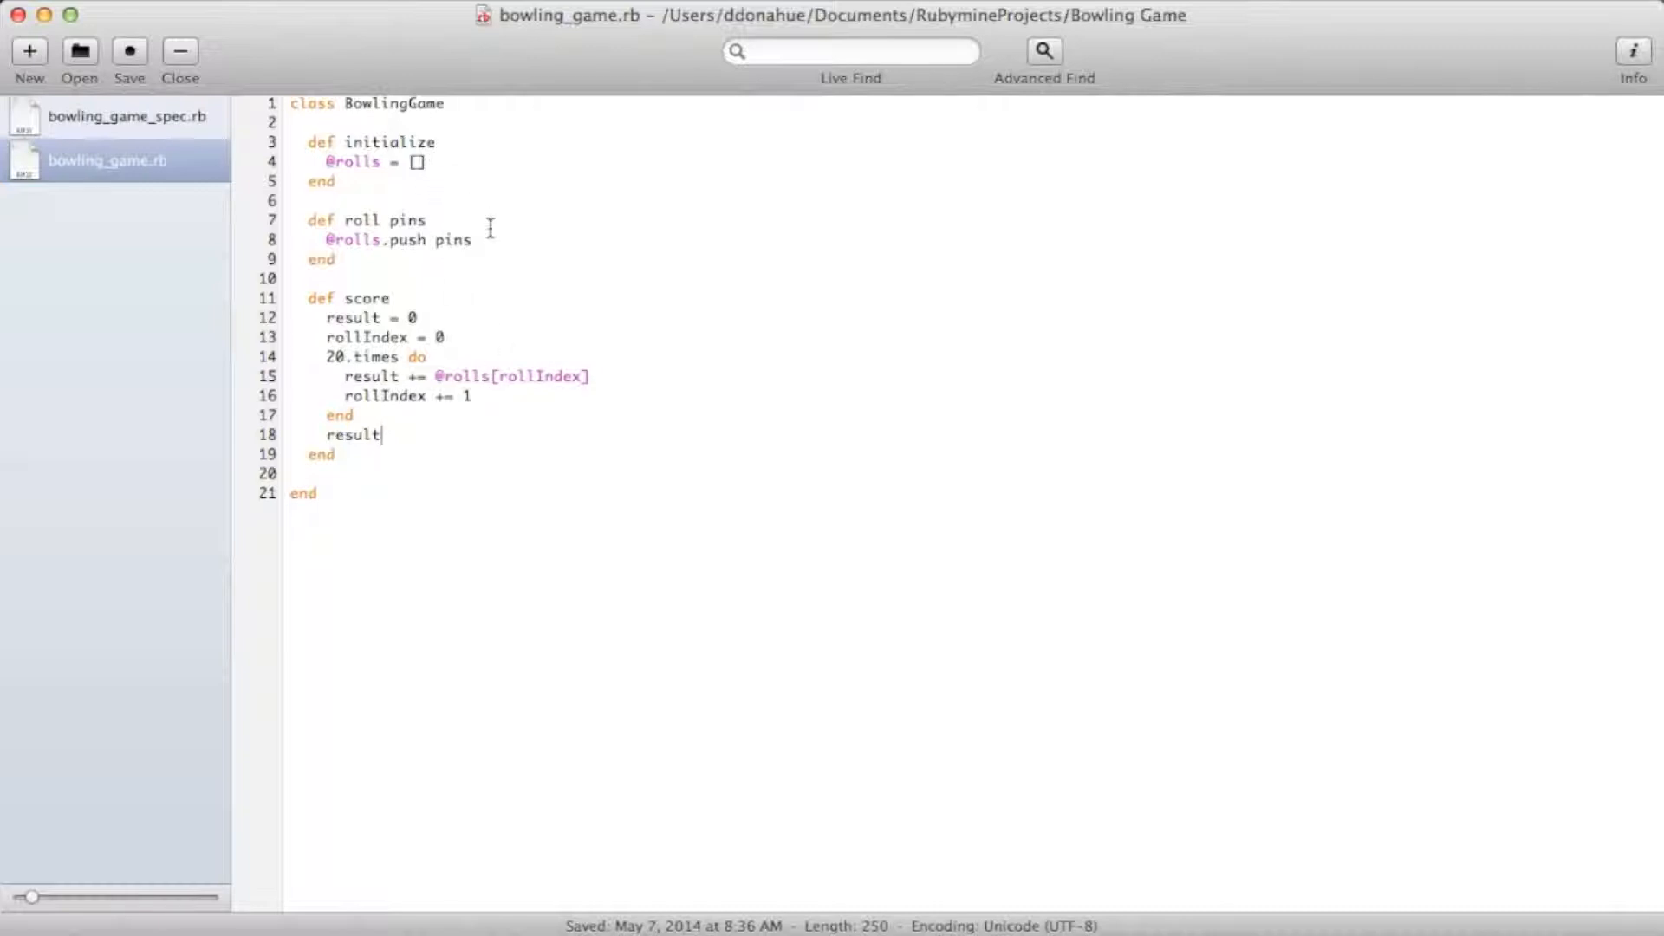
mouse_move(558, 260)
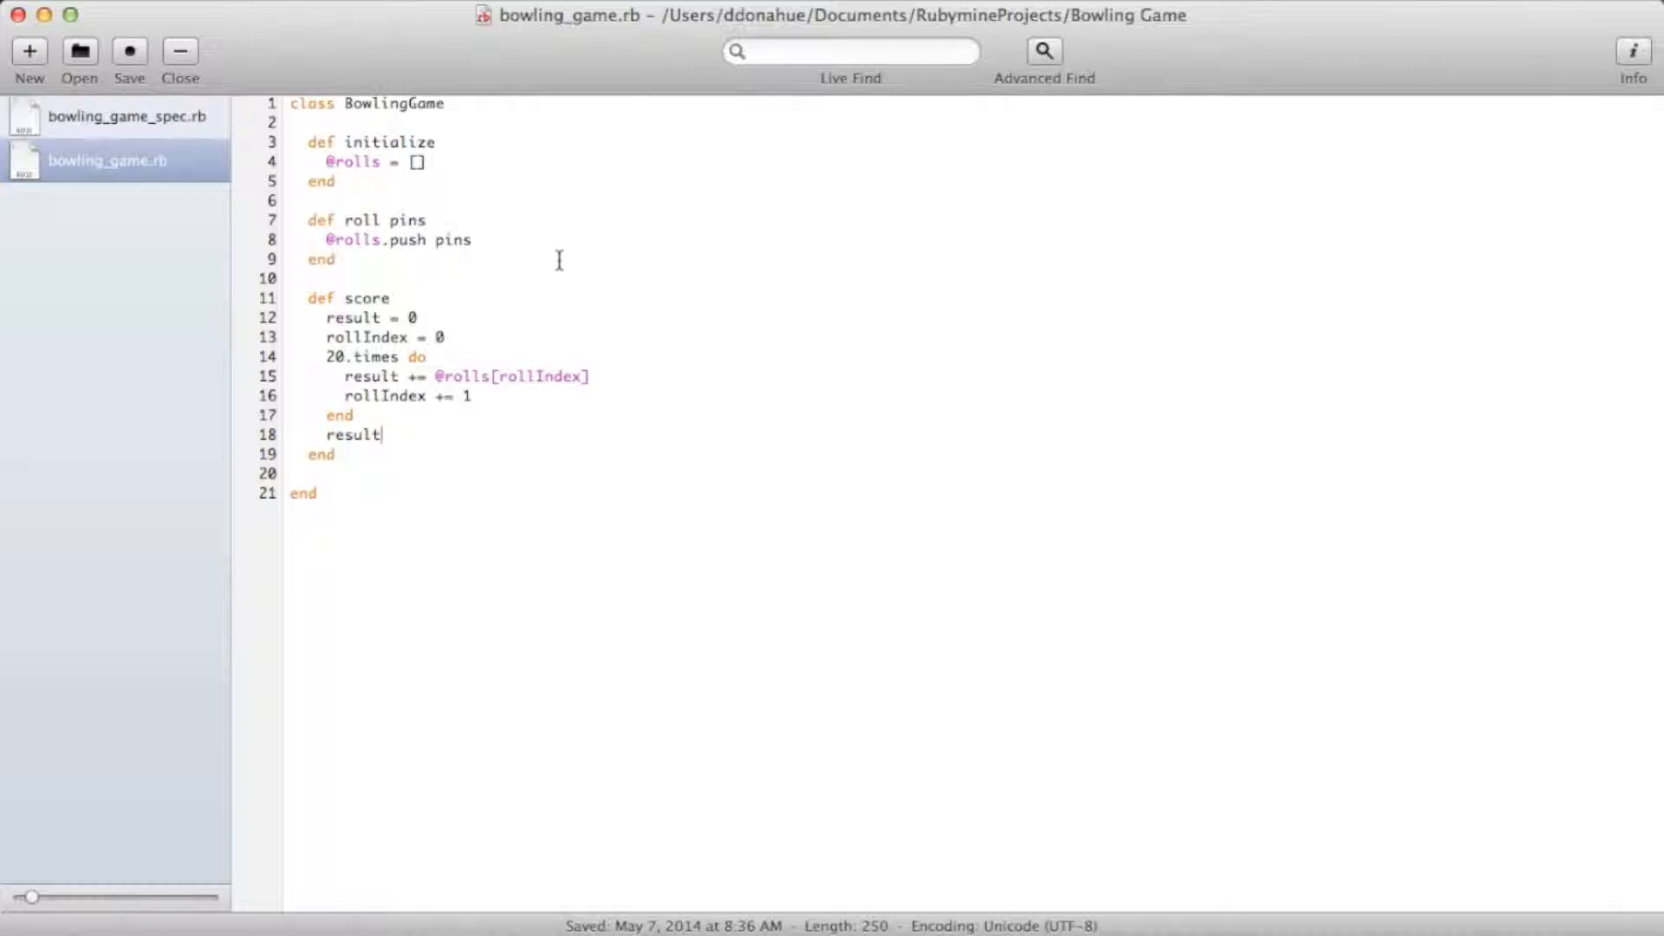
mouse_move(596, 303)
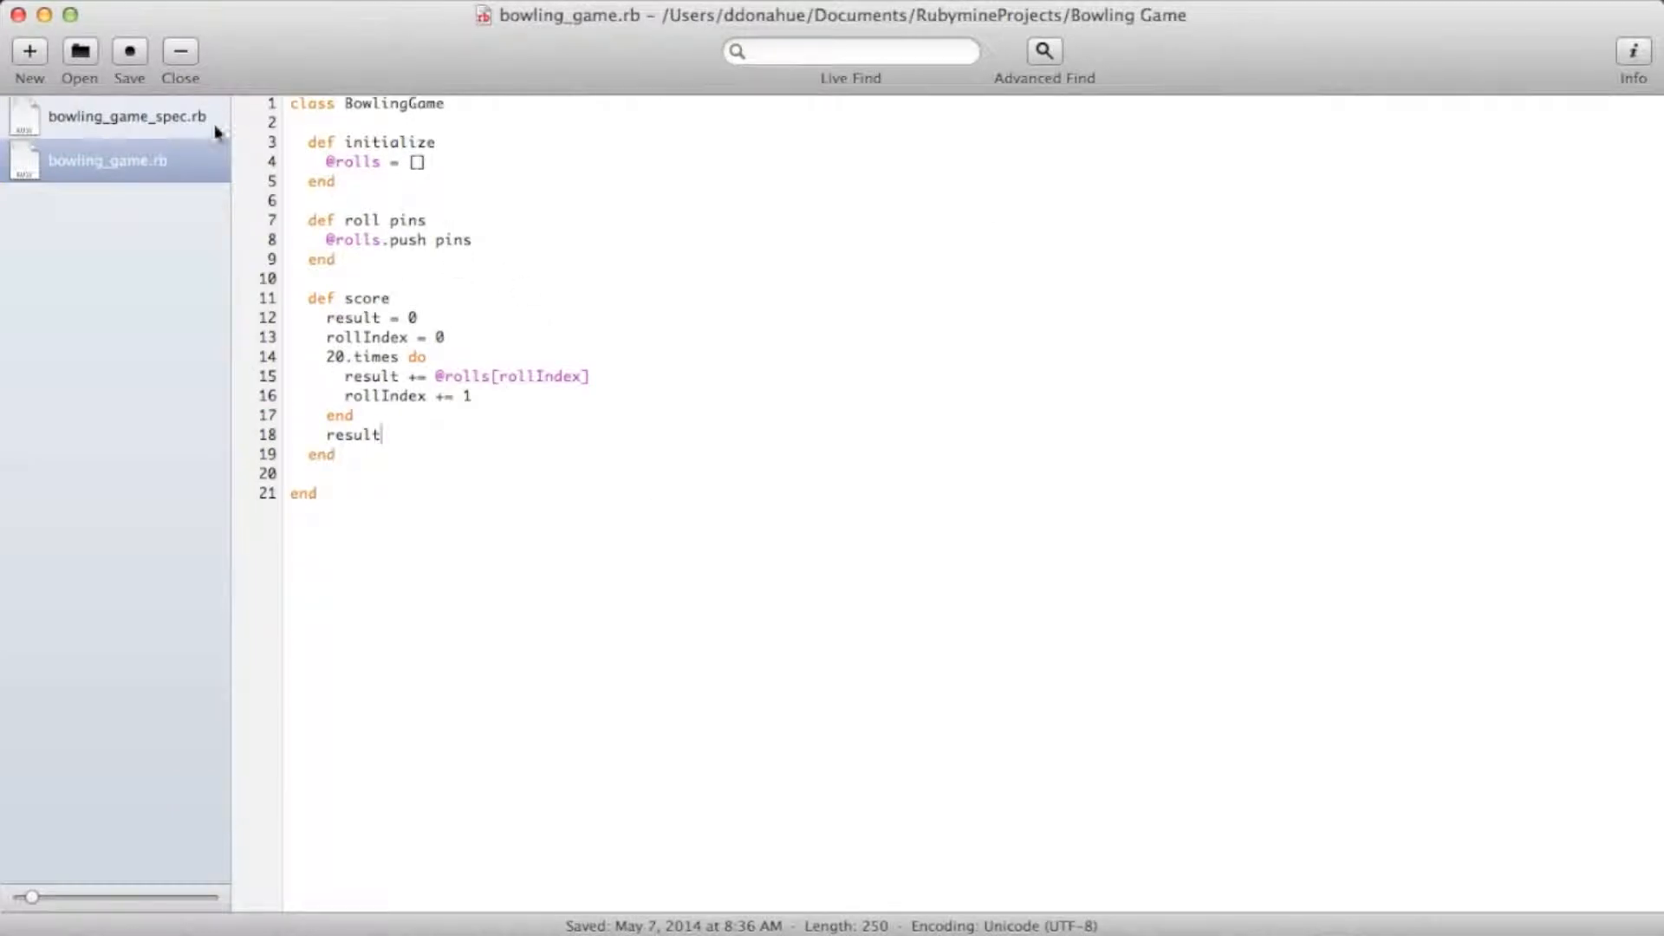
left_click(120, 118)
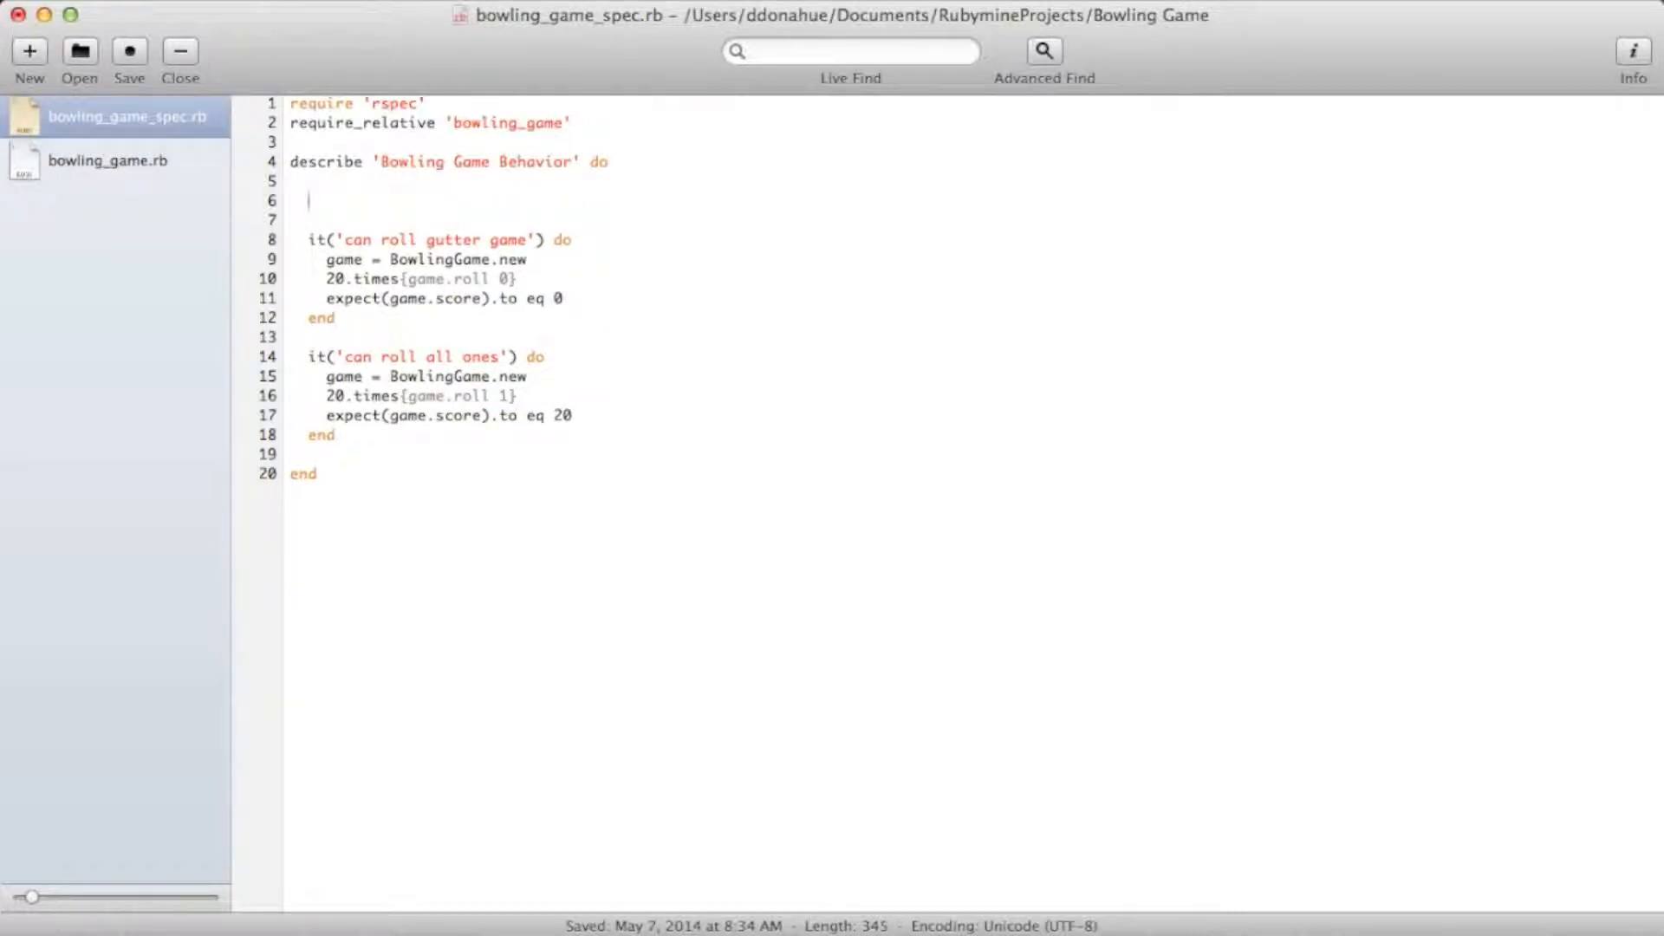
type("before do")
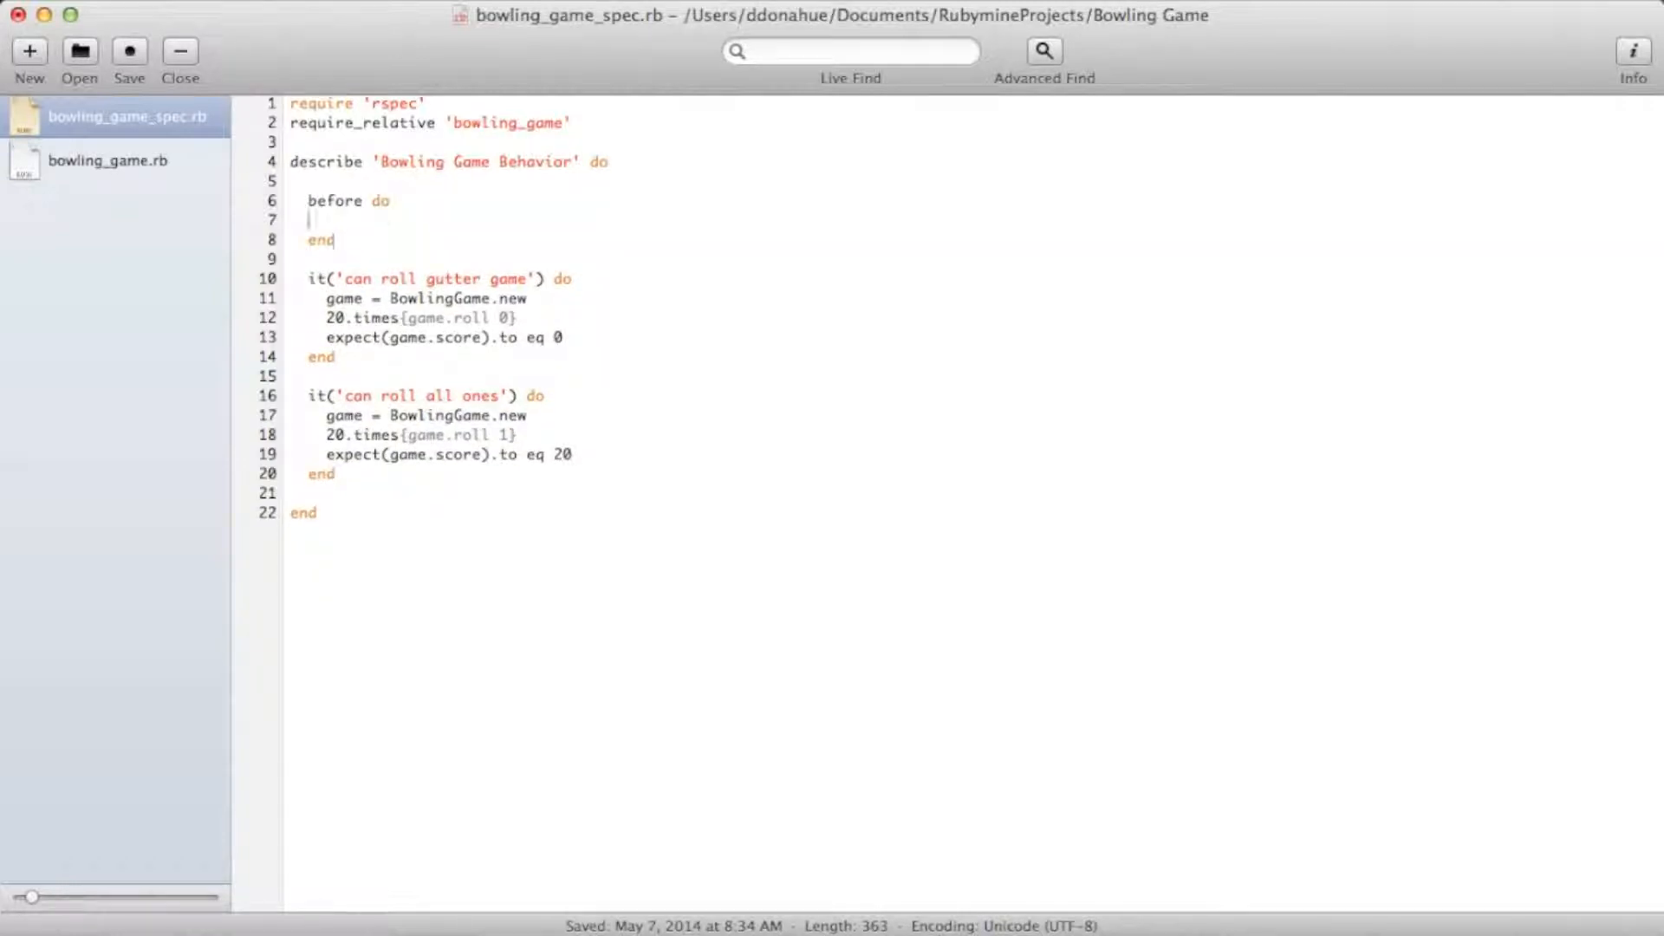
type("@game = BowlingGame.new")
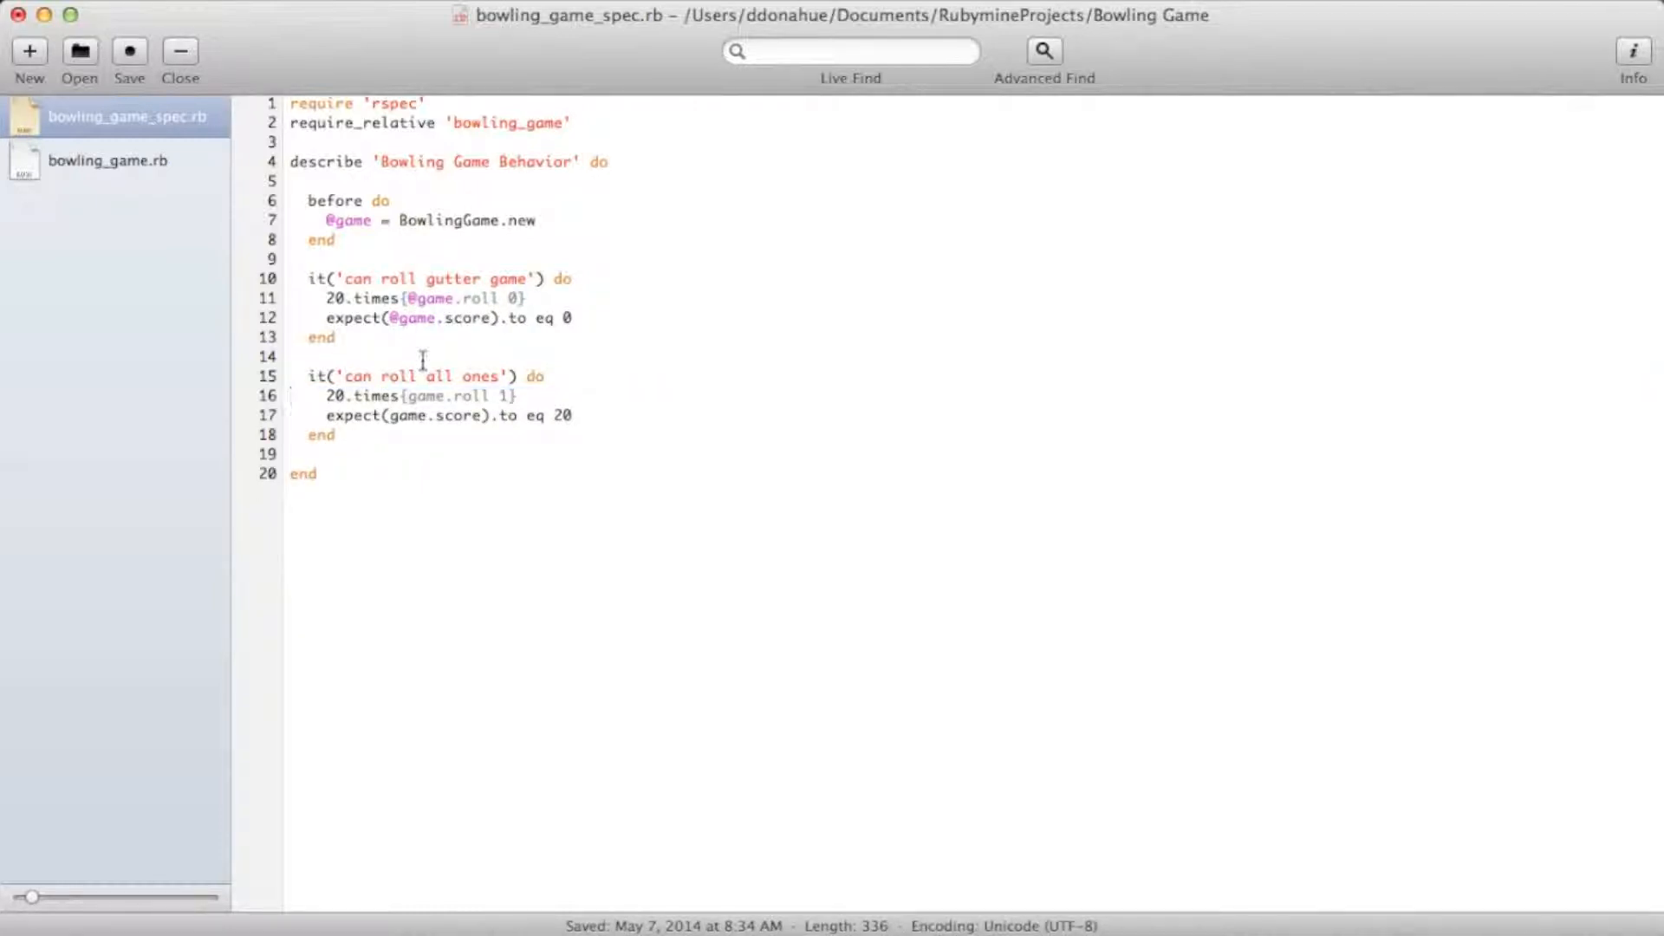
type("@")
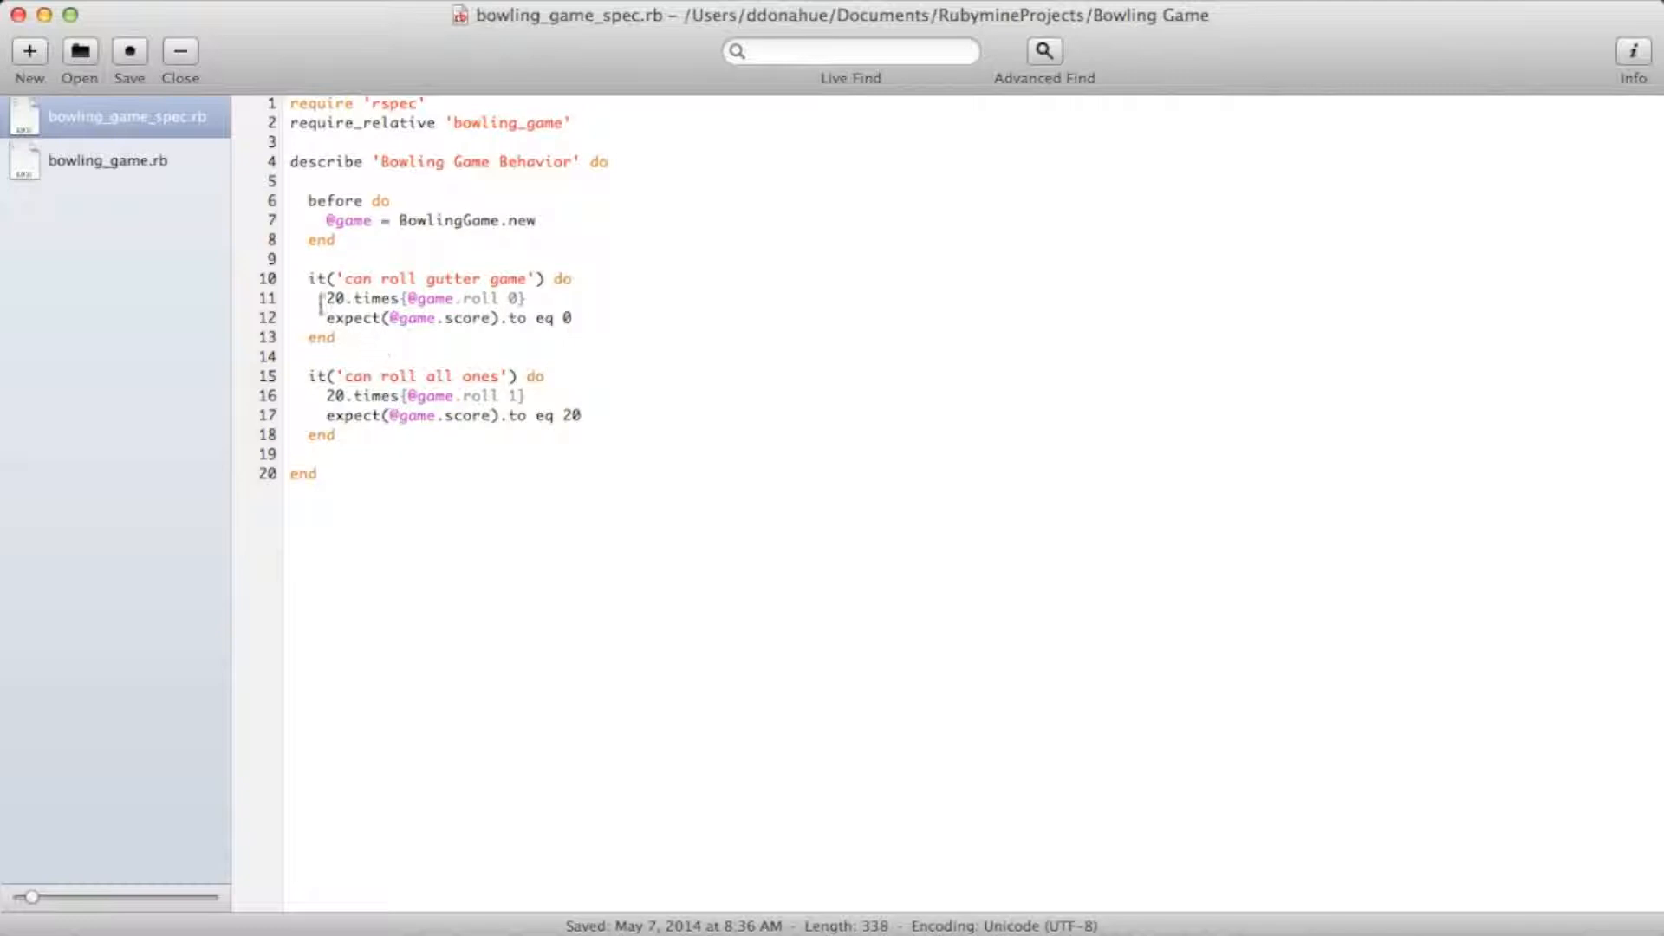
left_click_drag(325, 299, 525, 299)
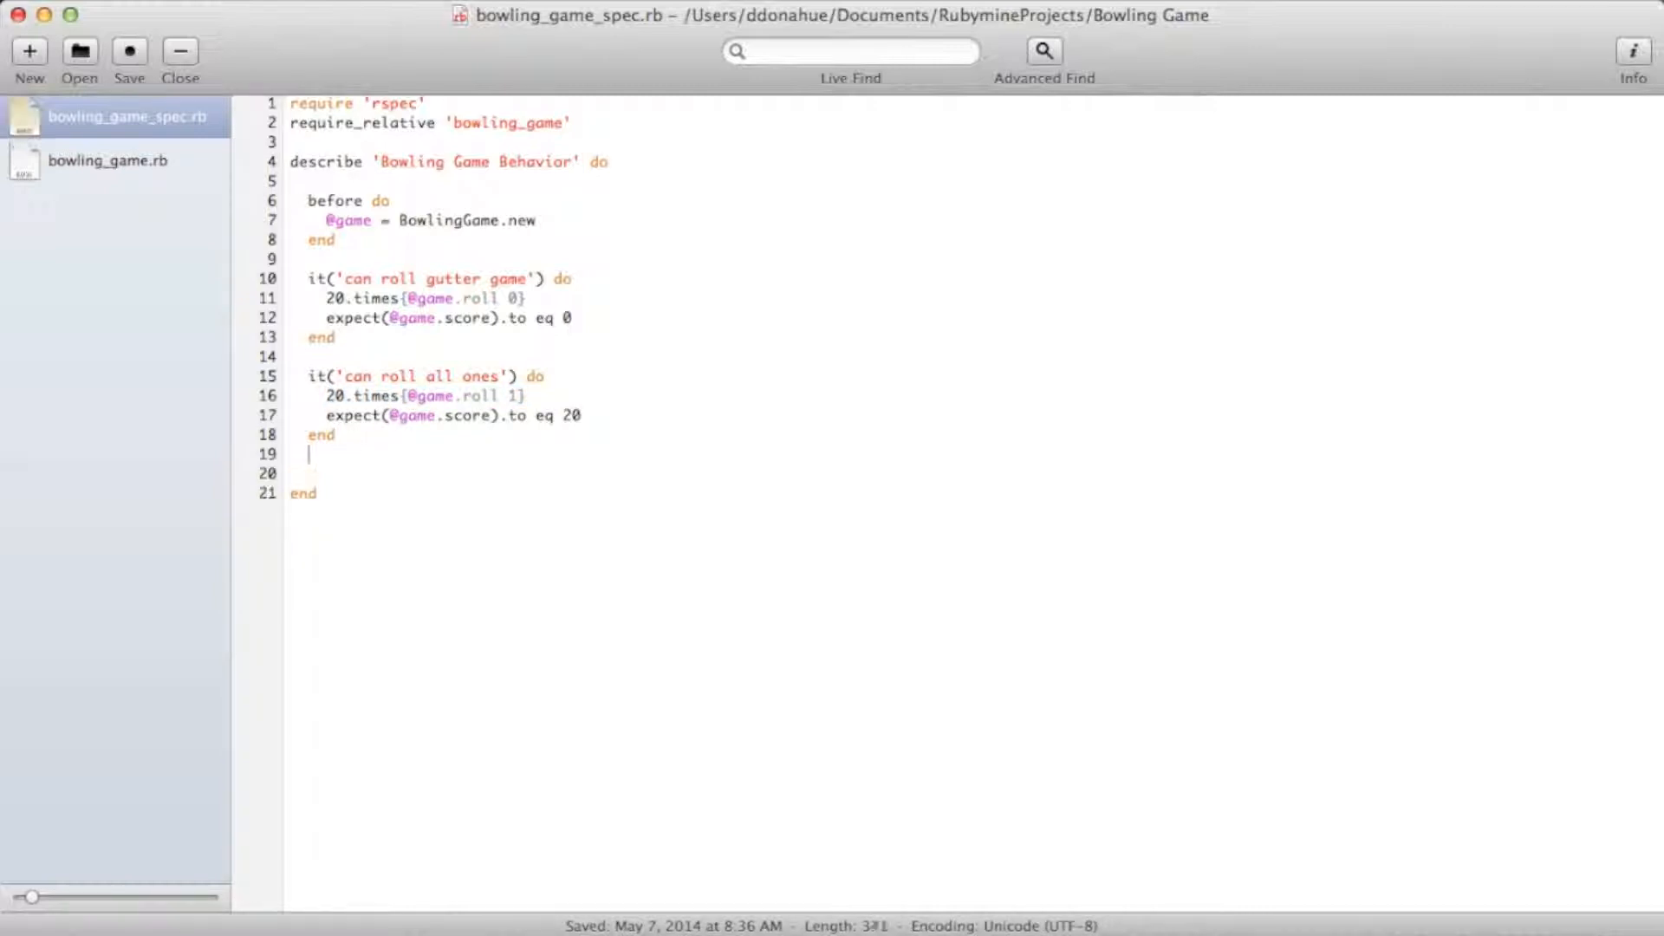
type("it('")
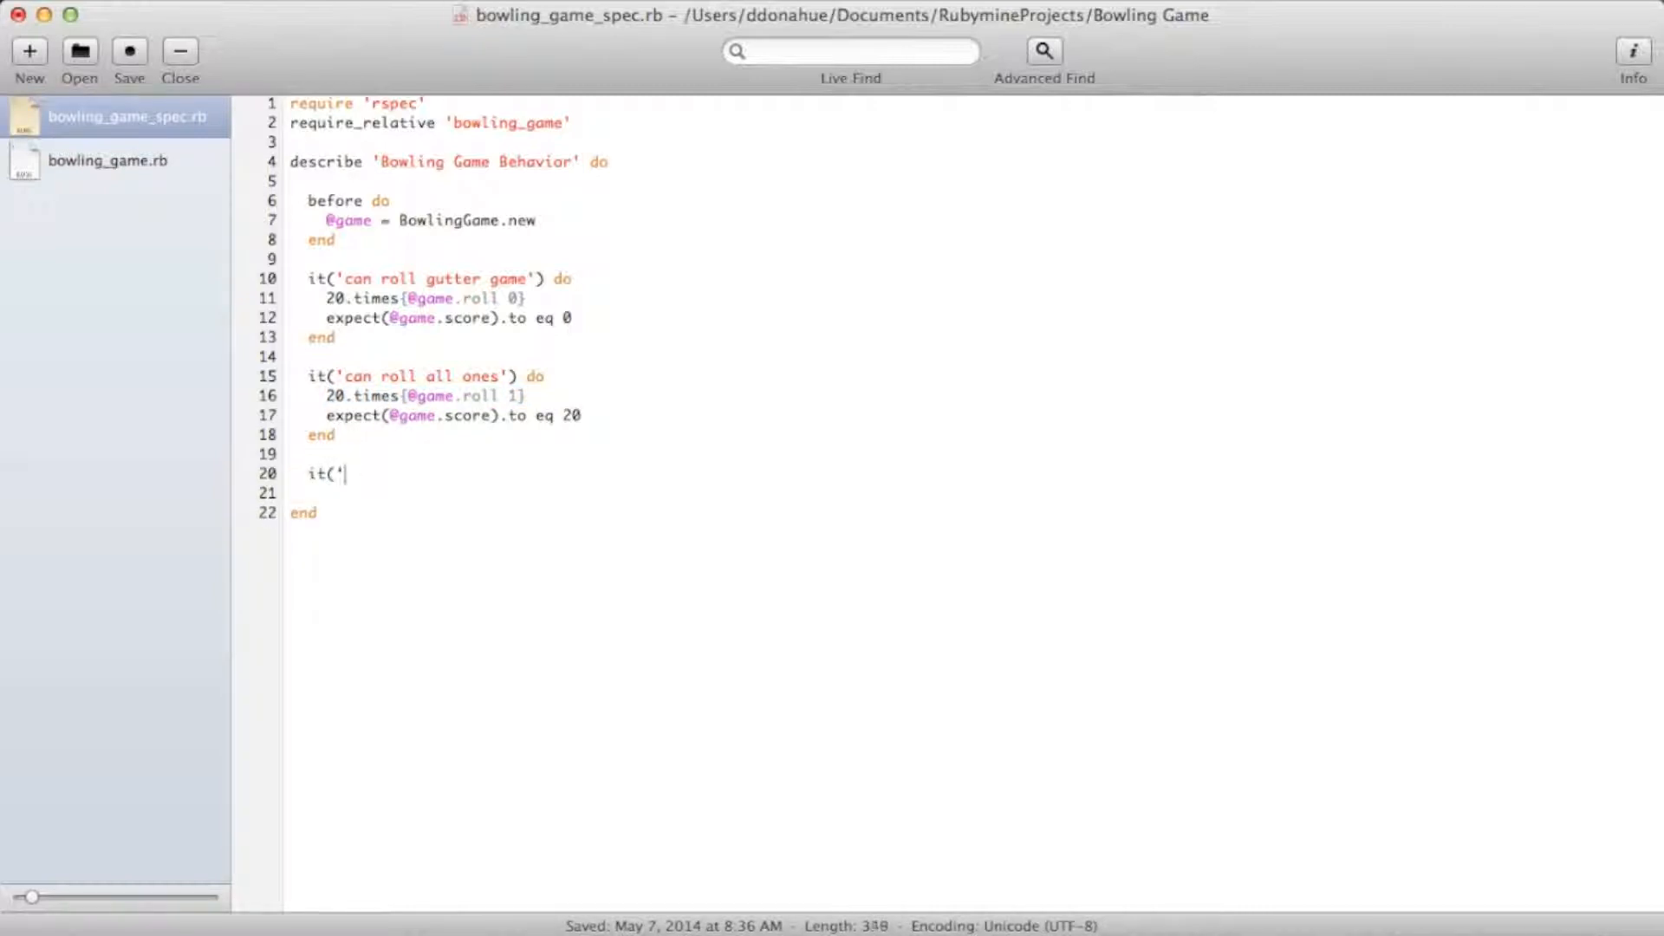
type("can roll a")
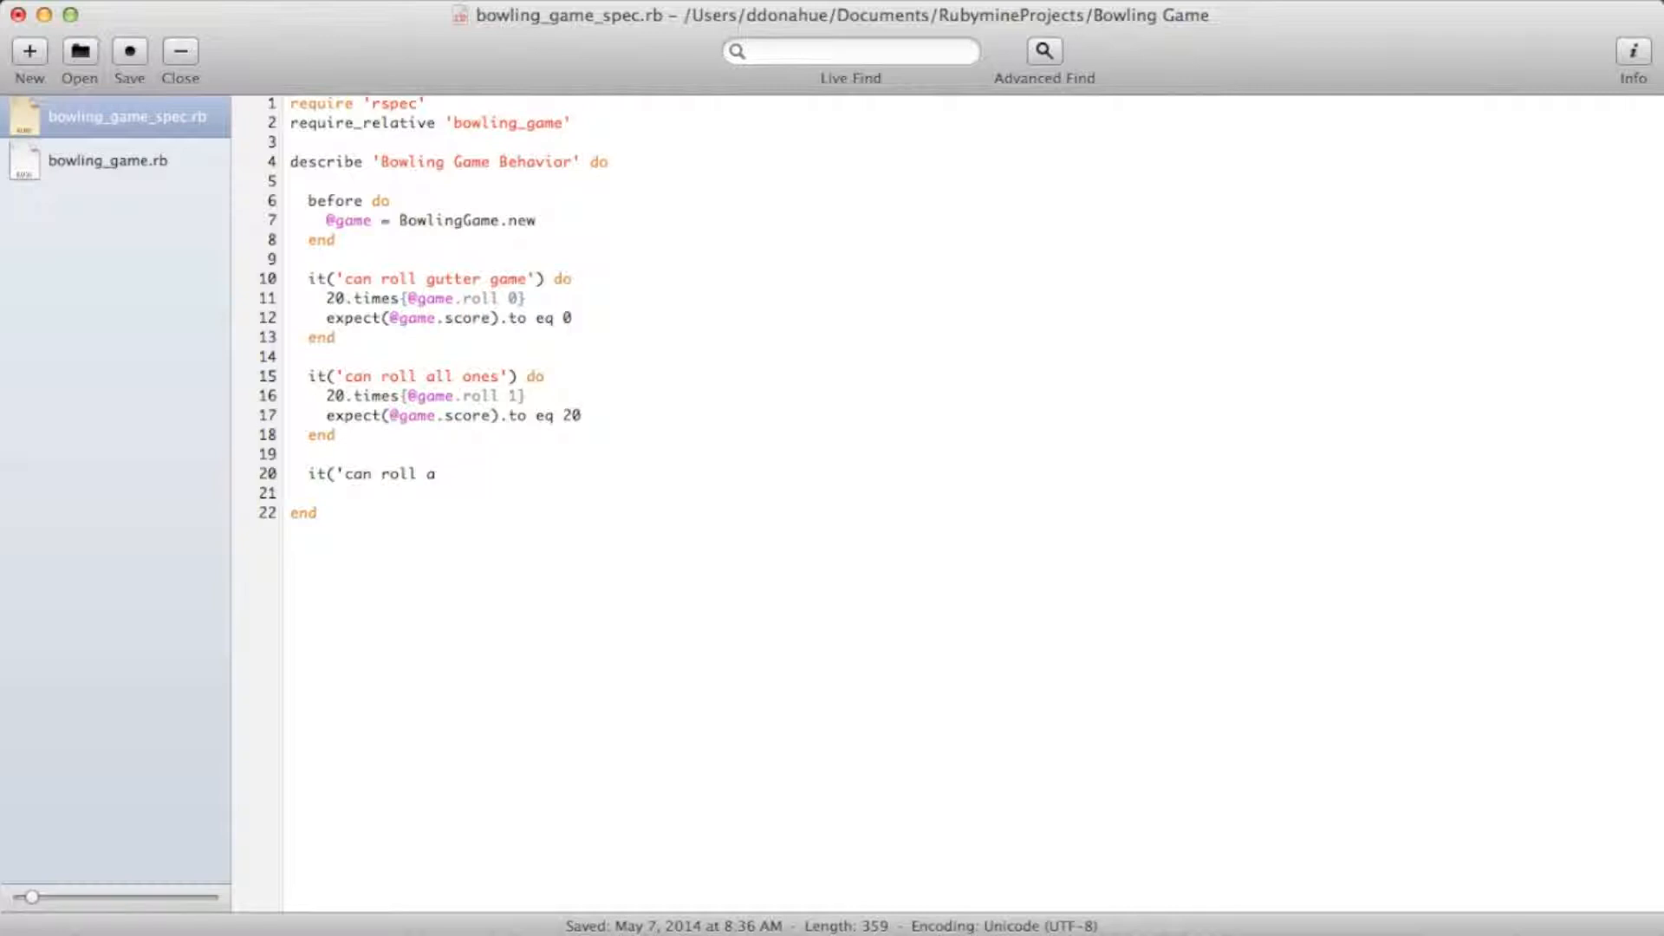
type("spare') do")
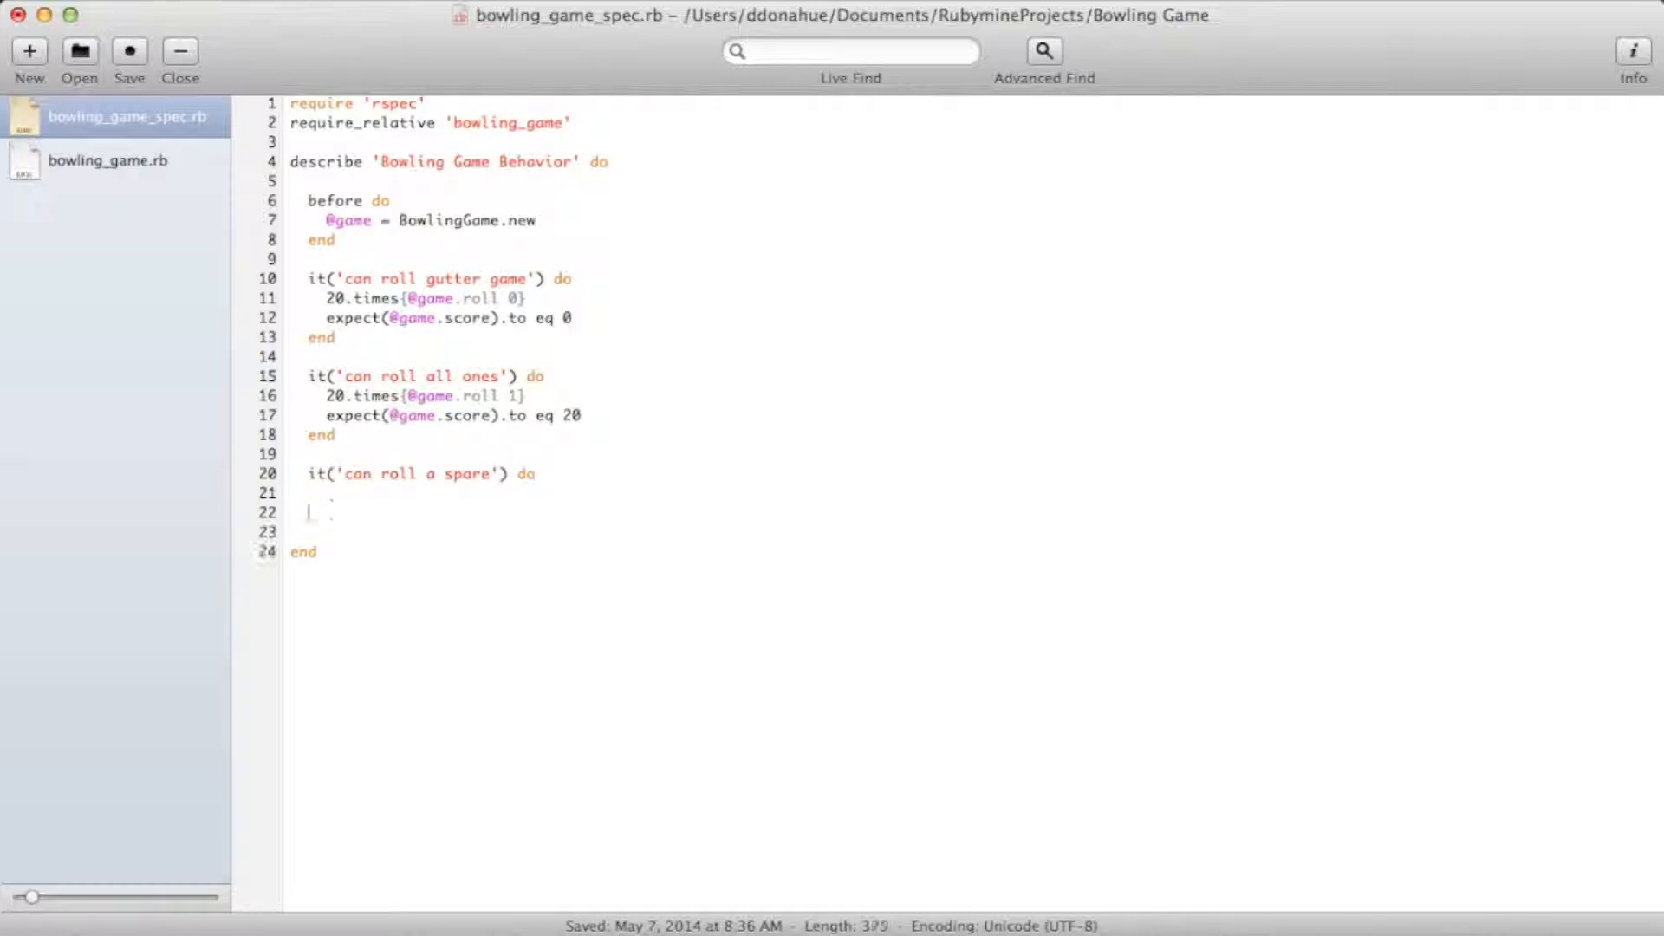
type("end")
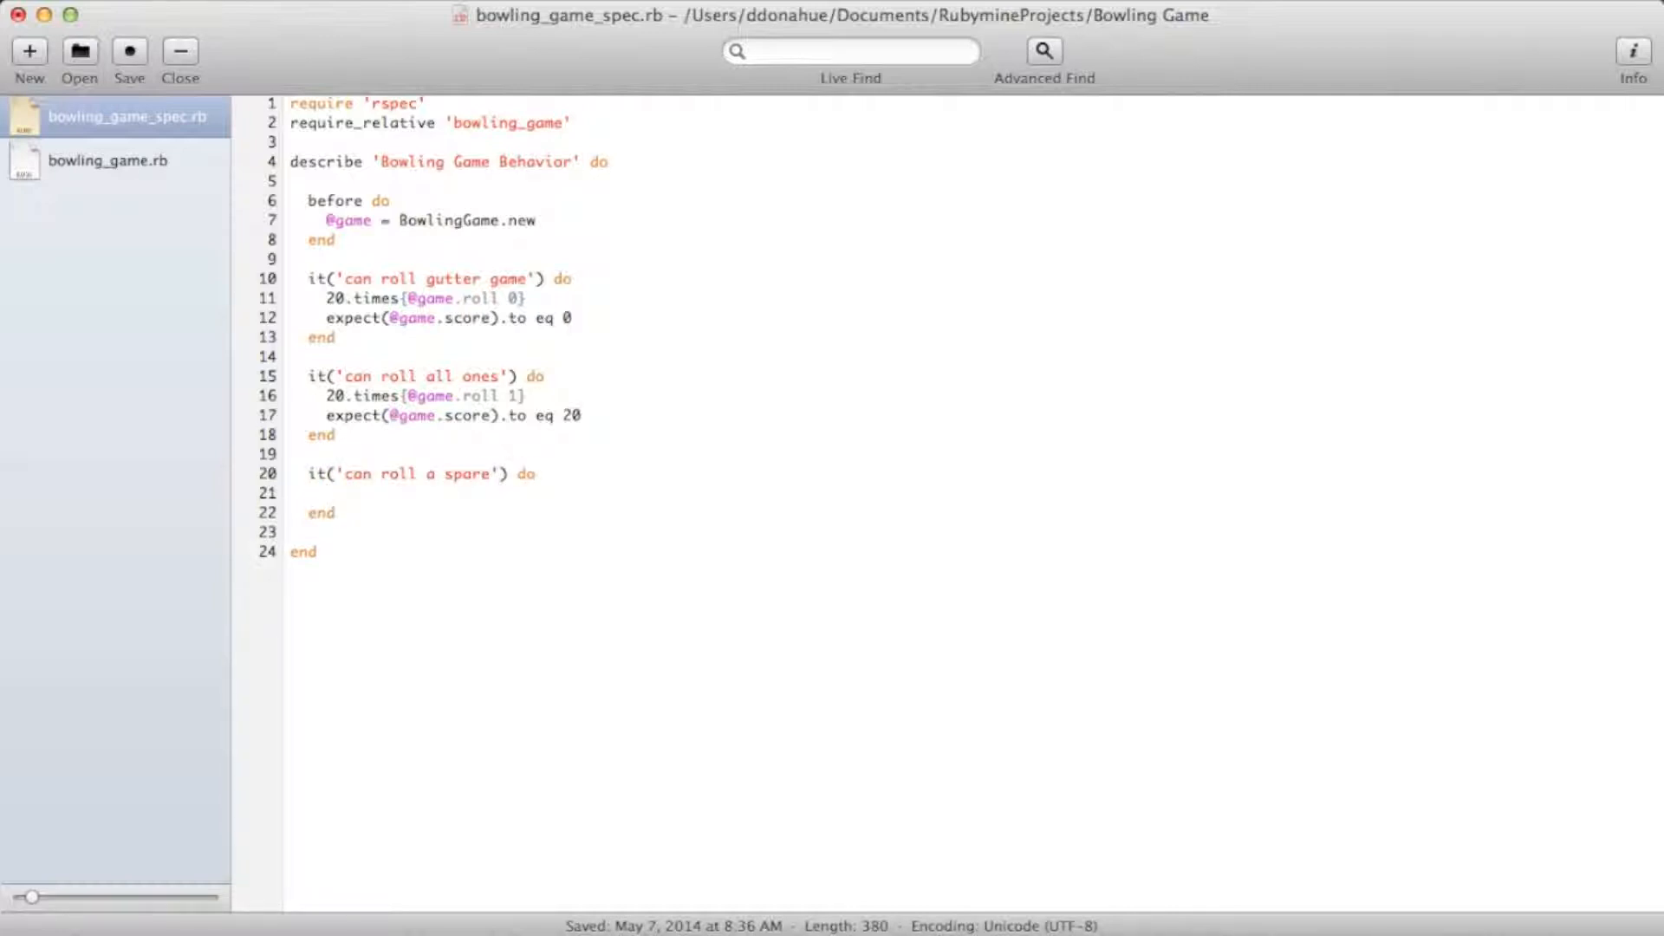
type("@game.")
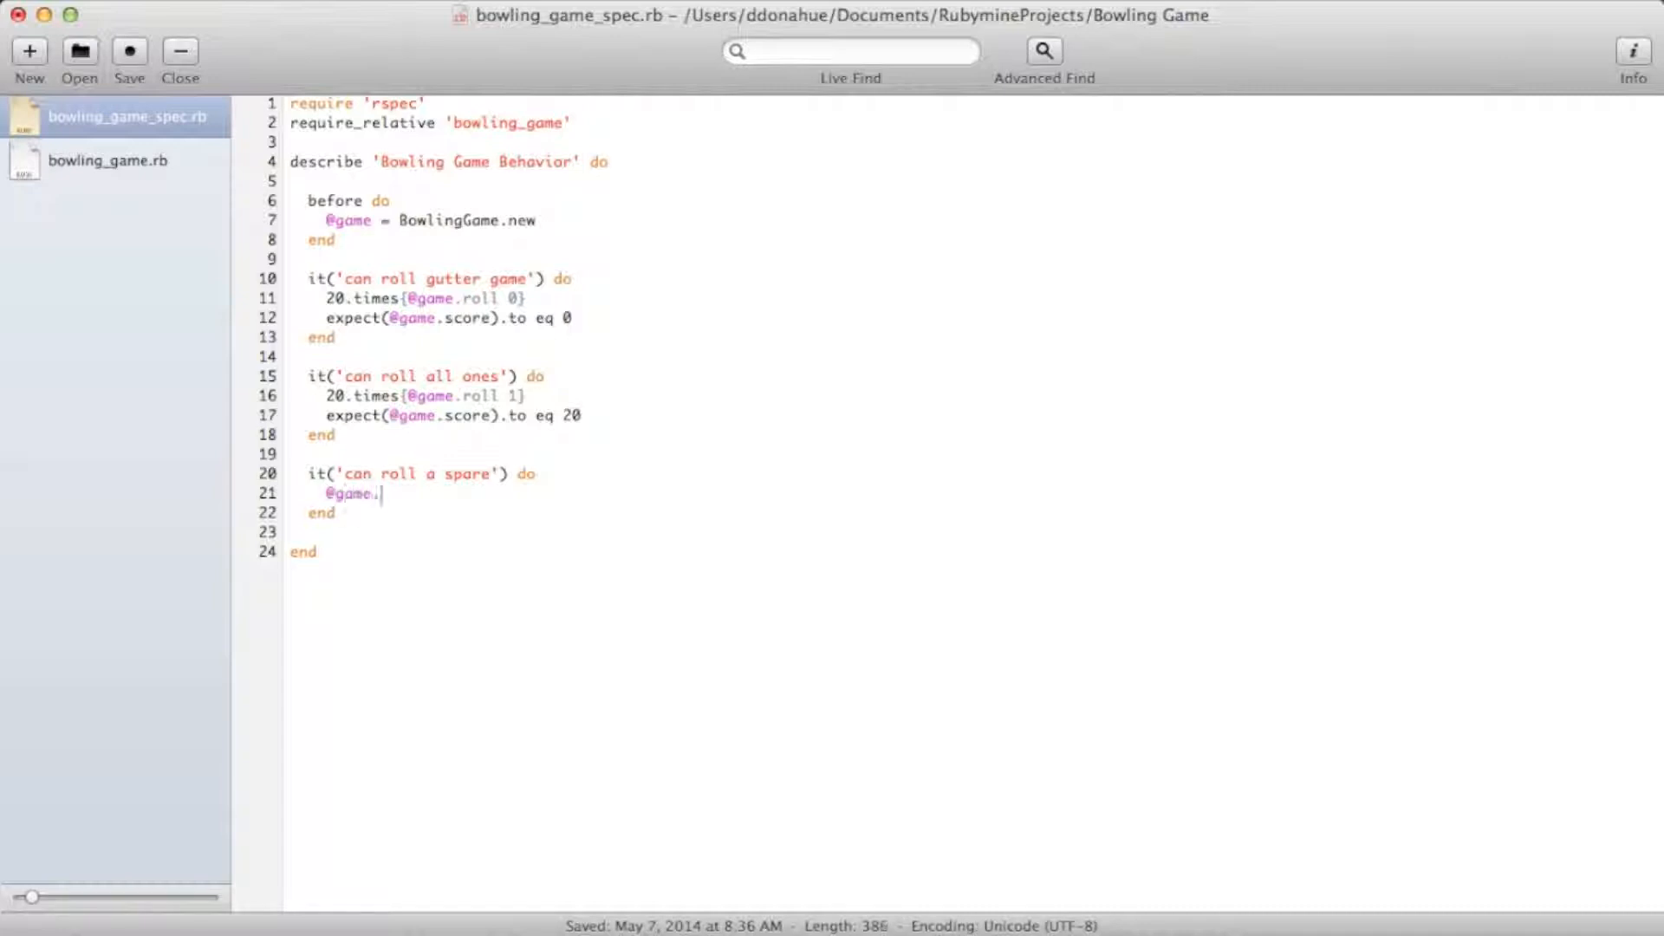
type("roll 5")
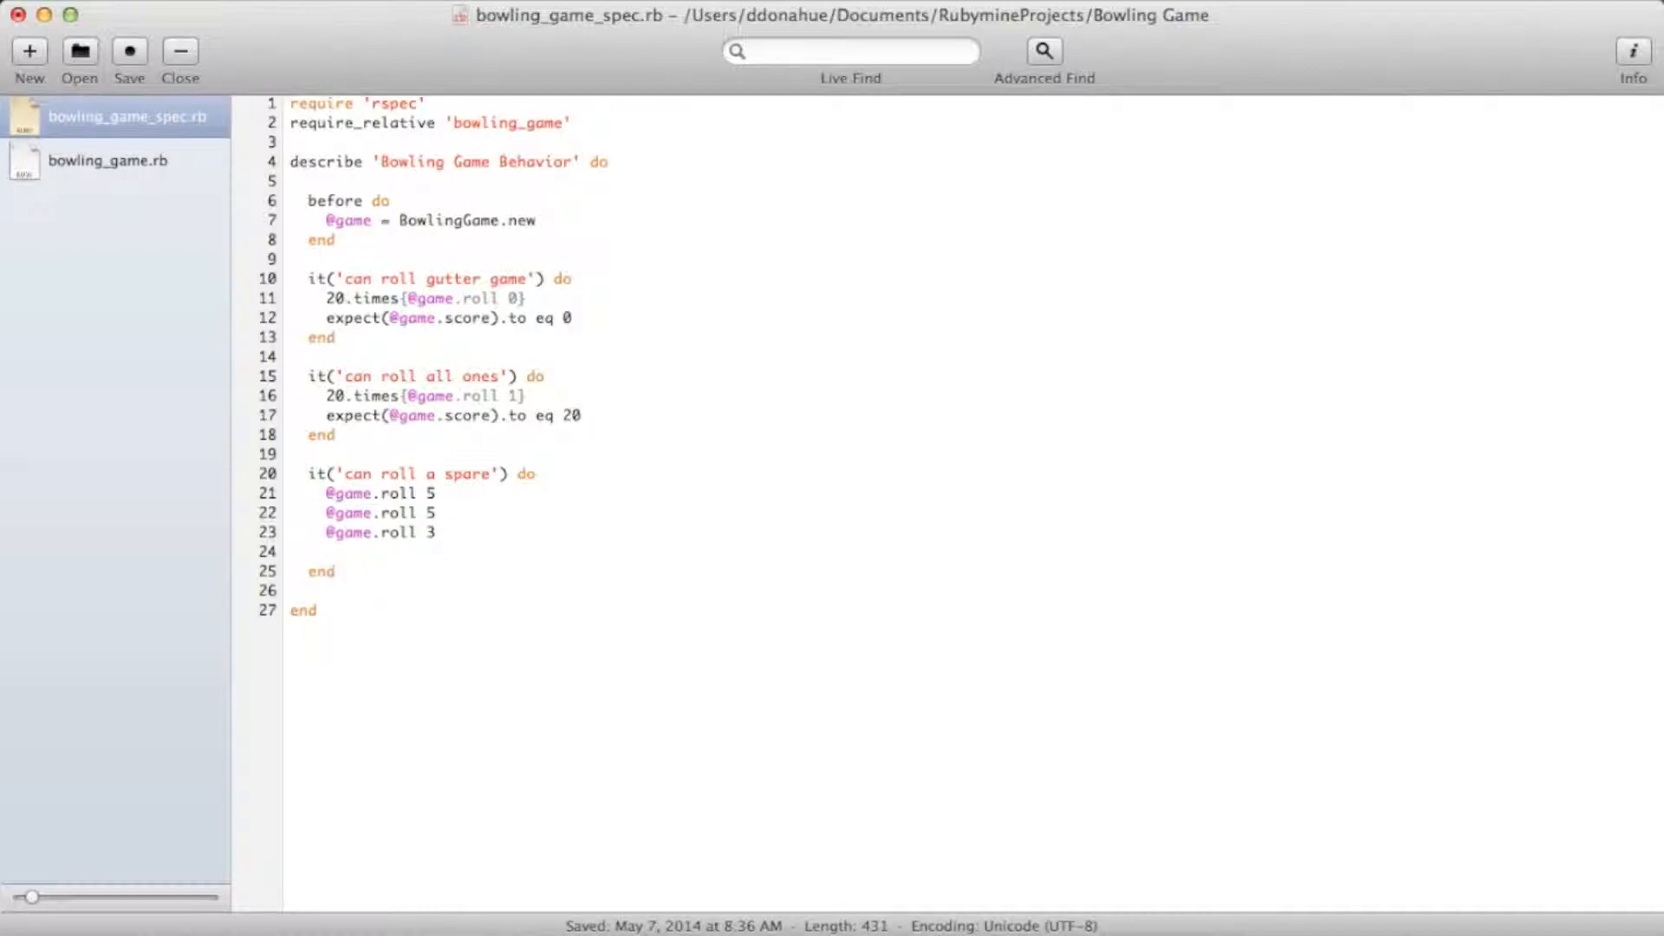
type("17.times{")
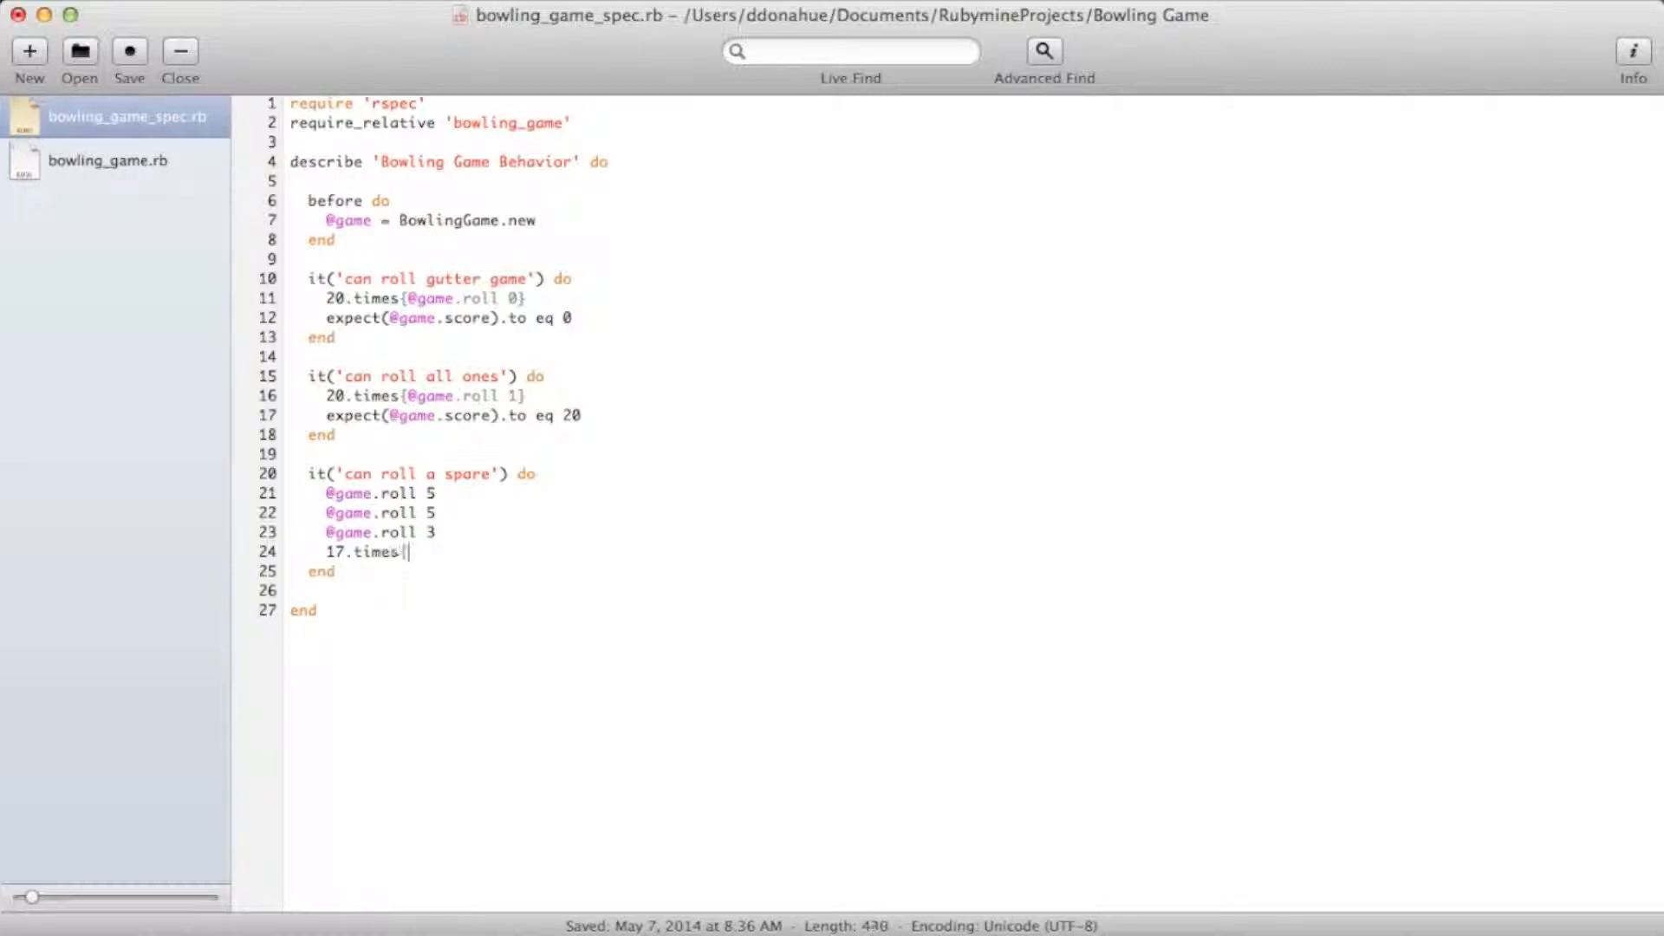
type("{@game.roll}")
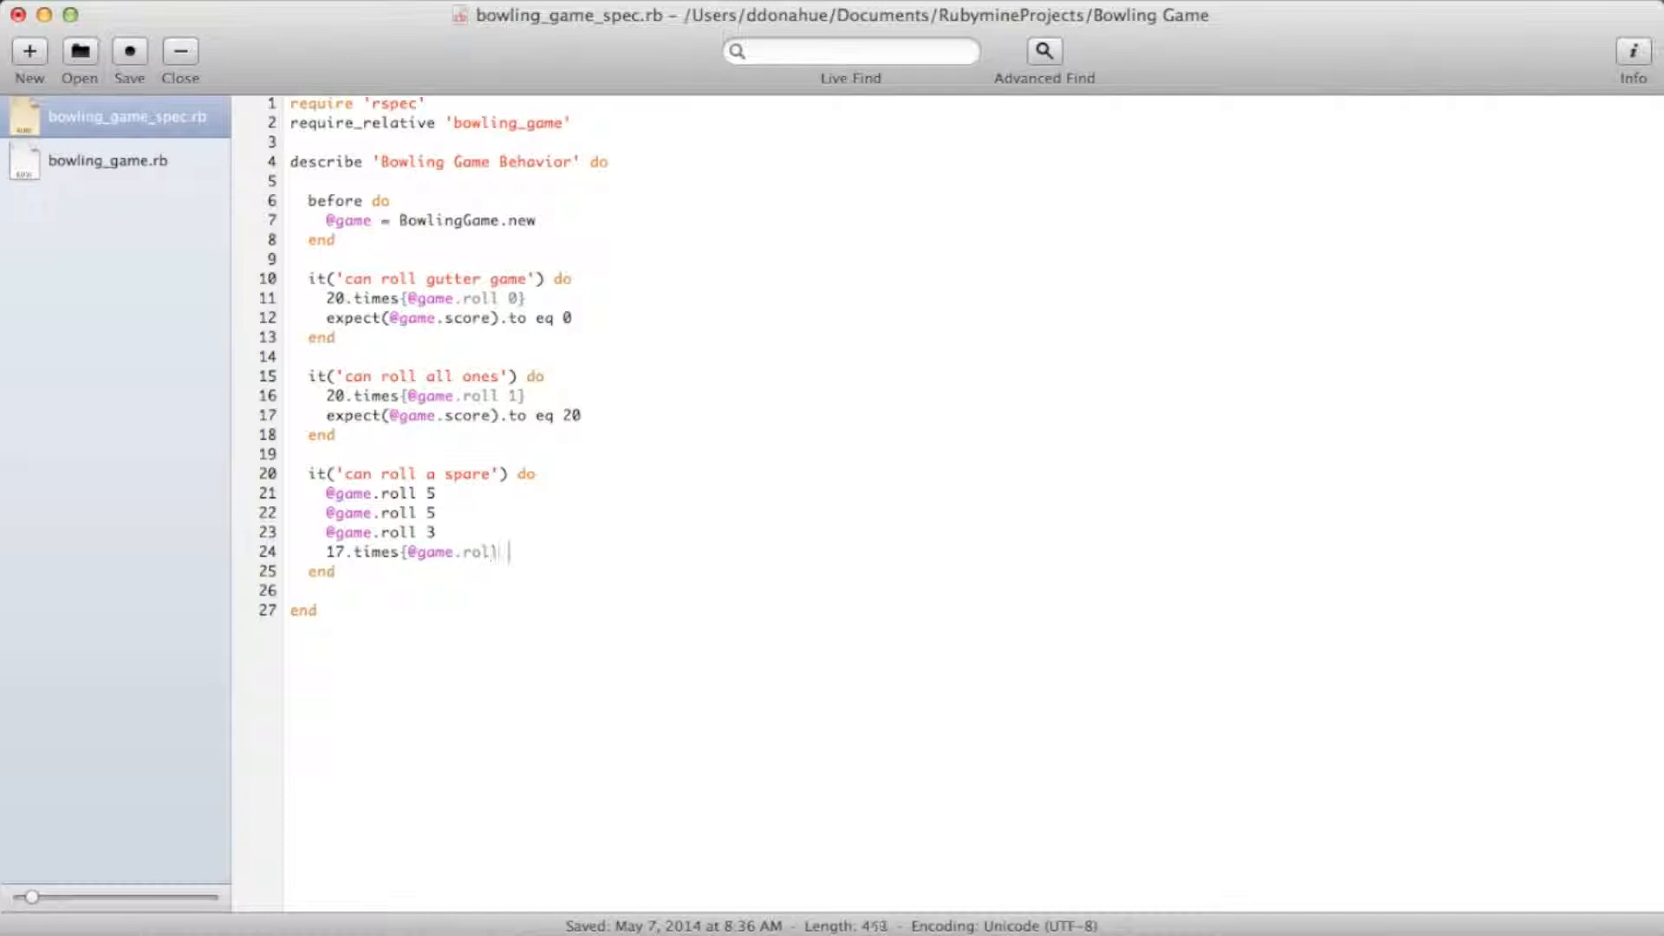
type("0}")
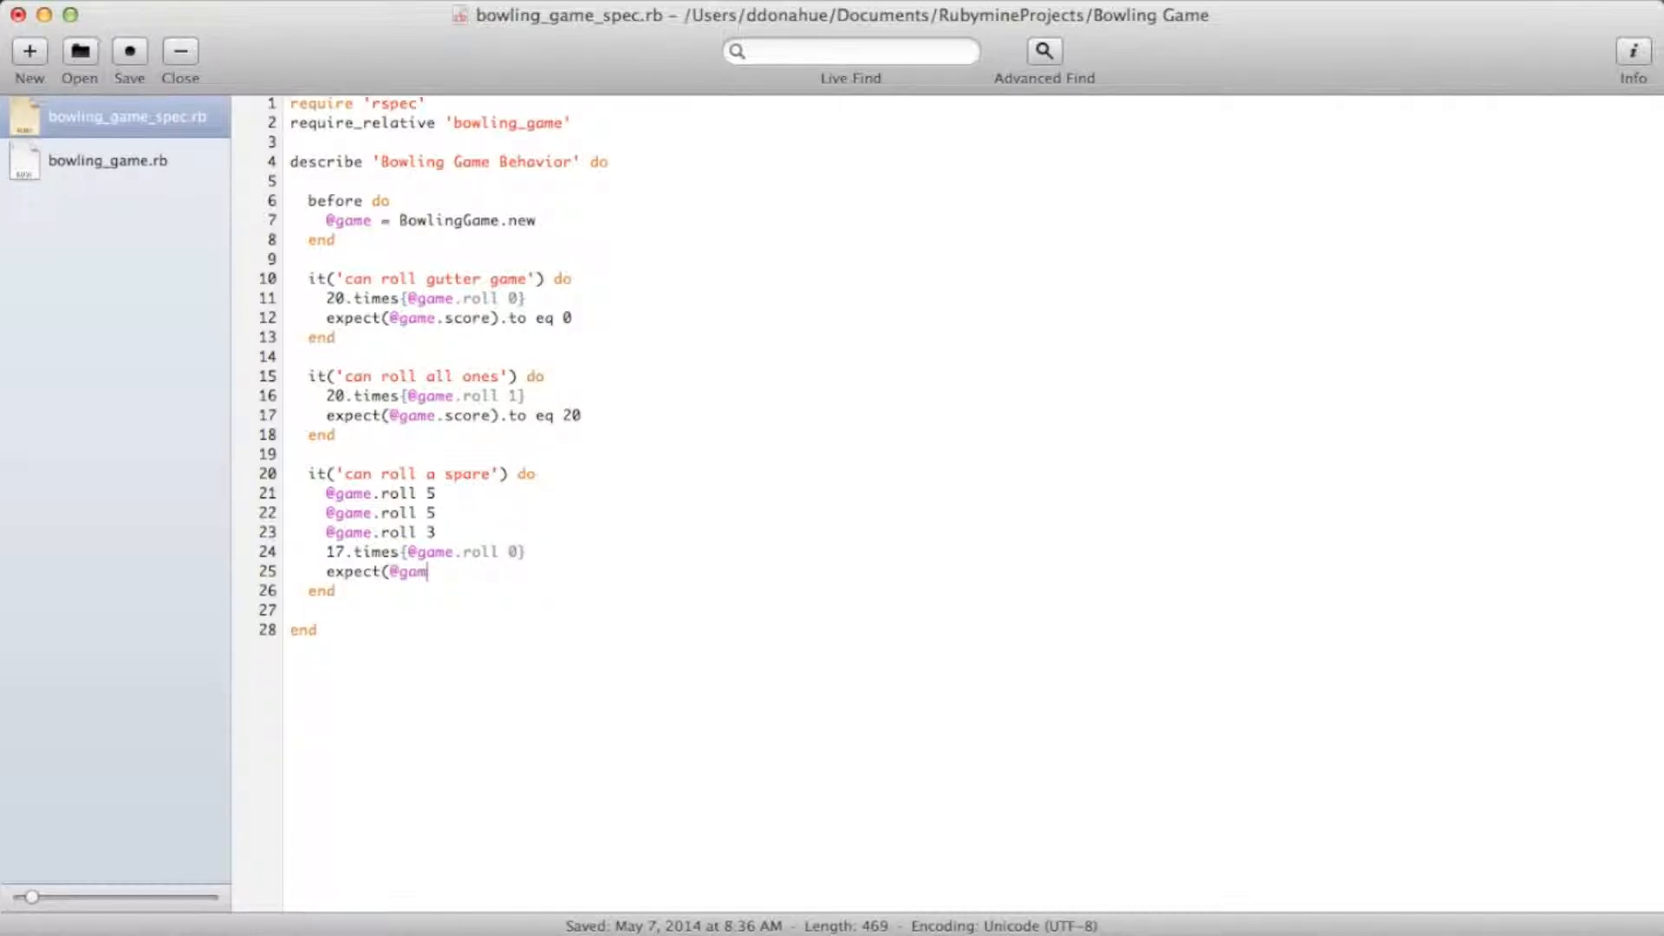
type("e.sc")
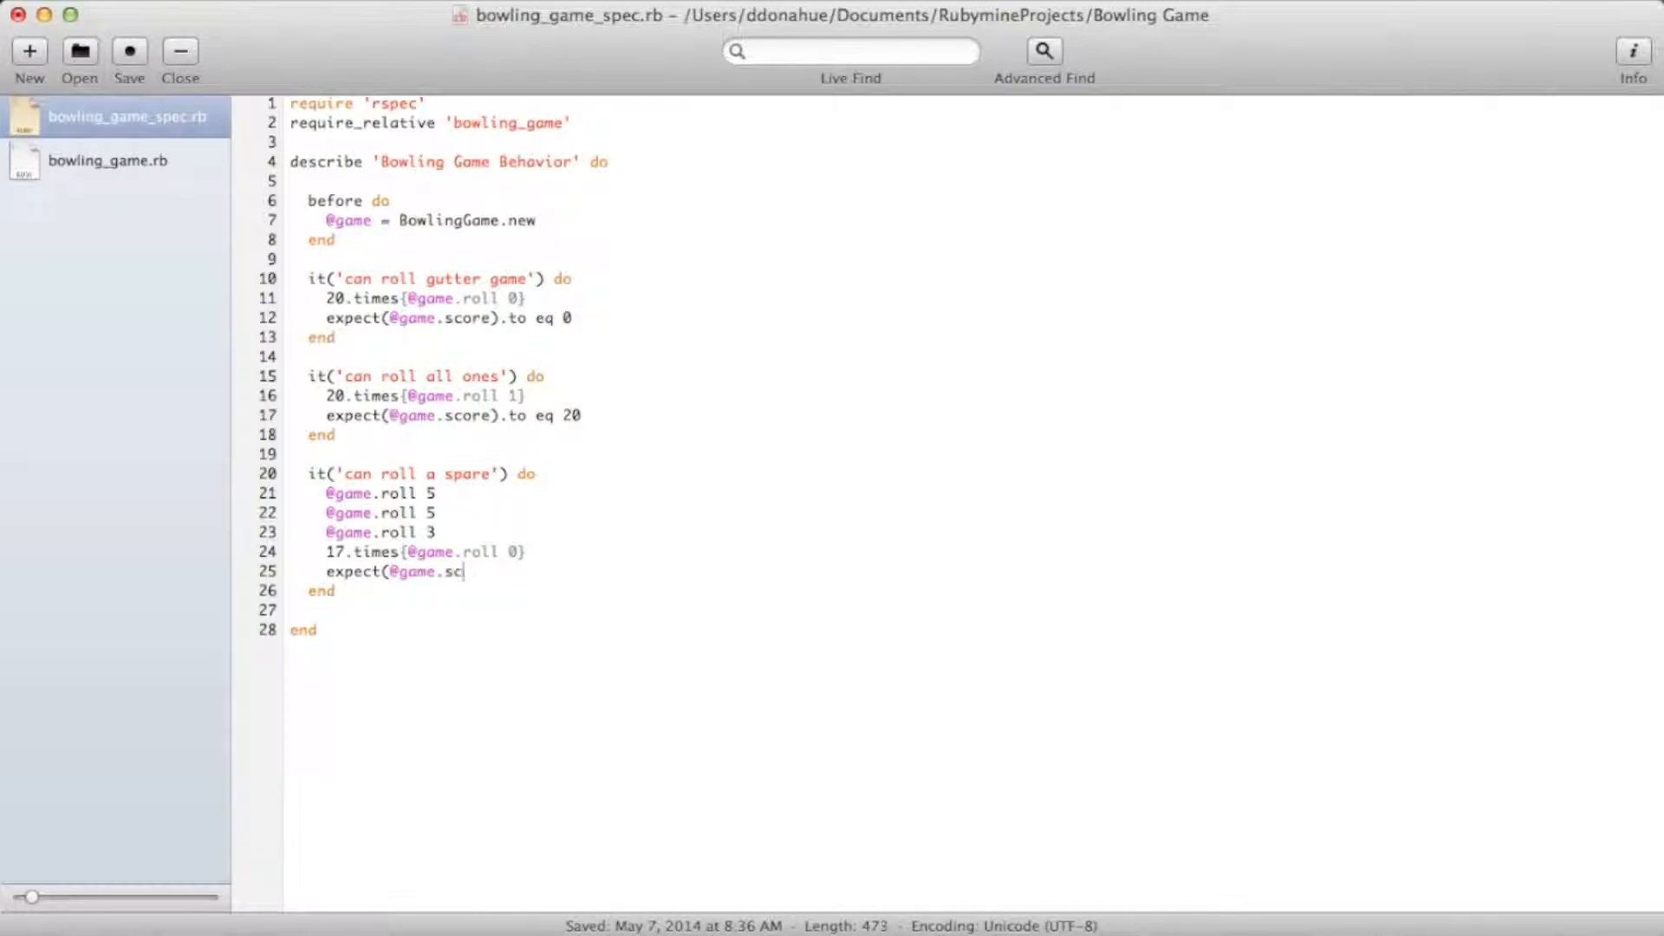
type("ore).to")
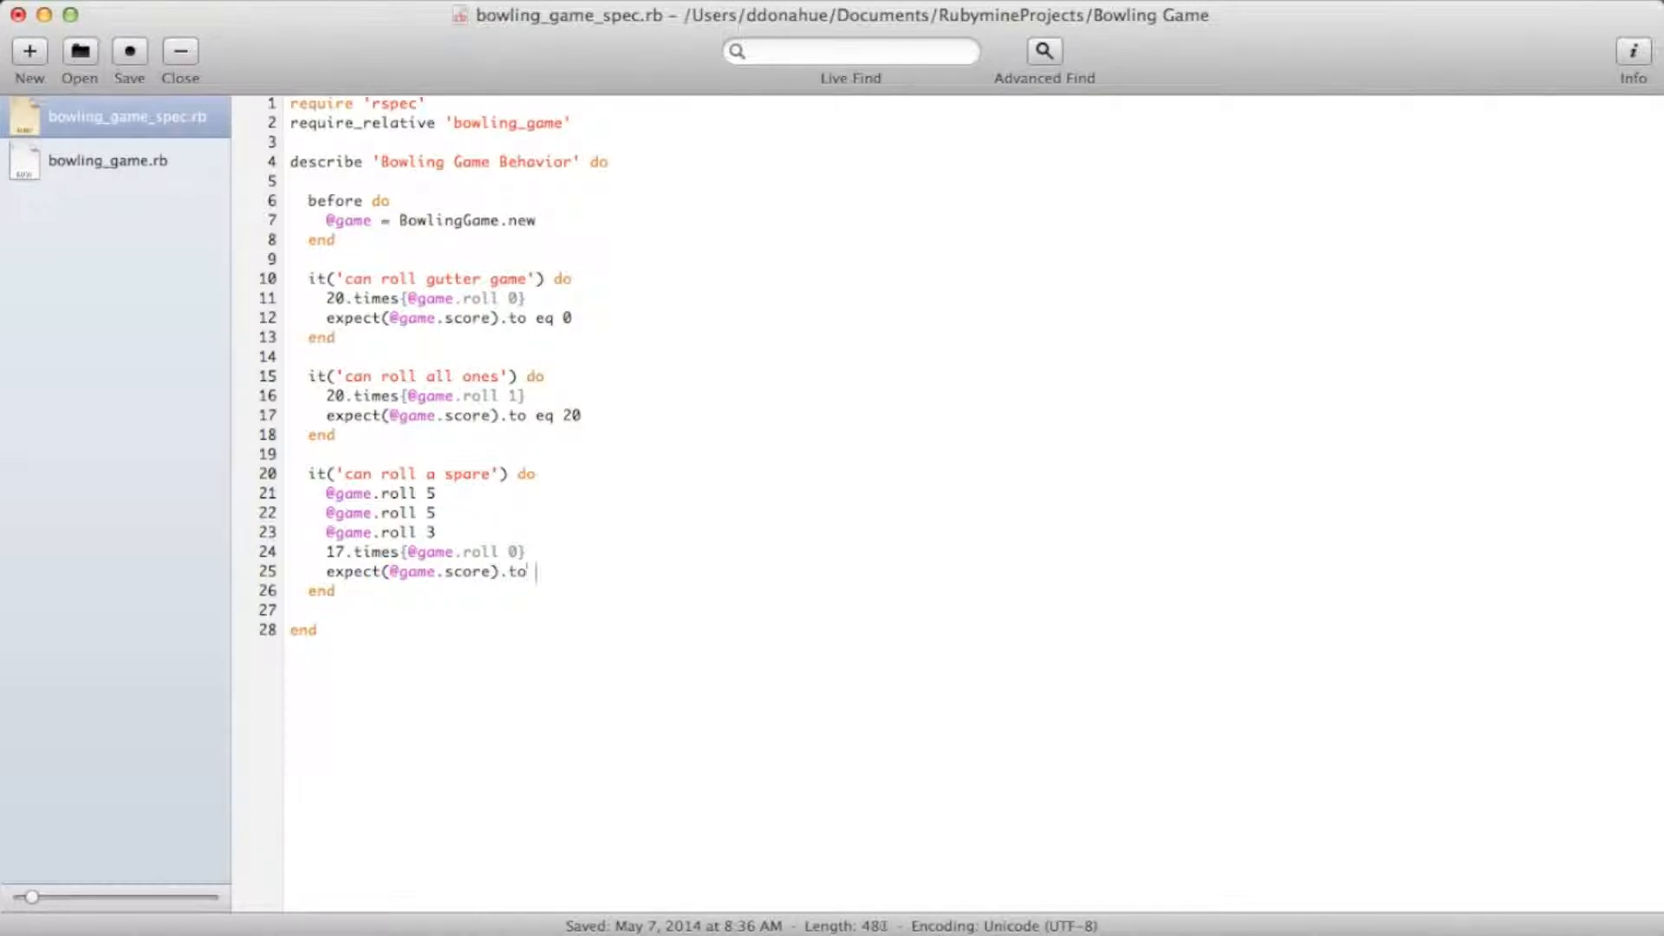
type("eq 16")
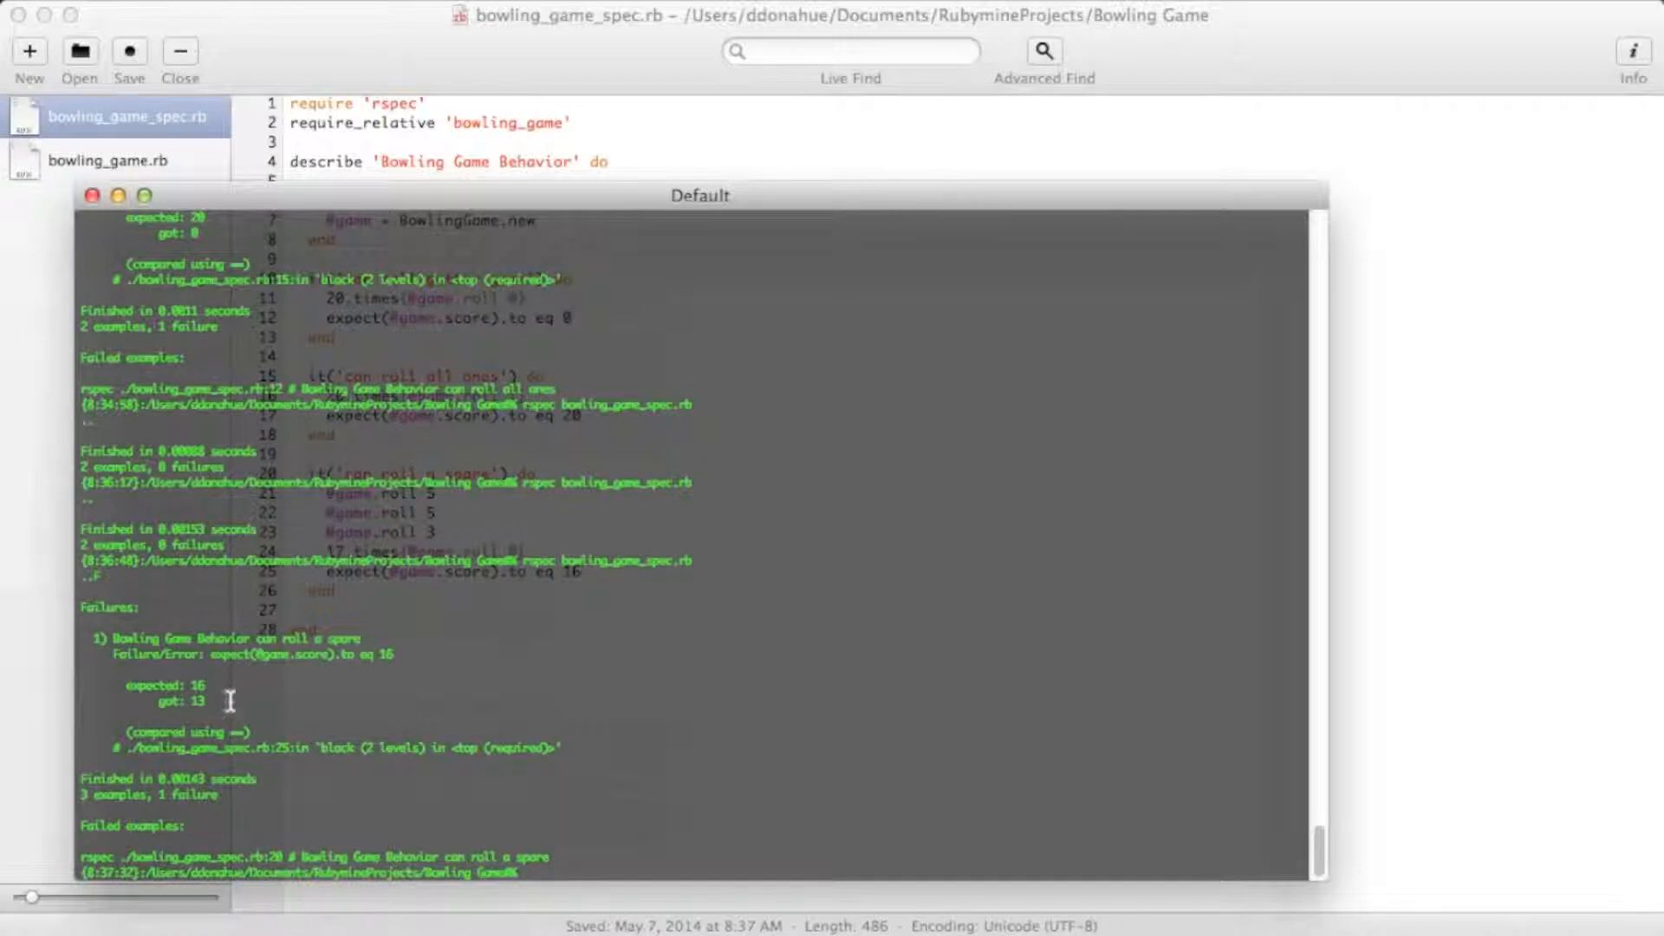
Review the score method against the spare failure, then select the spare test in the spec.
left_click(104, 161)
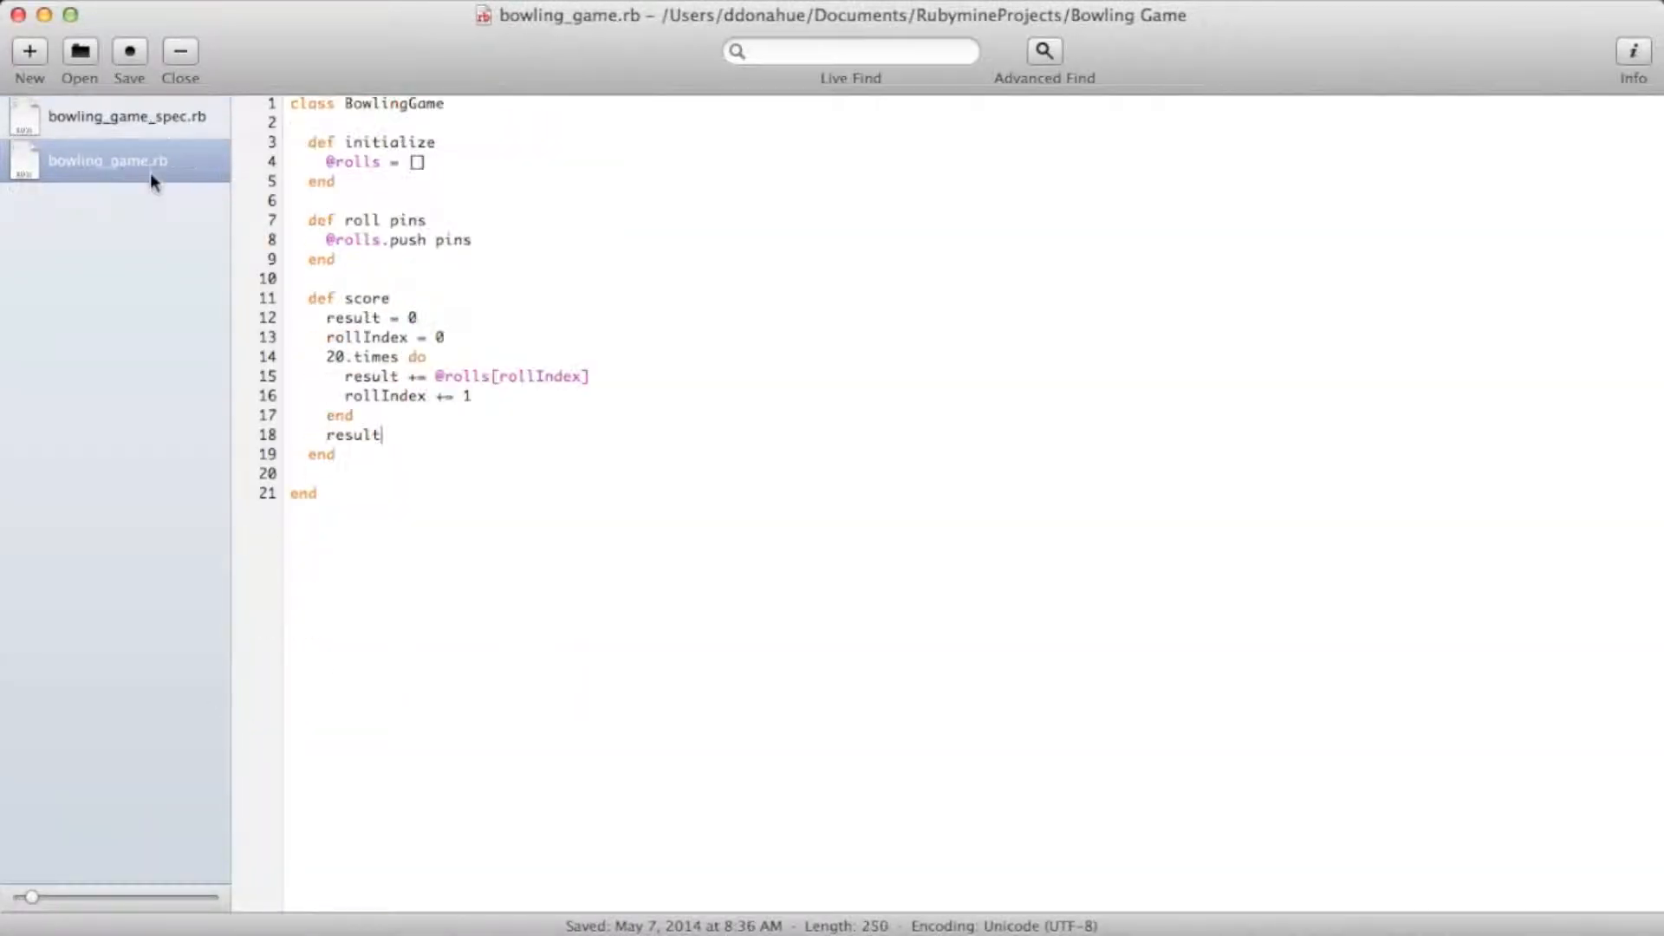
left_click(361, 374)
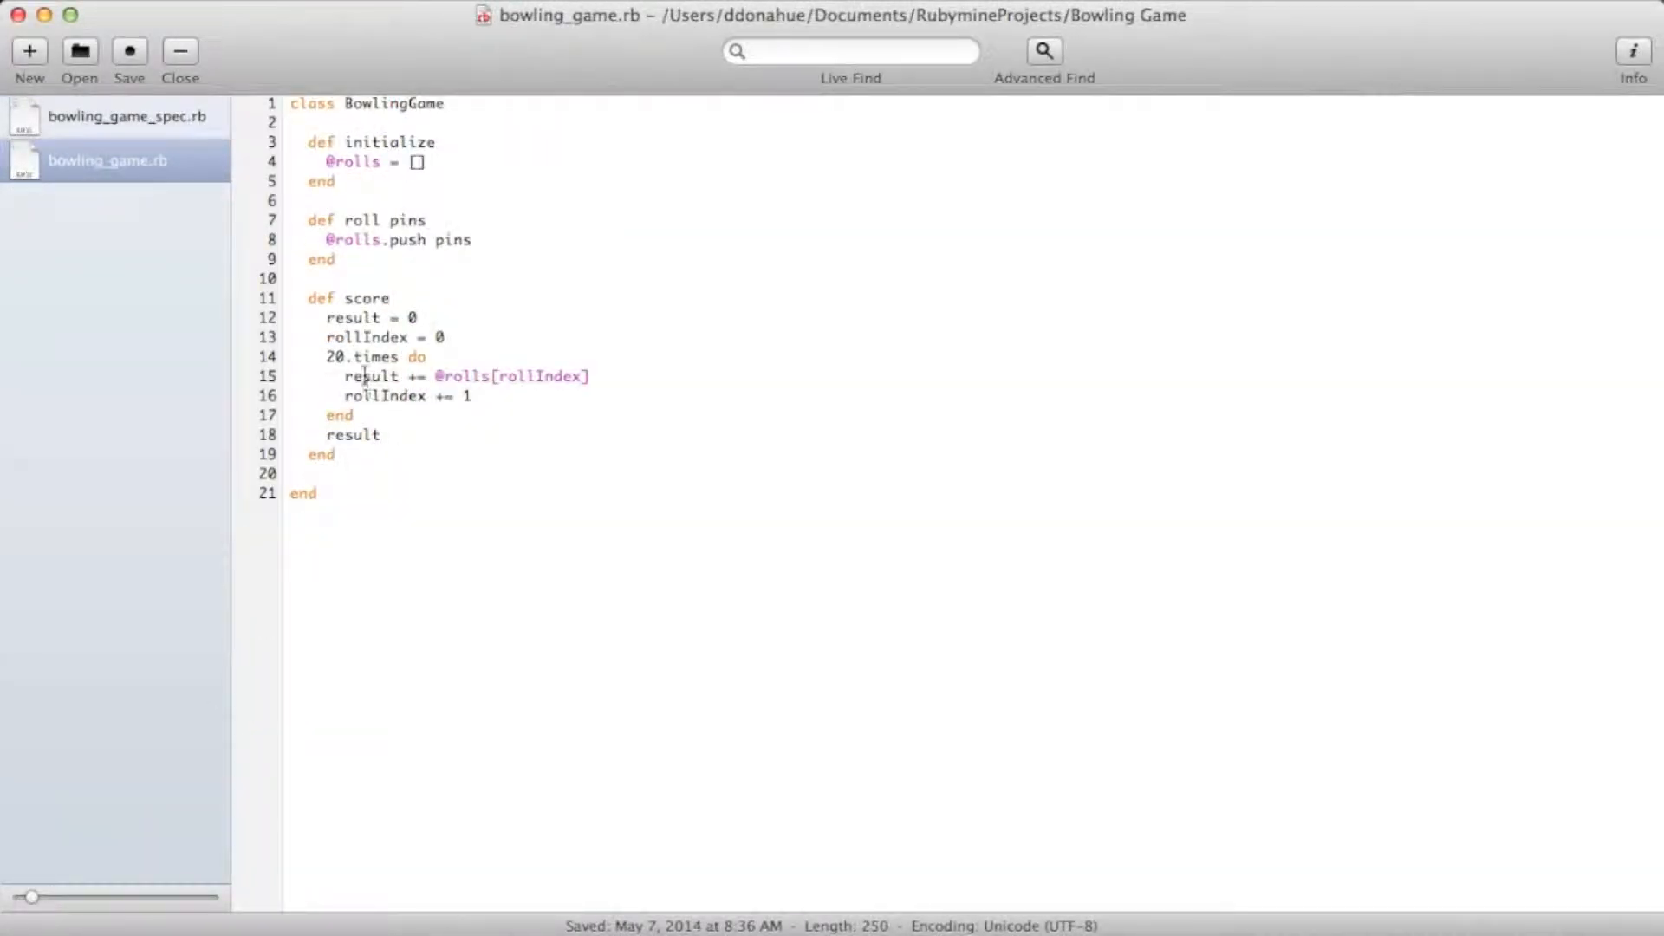
mouse_move(409, 416)
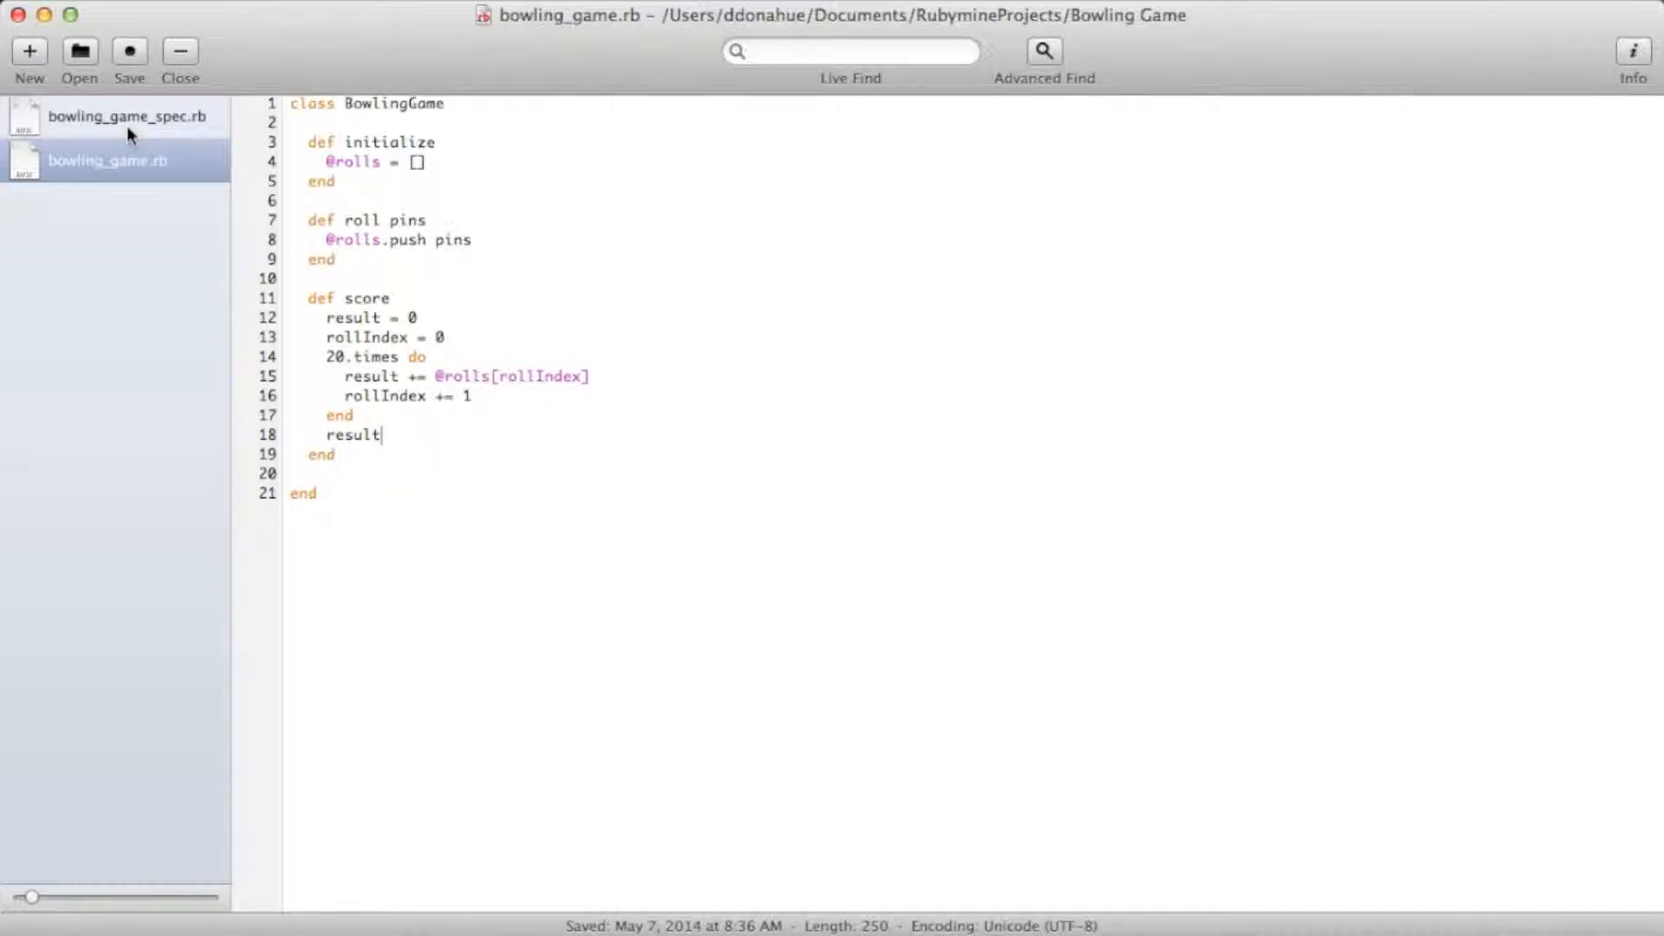
mouse_move(354, 374)
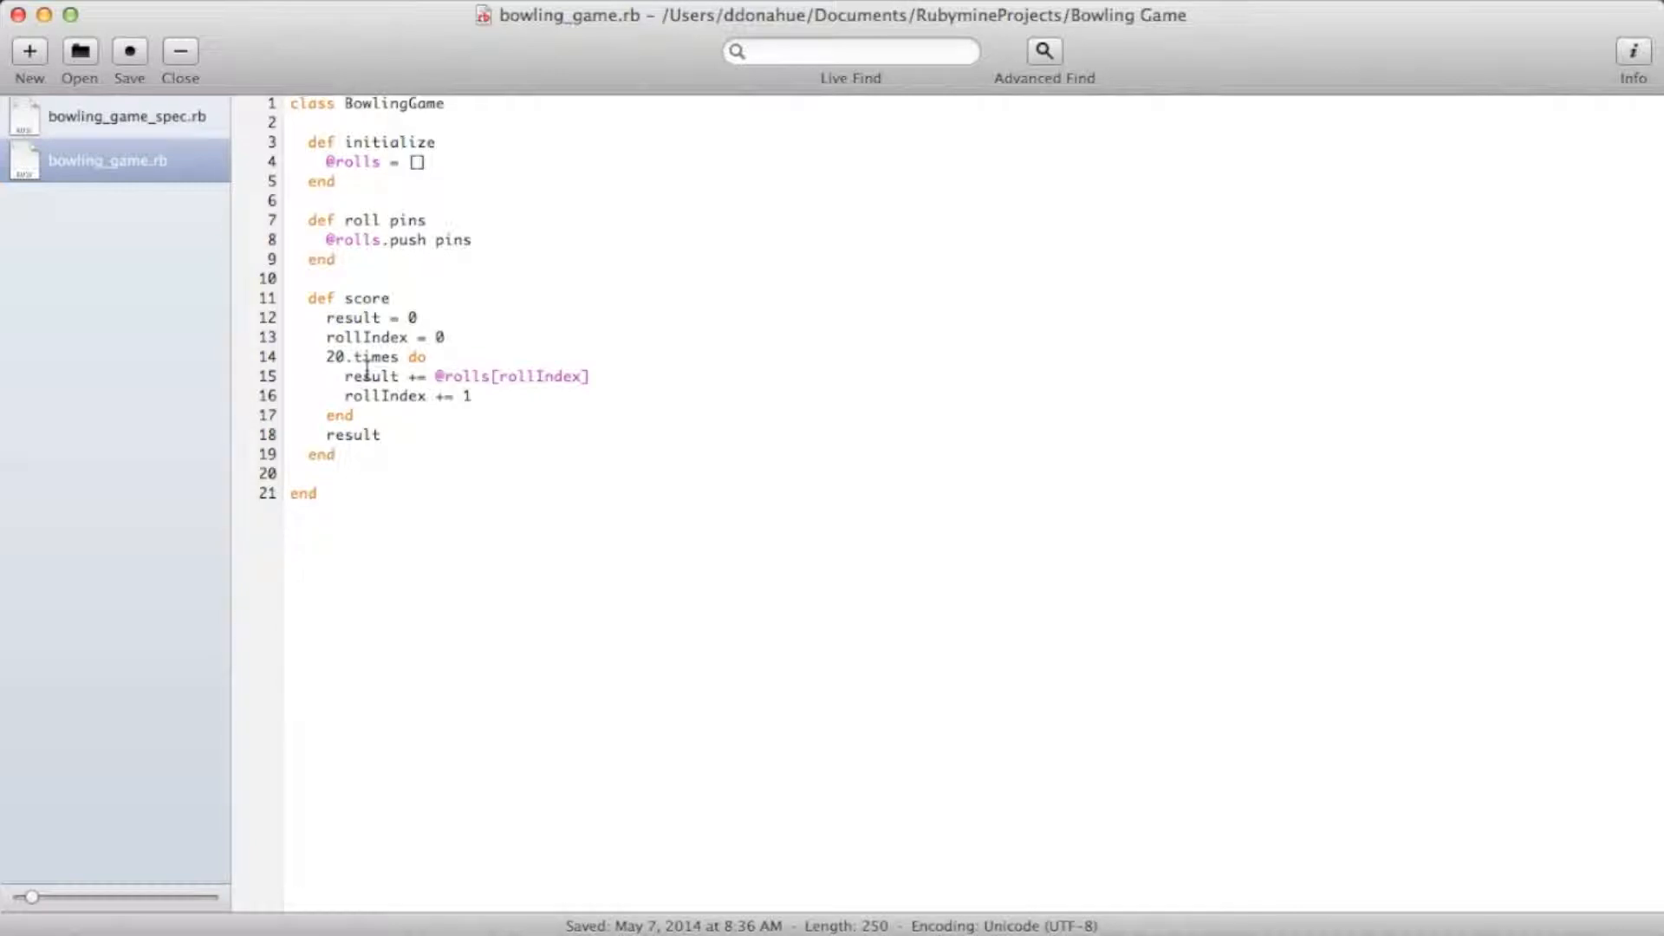
left_click(104, 116)
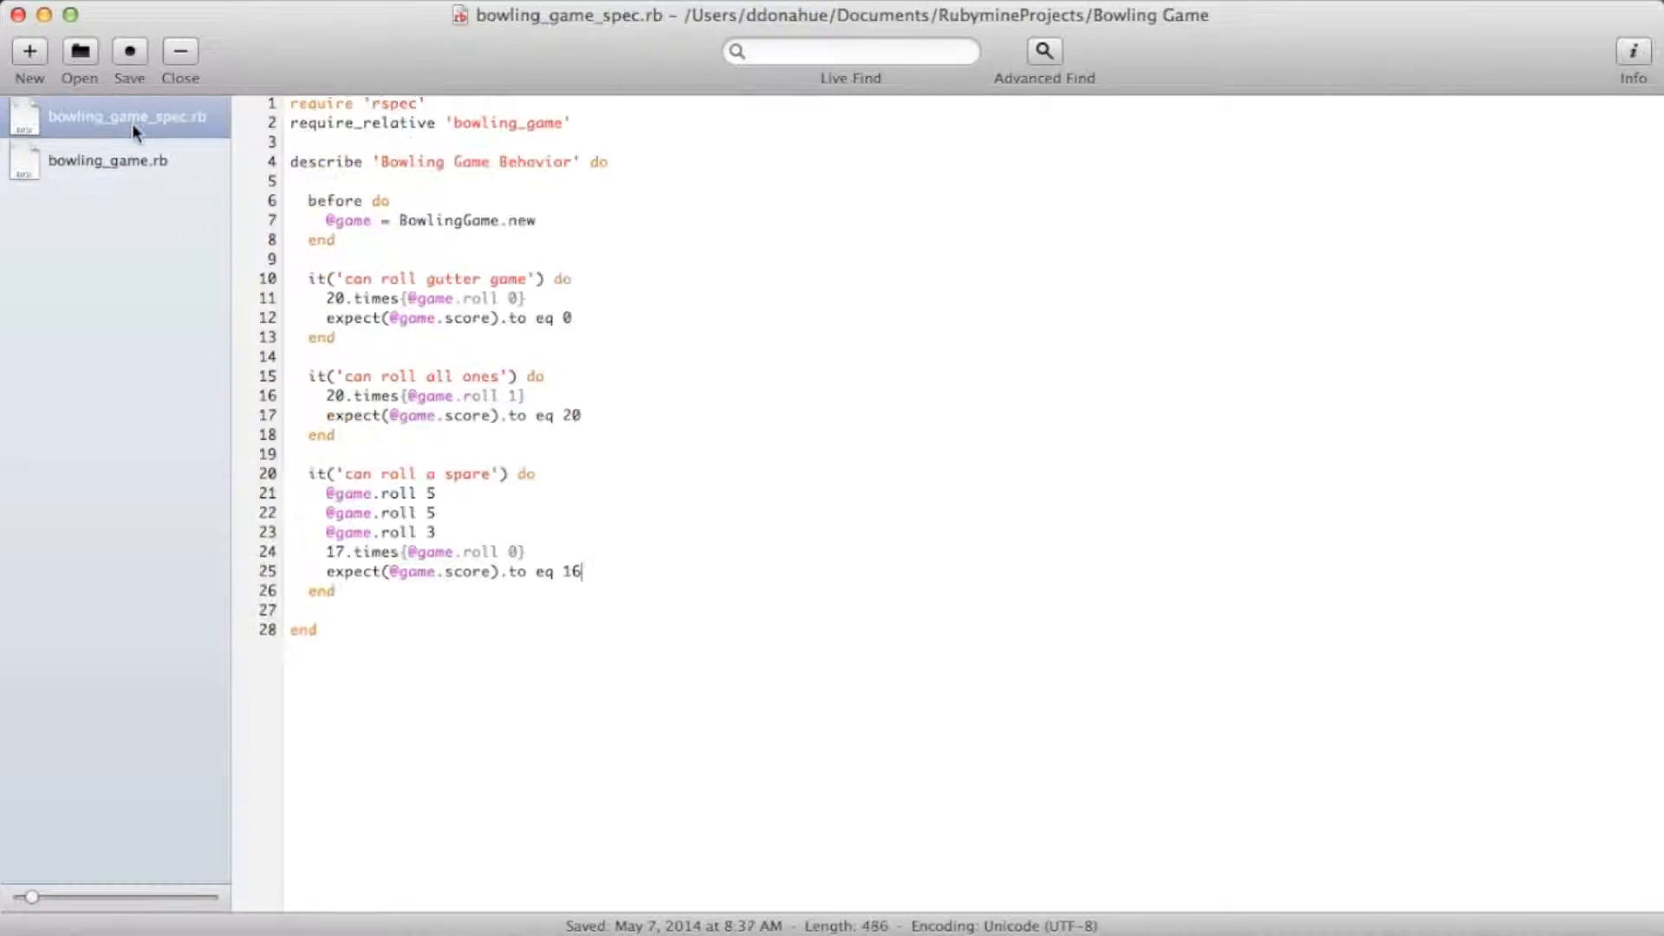
left_click_drag(330, 493, 335, 591)
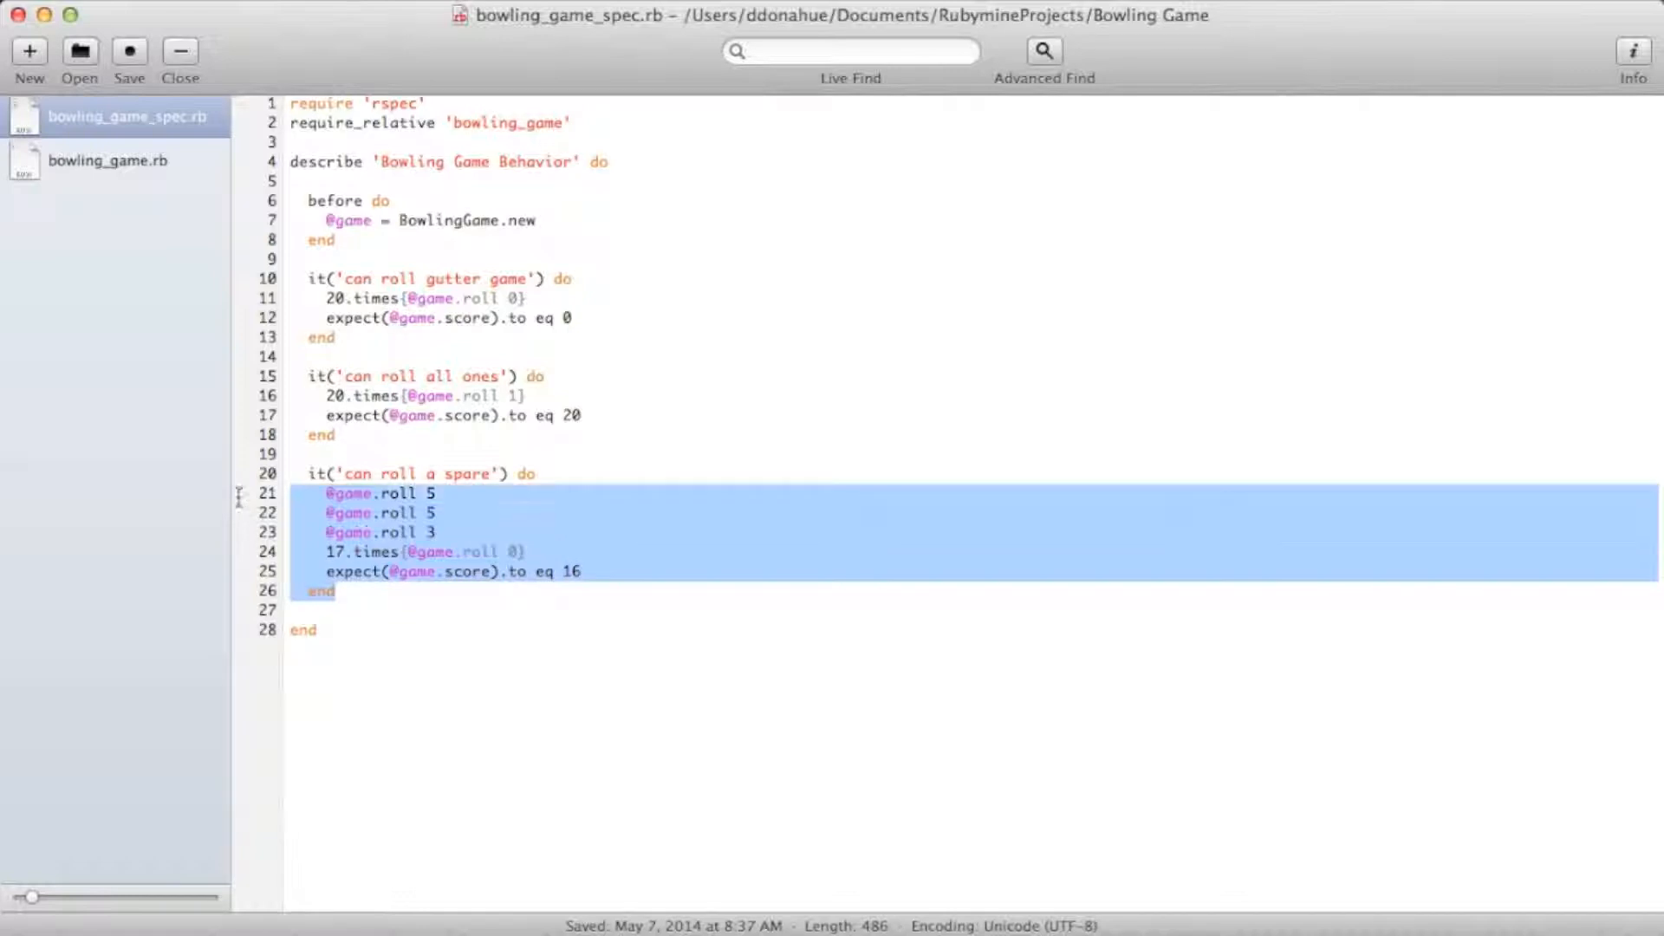
key("Delete")
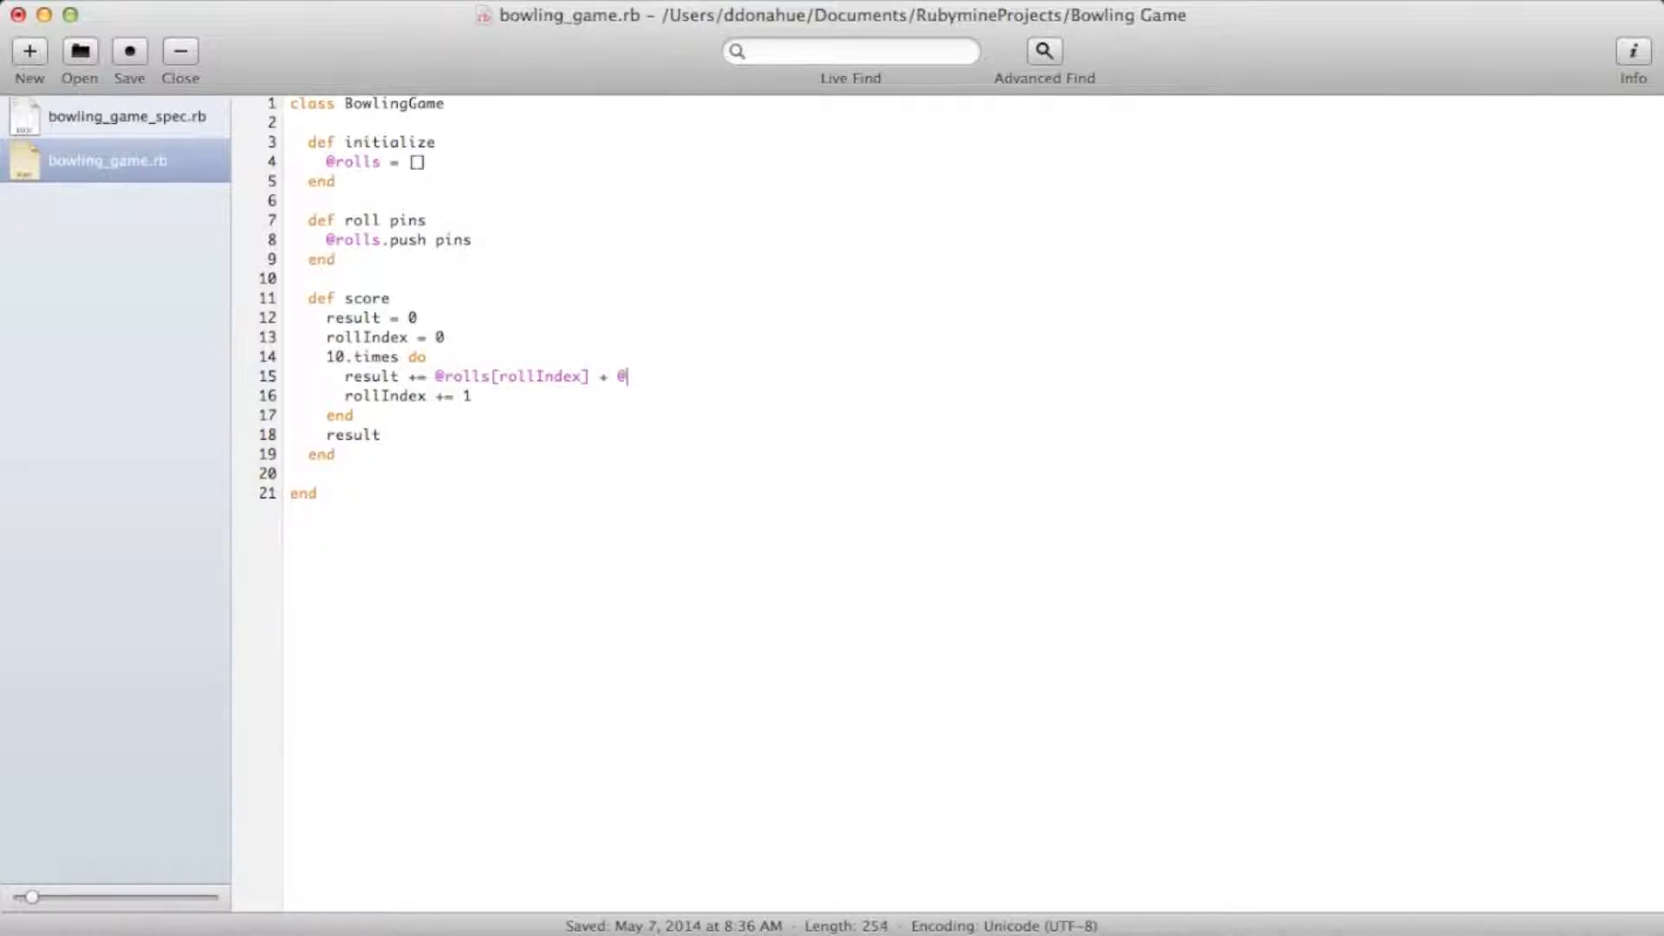
type("rolls[rollIndex + 1")
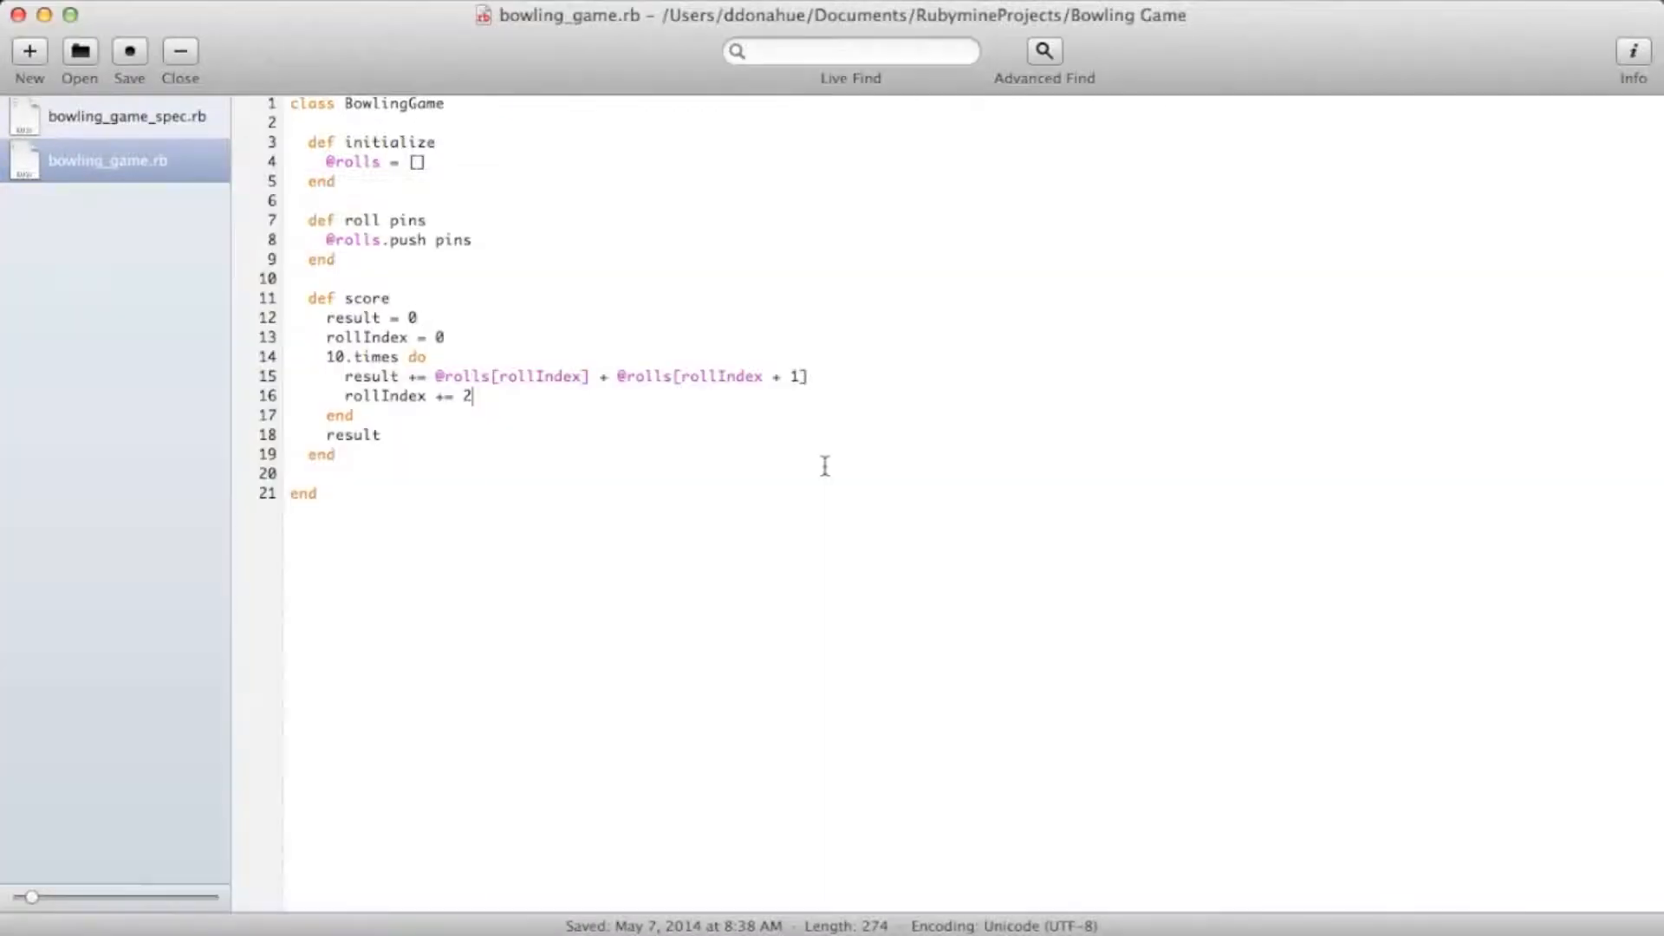
left_click(115, 118)
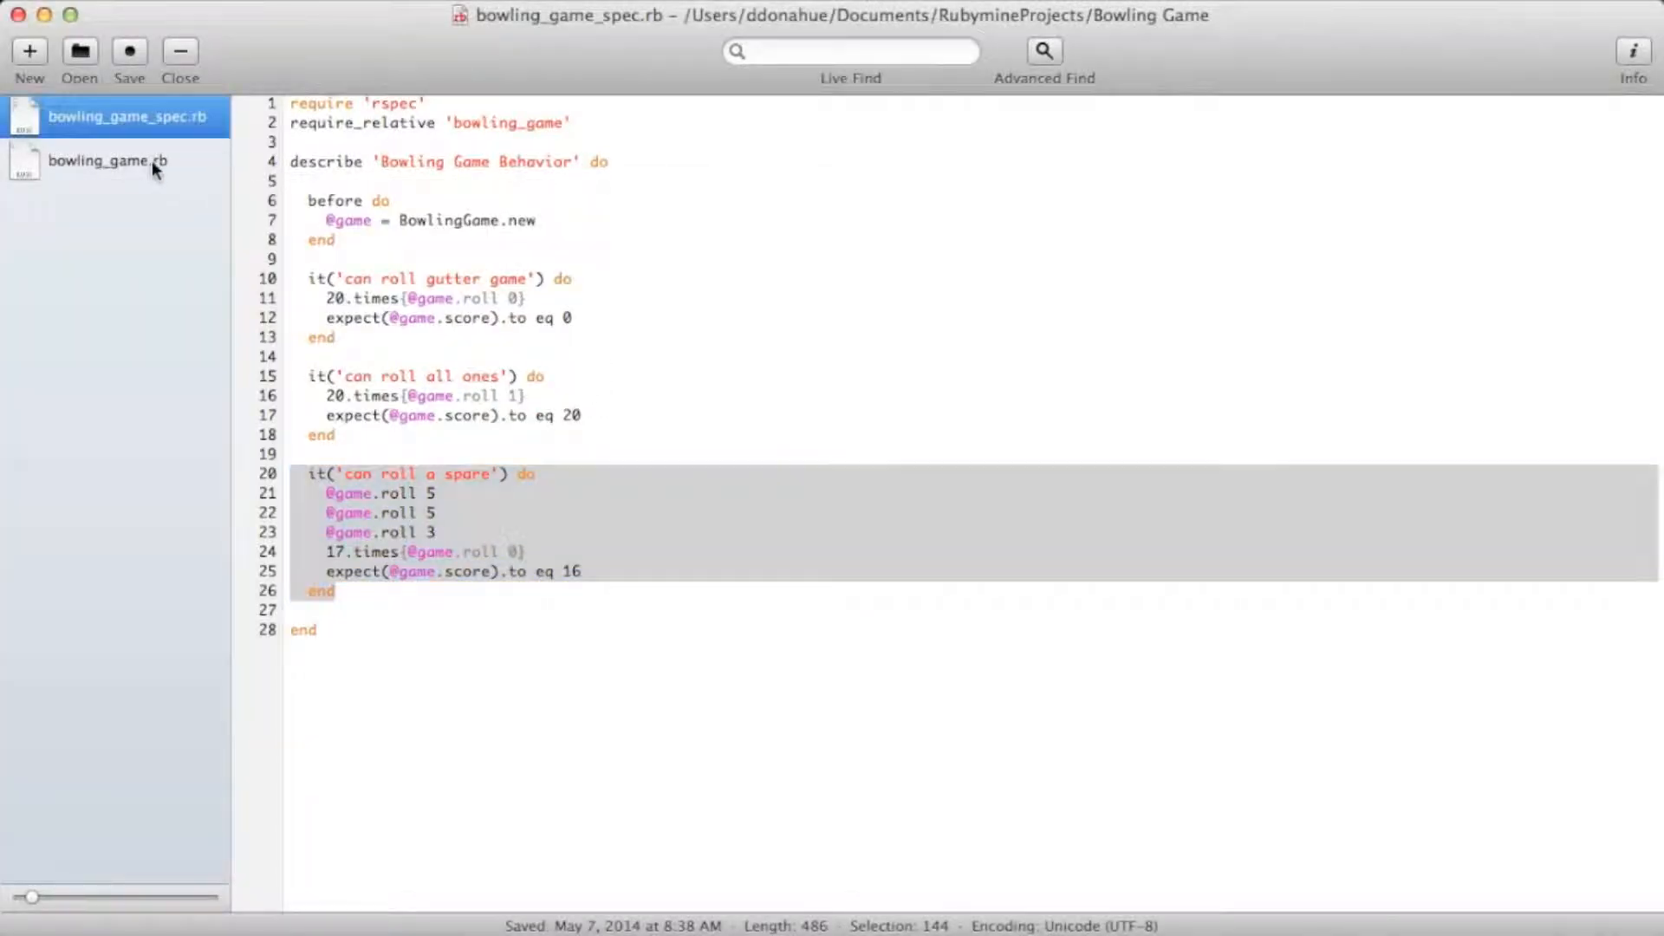
left_click(107, 161)
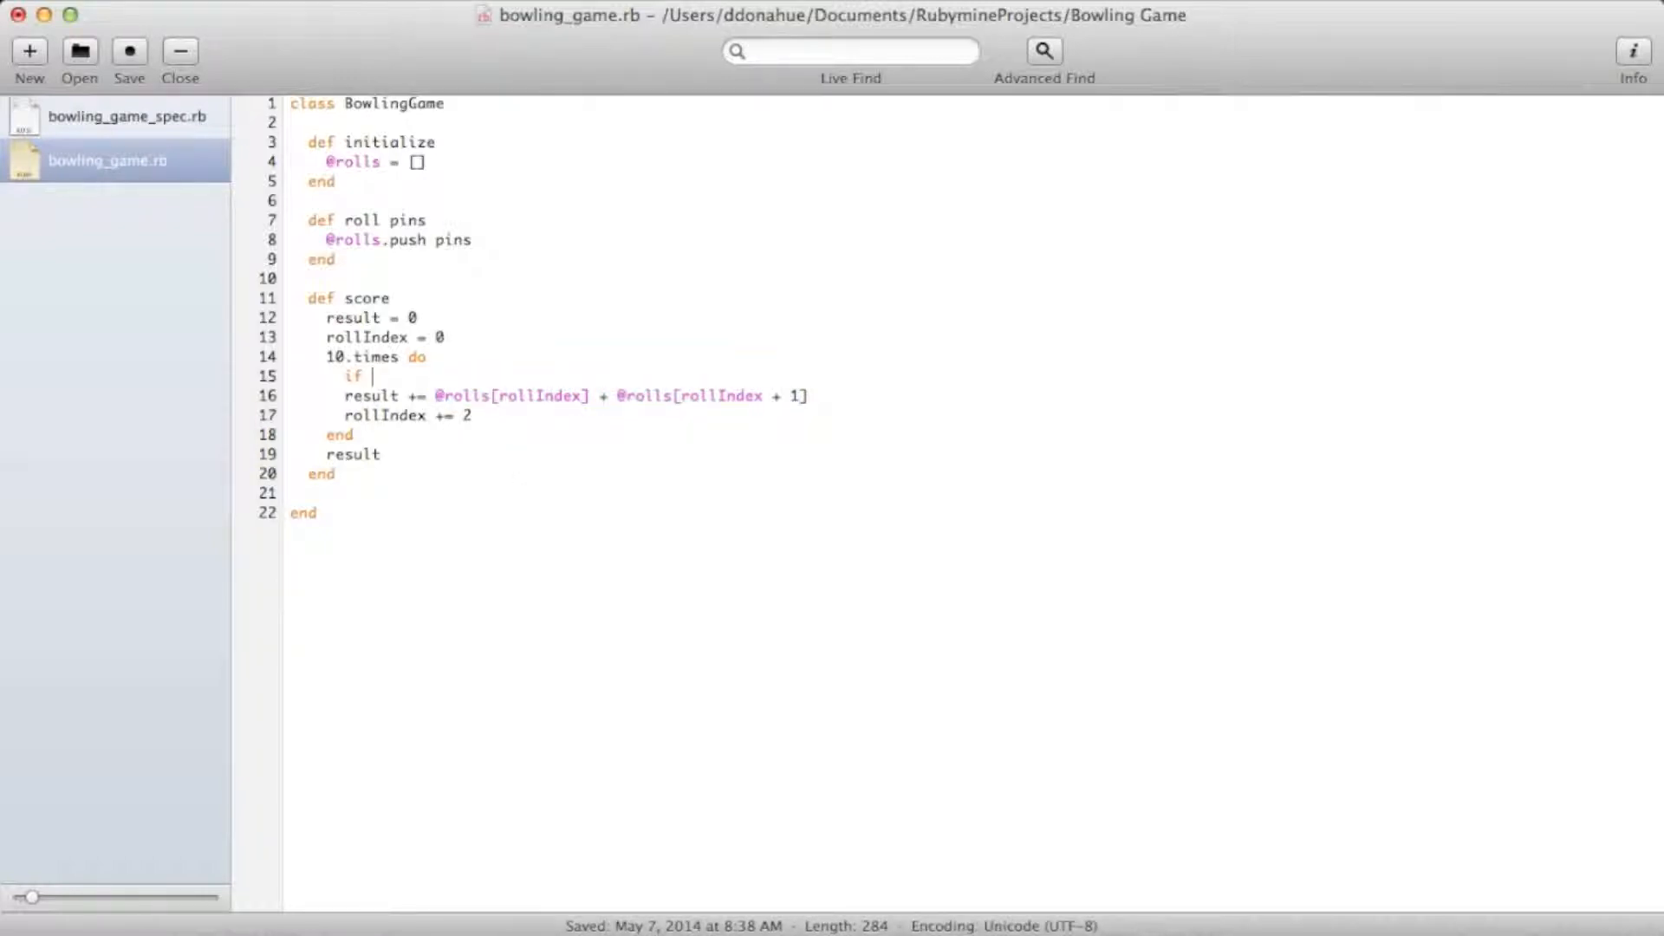
type("@rolls[rollIndex] + @rolls[rollIndex + 1] == 10")
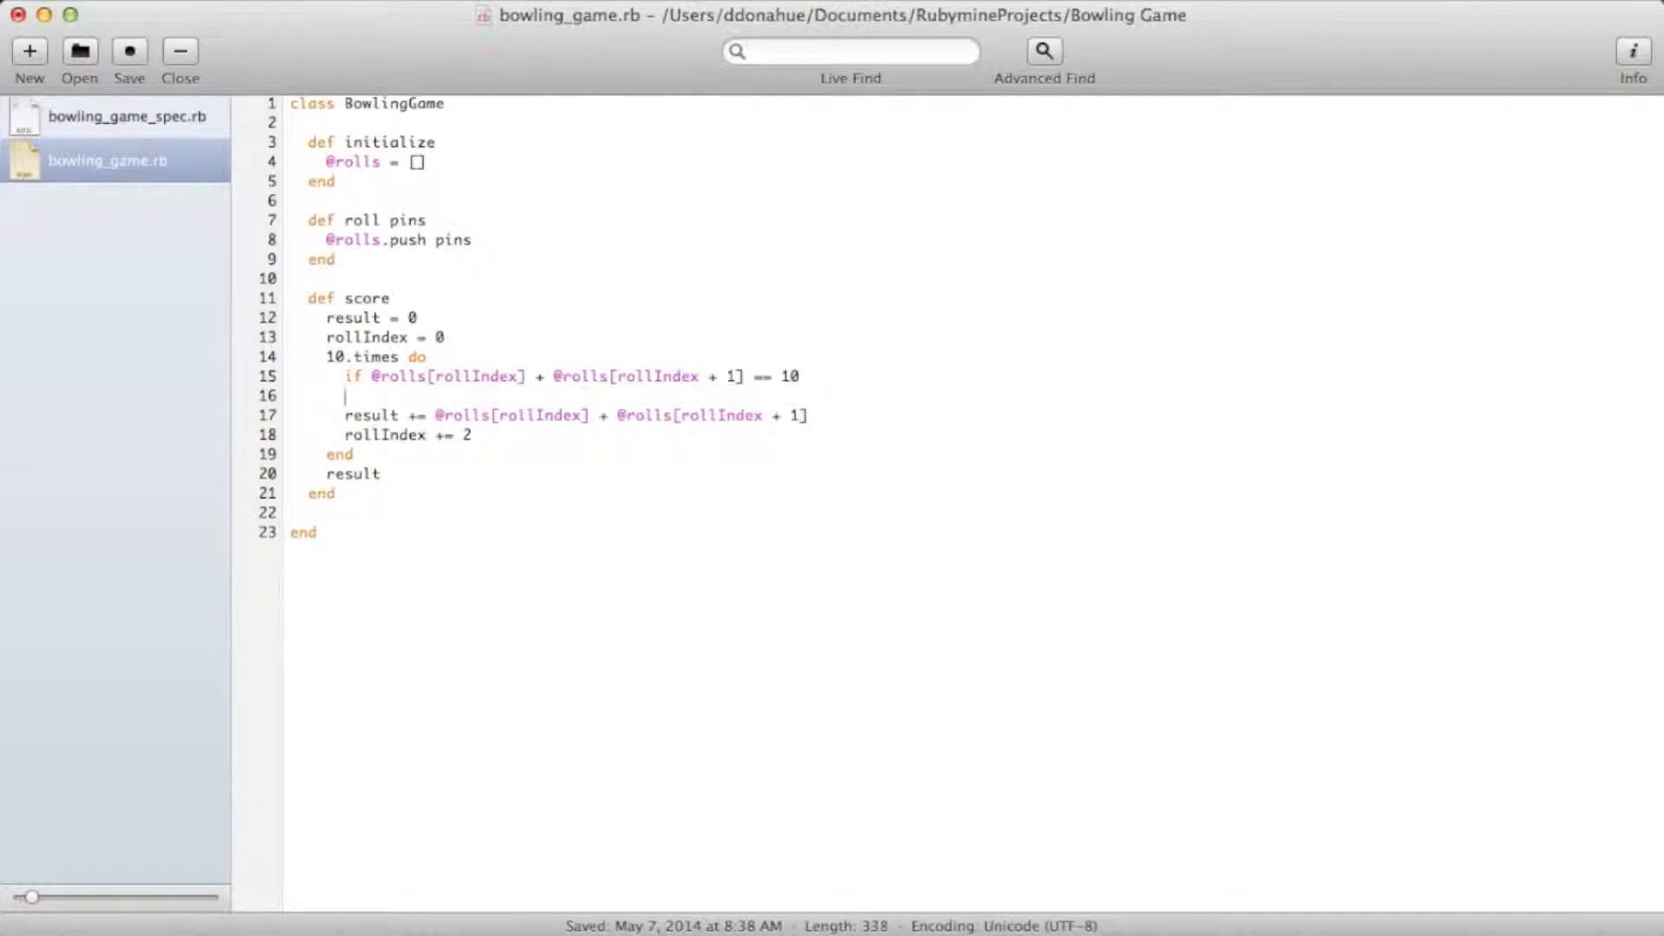
type("else")
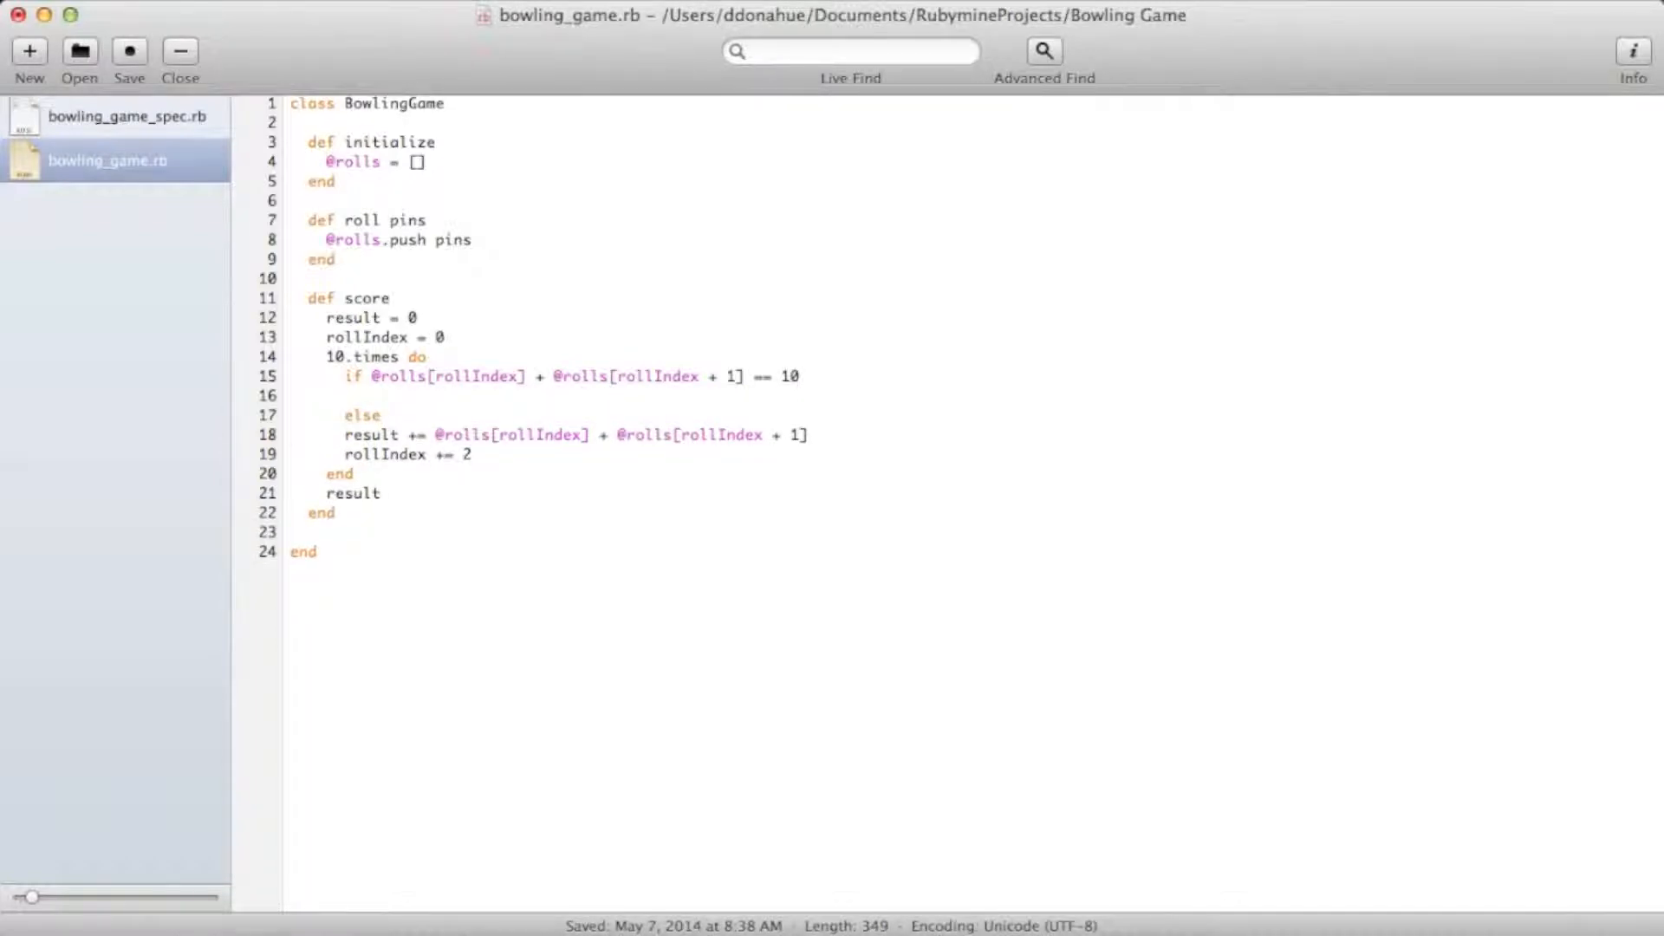
type("end")
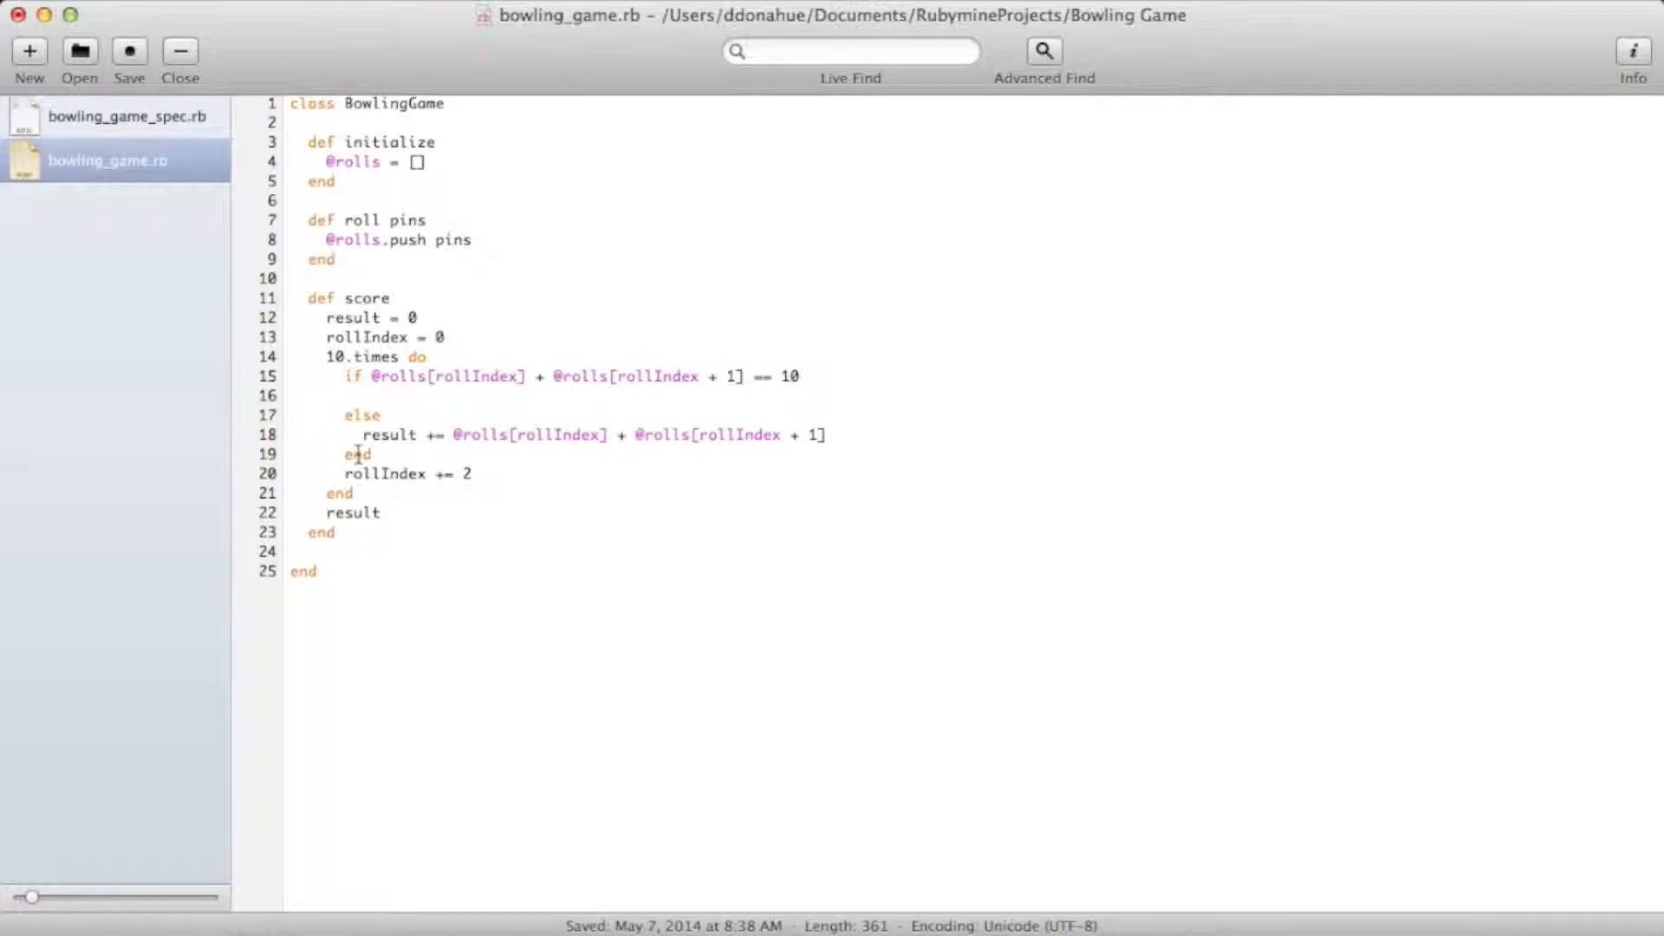
left_click_drag(362, 434, 834, 434)
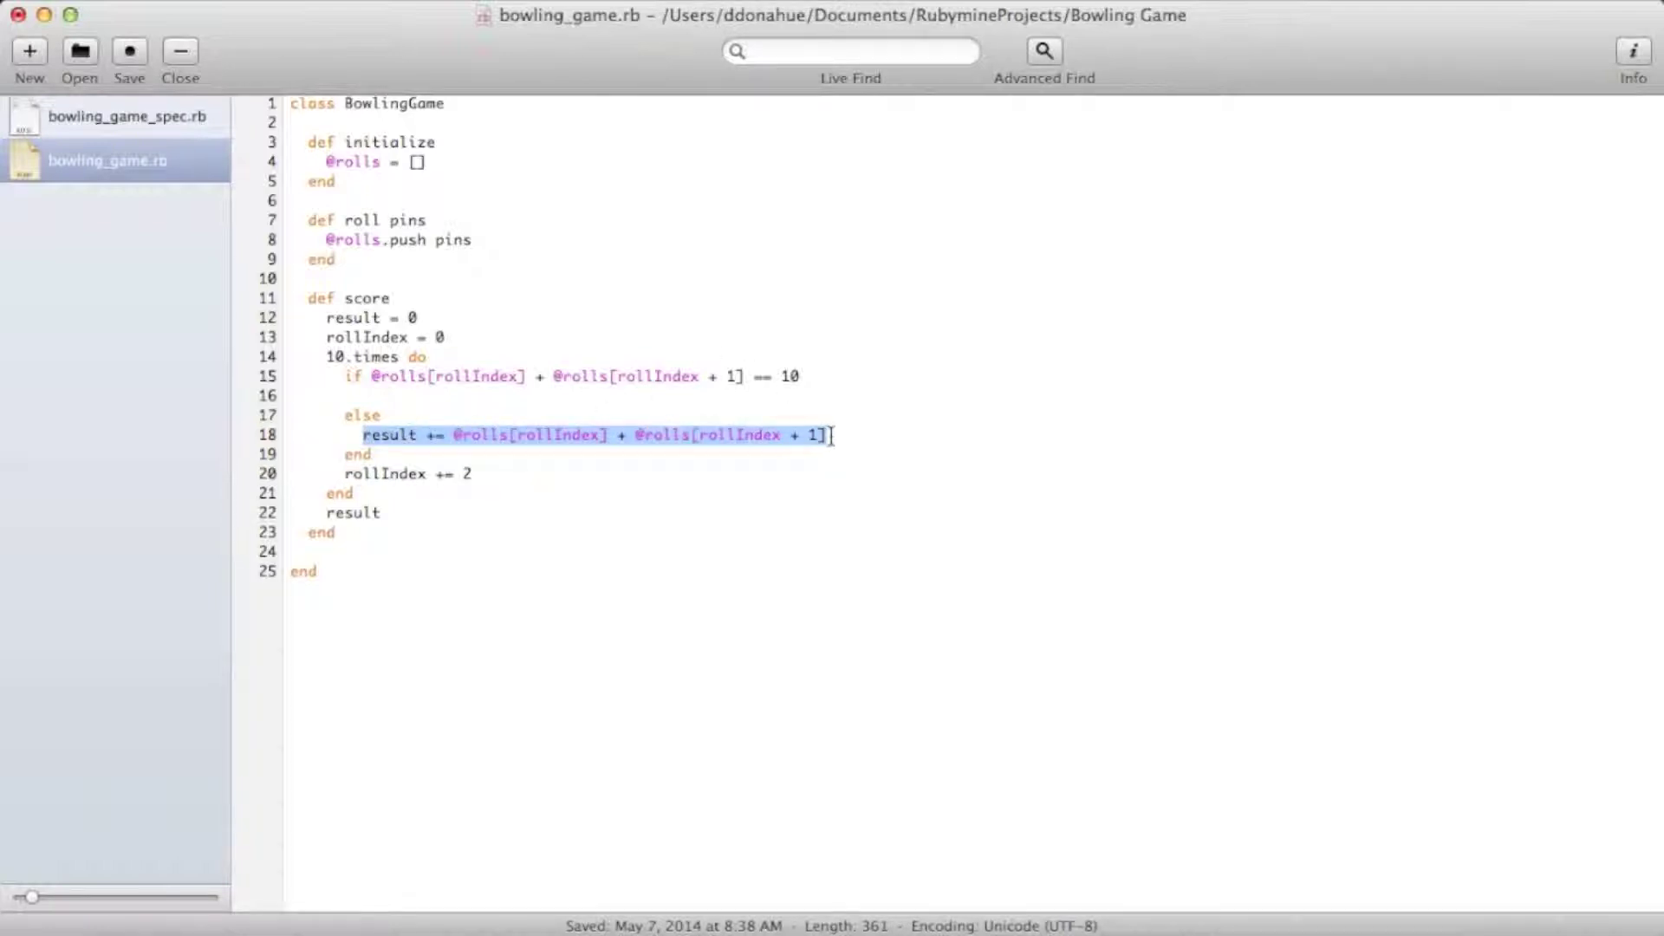
type("result += @rolls[rollIndex] + @rolls[rollIndex + 1]")
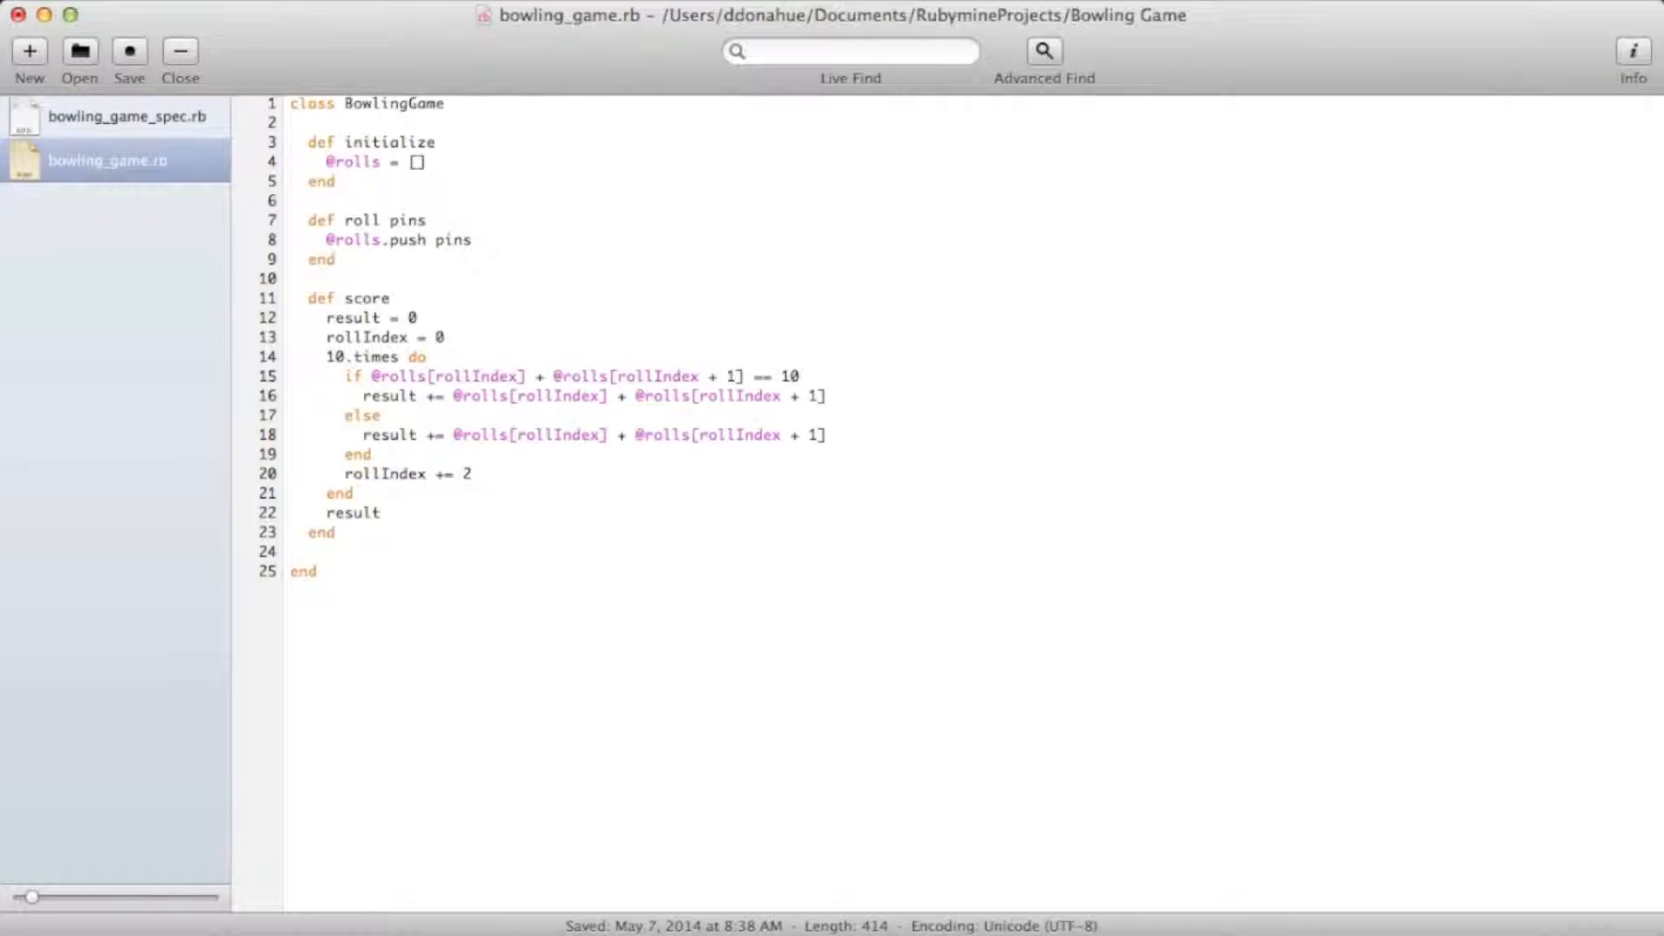
type("+ @")
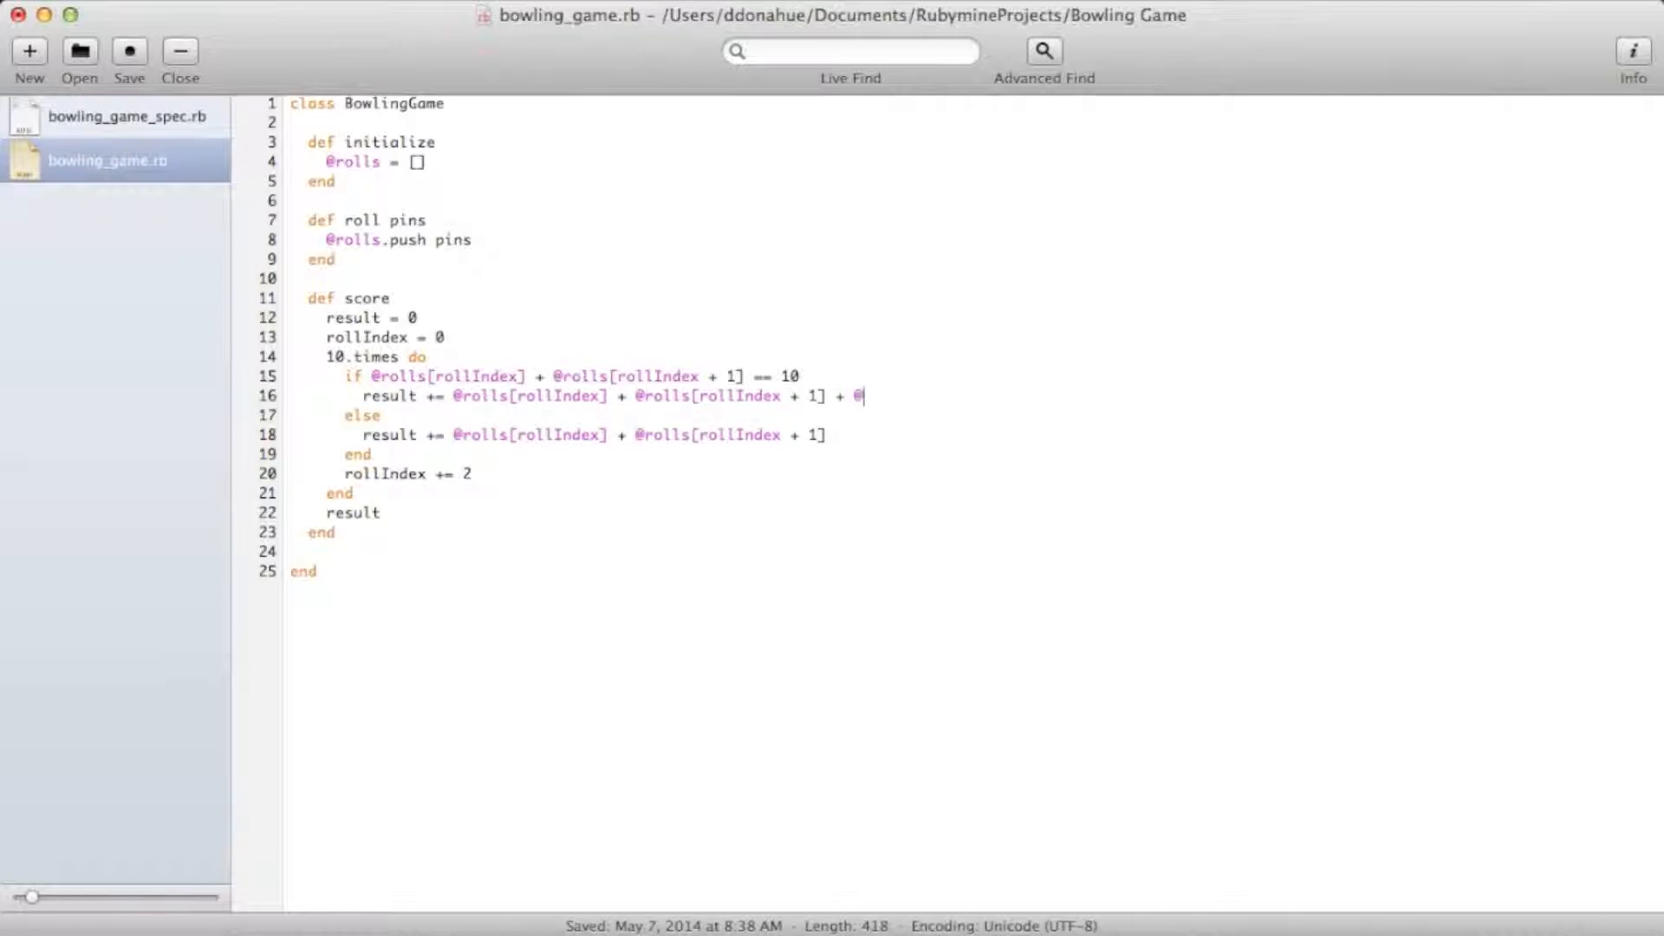
type("rolls[ro")
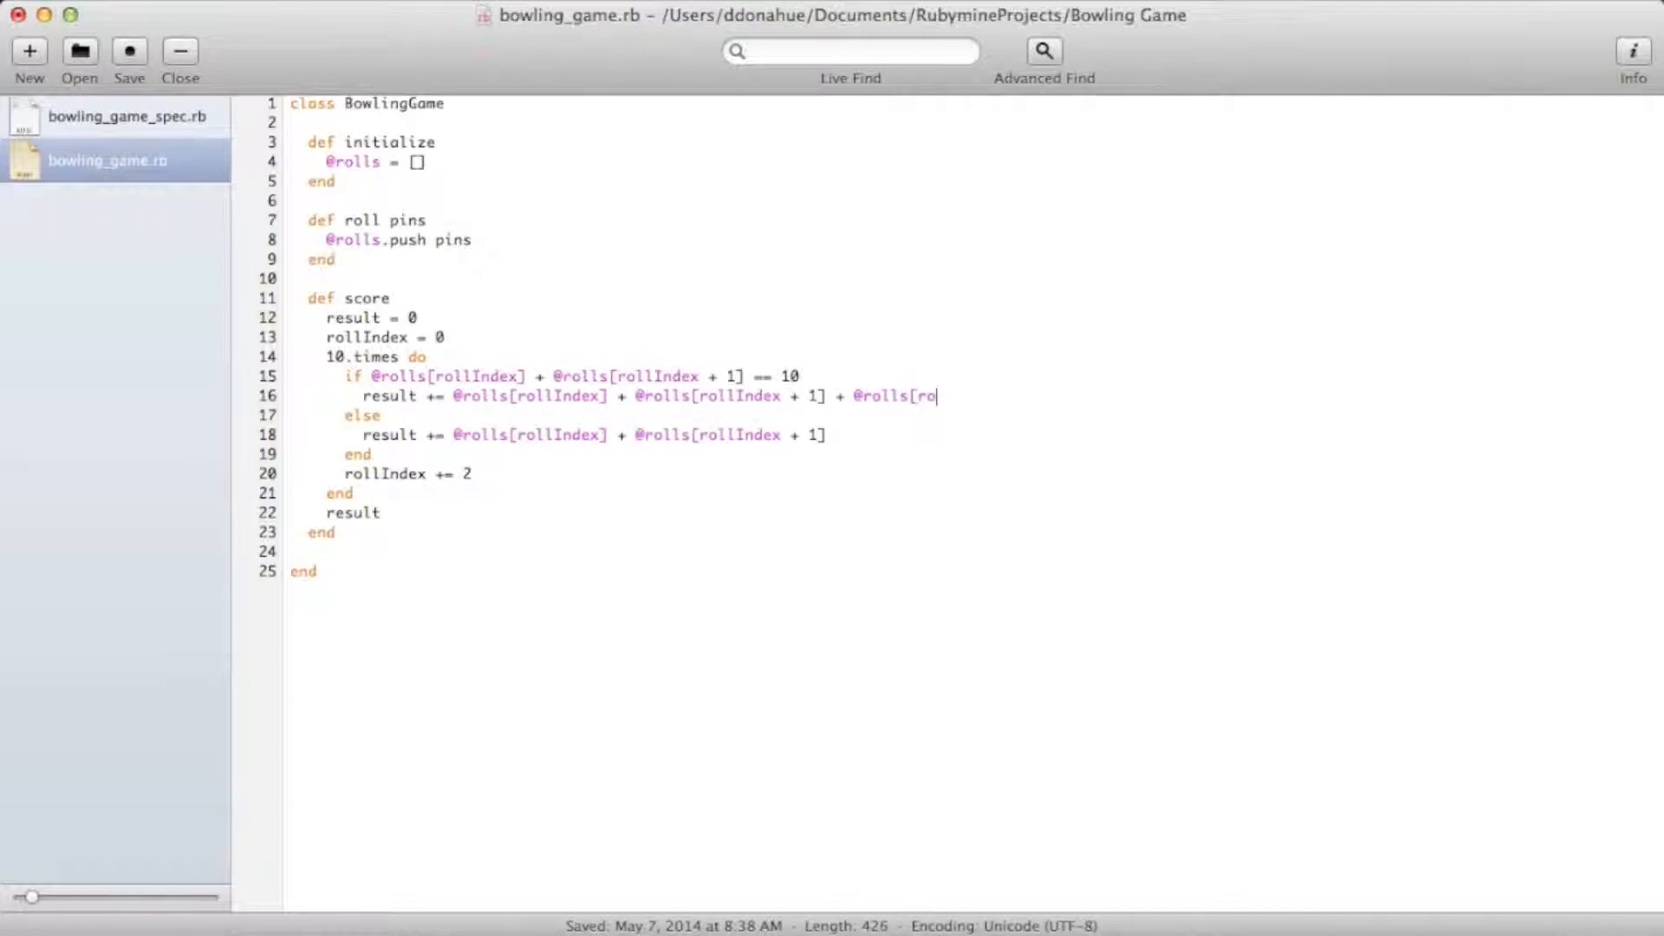
type("lls")
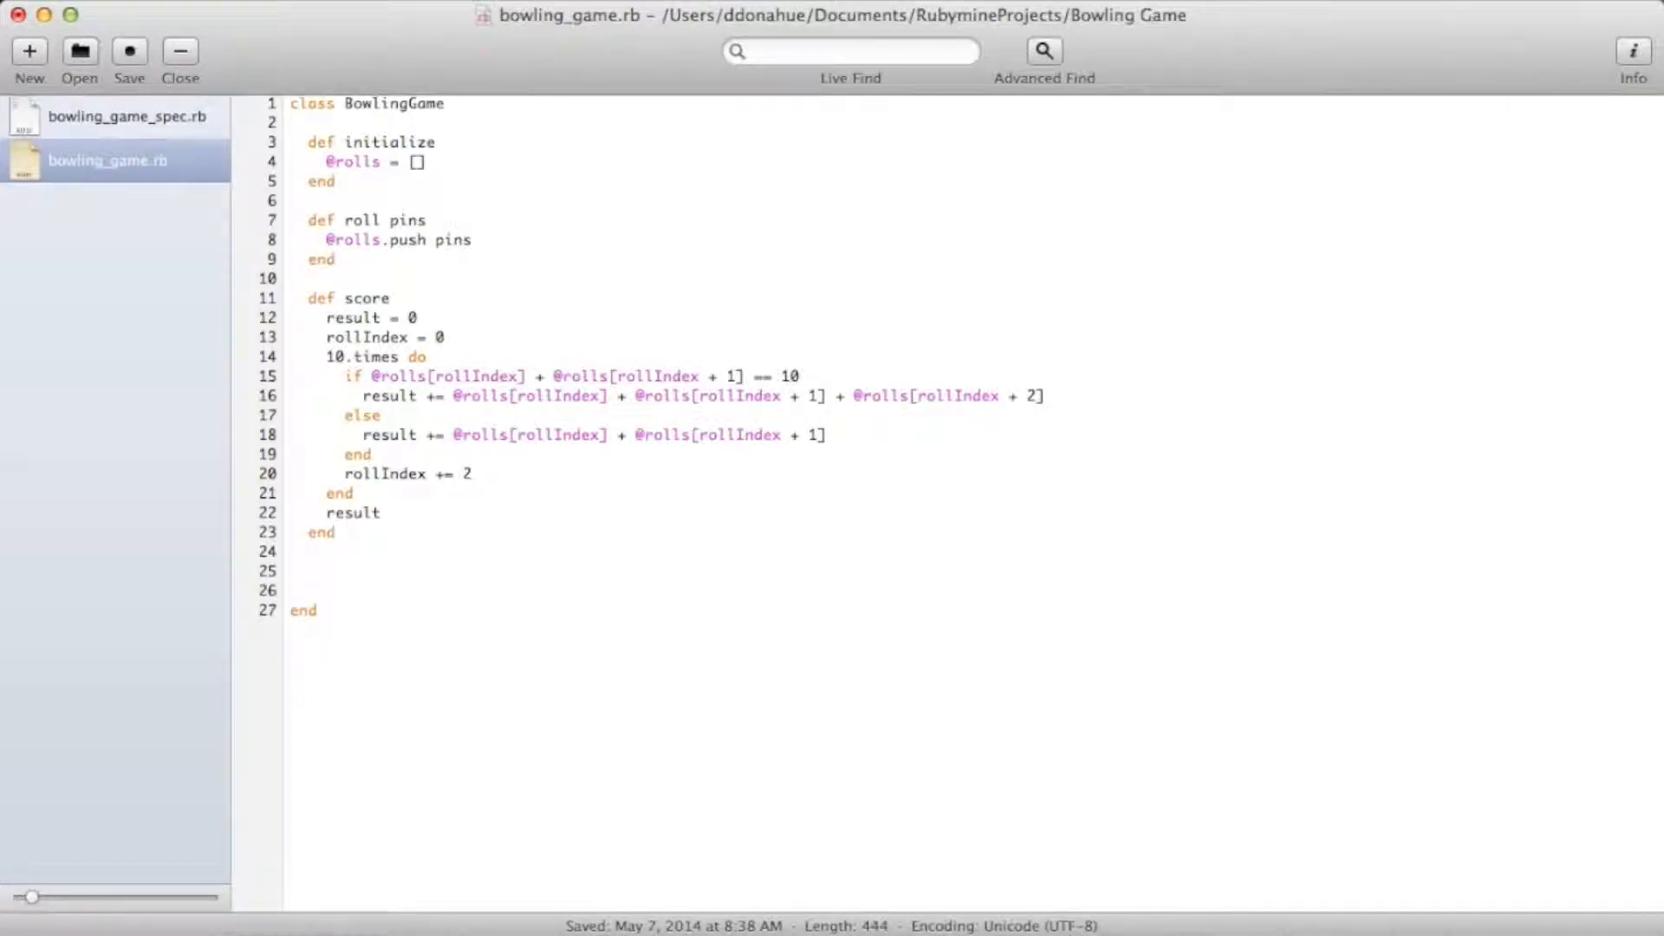
Extract a spare?(rollIndex) helper checking two rolls total 10 and use it as score's if condition.
type("def spare?")
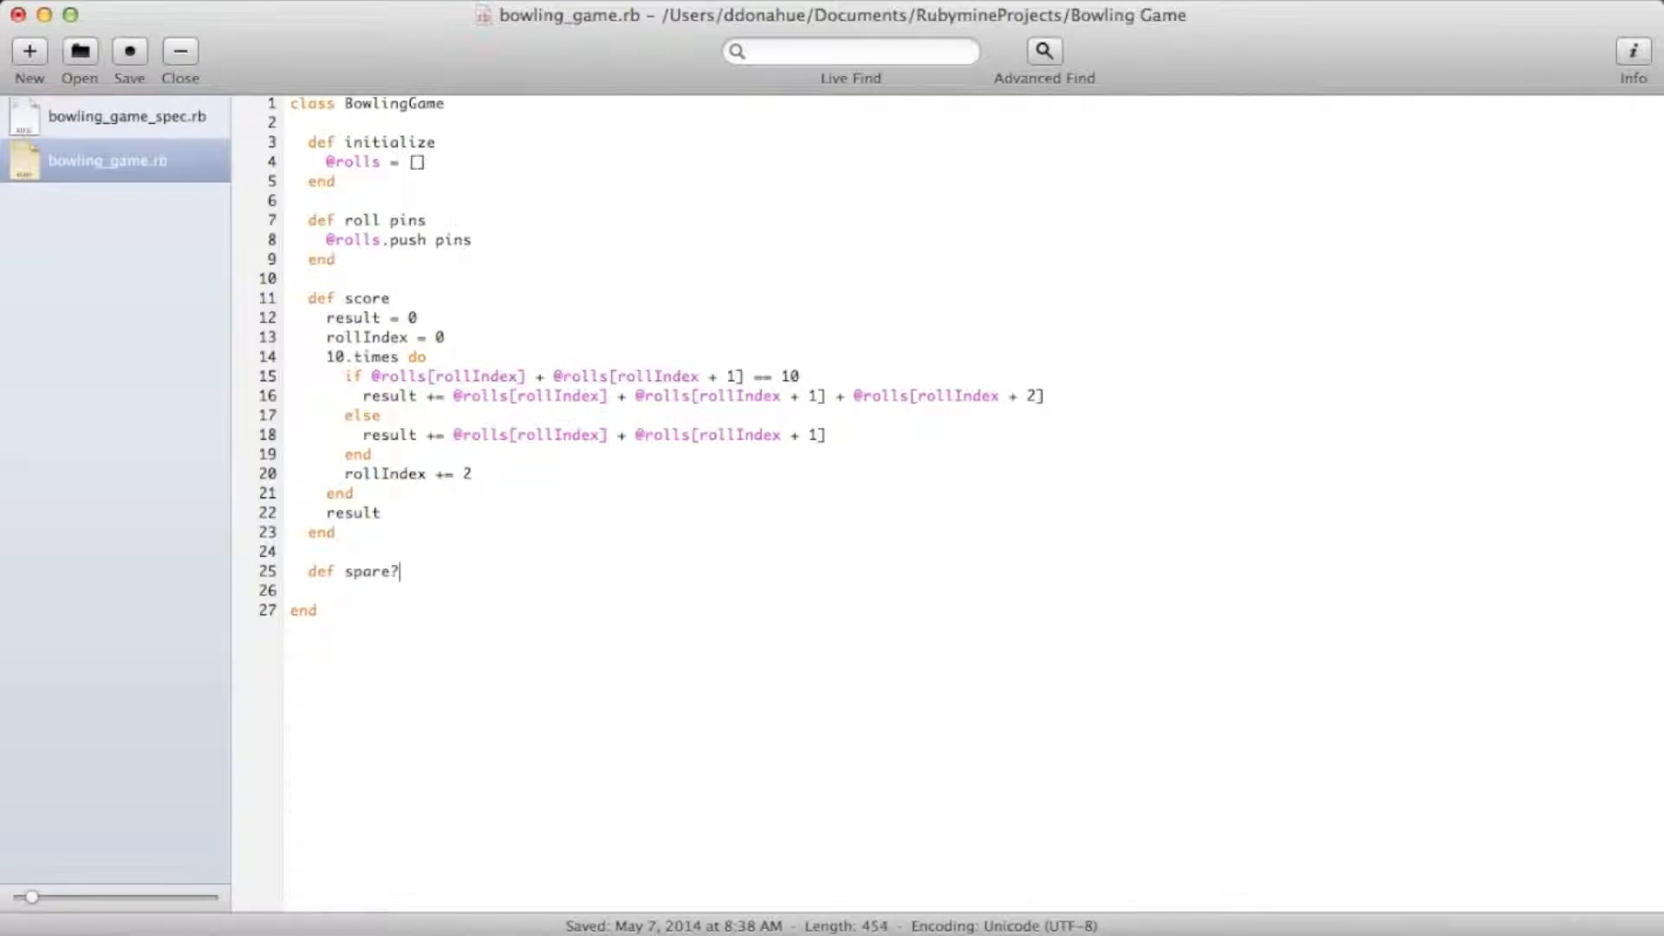
type("rollIndex")
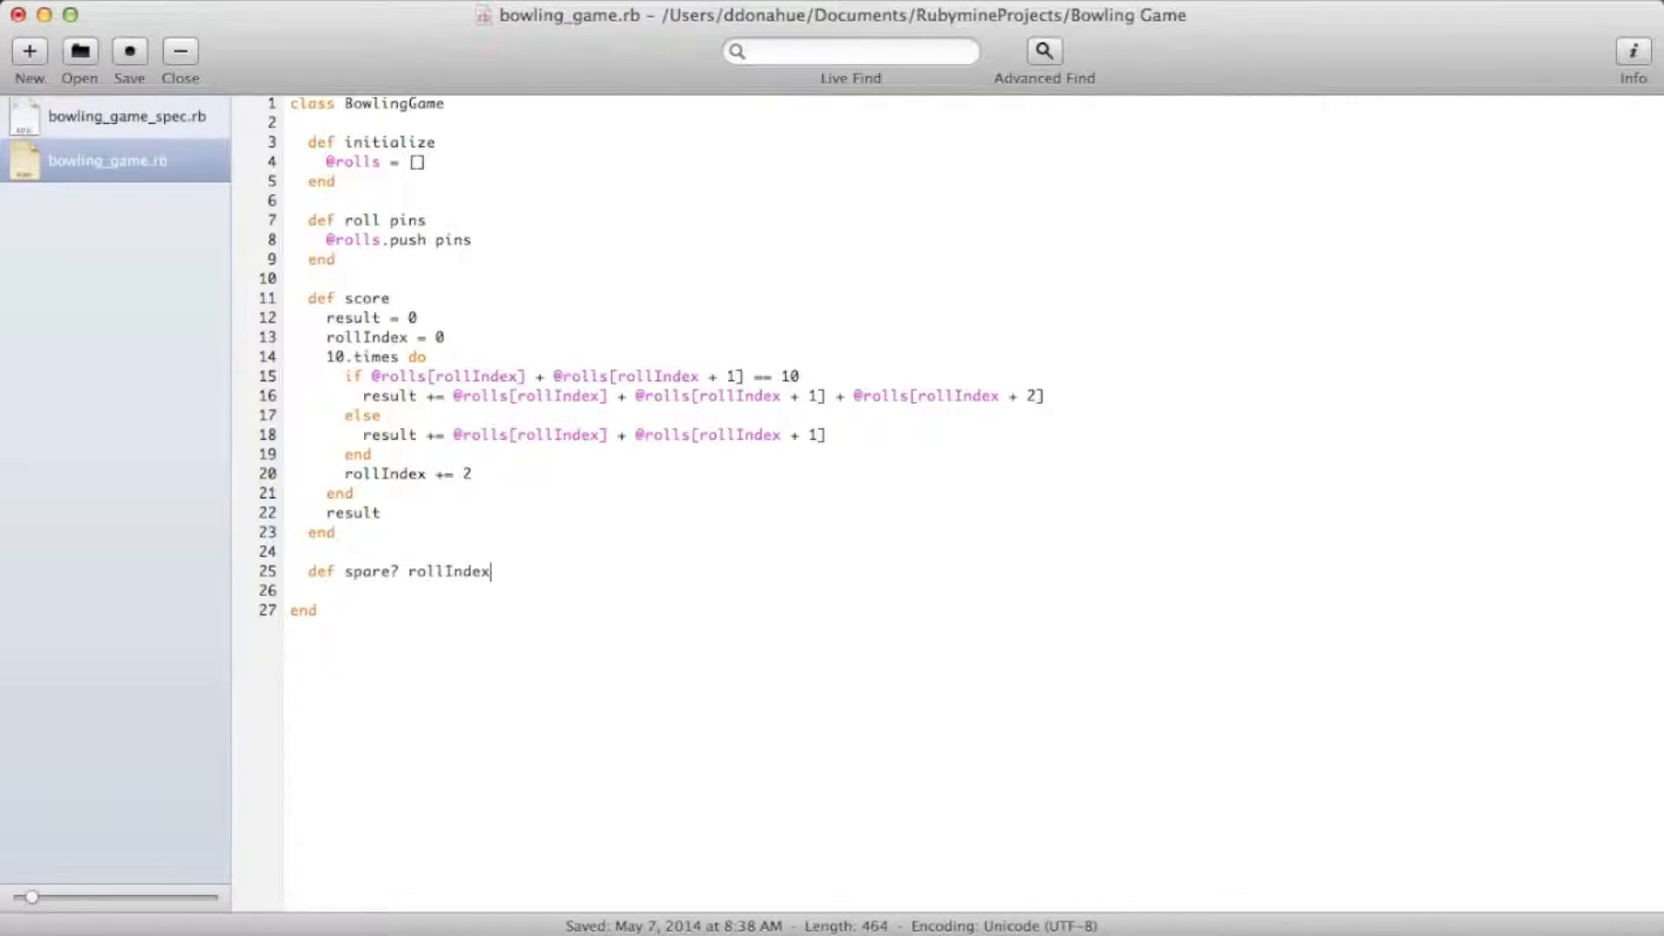
key("Enter")
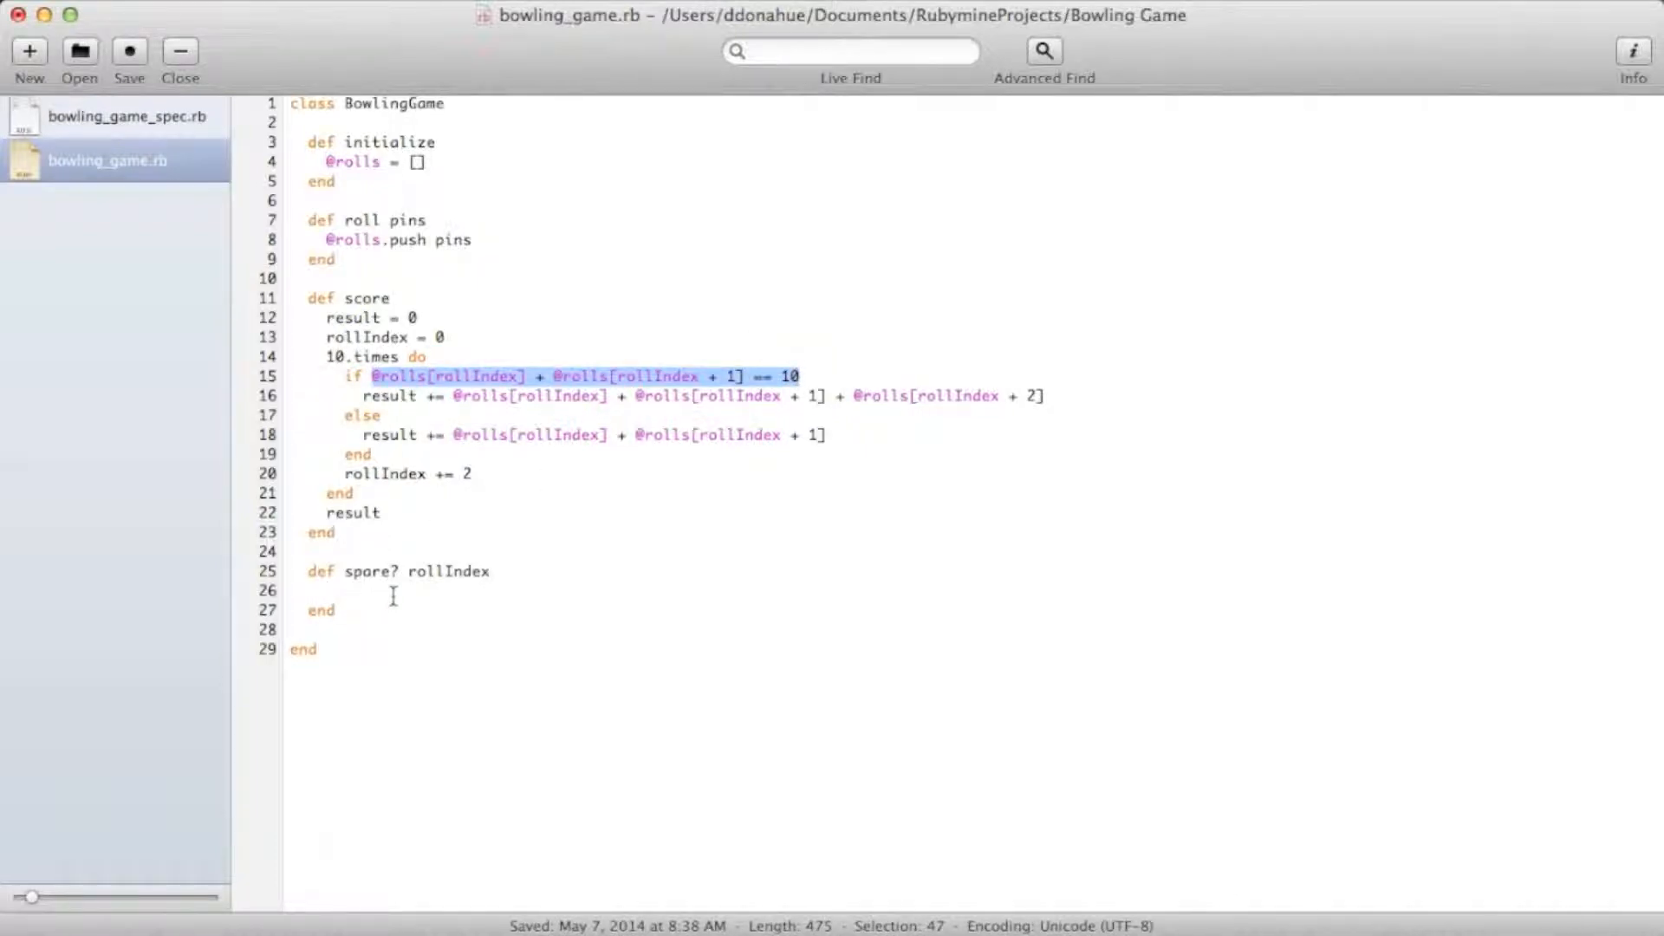
type("@rolls[rollIndex] + @rolls[rollIndex + 1] == 10")
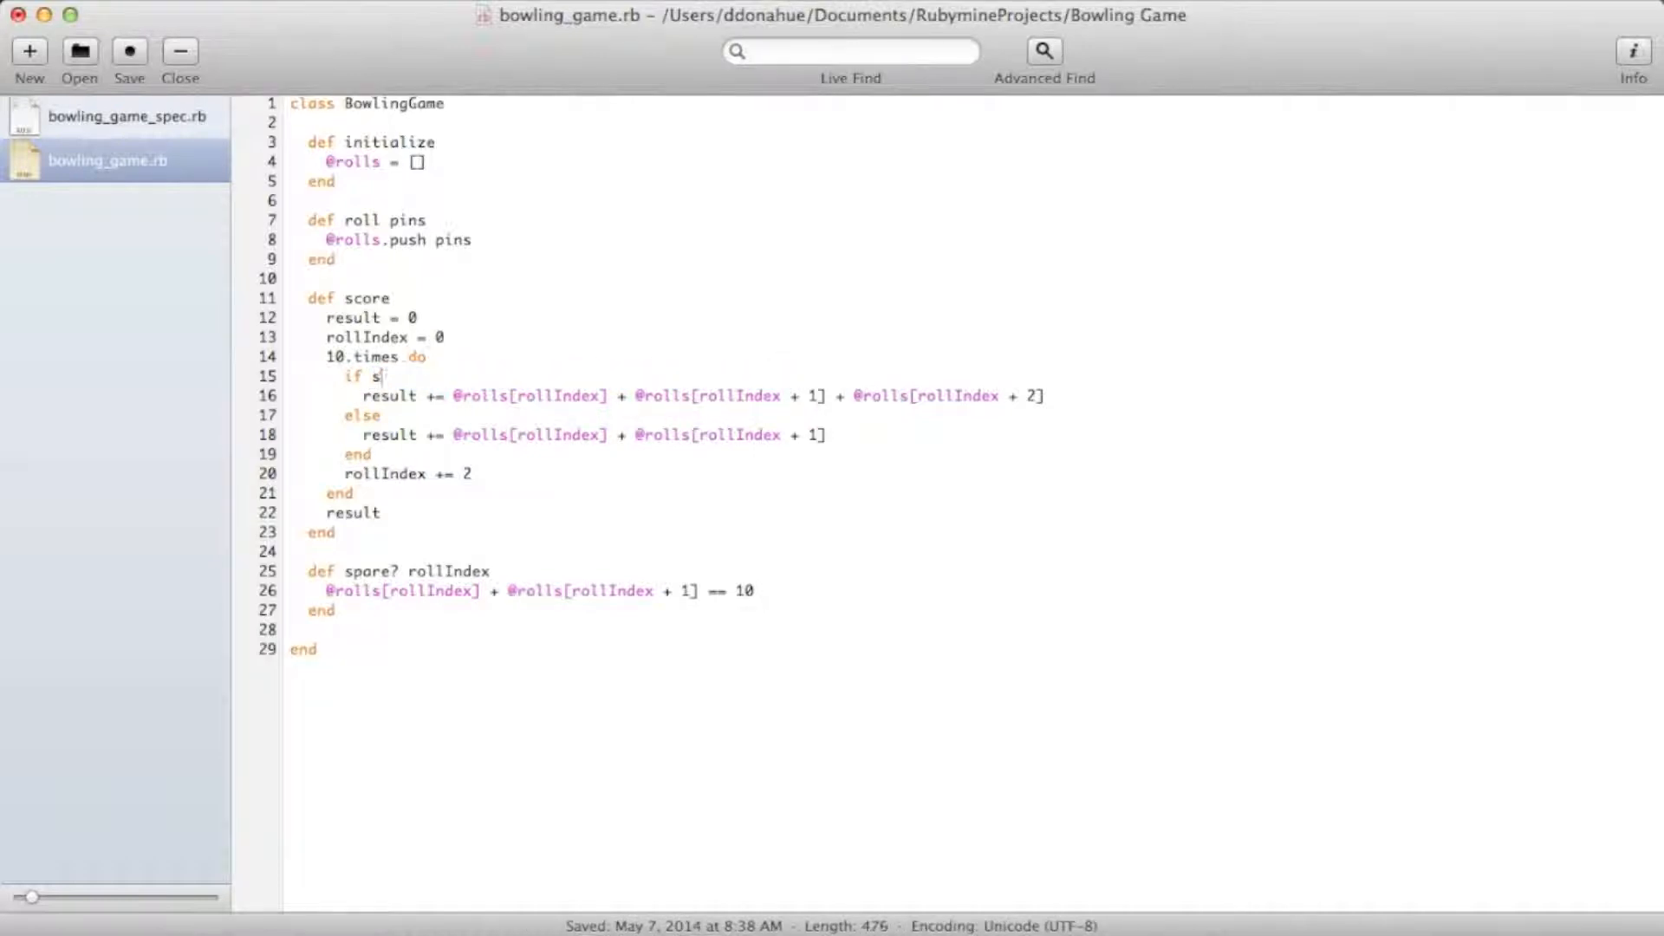
type("pare? rollIndex")
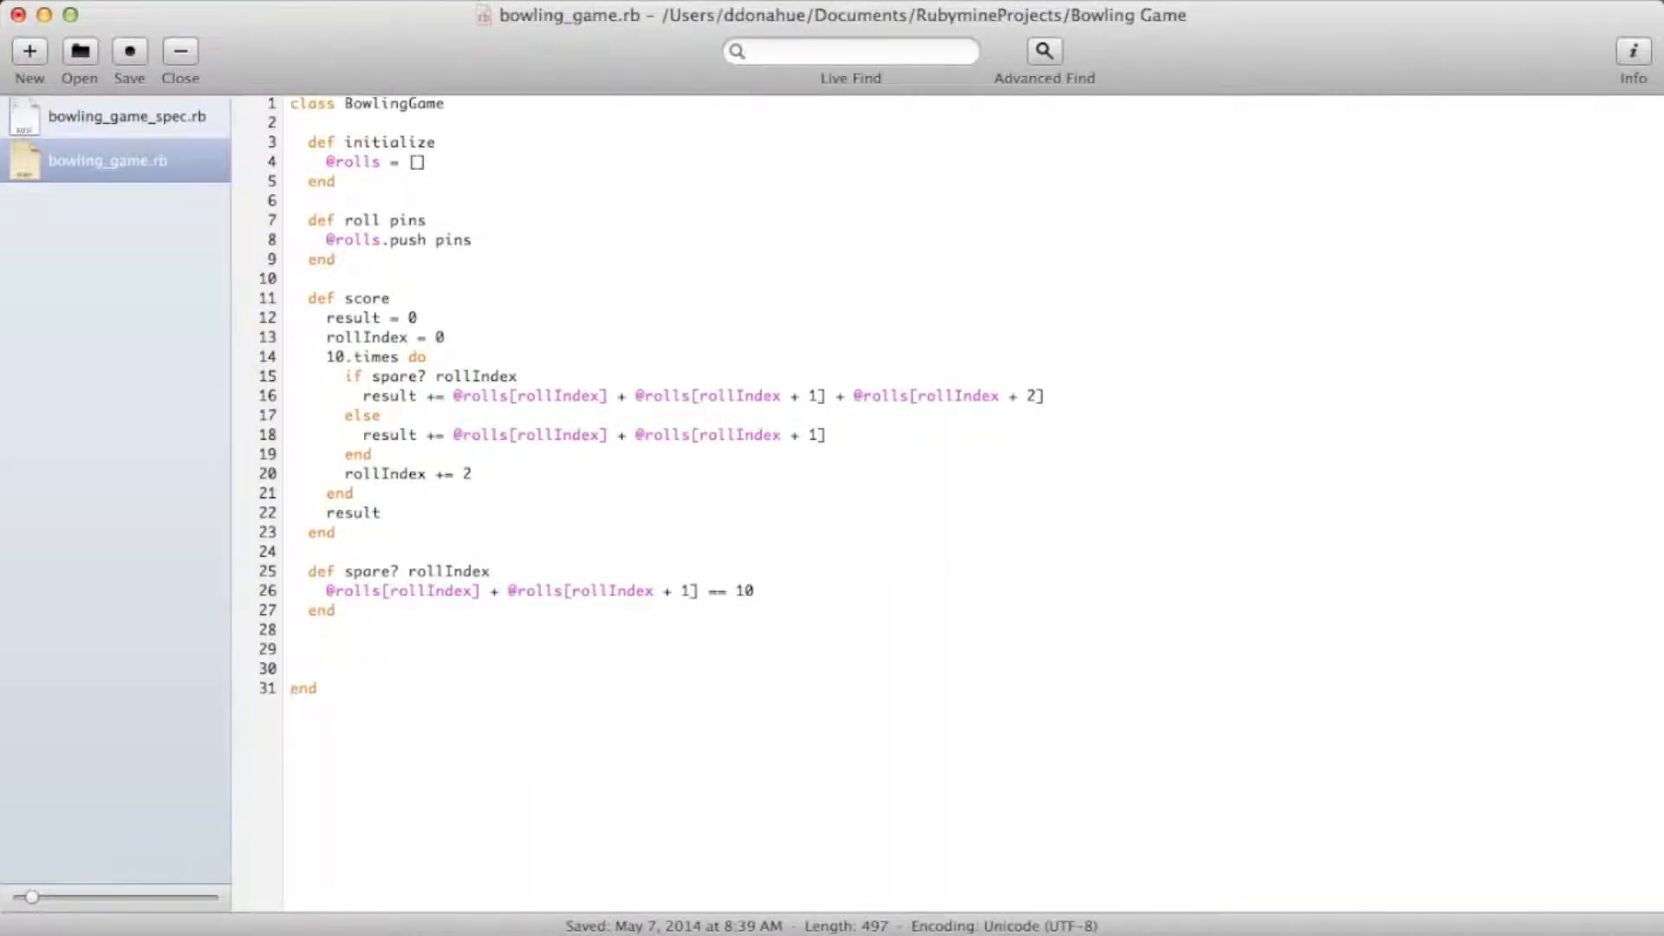
Add a spareScore method holding the three-roll total and call it from the score loop.
left_click(309, 649)
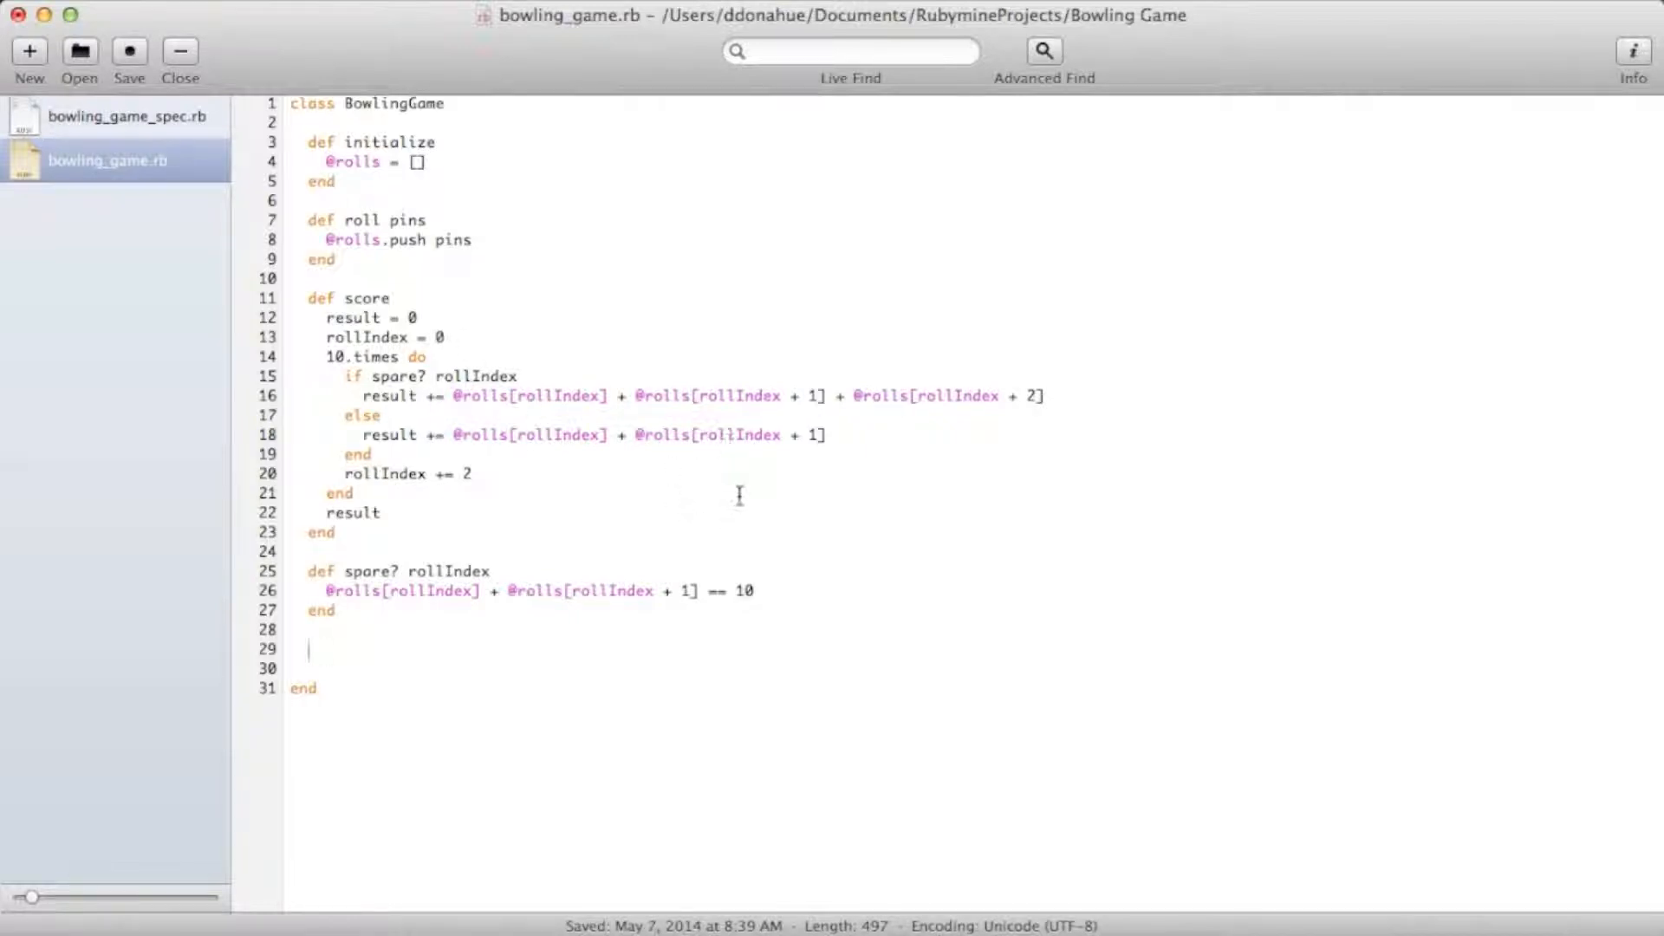
type("def spare")
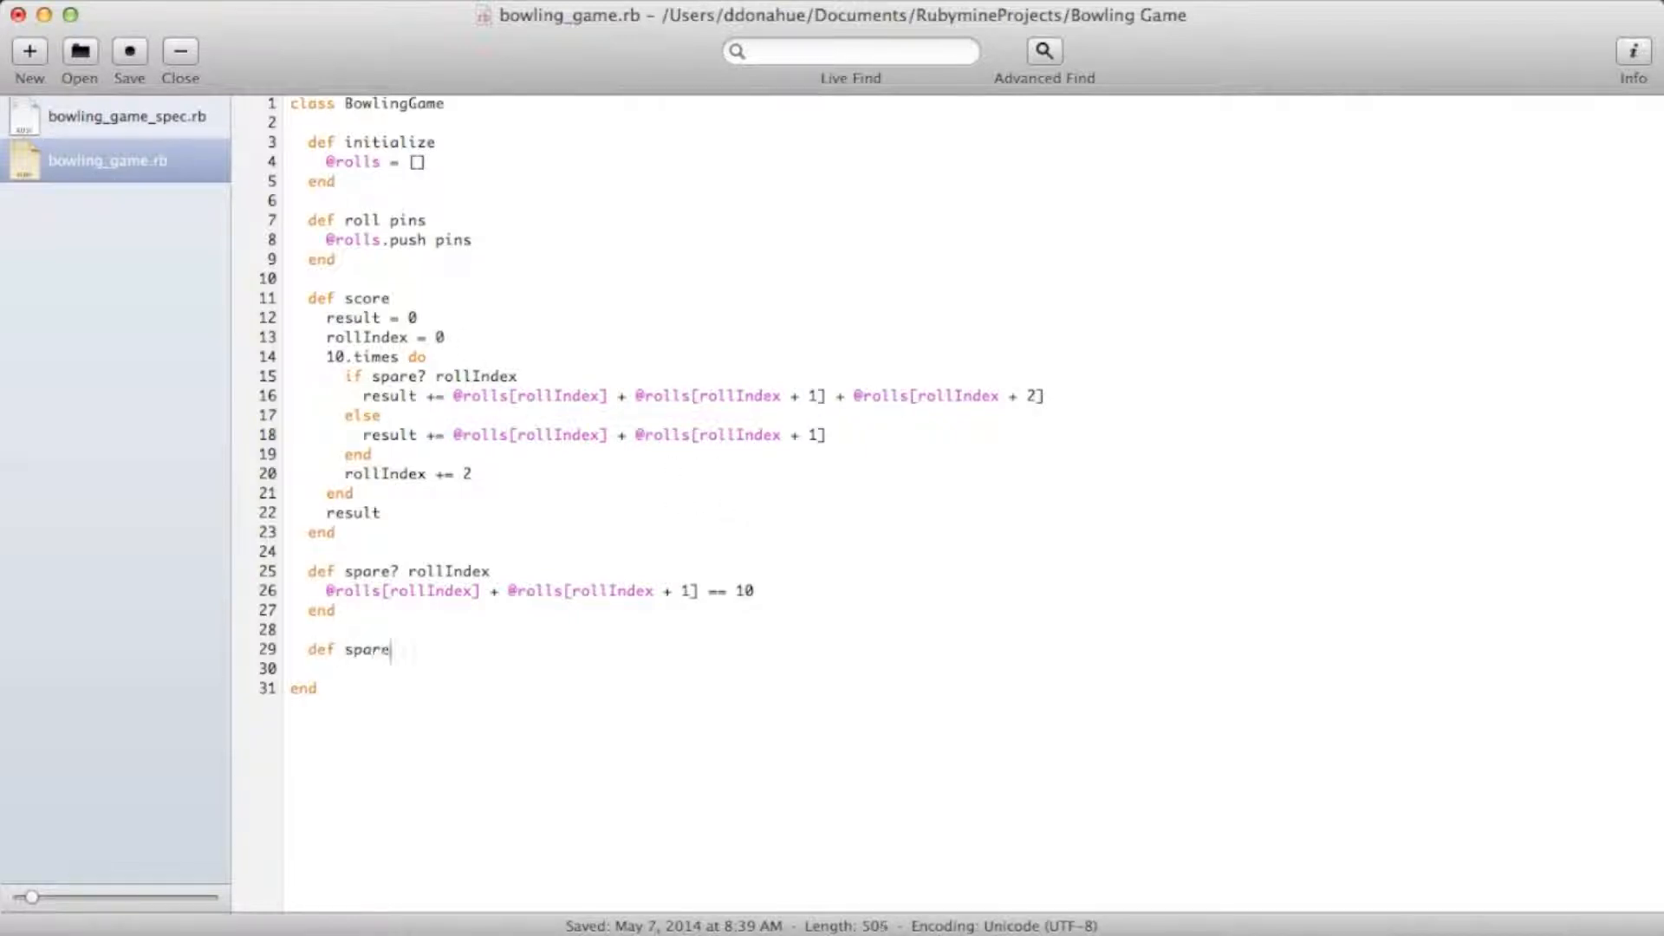
type("Score rolllIndex")
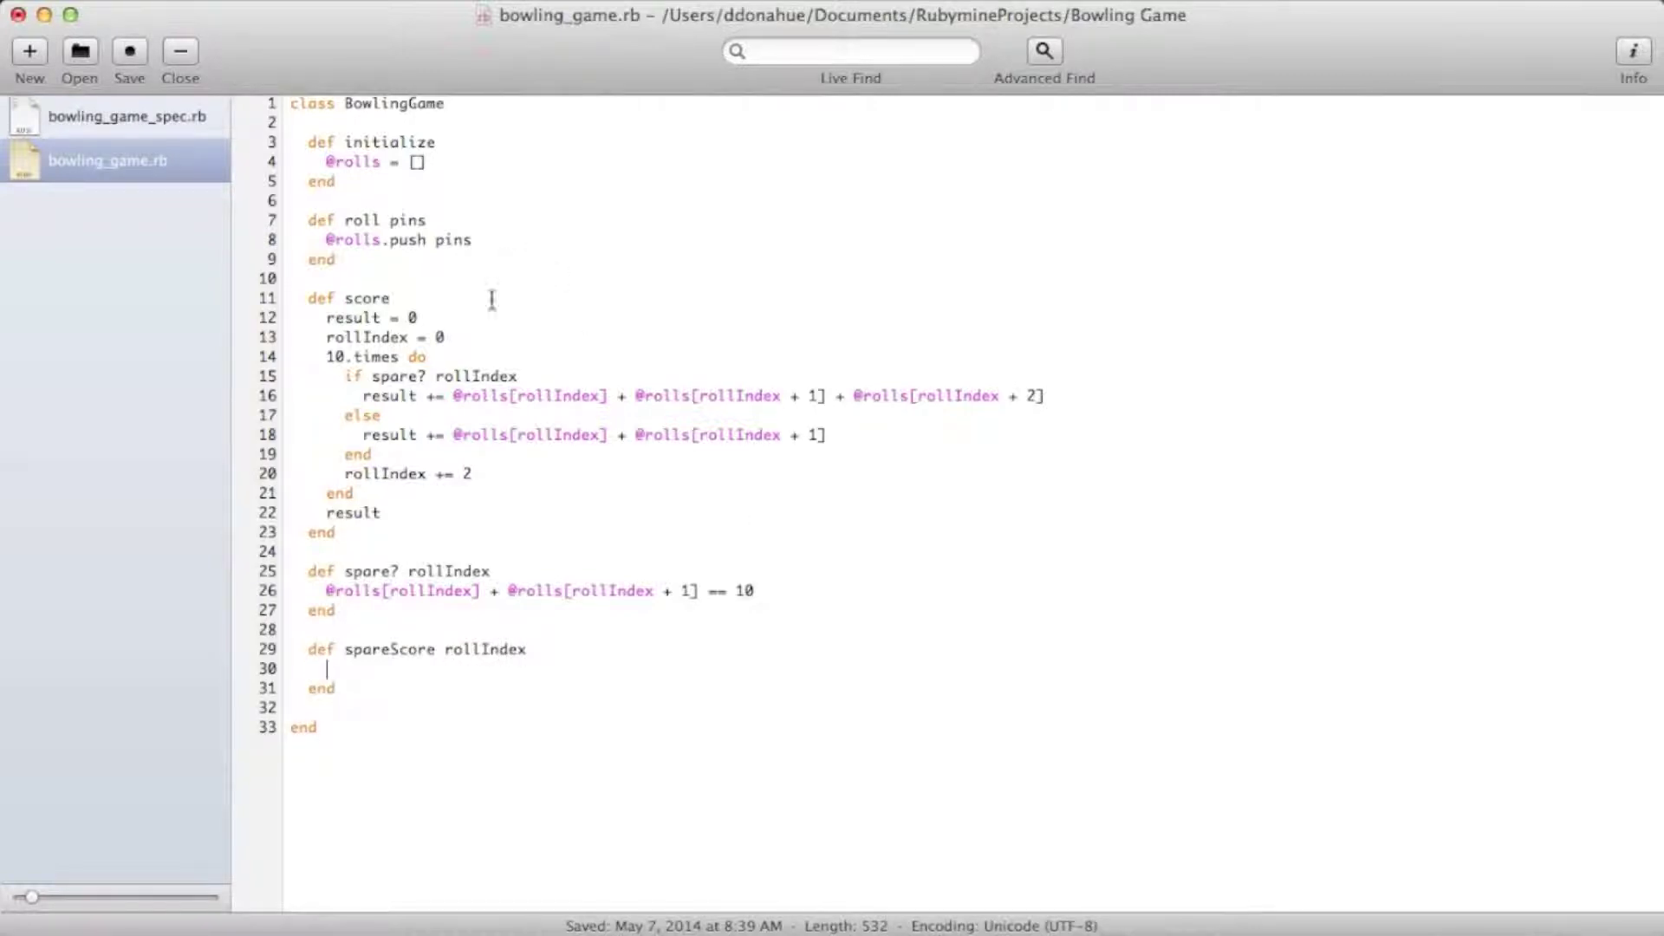
left_click_drag(453, 395, 1045, 395)
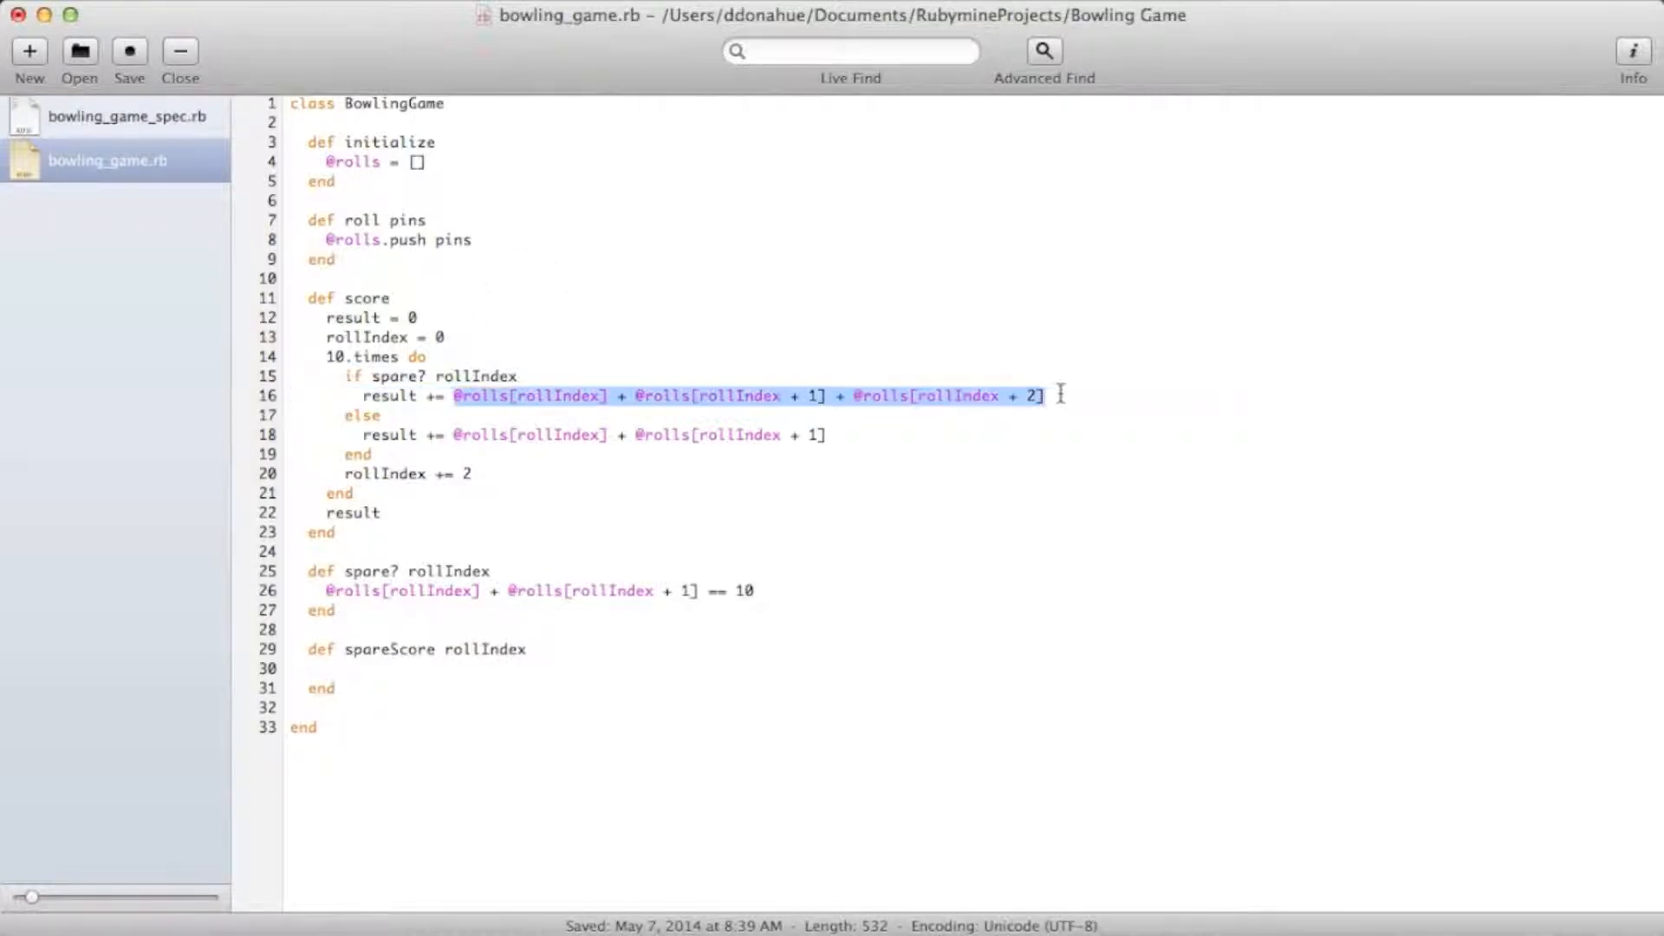
key("Delete")
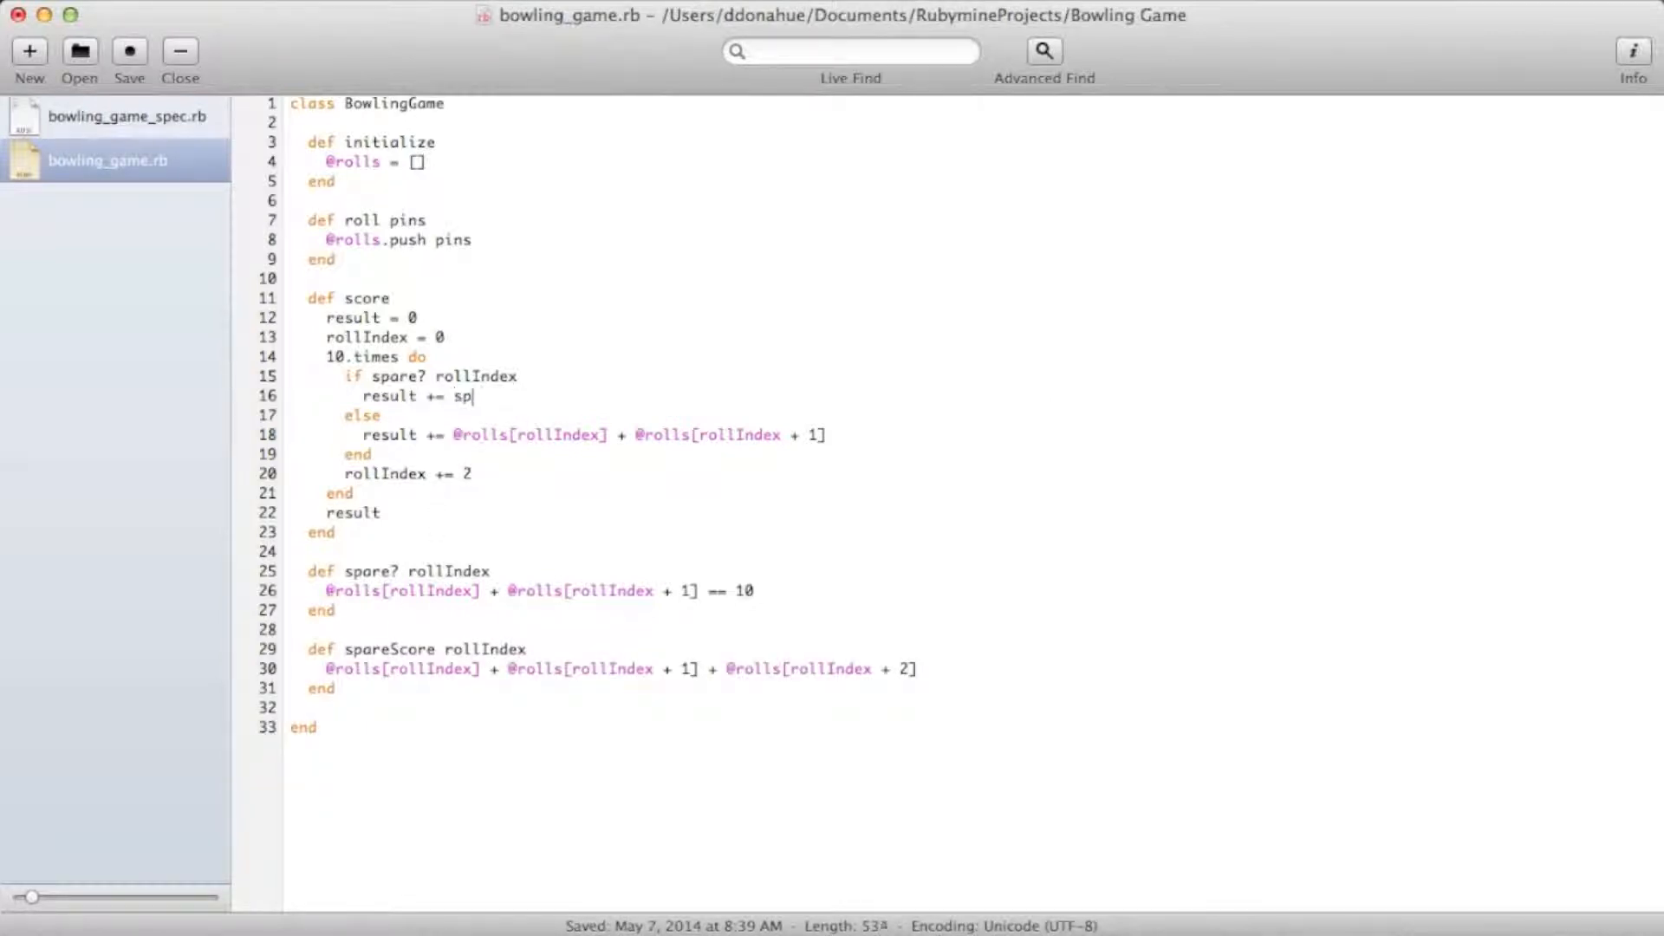
type("areScore rol")
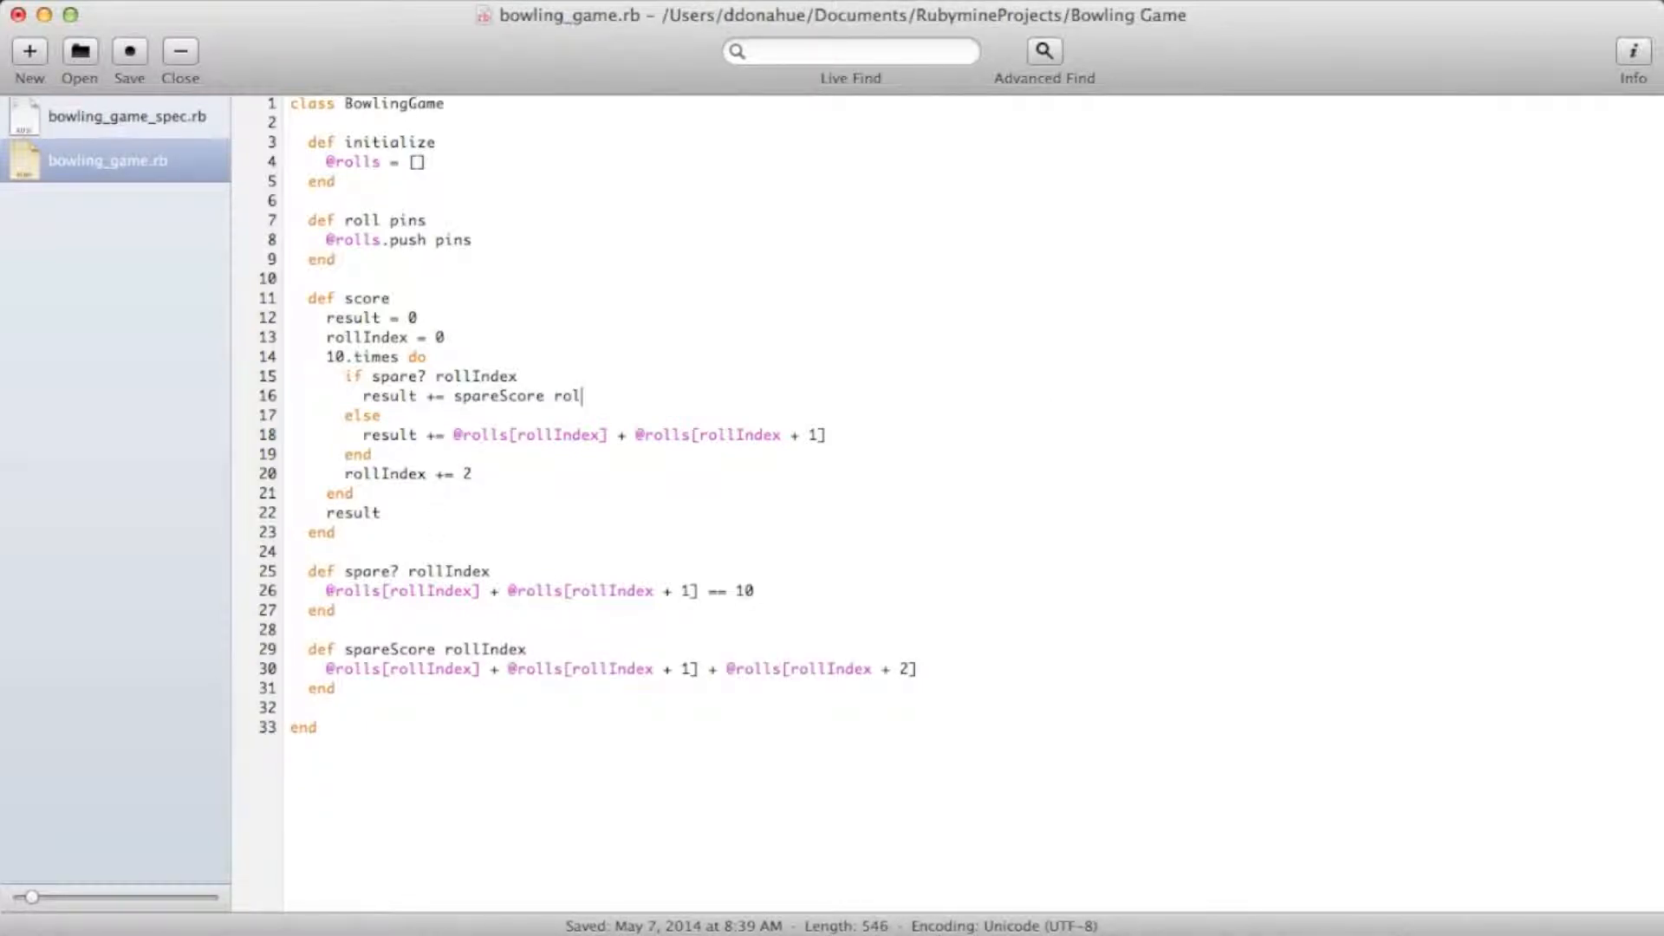
type("lIndex")
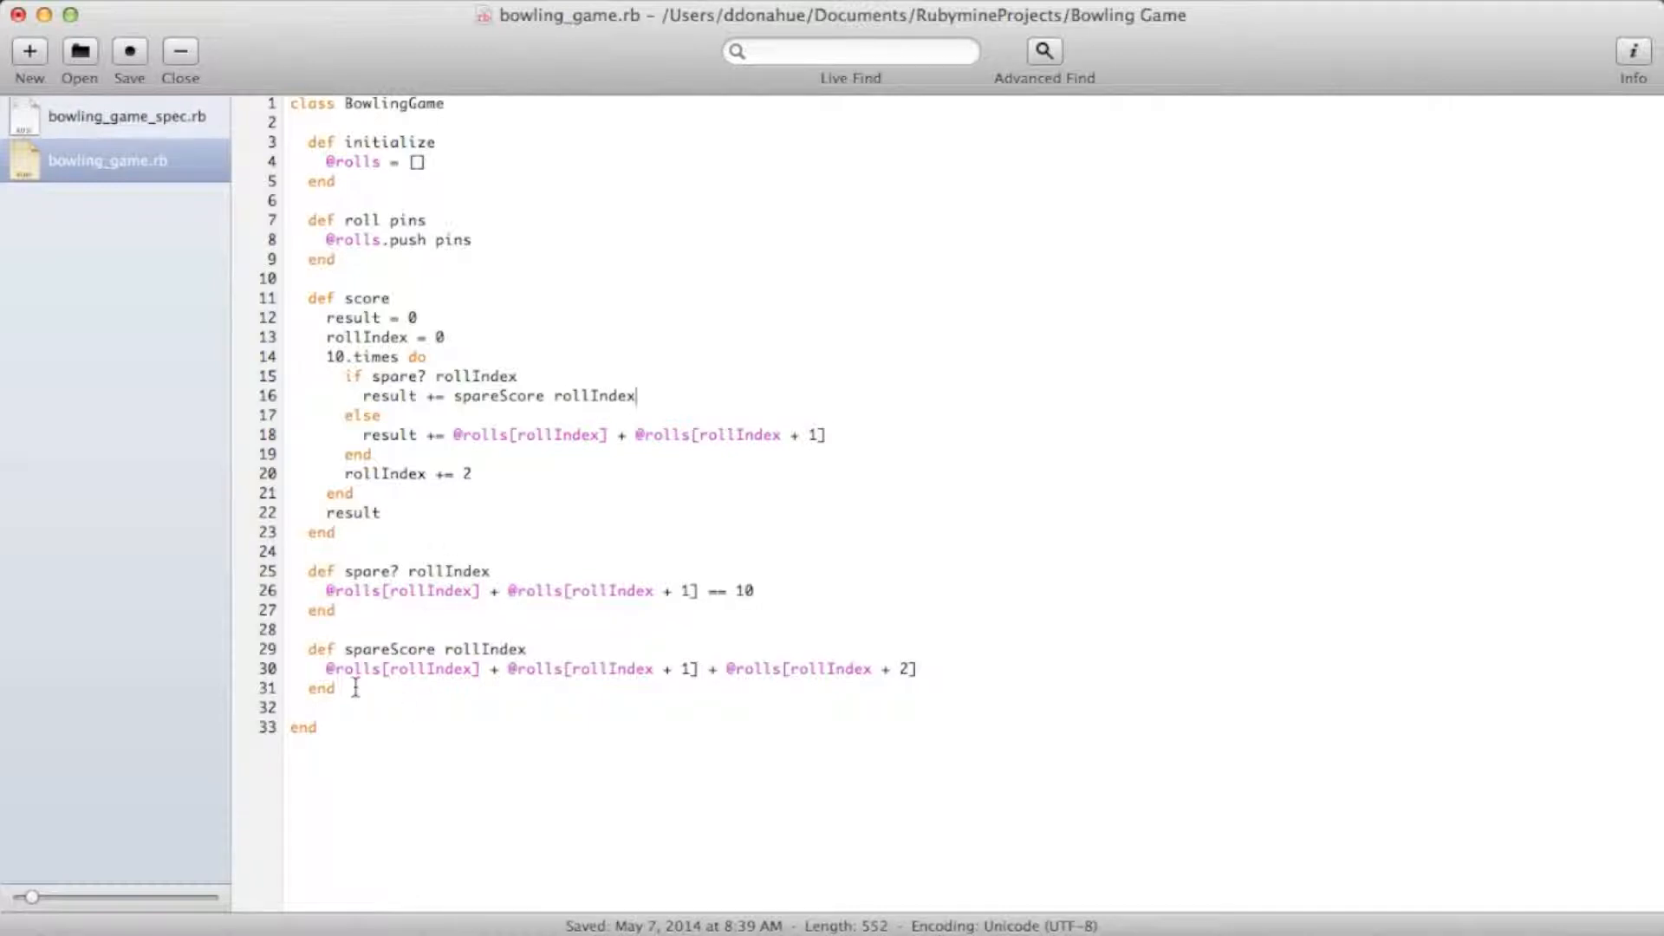
Add a frameScore method returning the two-roll total and call it from the else branch.
type("def")
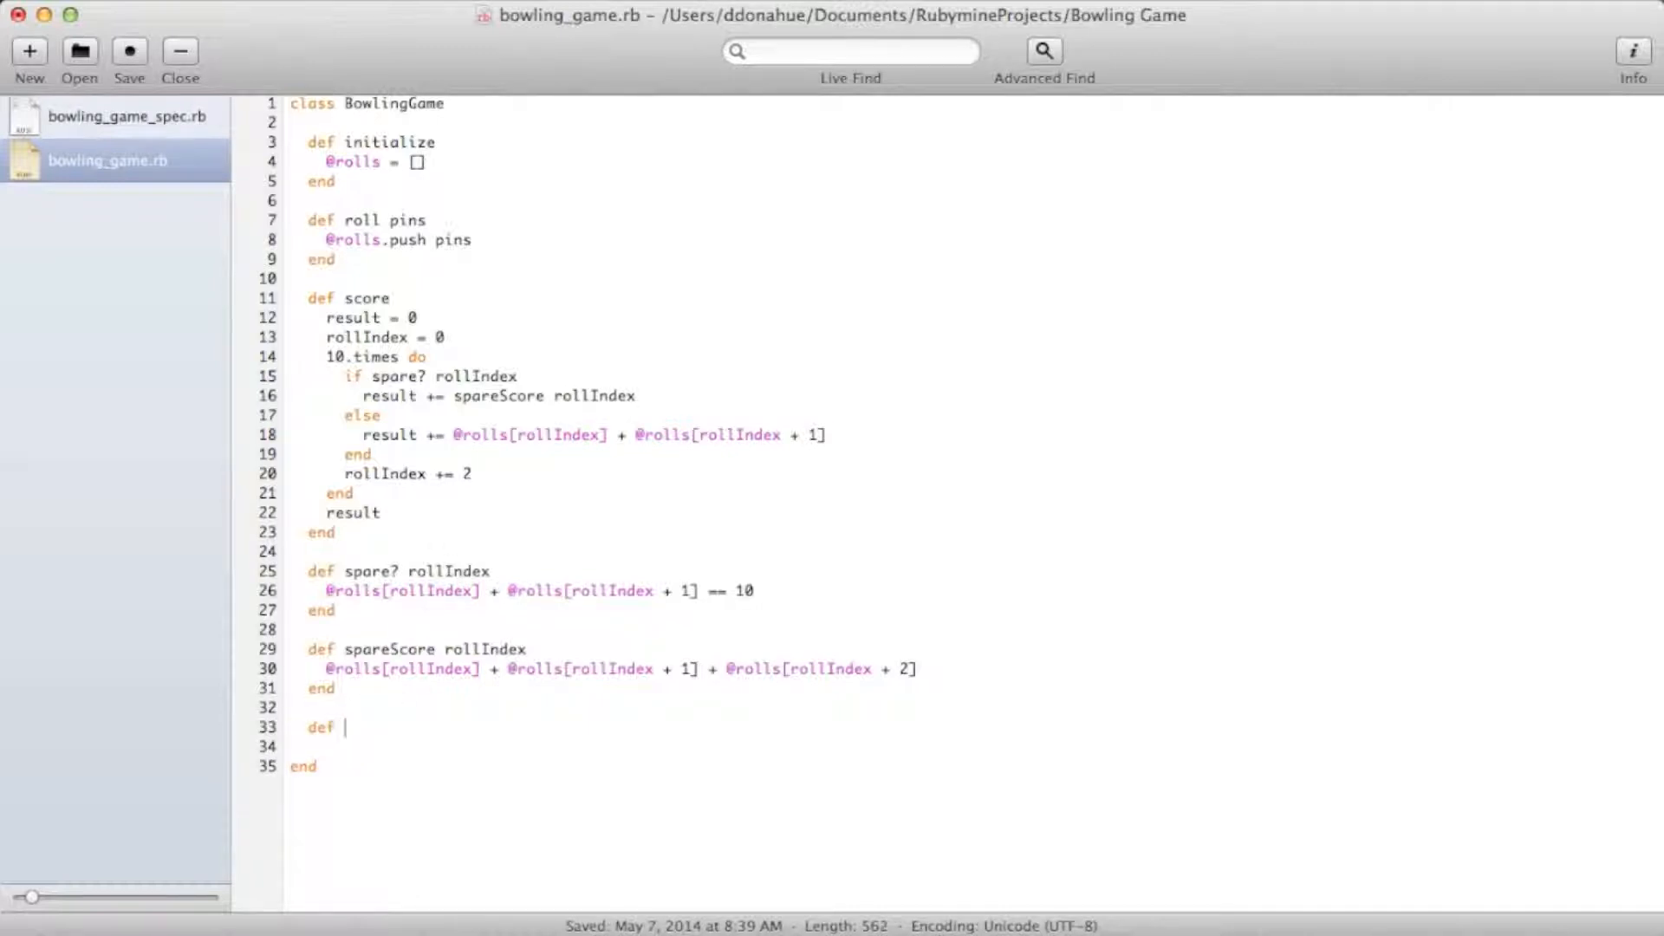
type("frameS")
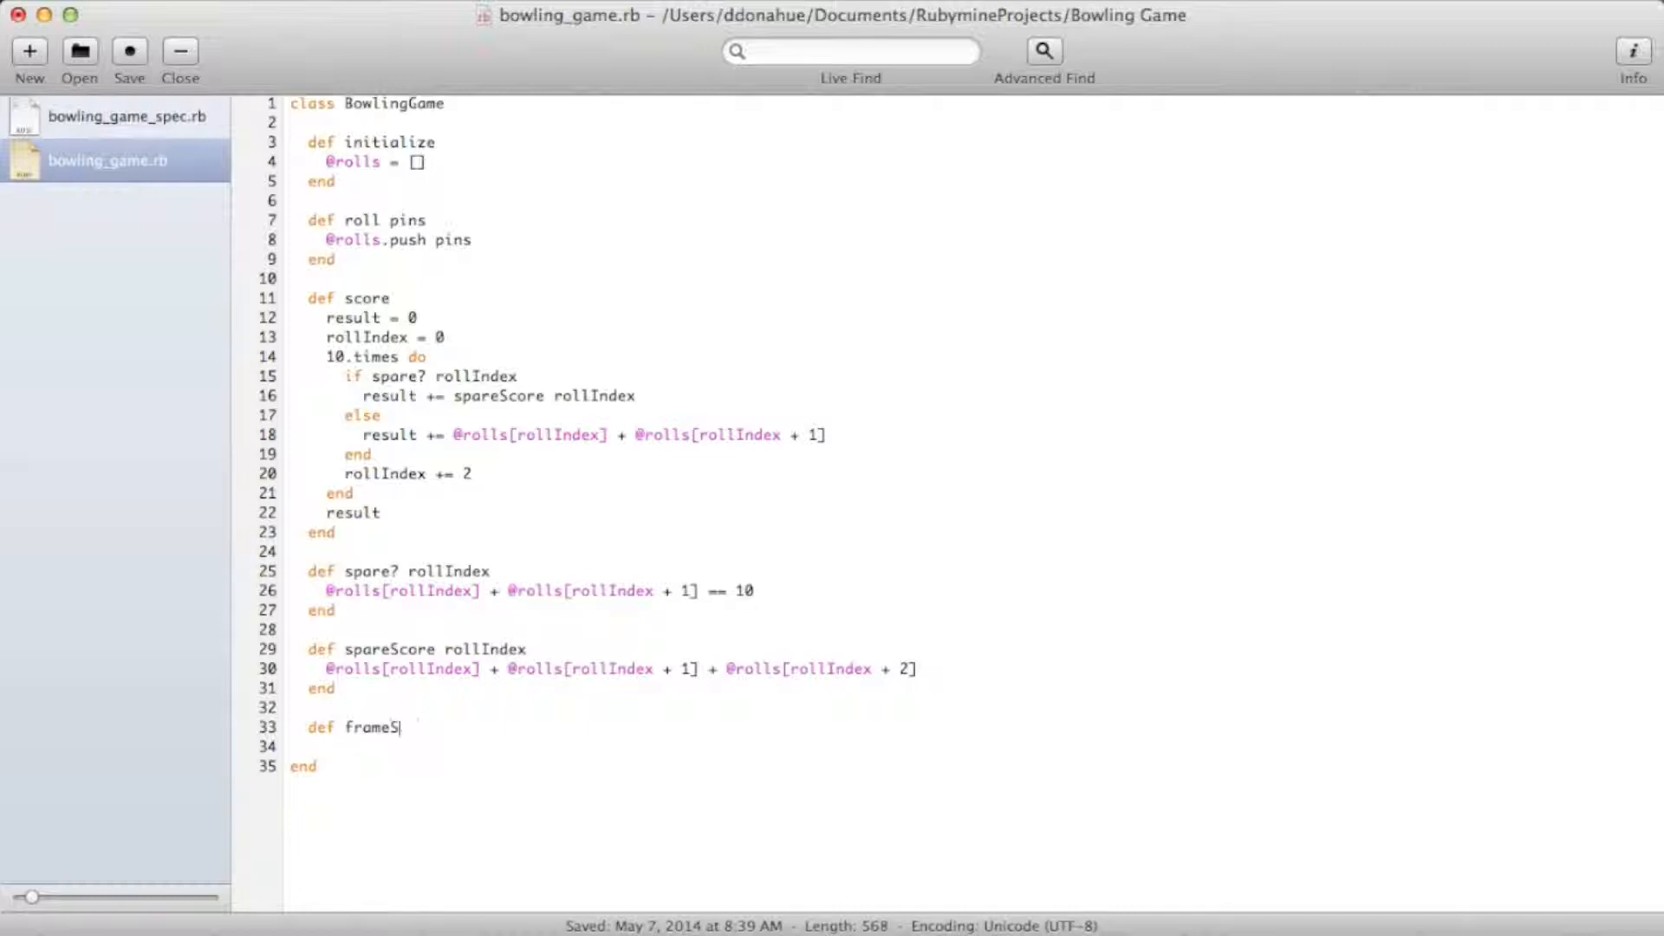
type("core rollIndex")
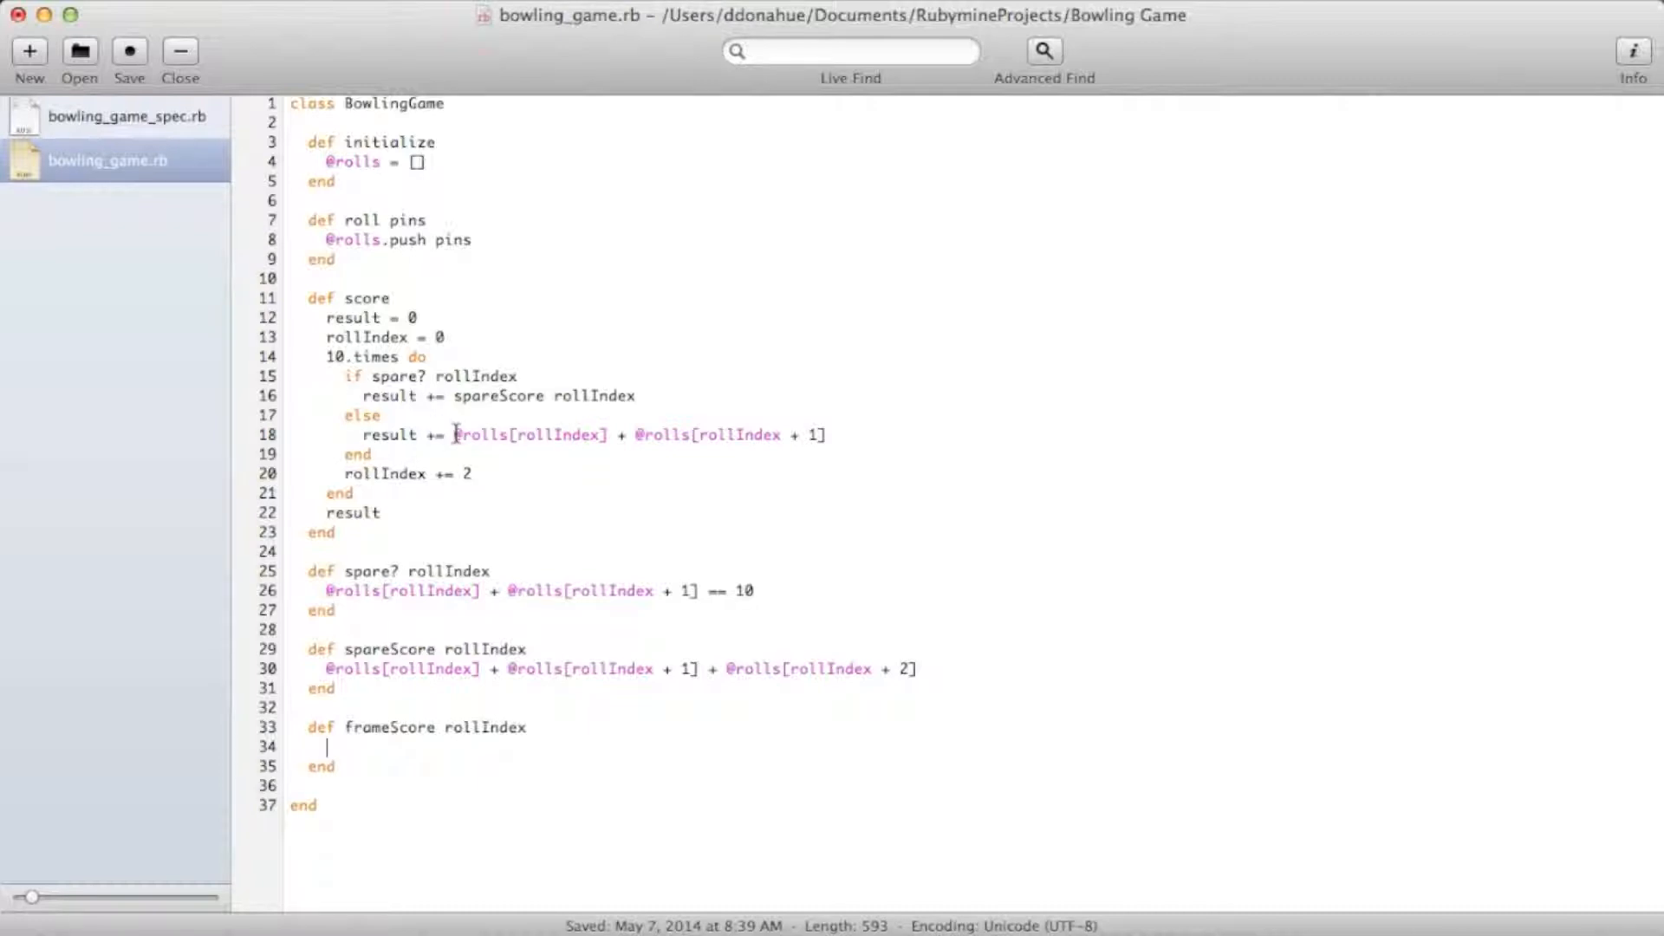
key("Delete")
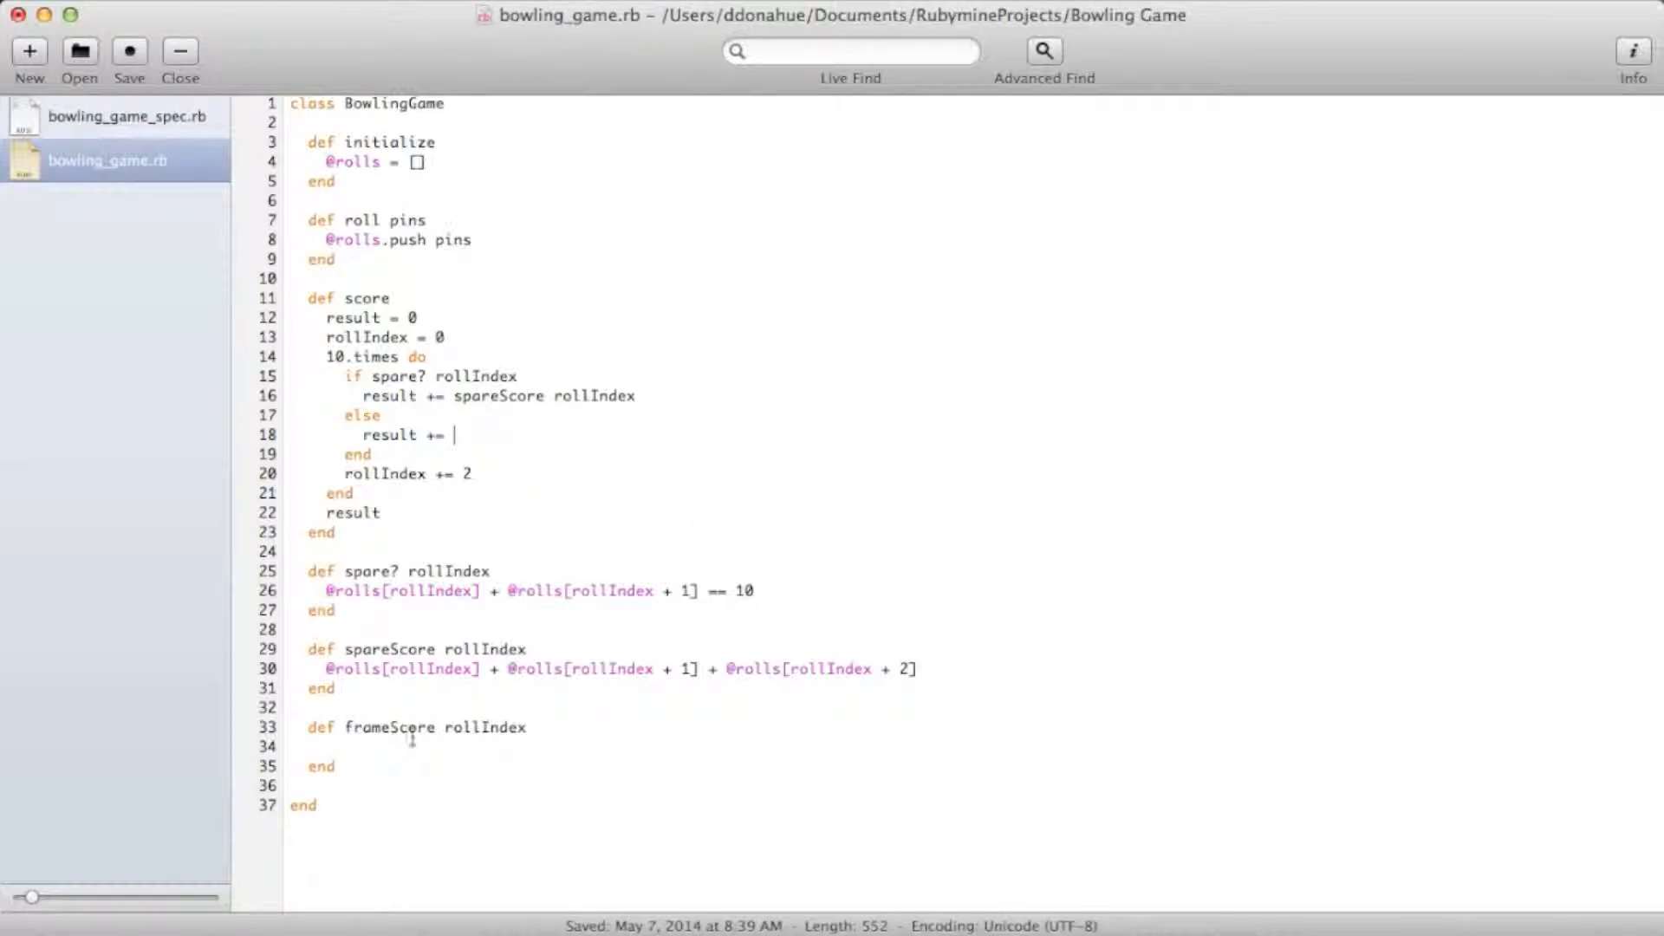
type("@rolls[rollIndex] + @rolls[rollIndex + 1]")
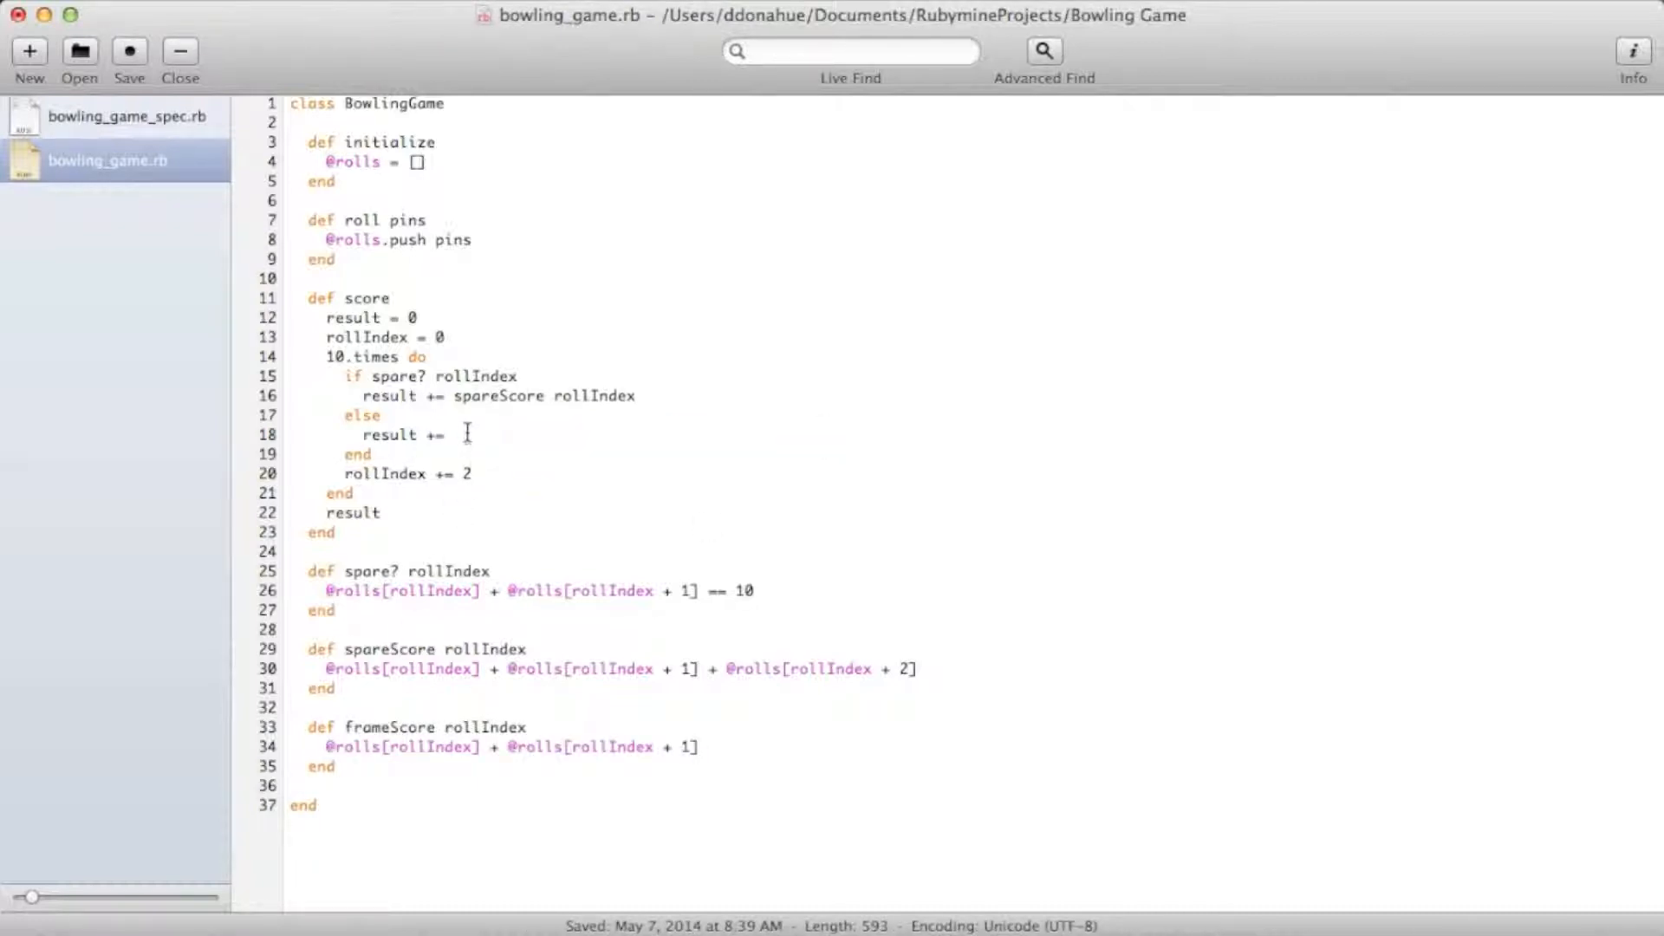
type("frameScore rollIndex")
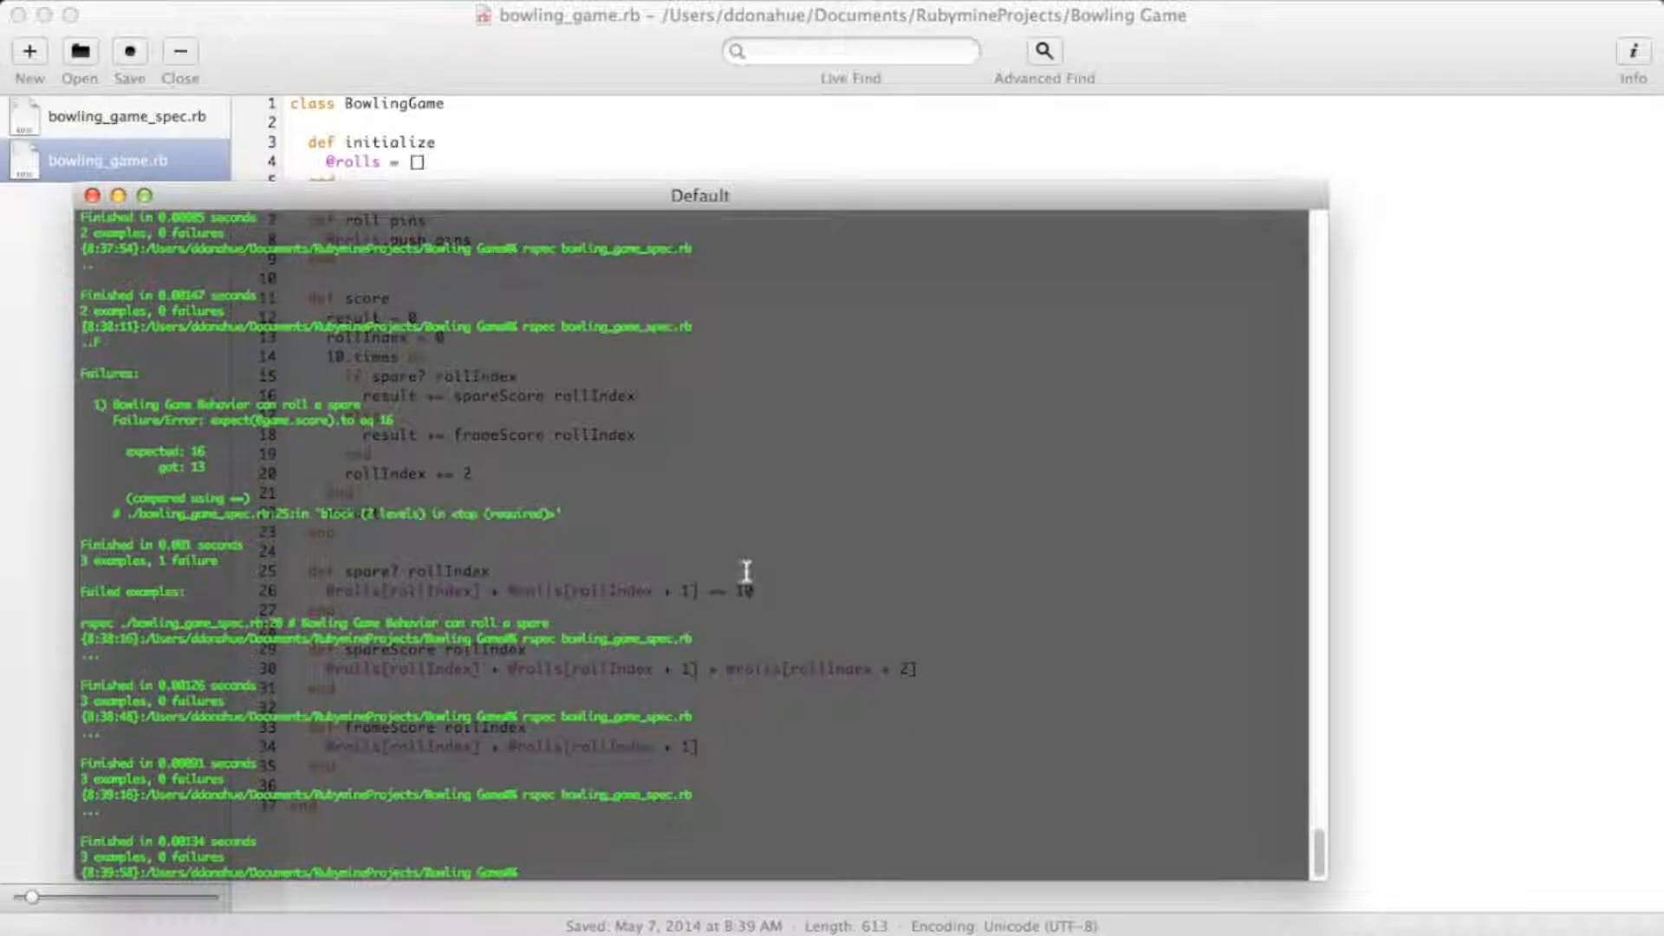
Replace the first two roll terms in spareScore with 10 plus the following roll.
left_click(87, 189)
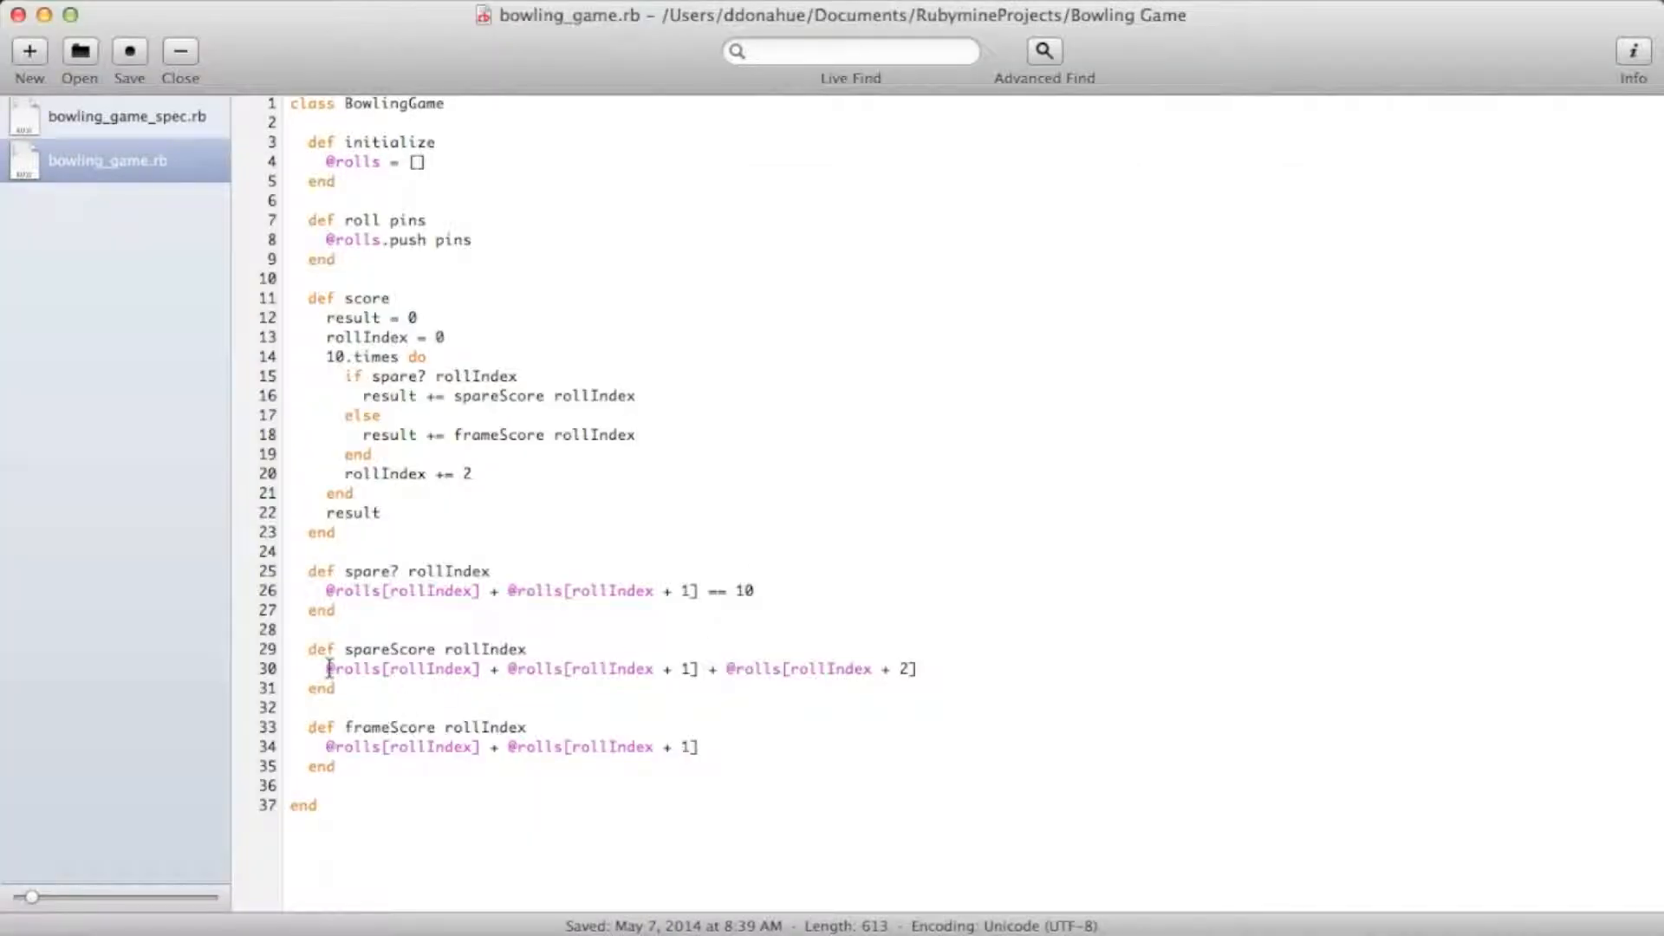
left_click_drag(327, 669, 695, 669)
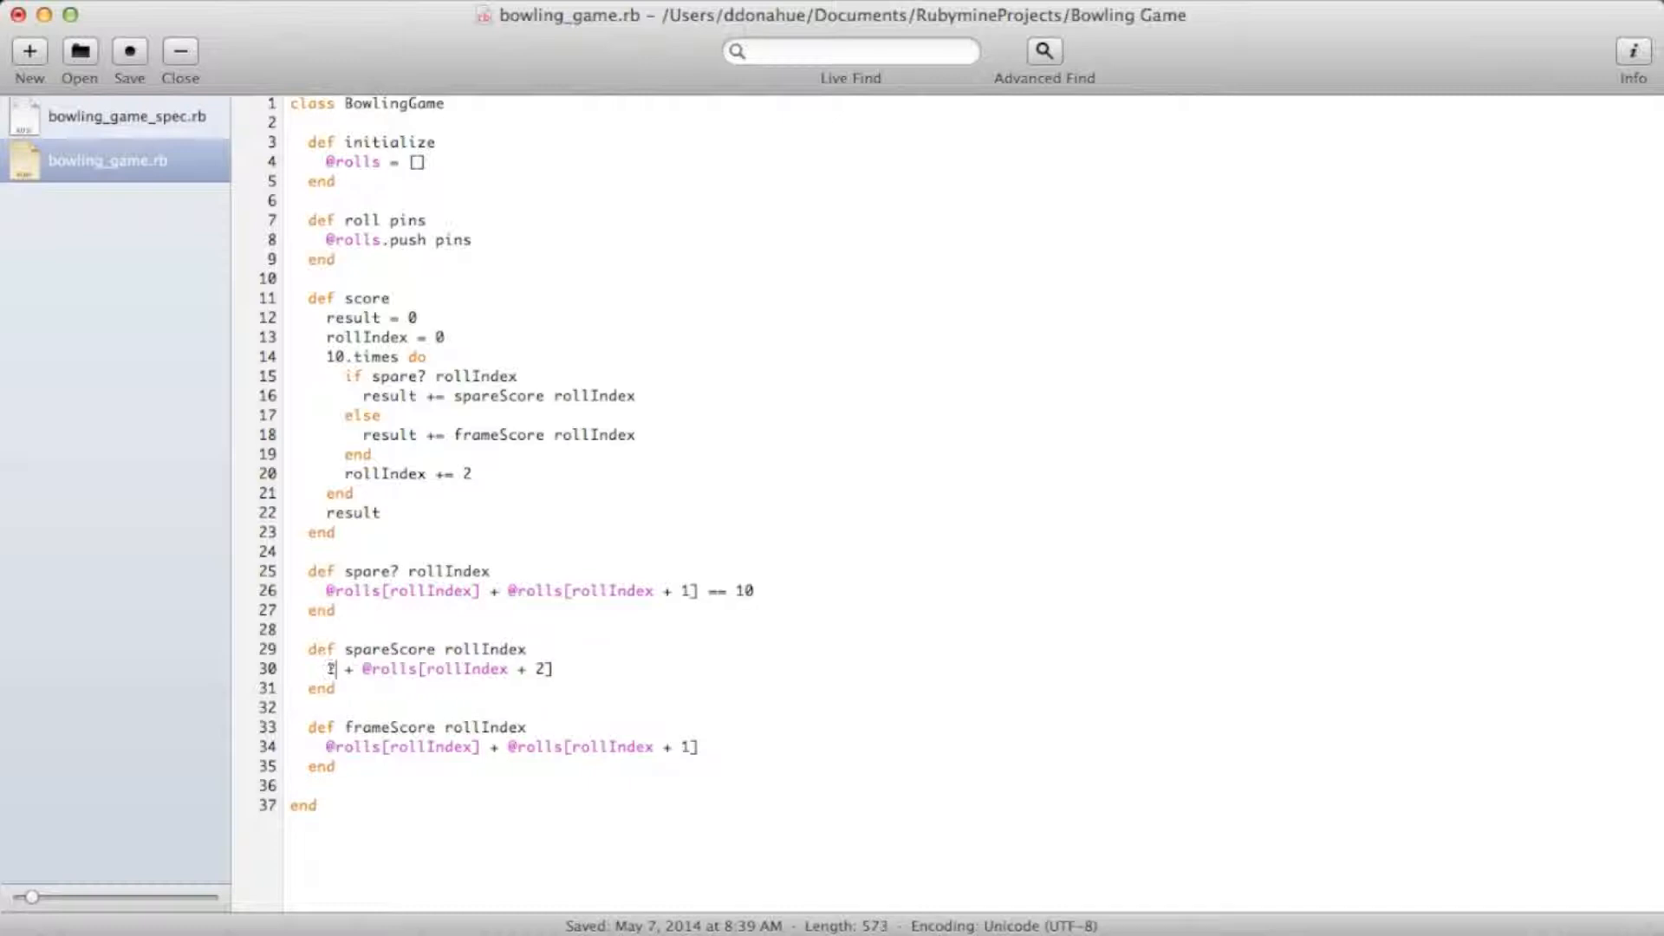
type("10")
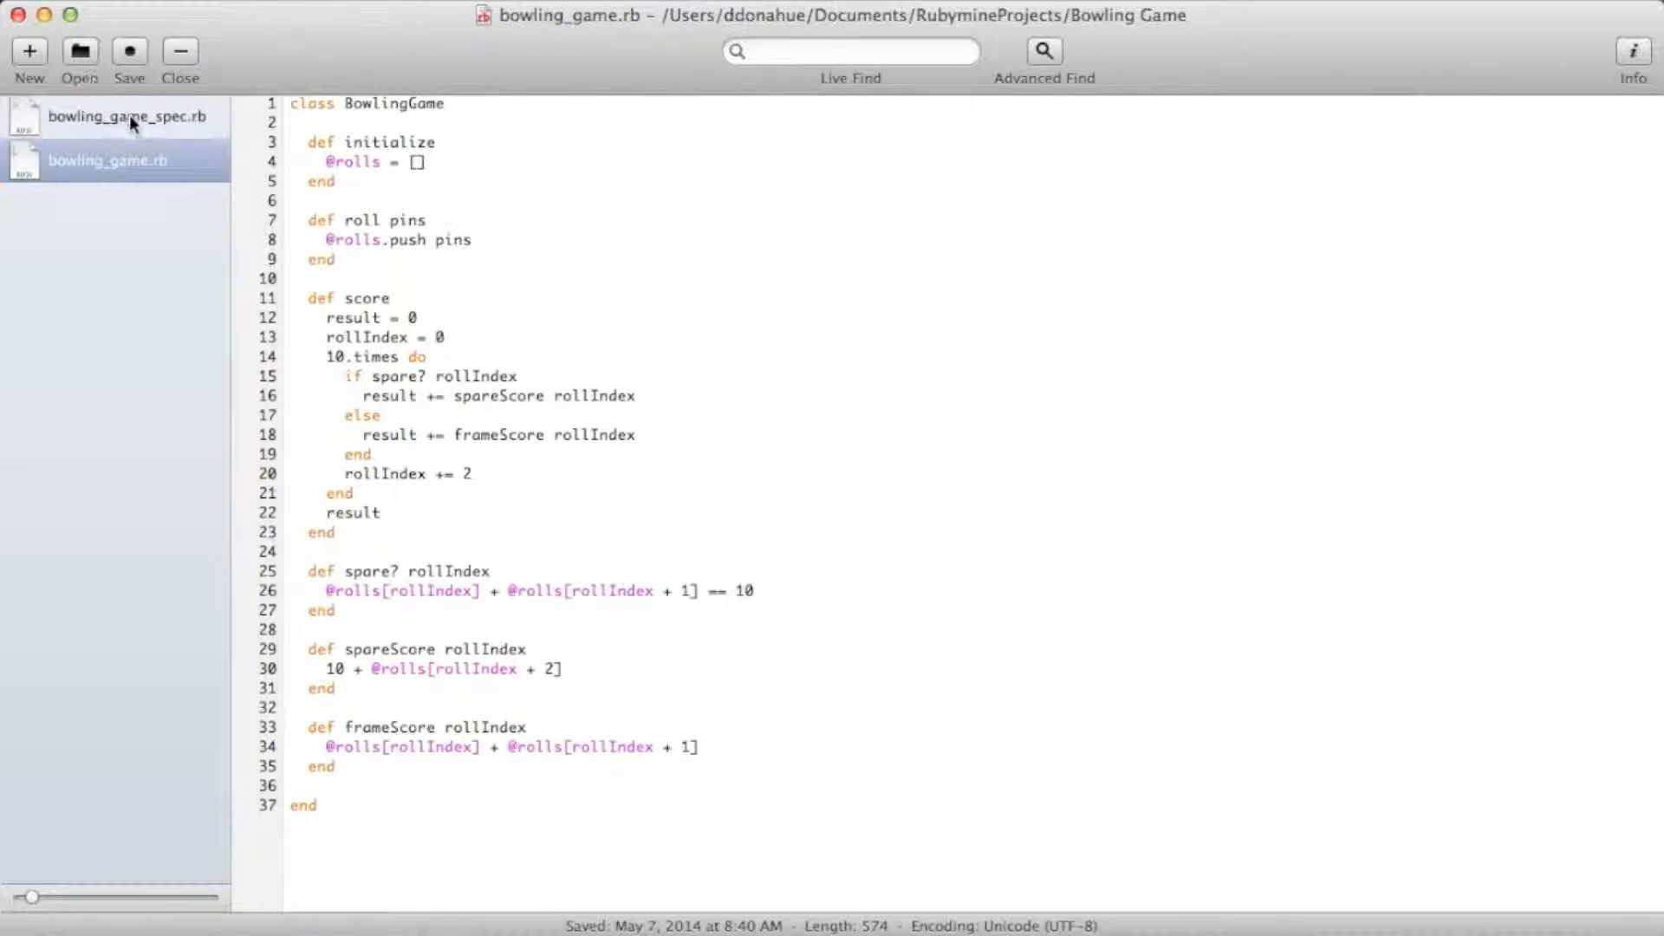
left_click(128, 118)
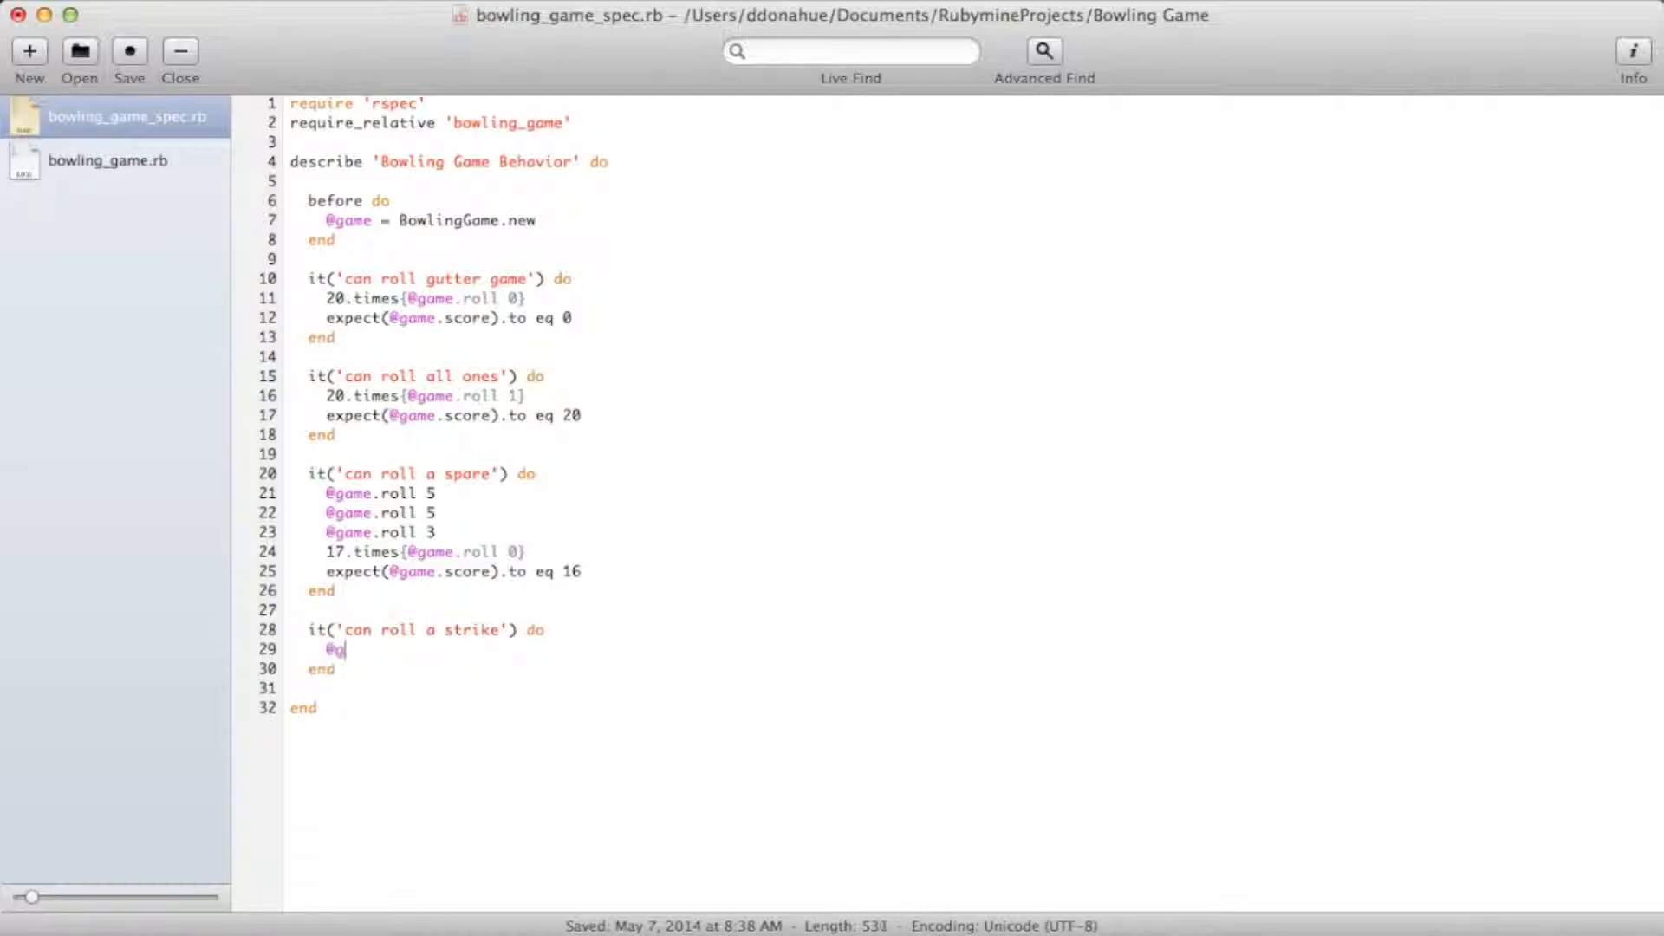
type("game.roll 10")
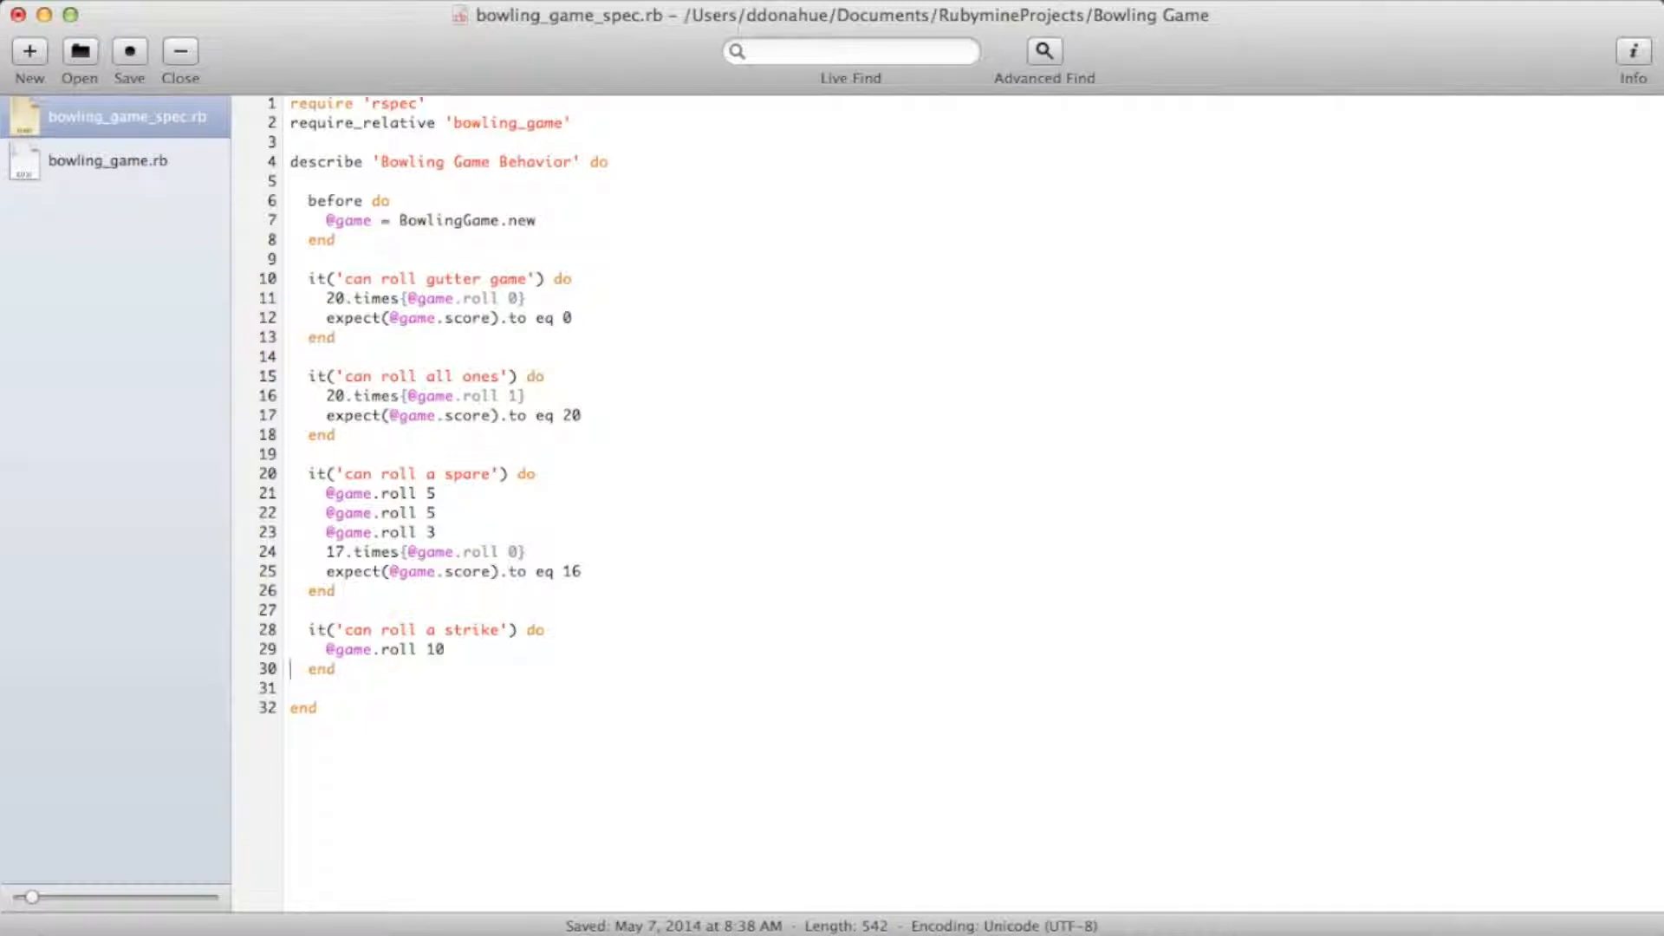
type("@game.roll 10")
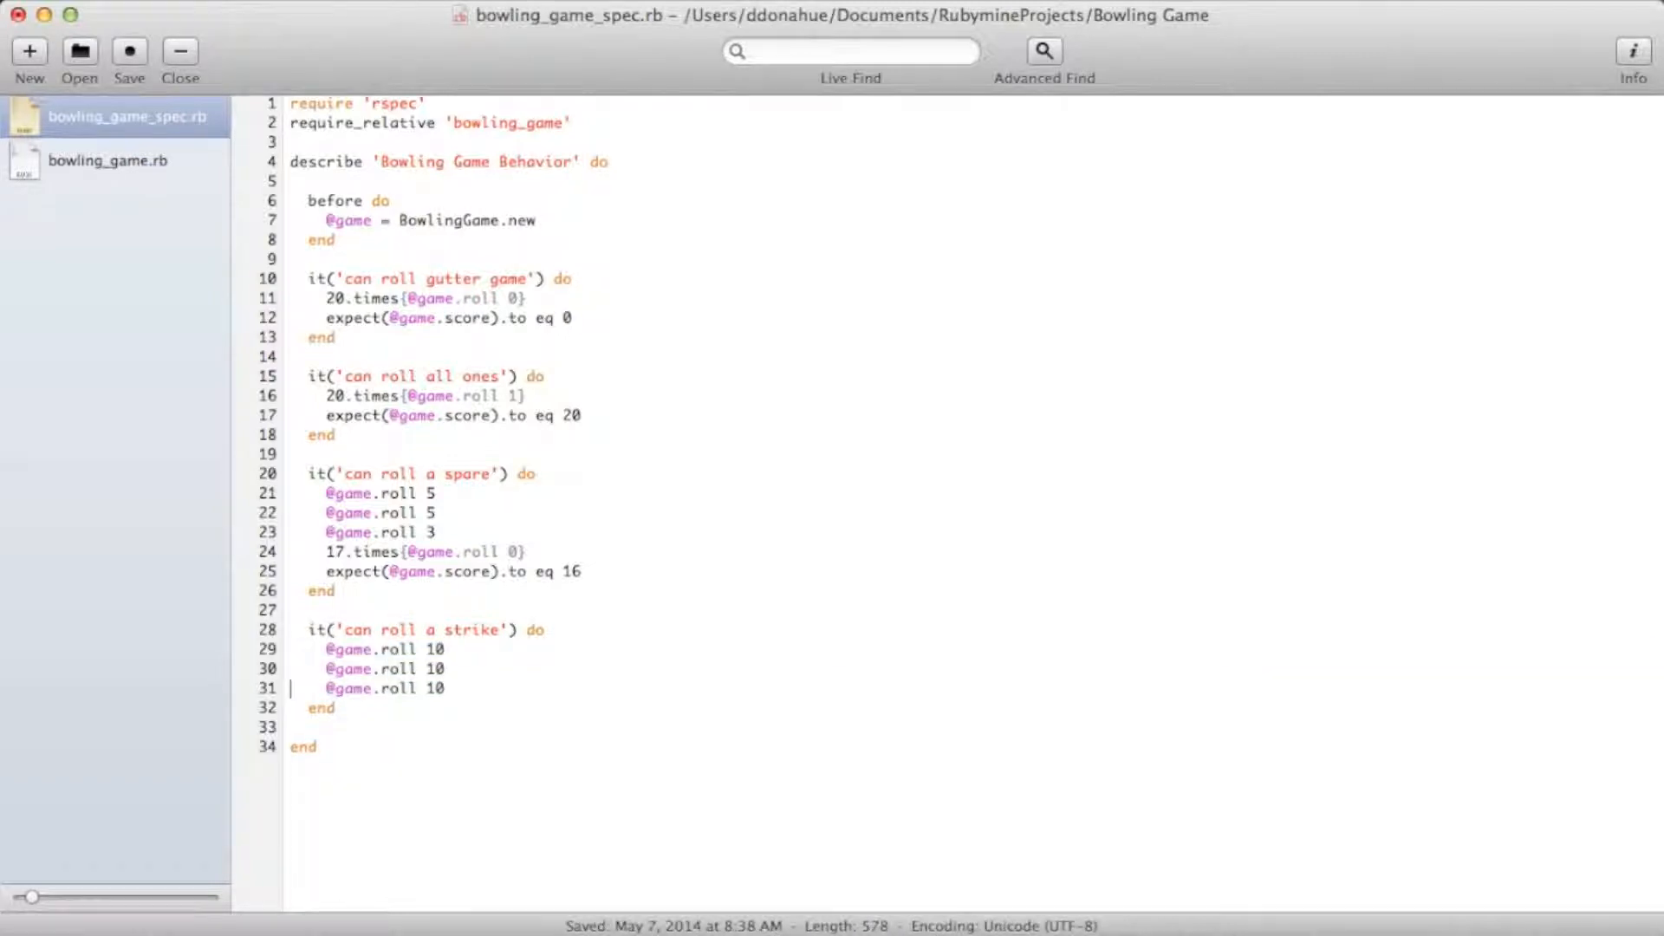
type("4")
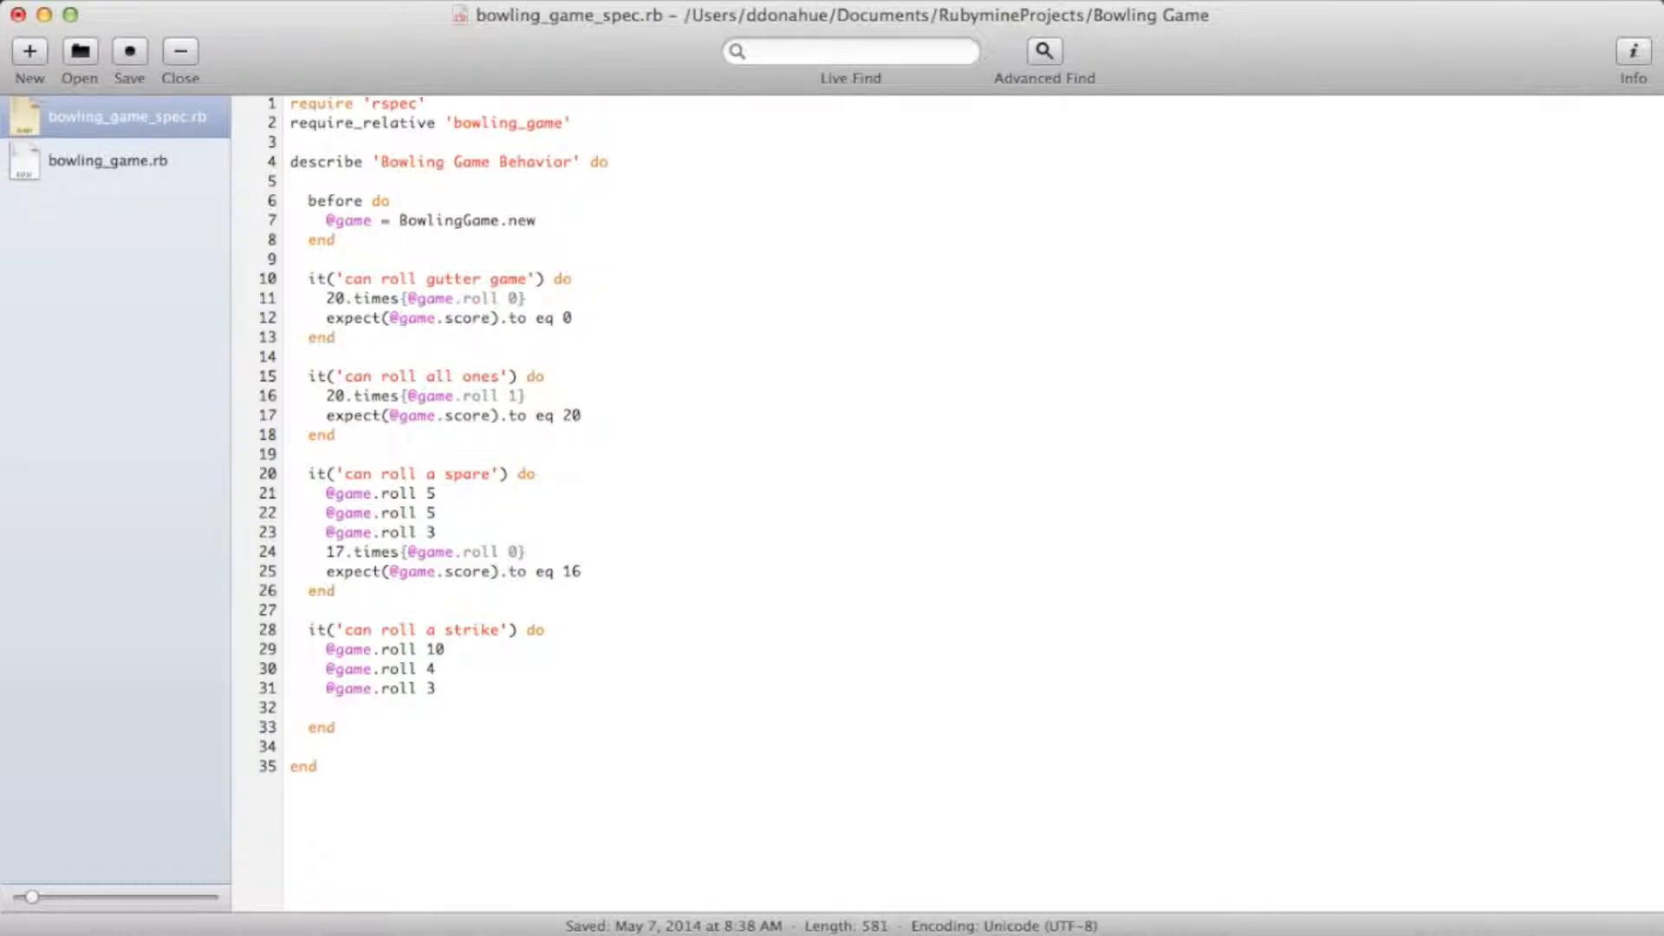
type("16.times{")
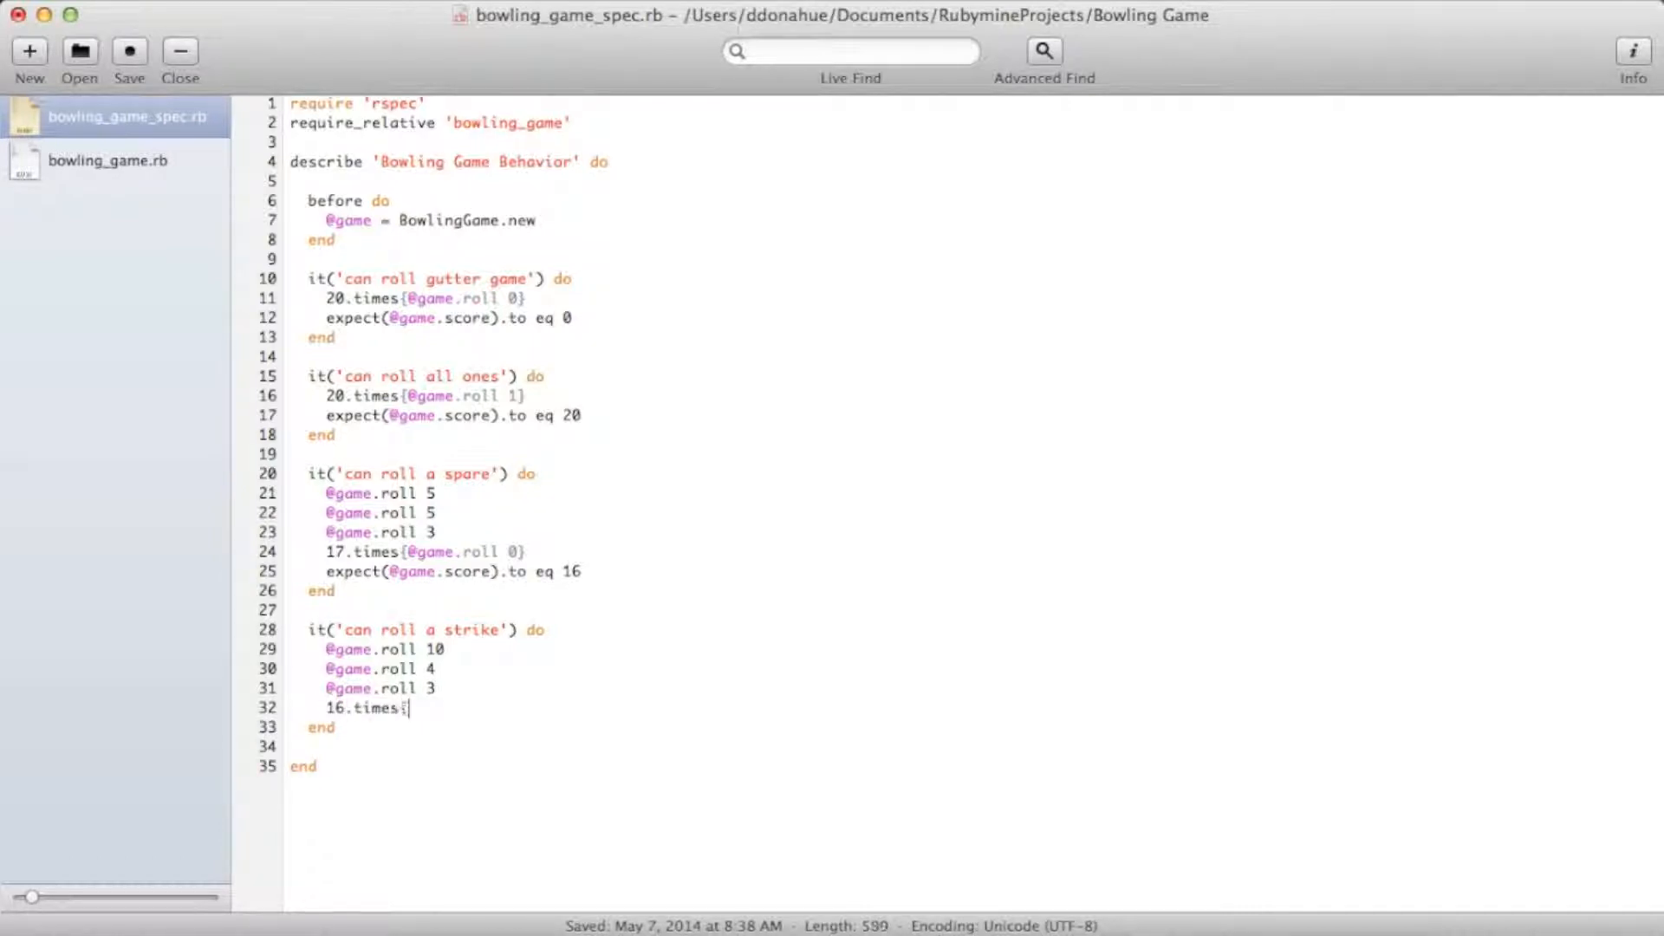
type("{@game.roll 0")
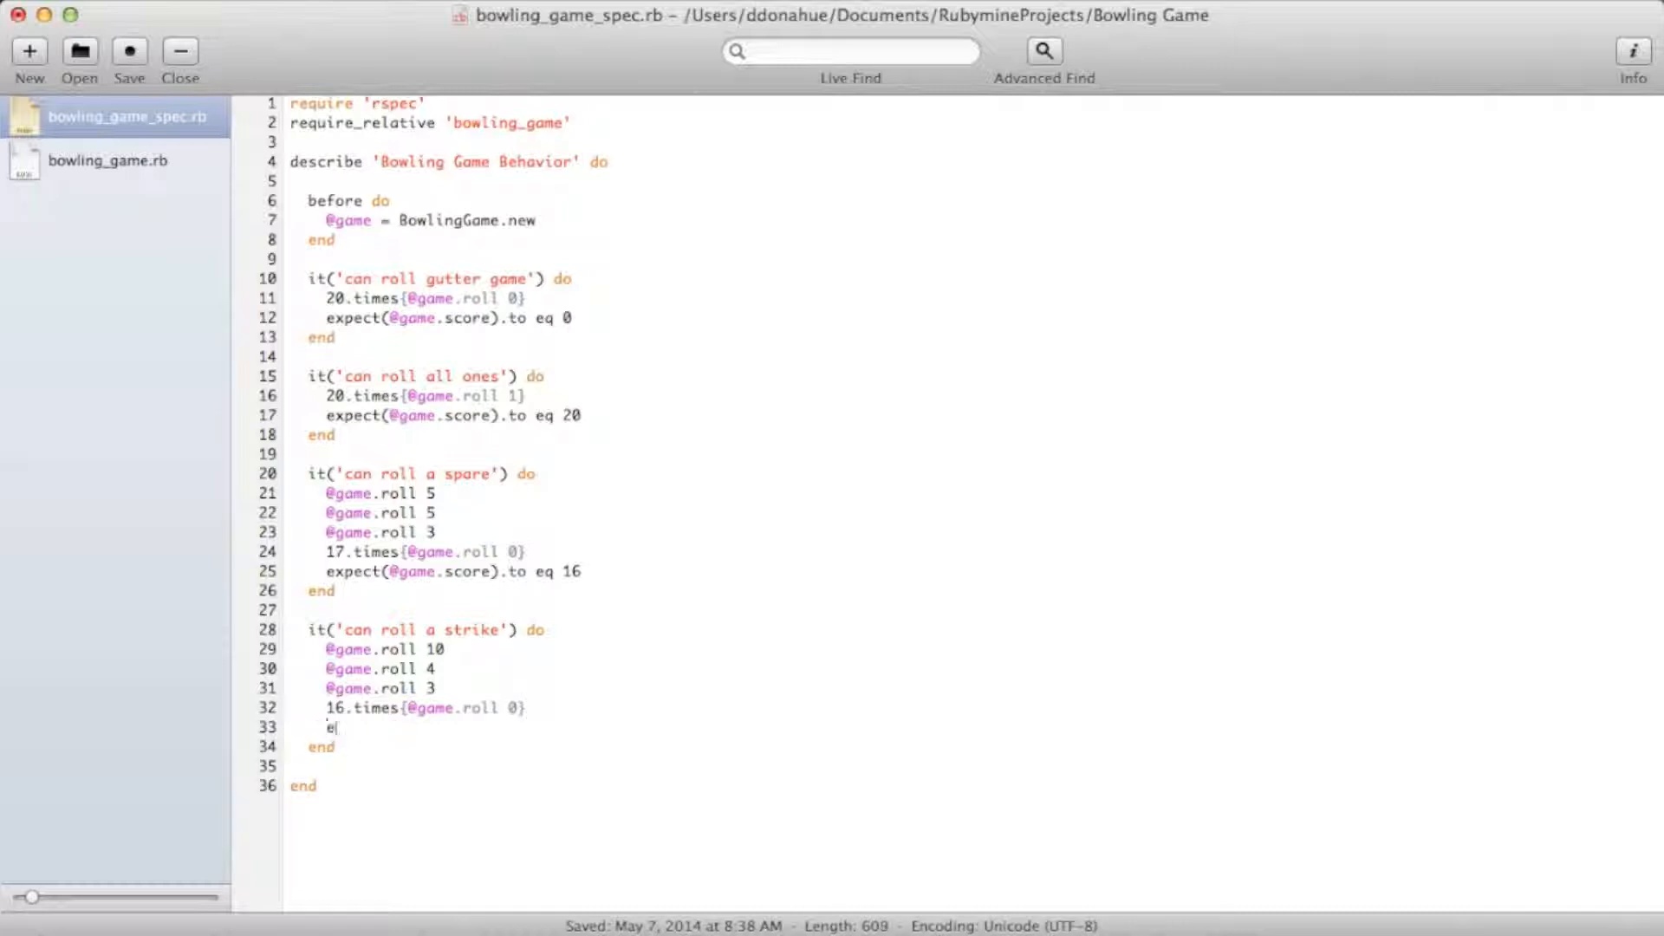
type("xpect(@g")
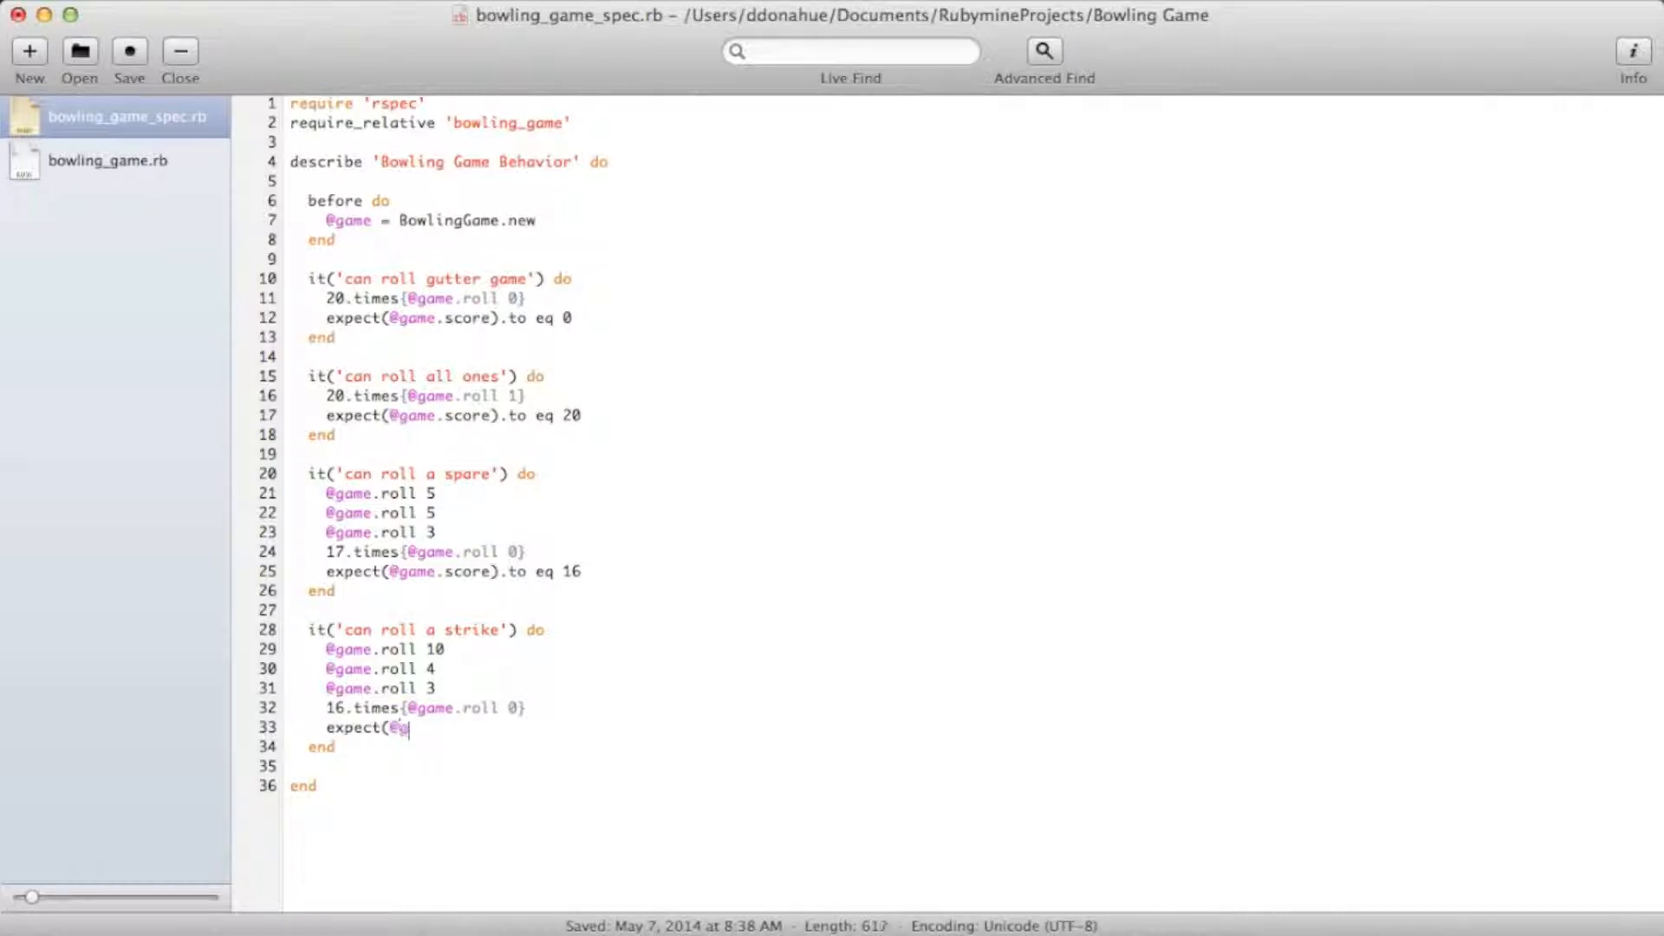
type("game.score)")
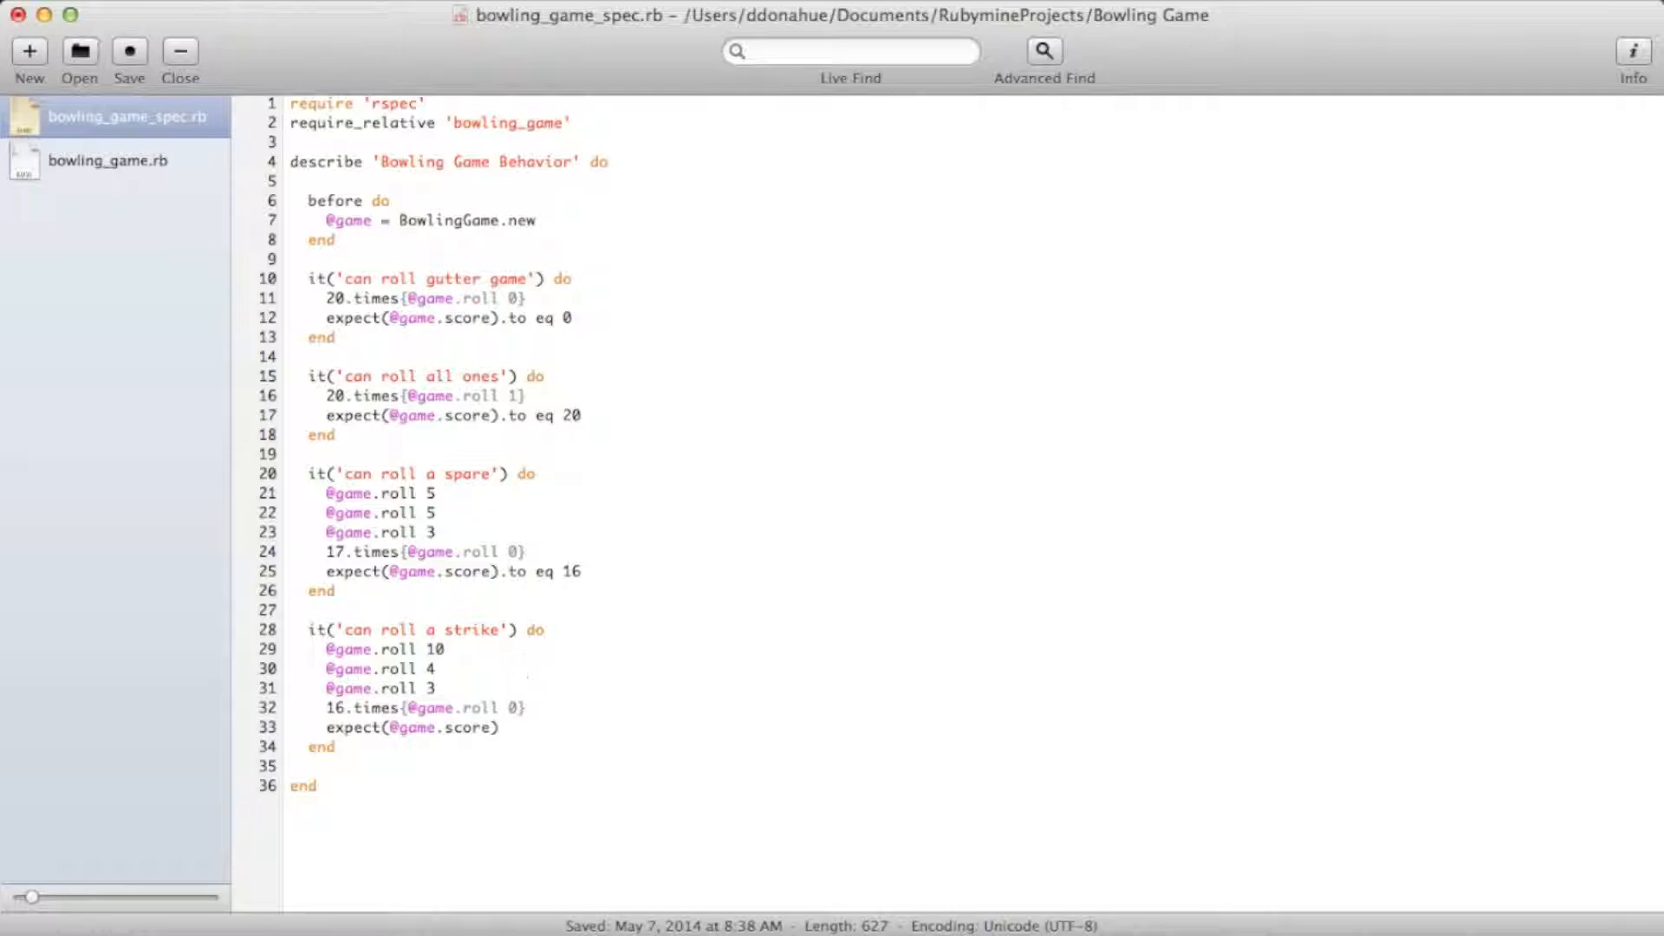
type(".to eq 24")
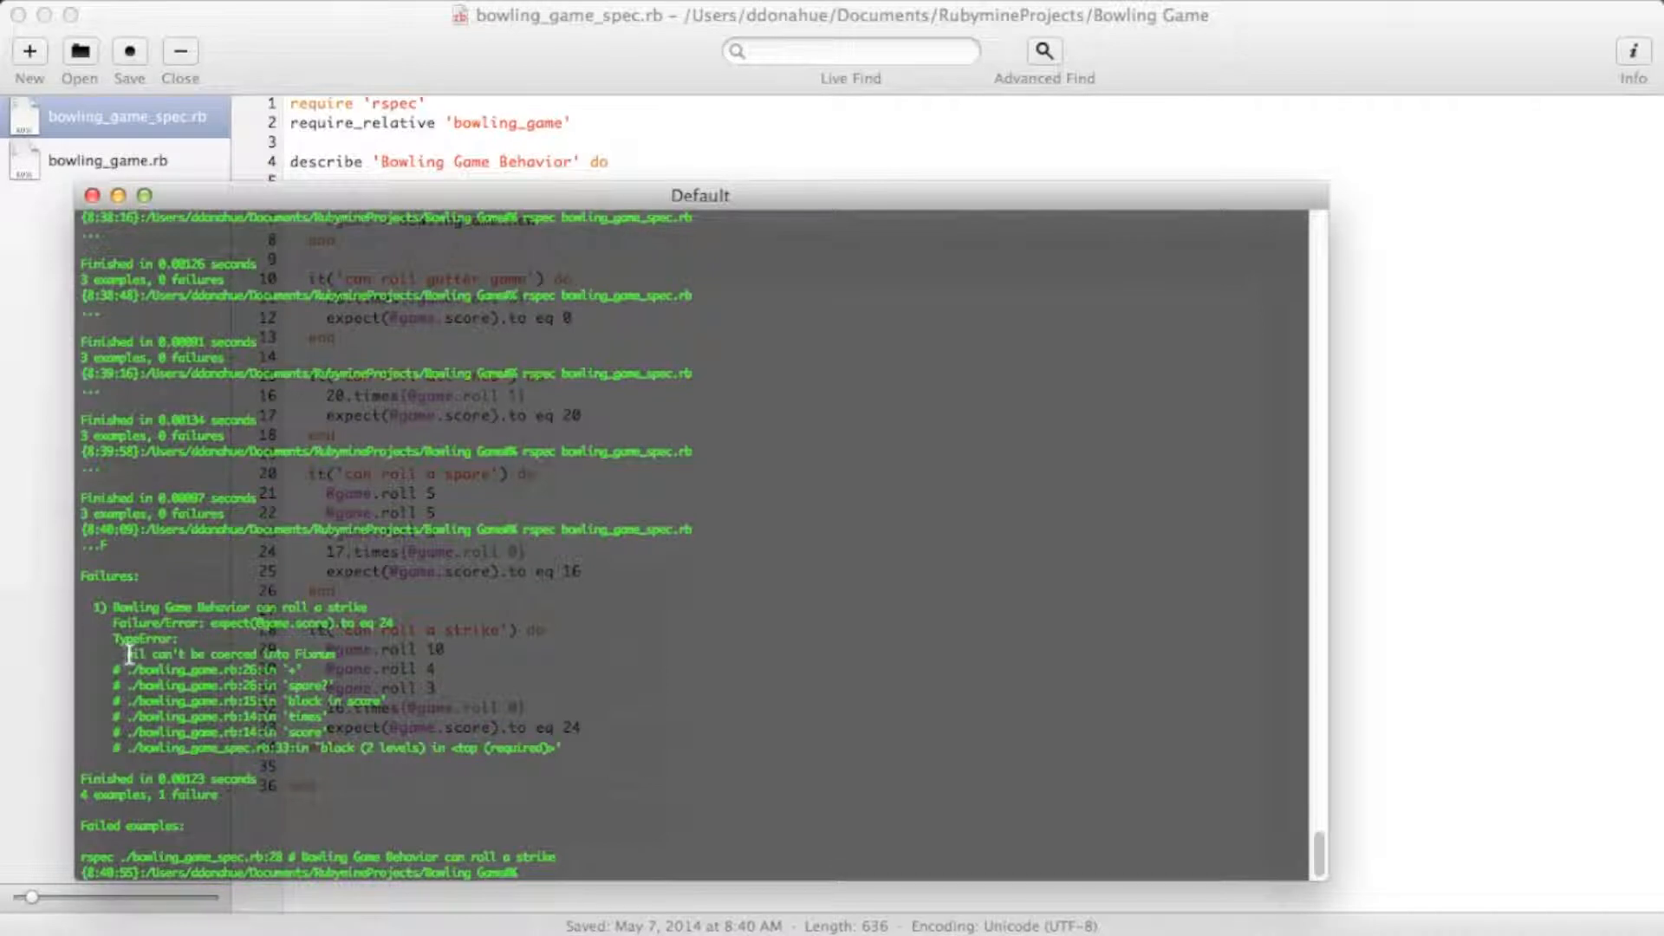
mouse_move(397, 669)
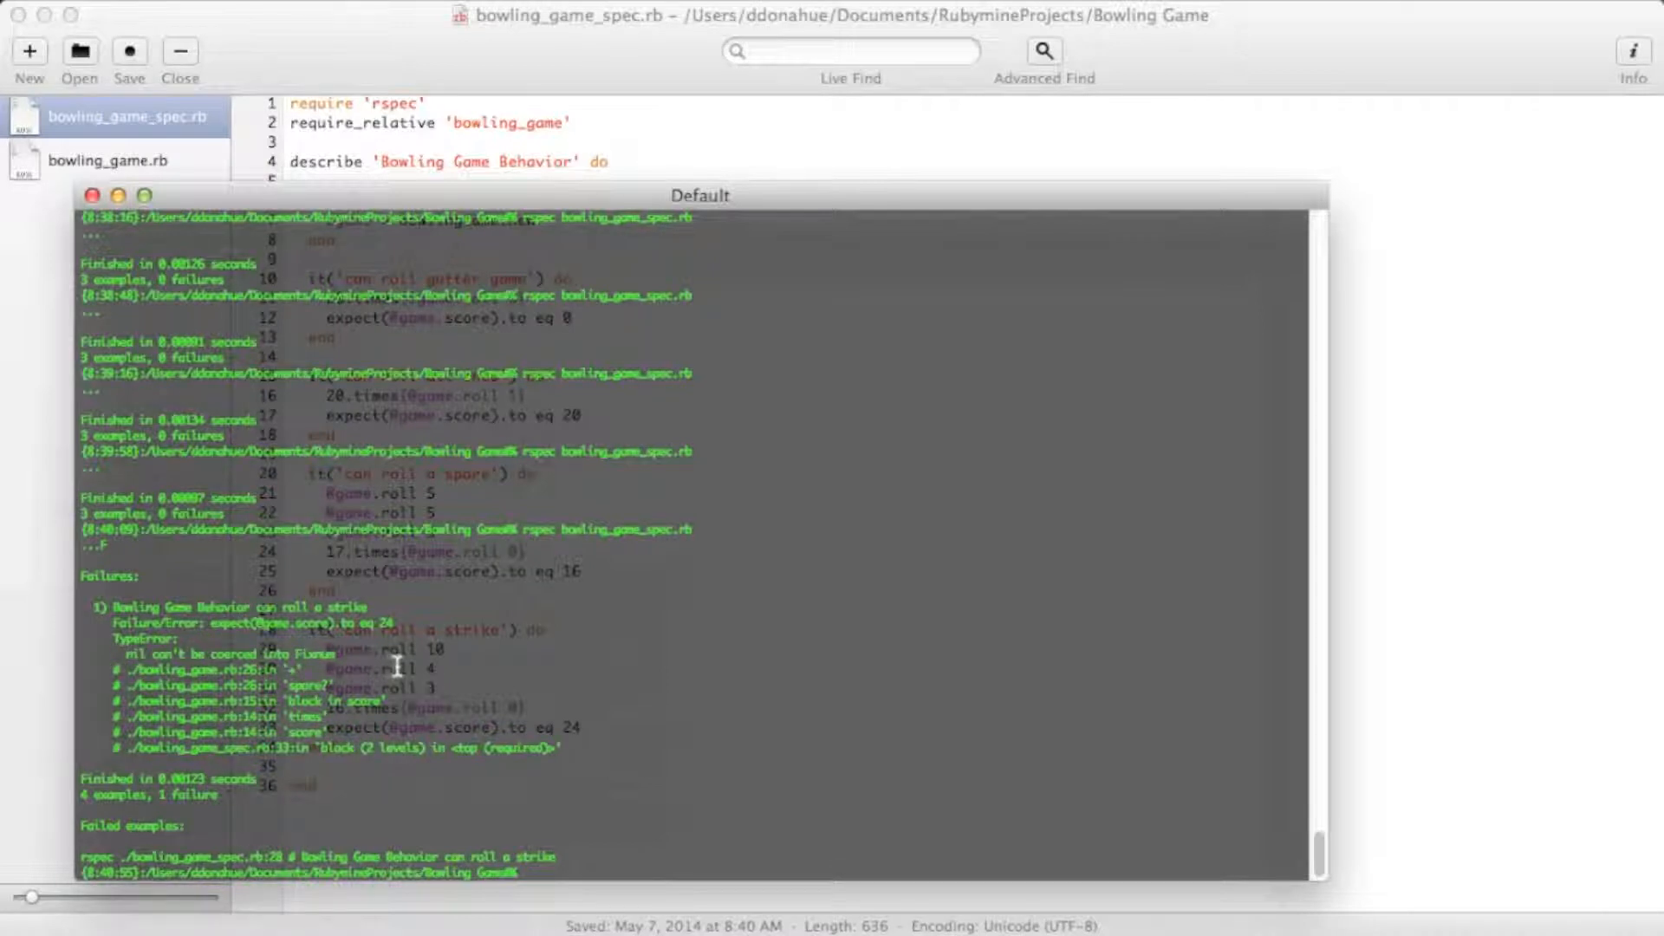
Flip between the BowlingGame class and the spec file to review the failing strike test.
left_click(108, 159)
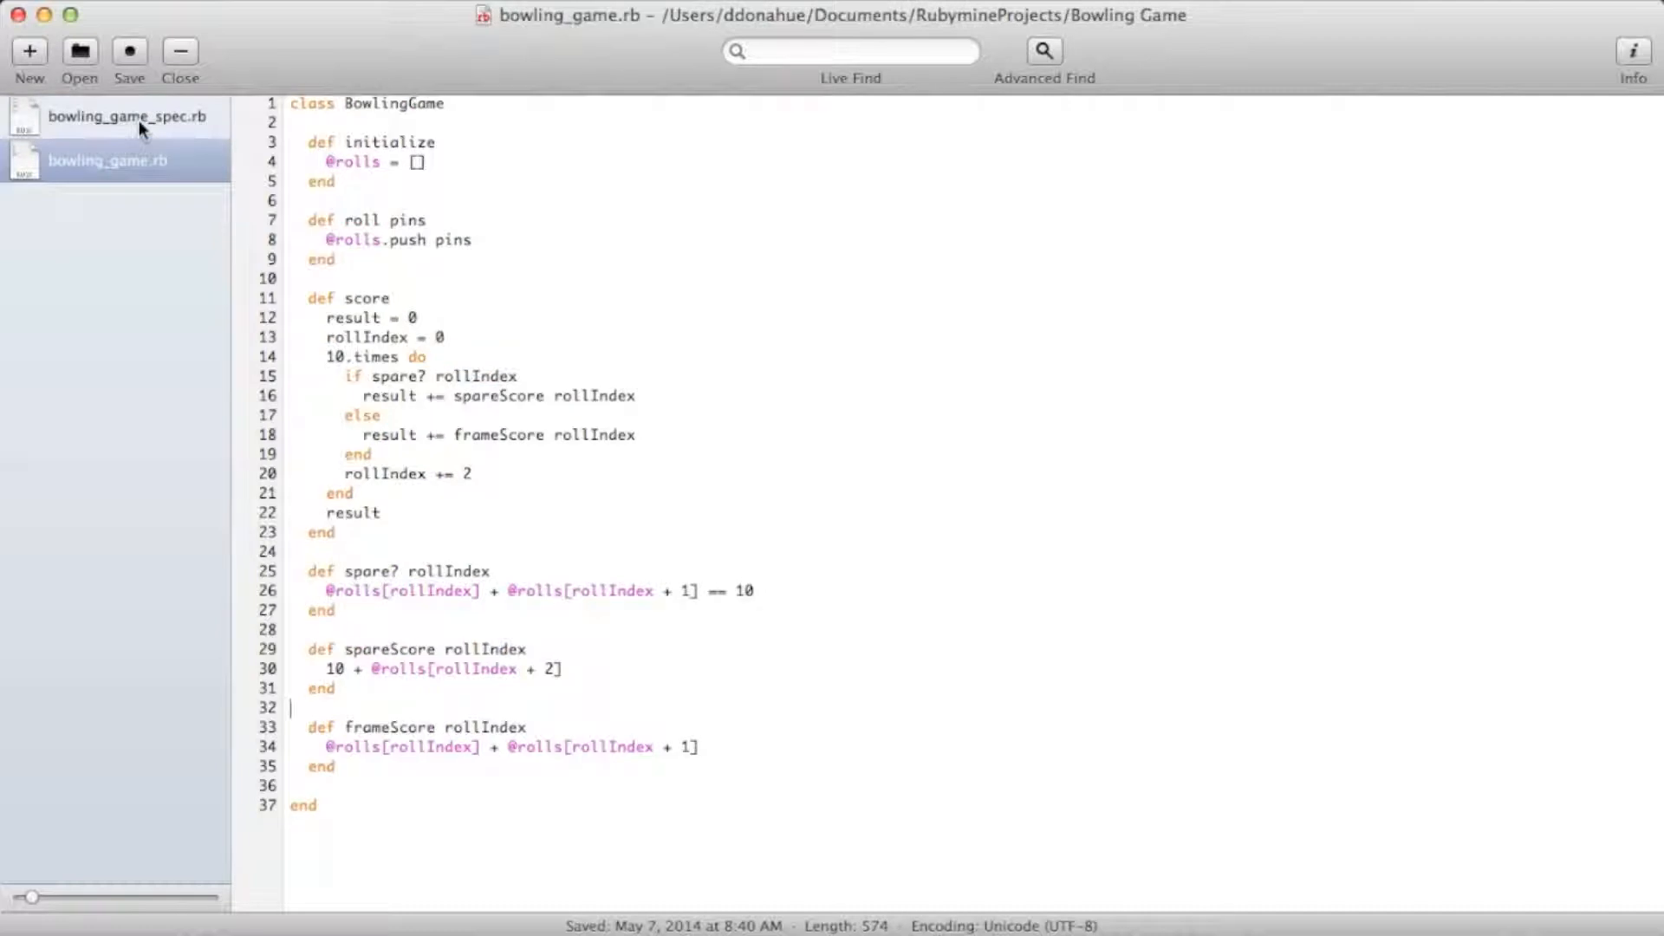
left_click(127, 118)
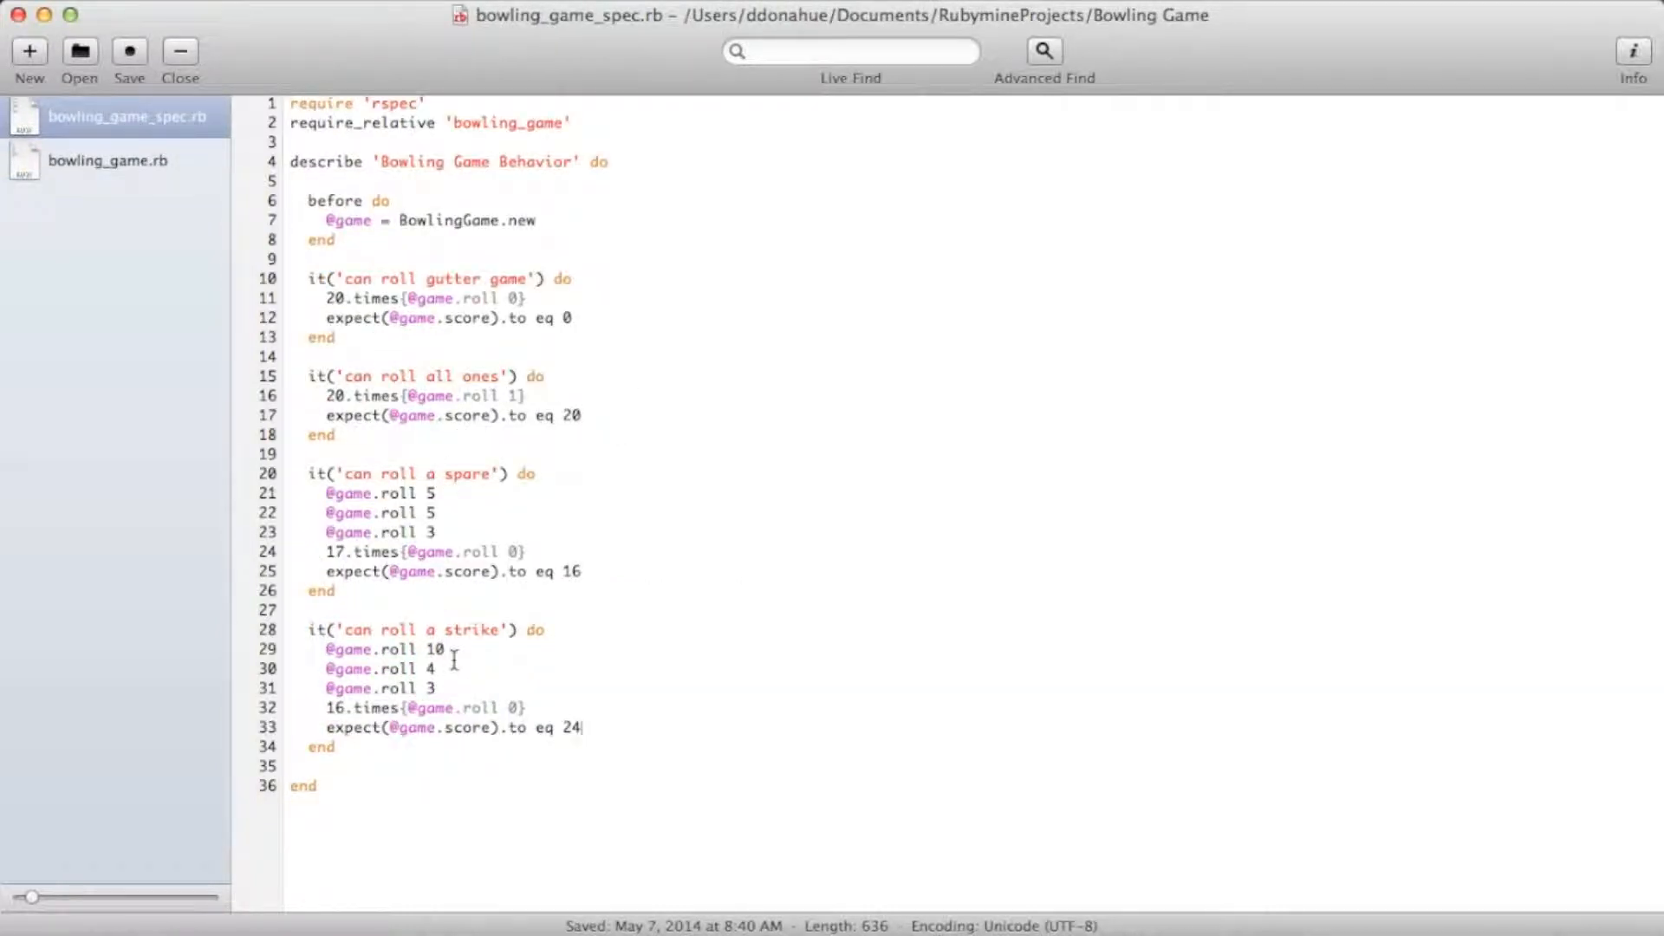
left_click(107, 159)
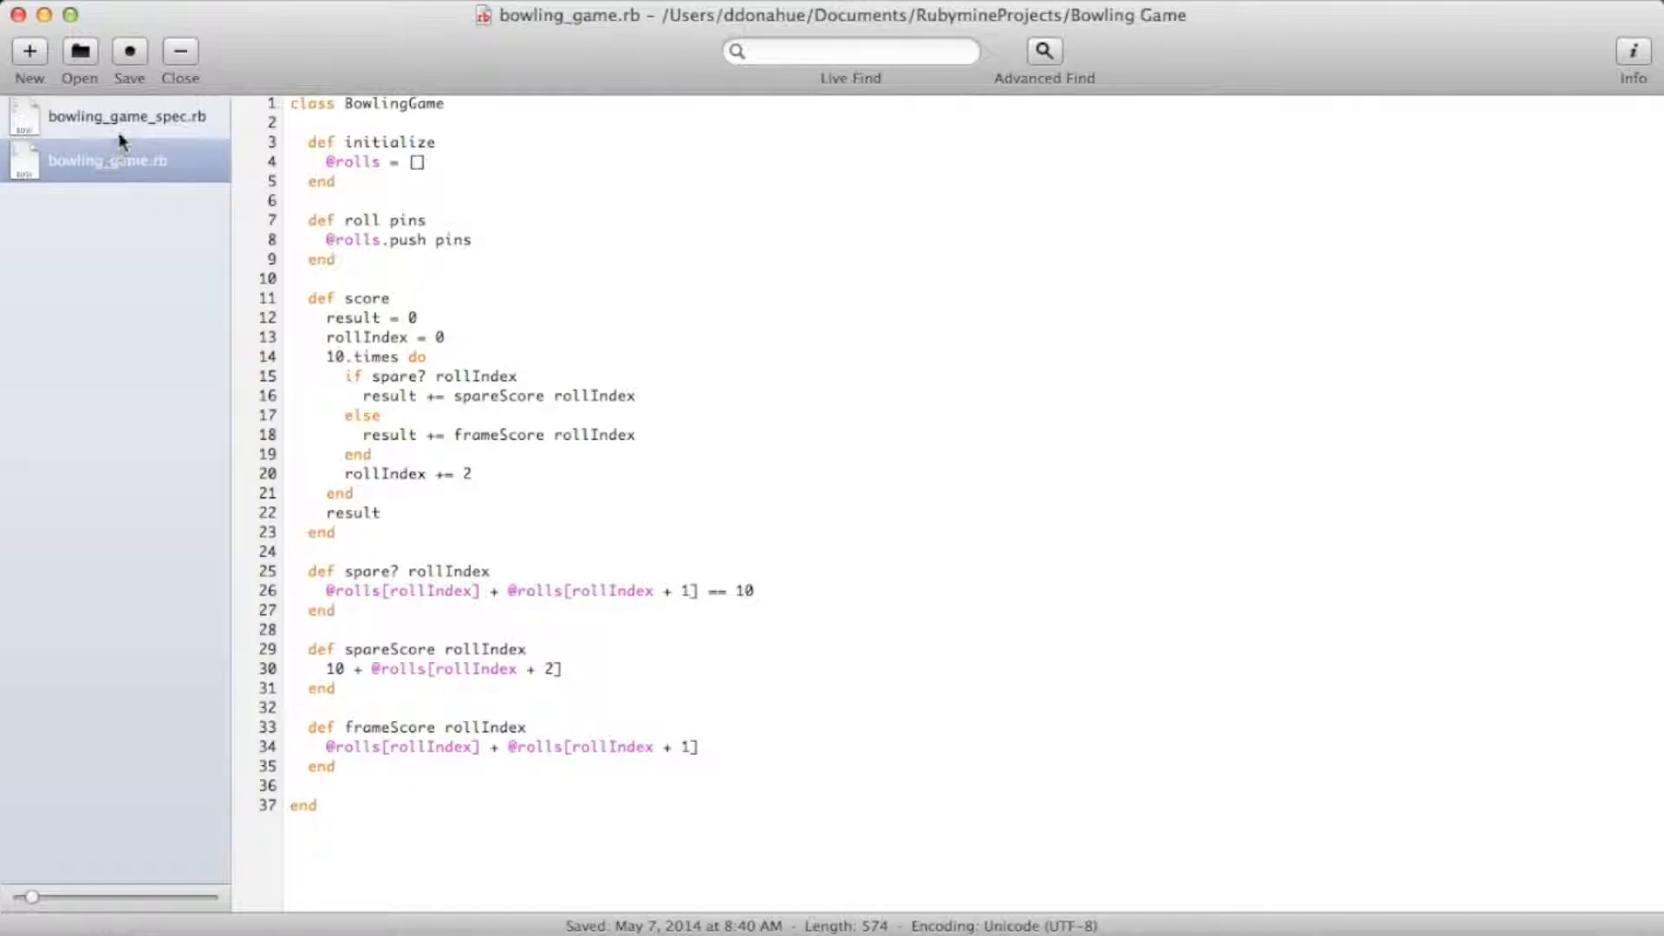
left_click(104, 116)
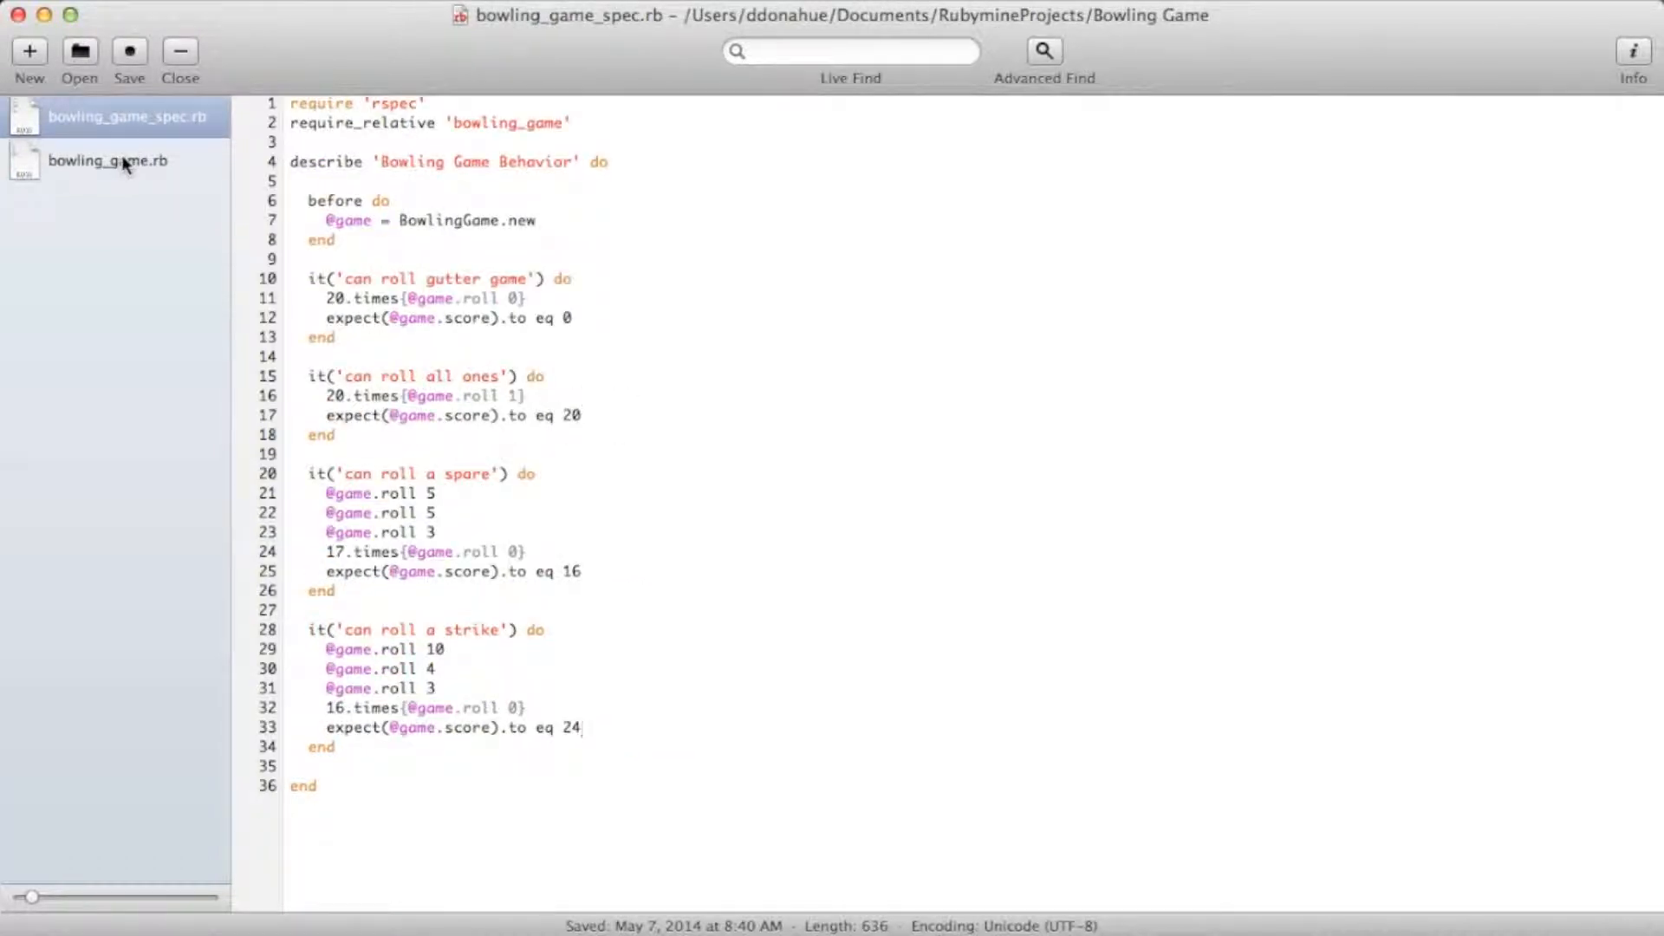
Duplicate spare? as strike? checking only whether the first roll is 10.
left_click(107, 160)
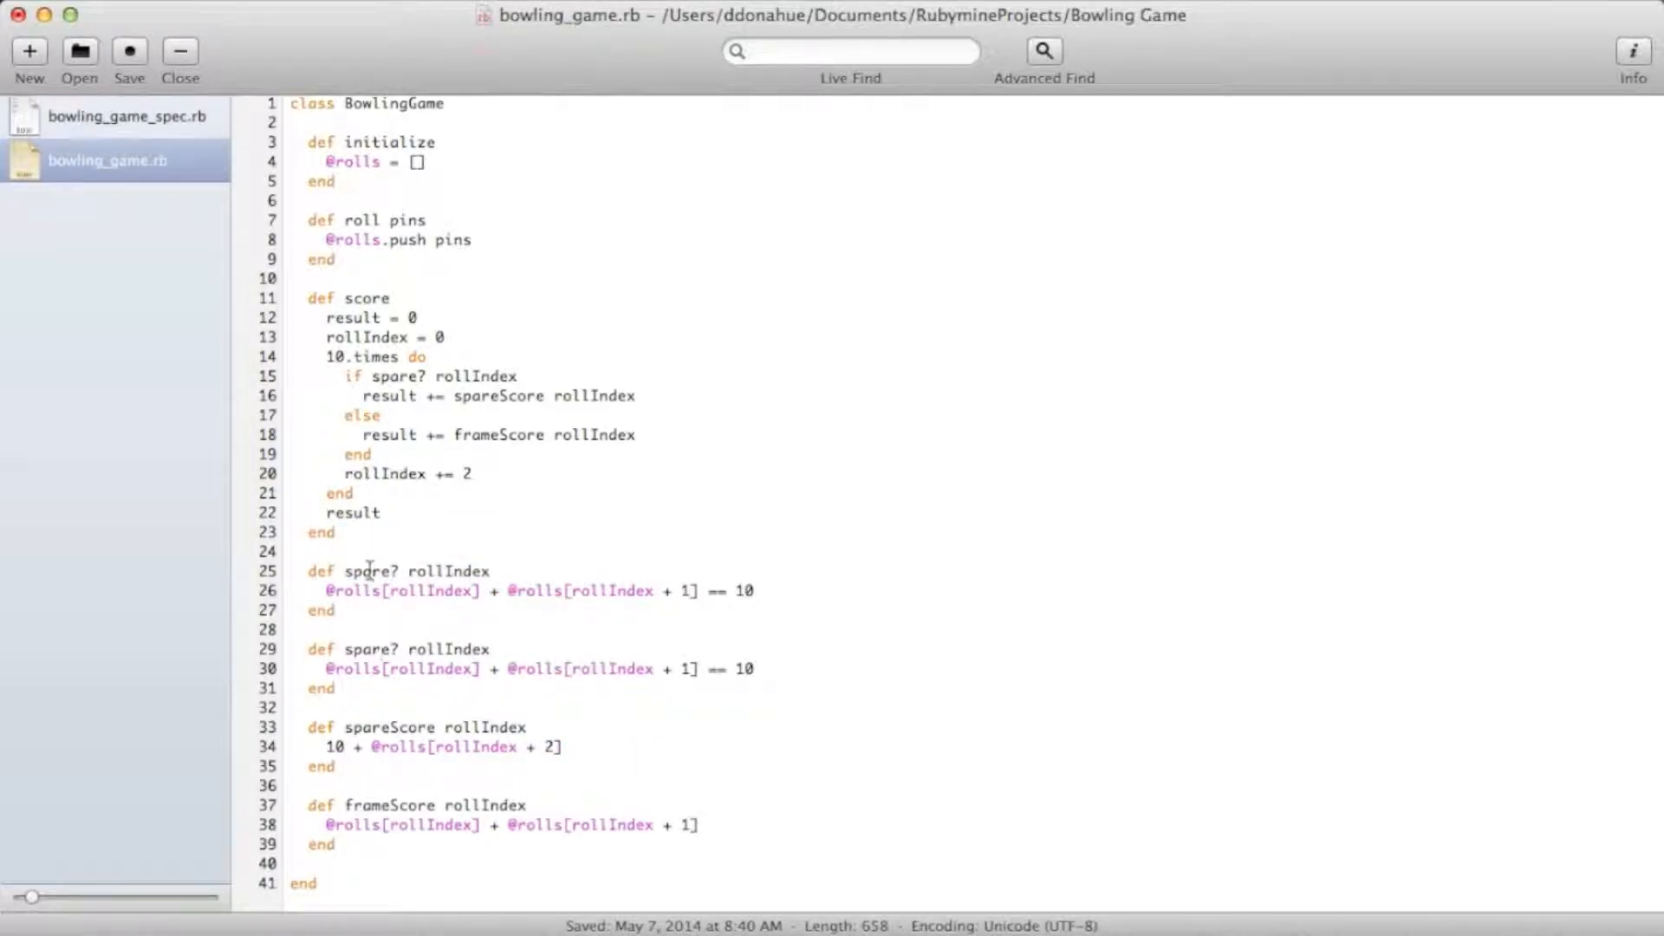
type("strike")
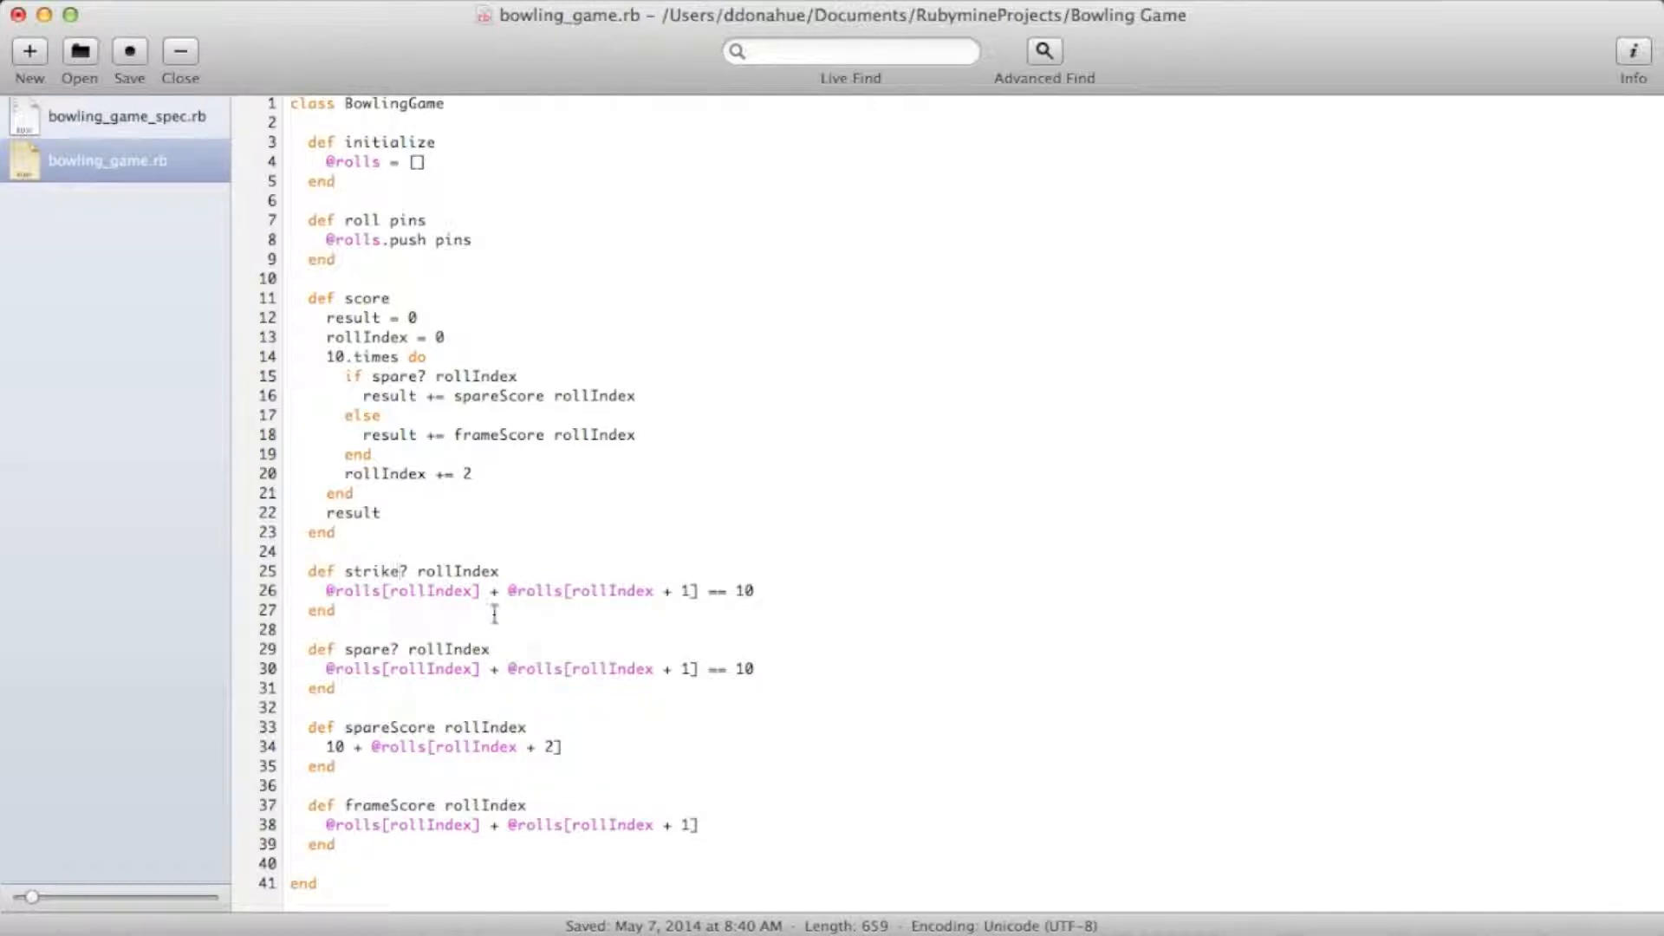
left_click_drag(484, 591, 701, 591)
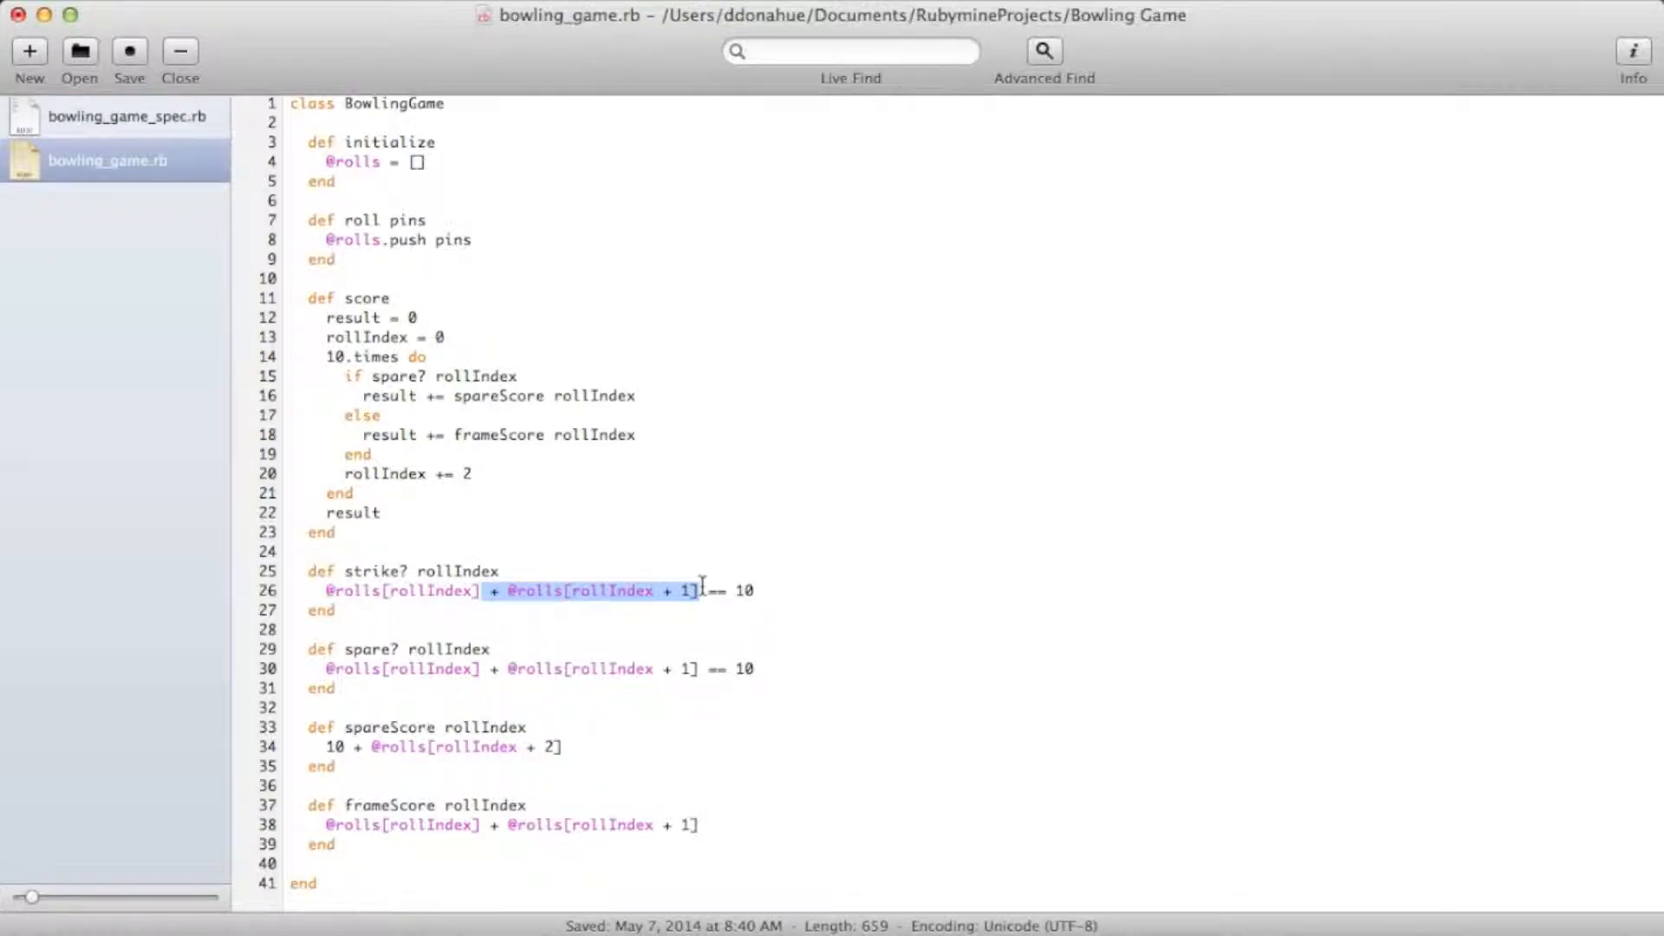
key("Delete")
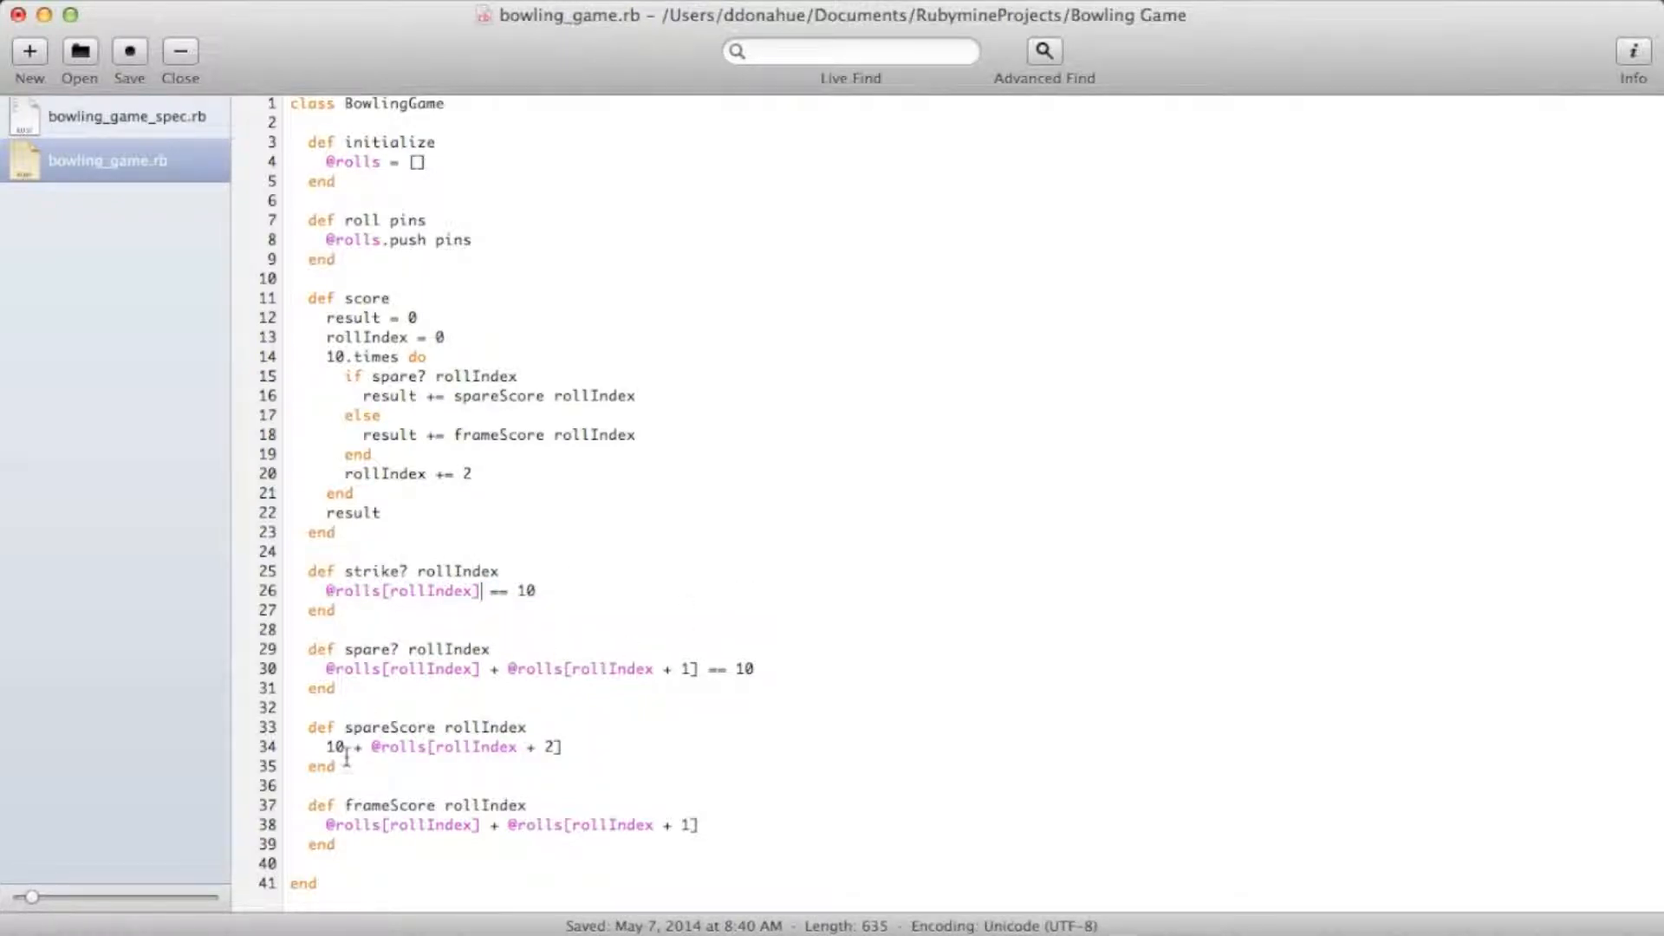
Duplicate spareScore and rename the copy strikeScore.
left_click_drag(340, 688, 339, 766)
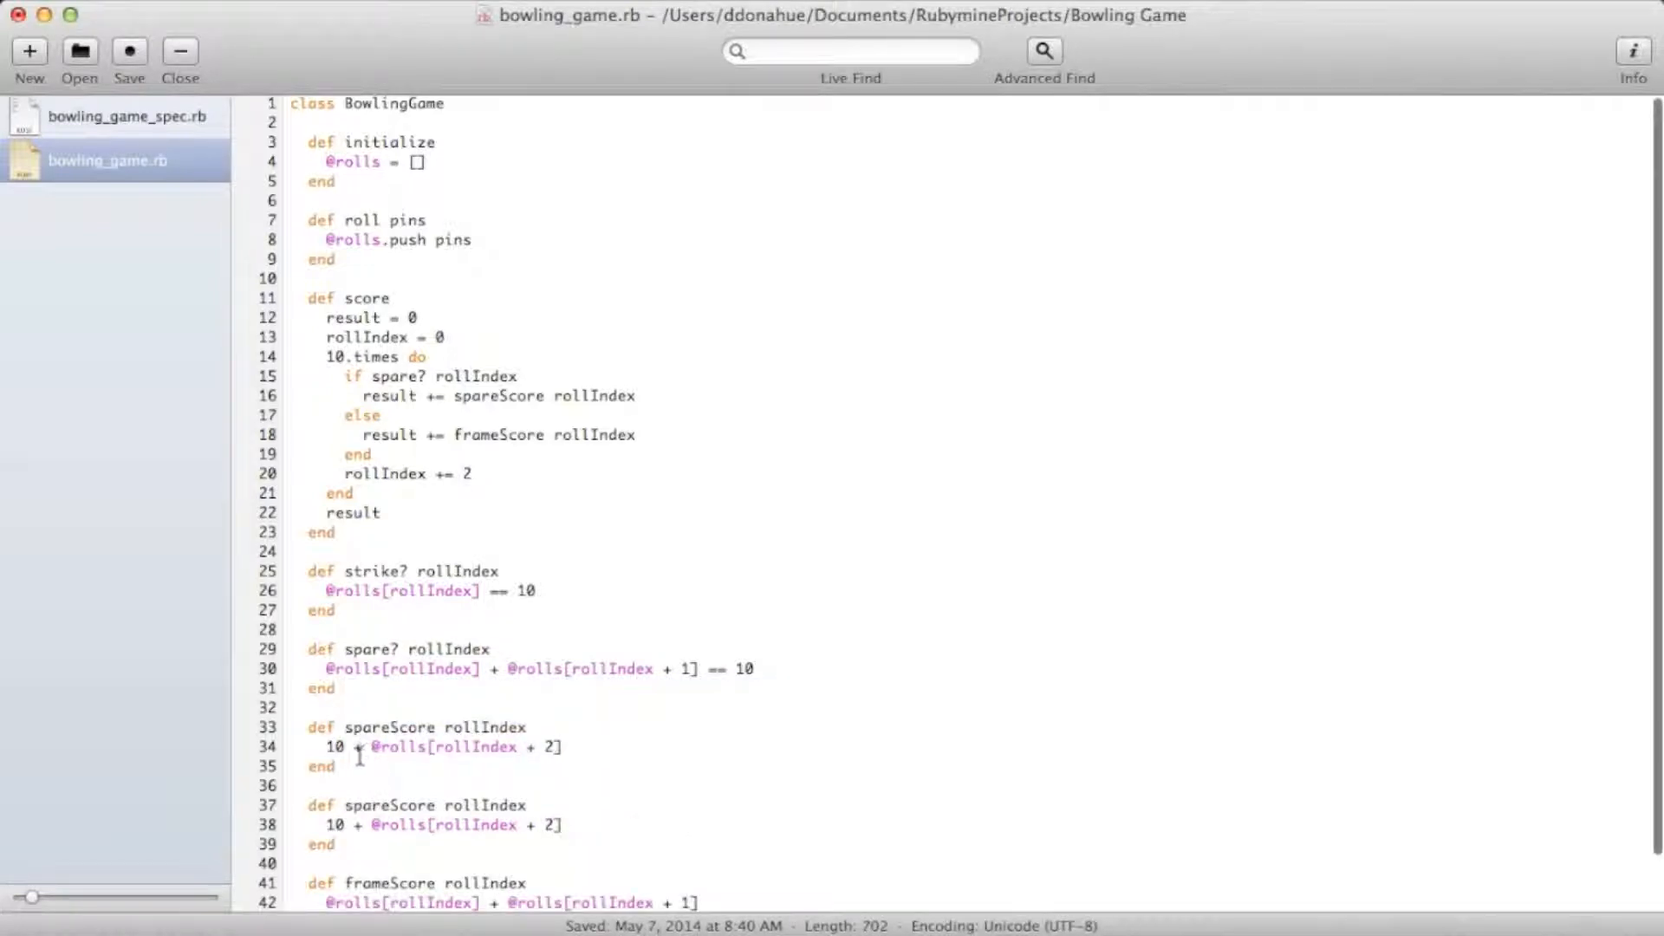
type("strike")
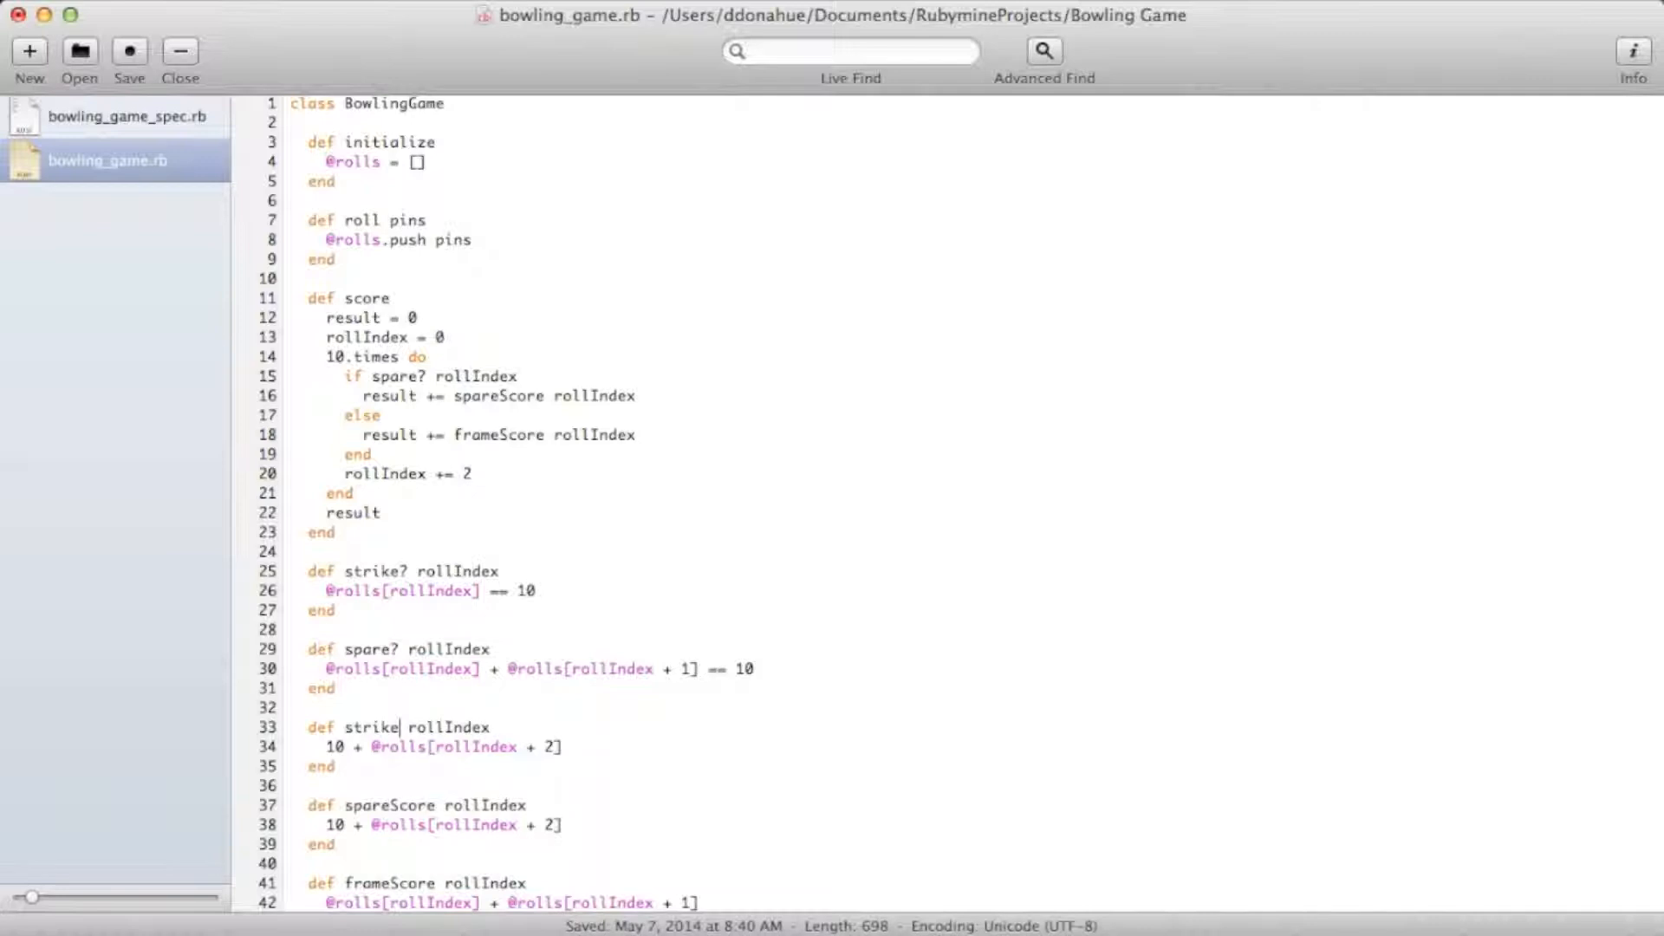
type("Score")
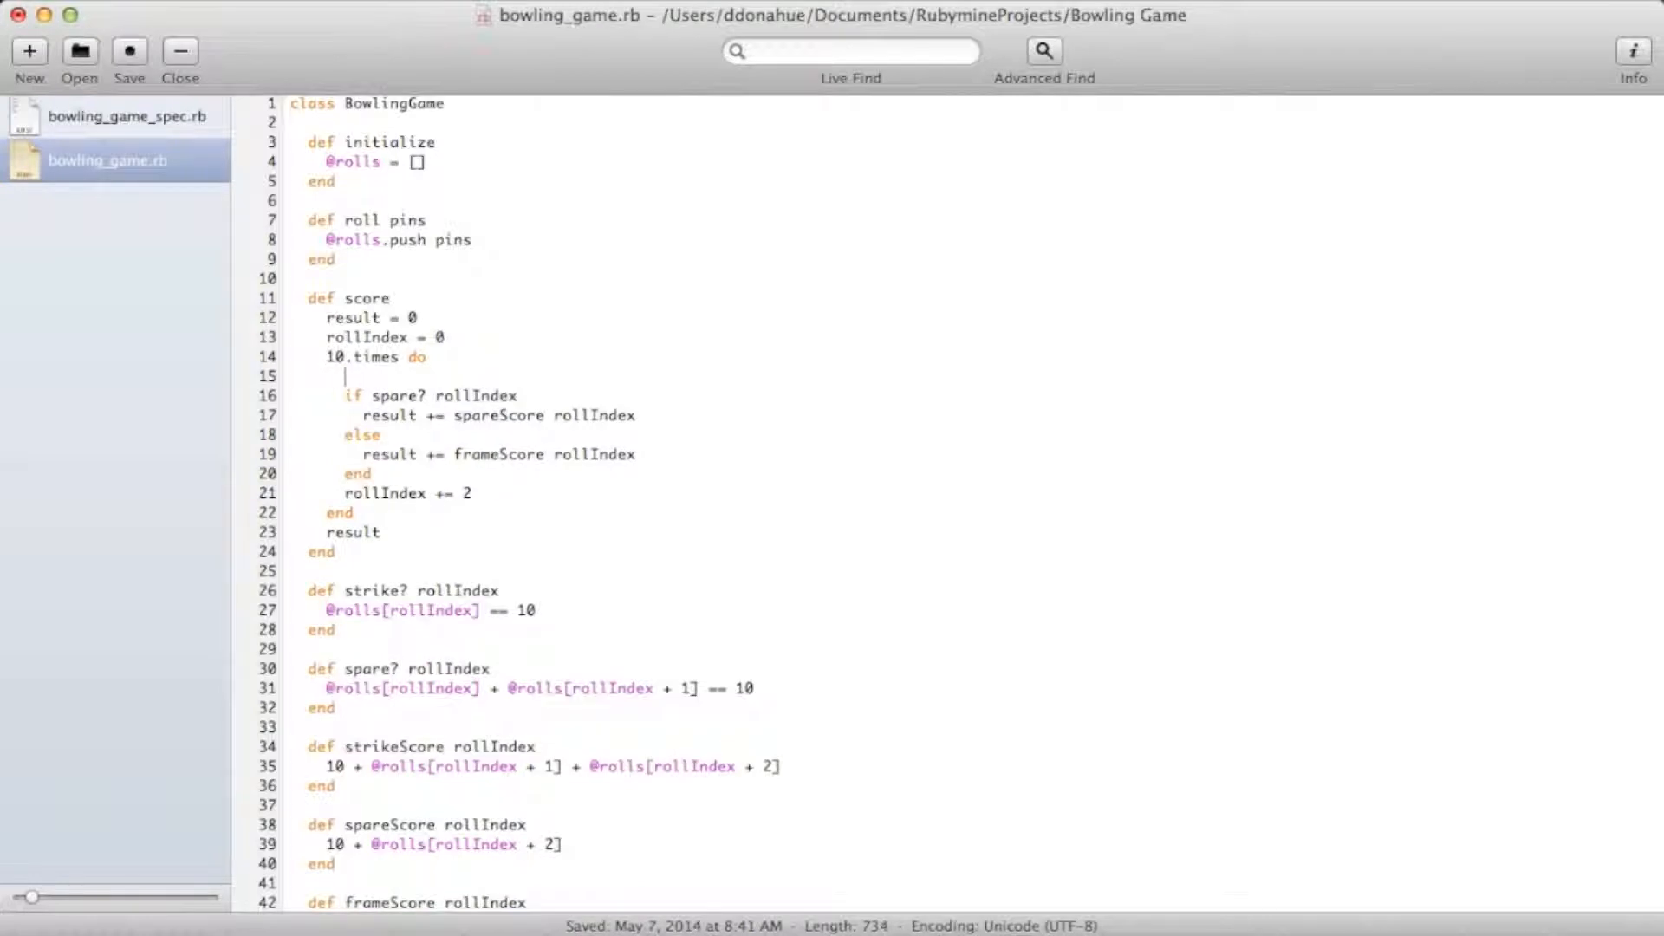
Add an 'if strike? rollIndex' branch adding strikeScore, turning the spare check into elsif.
type("if strike? s")
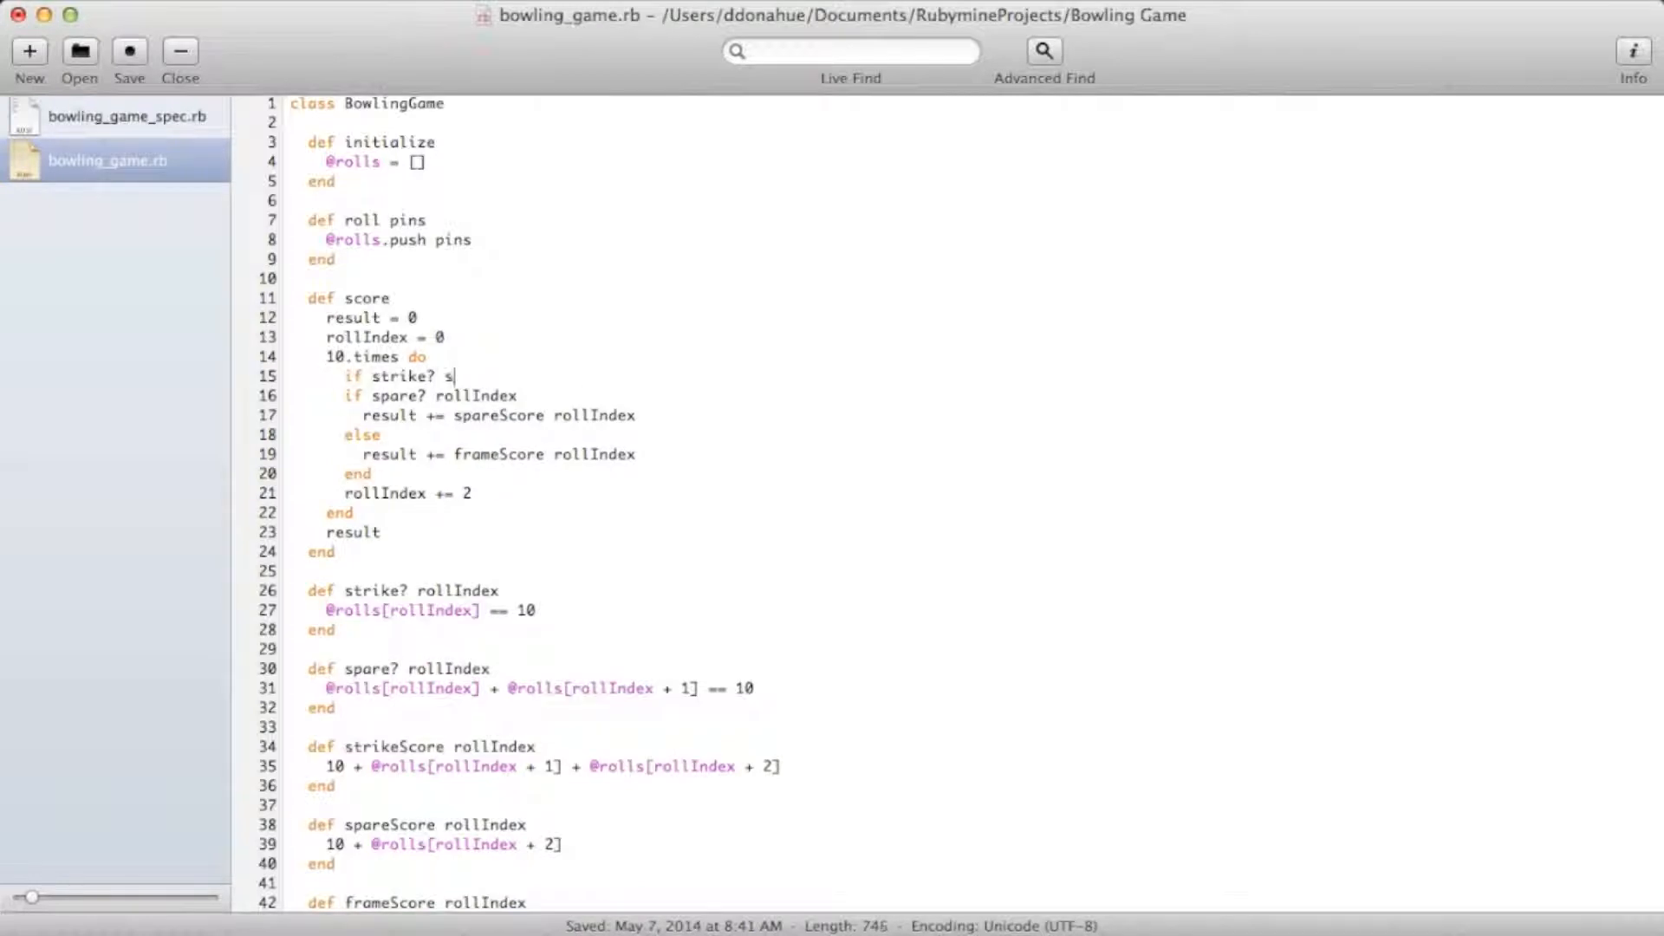
type("ollIndex")
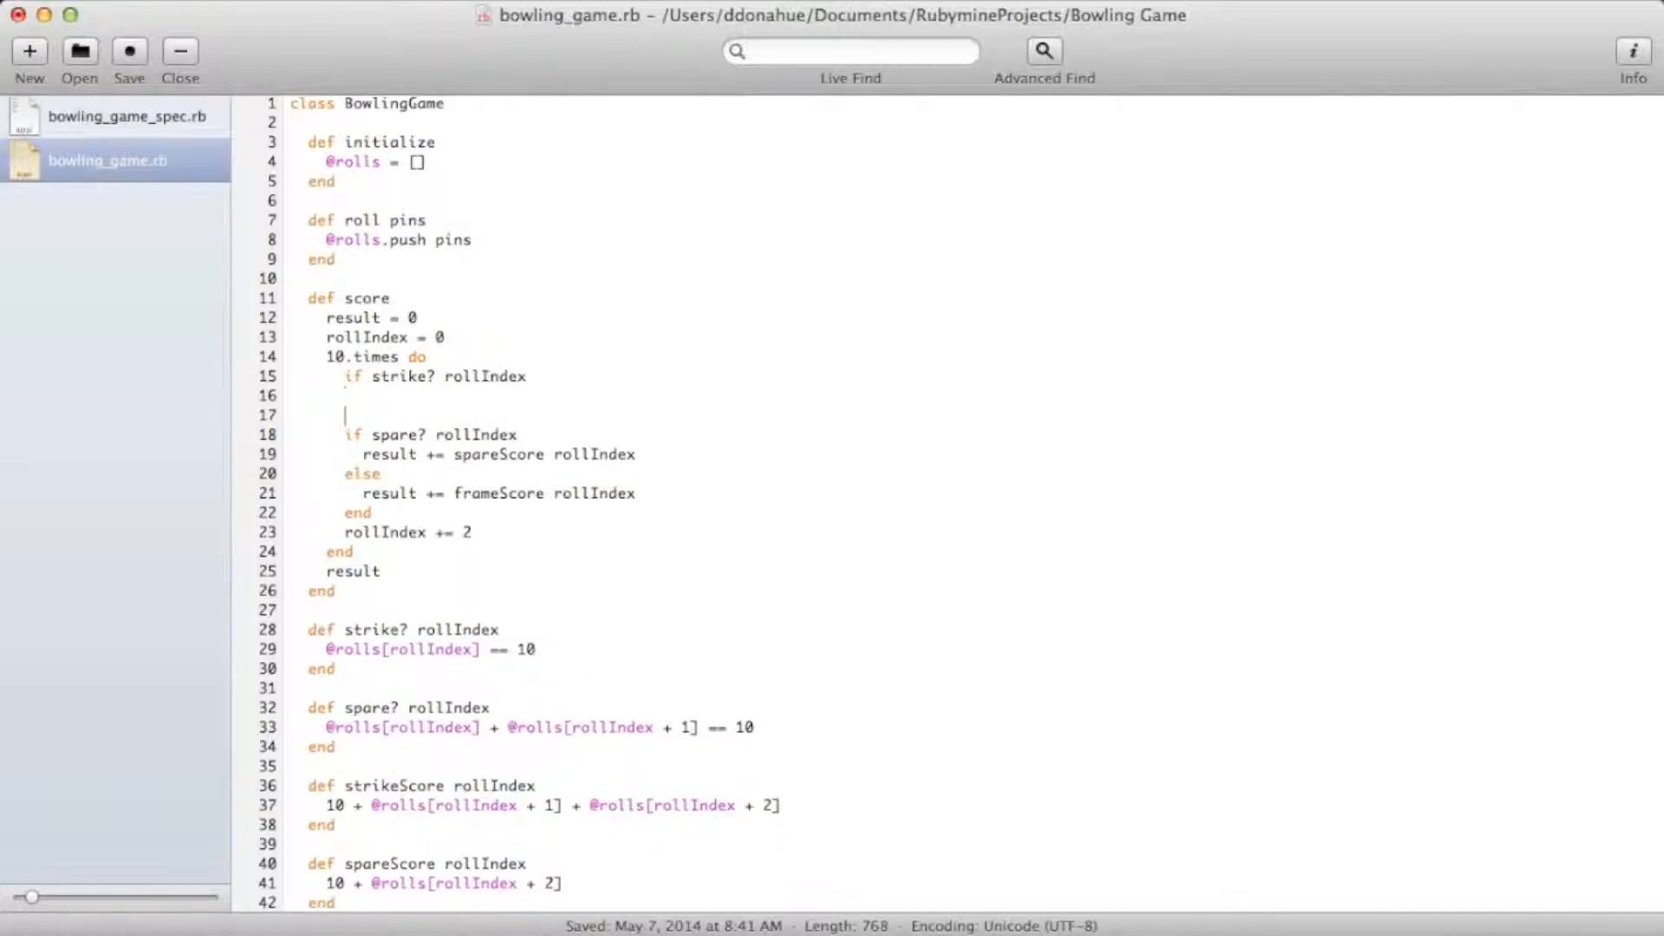
type("elsif")
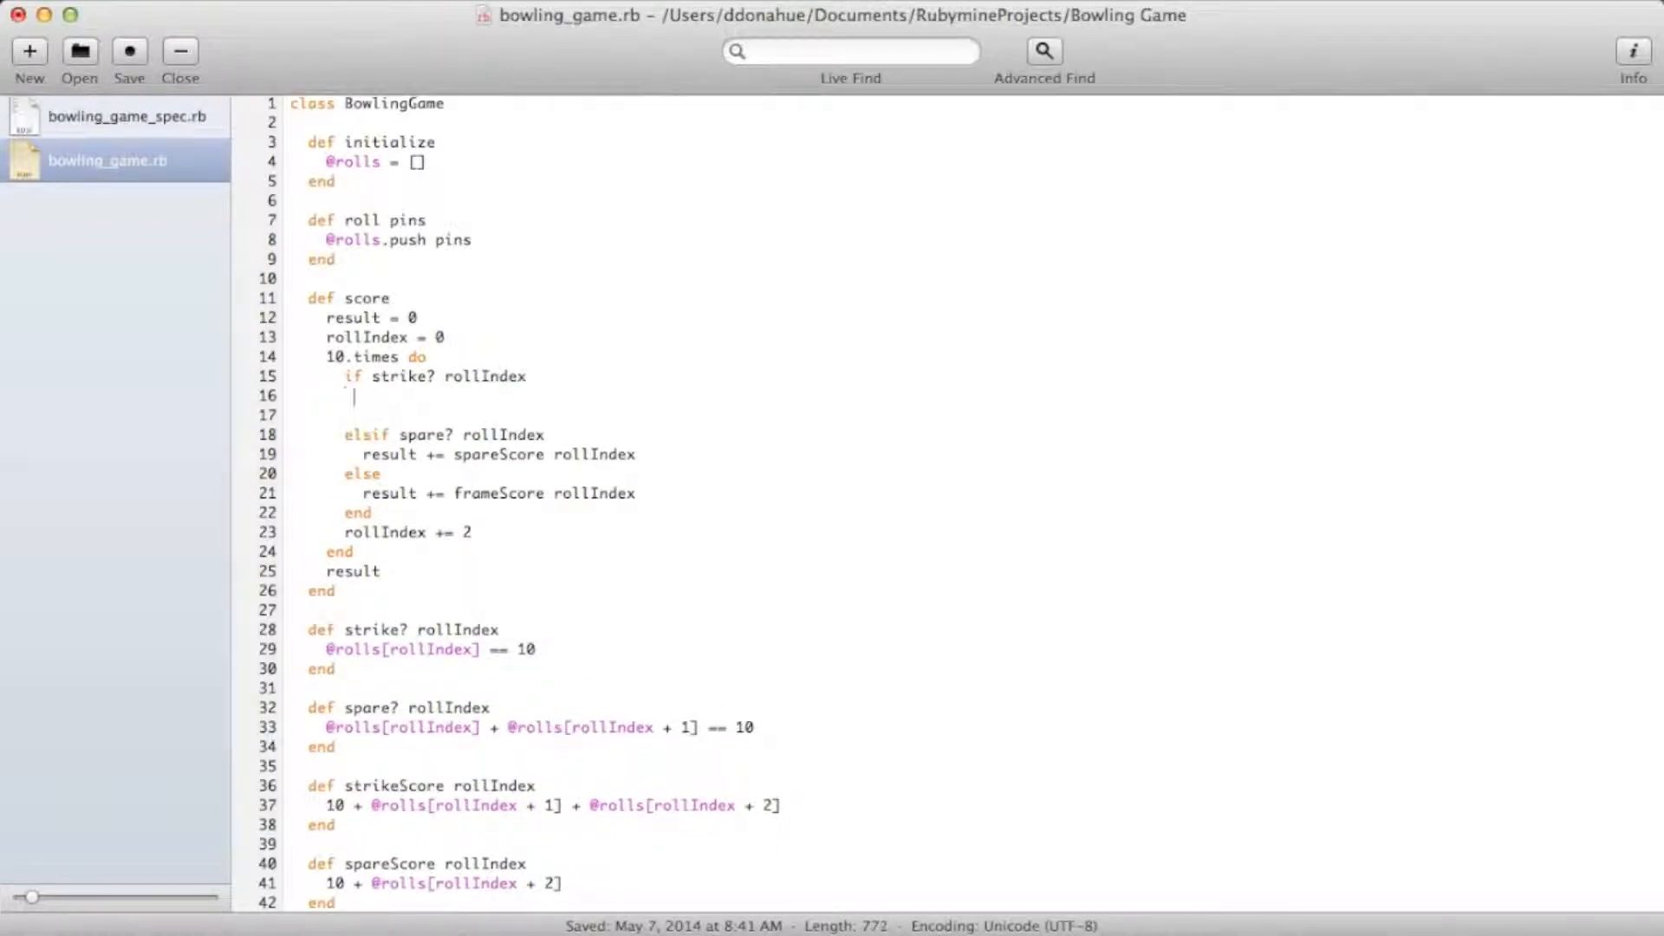
type("result +=  stri")
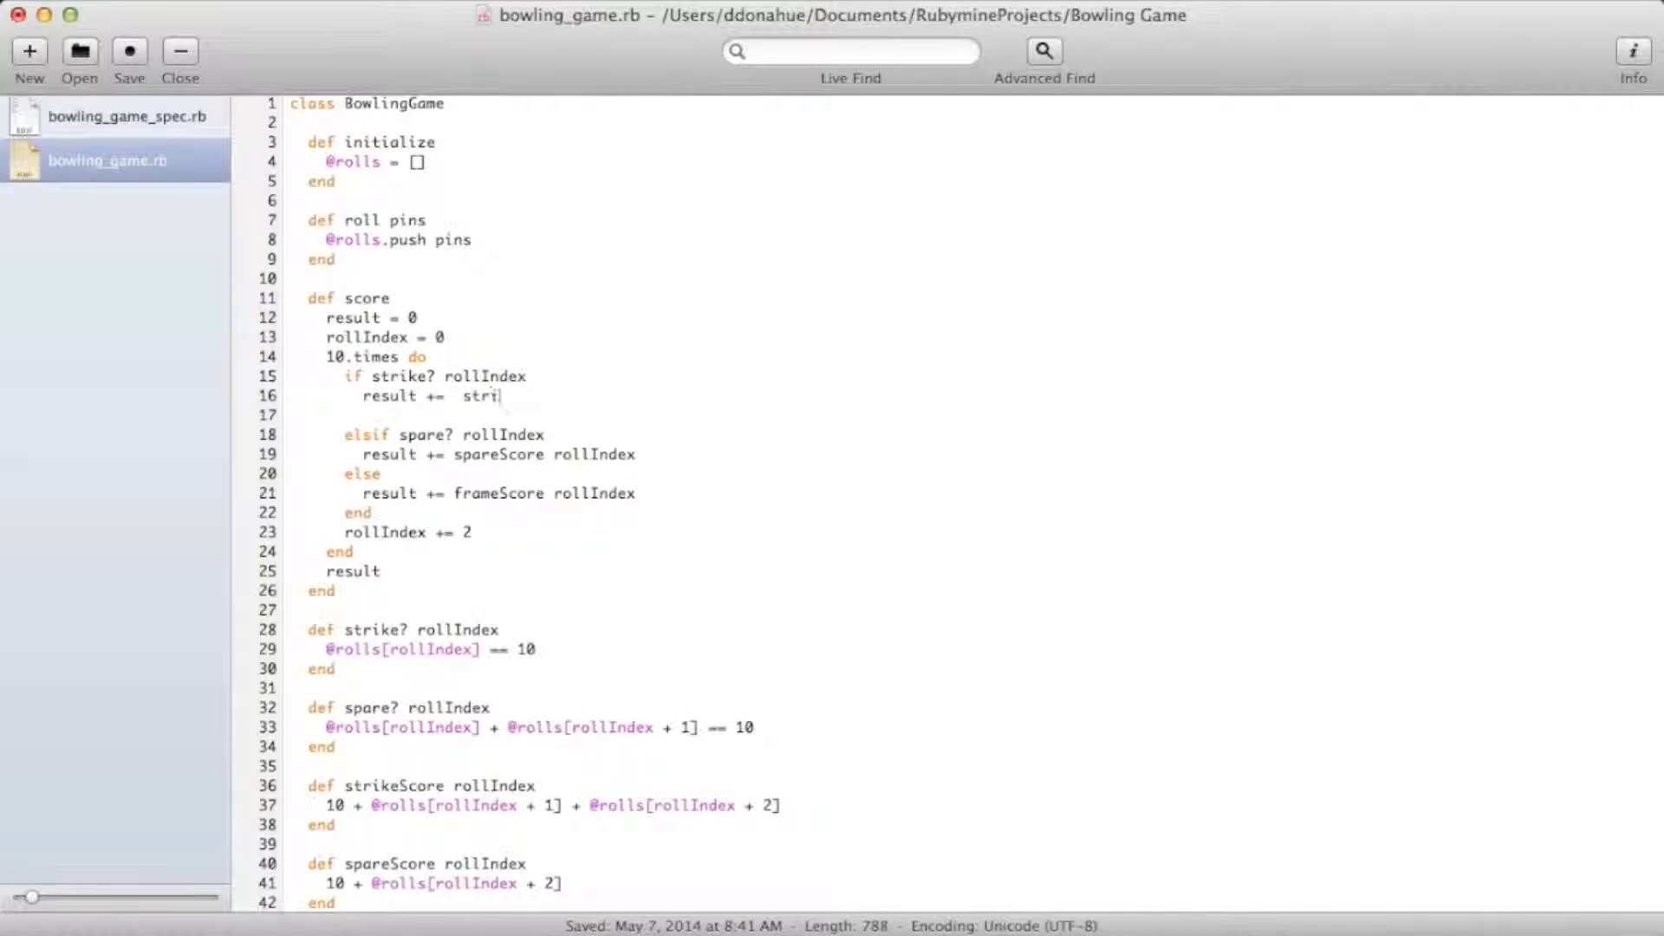
type("k")
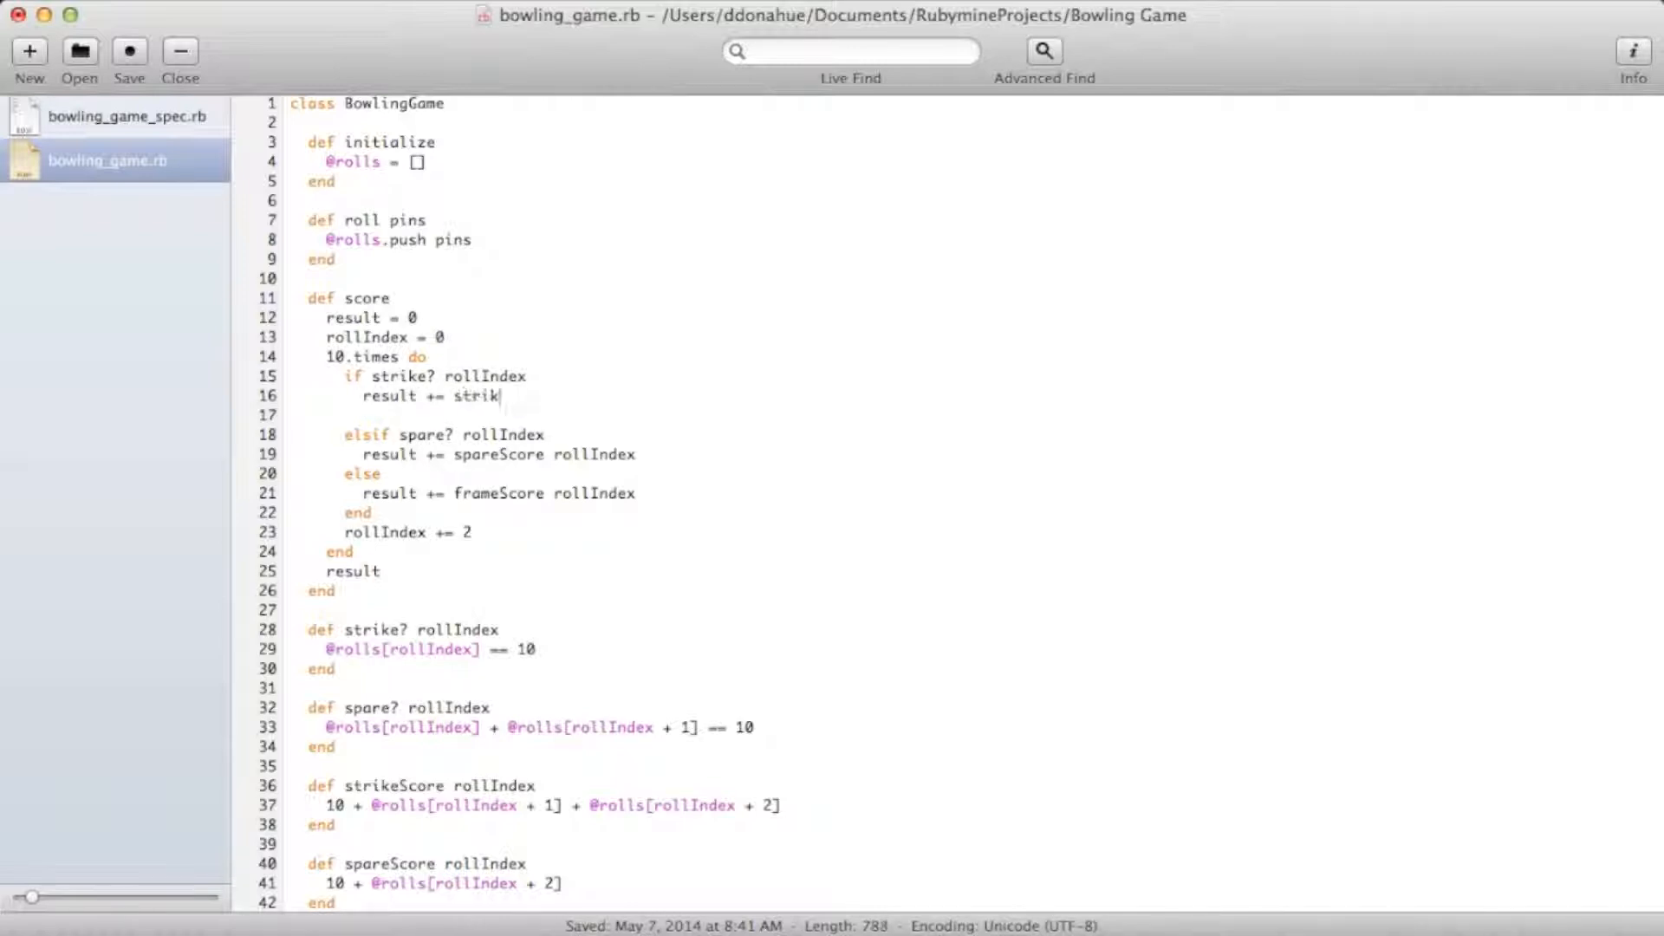
type("eScore rollIndex")
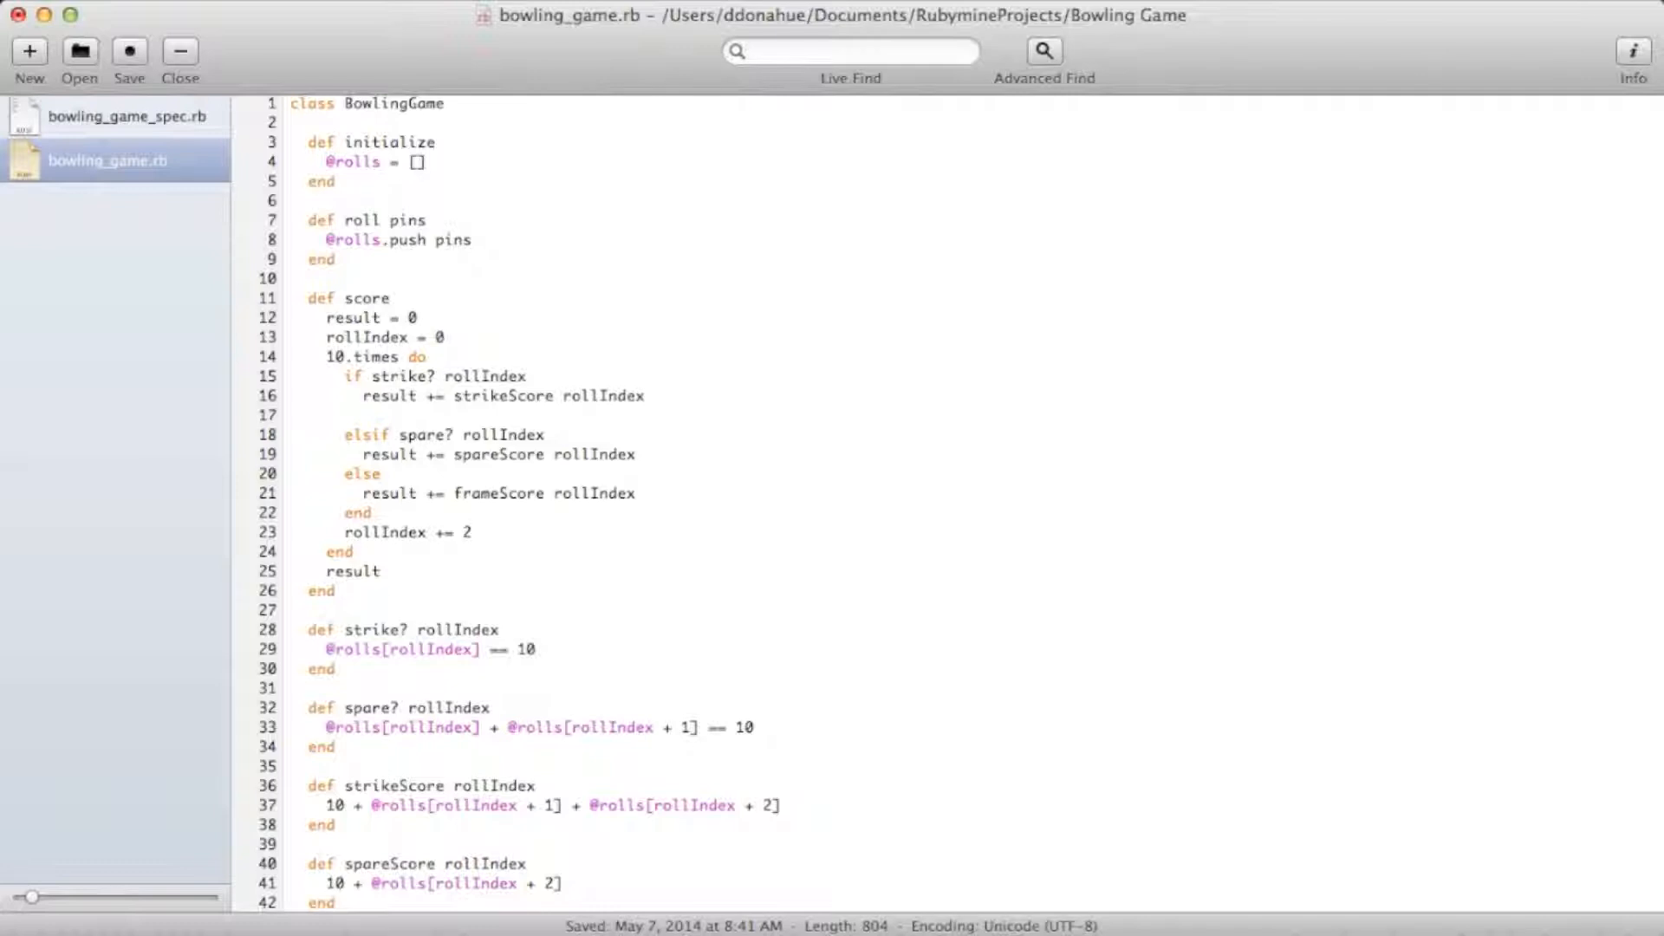
Advance rollIndex by 1 for strikes and by 2 for spares and ordinary frames.
type("rollIndex += 1")
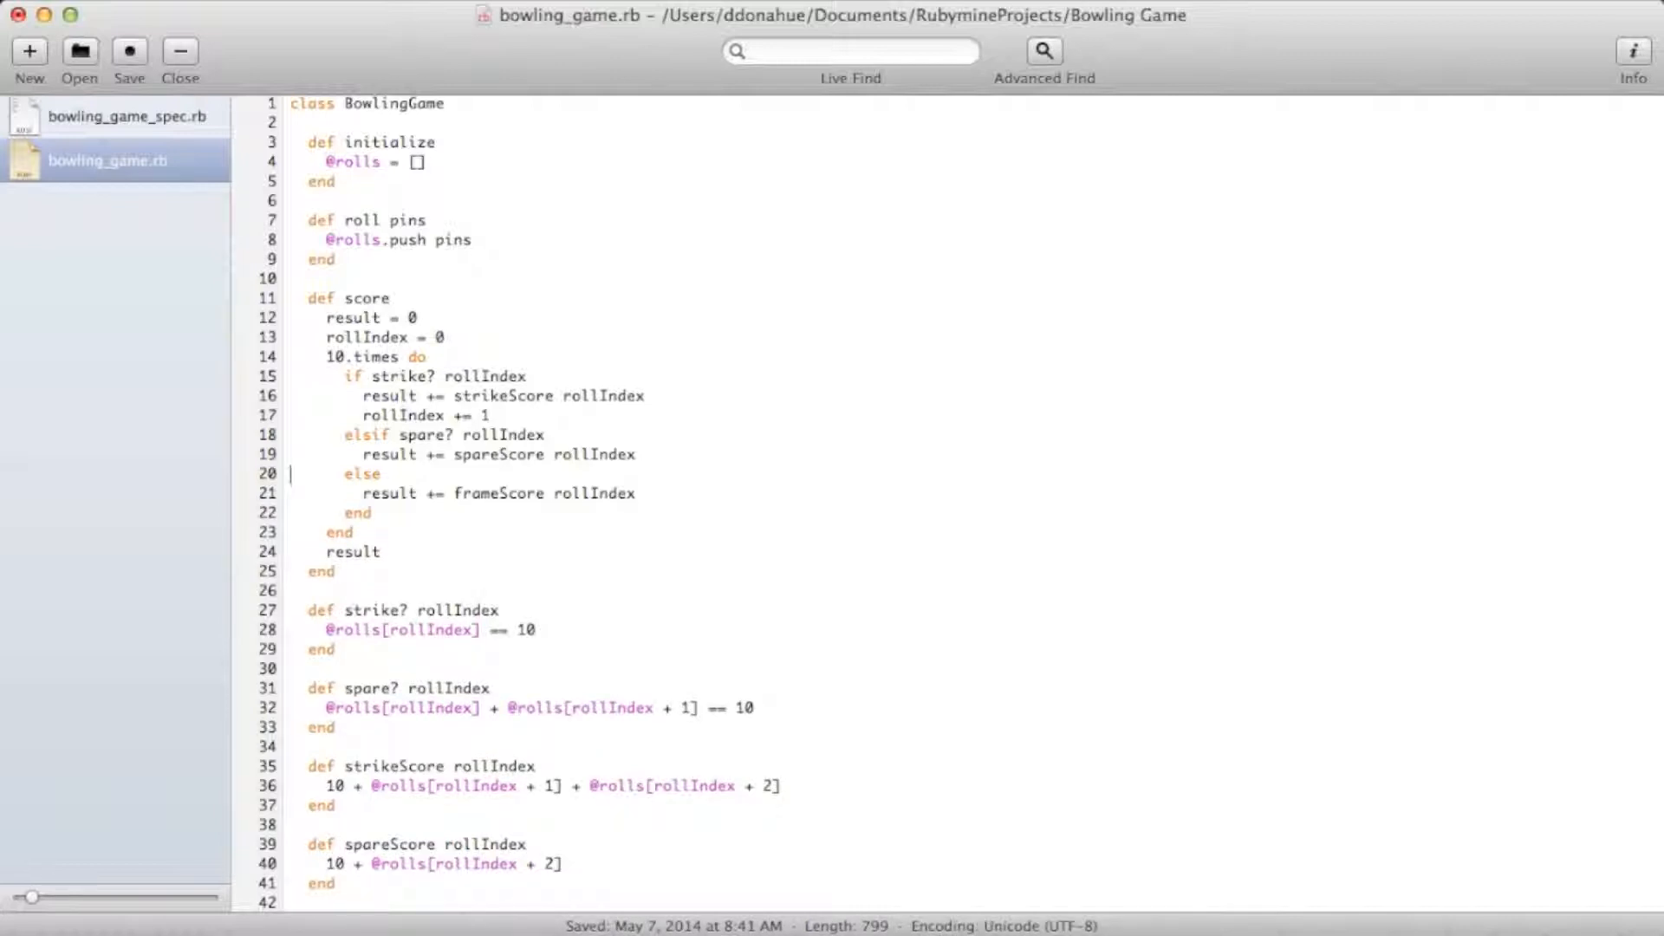
type("rollIndex += 2")
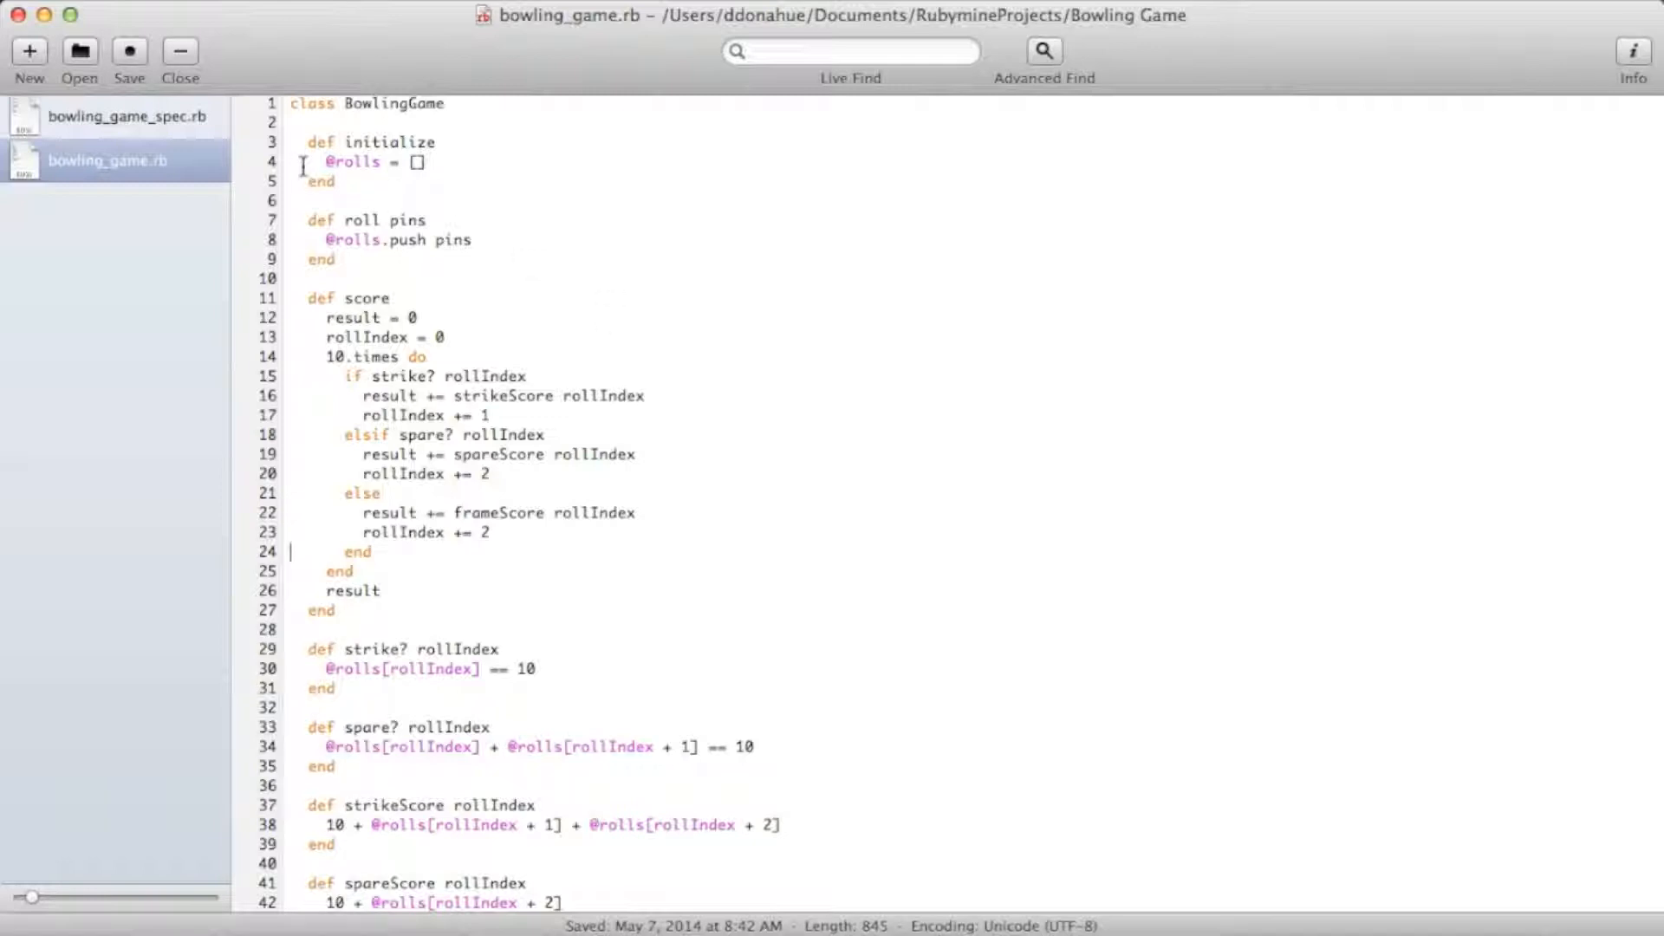
Below the strike test add an empty it('can roll all spares') do example.
left_click(104, 118)
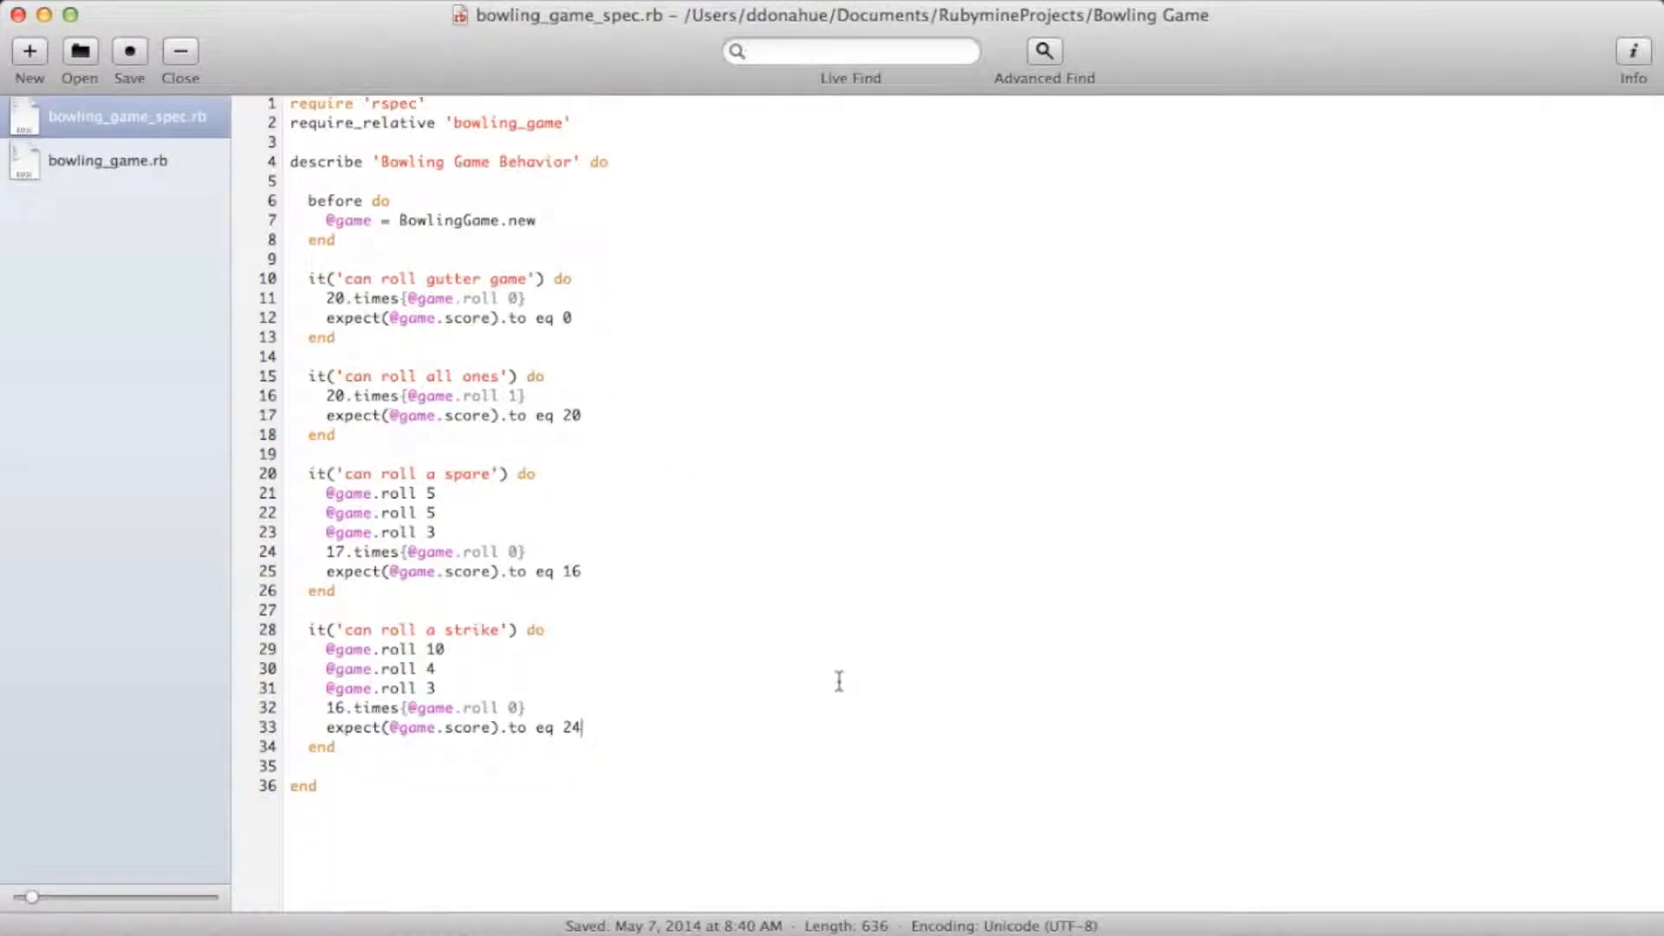
mouse_move(742, 586)
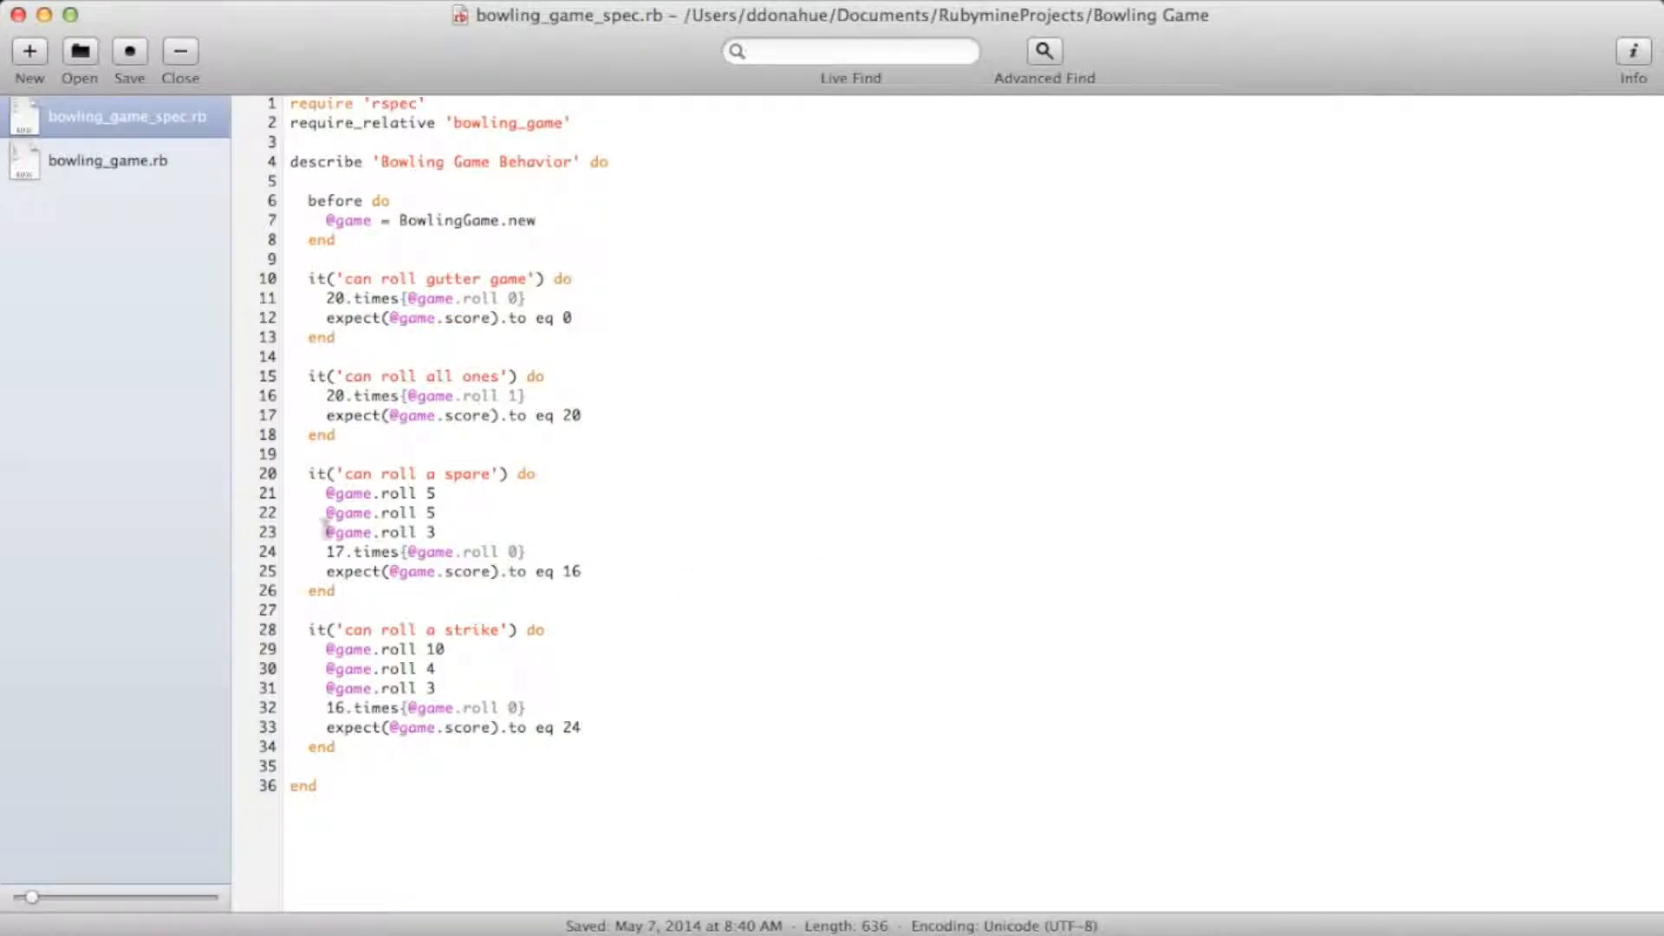
left_click(108, 162)
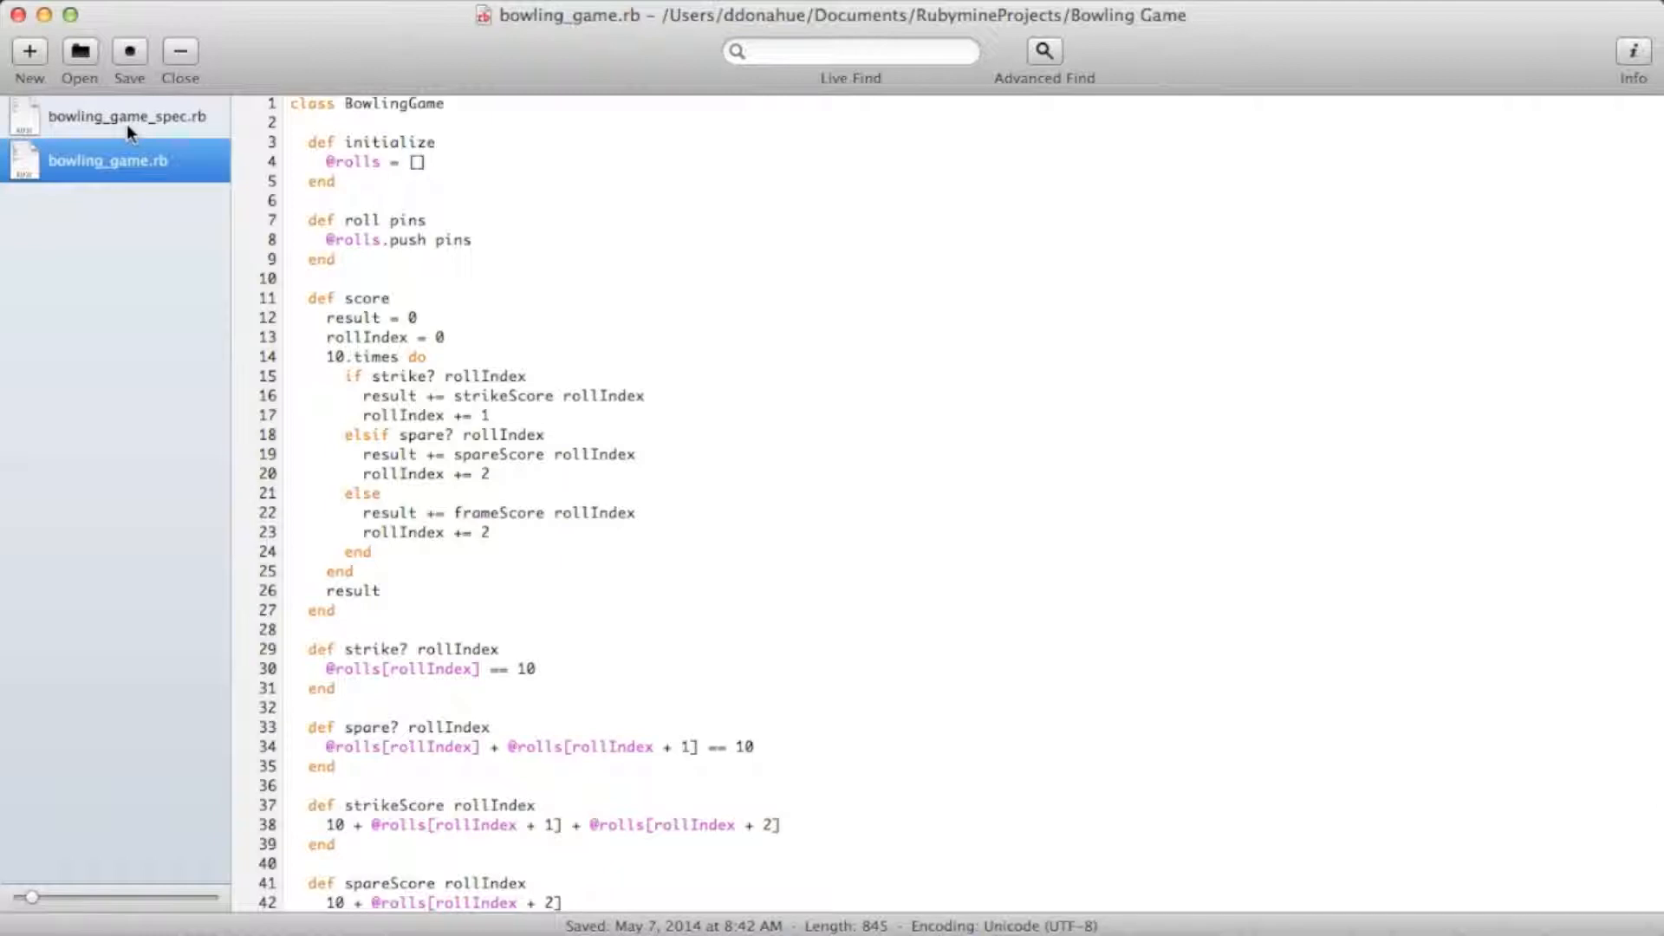
left_click(114, 117)
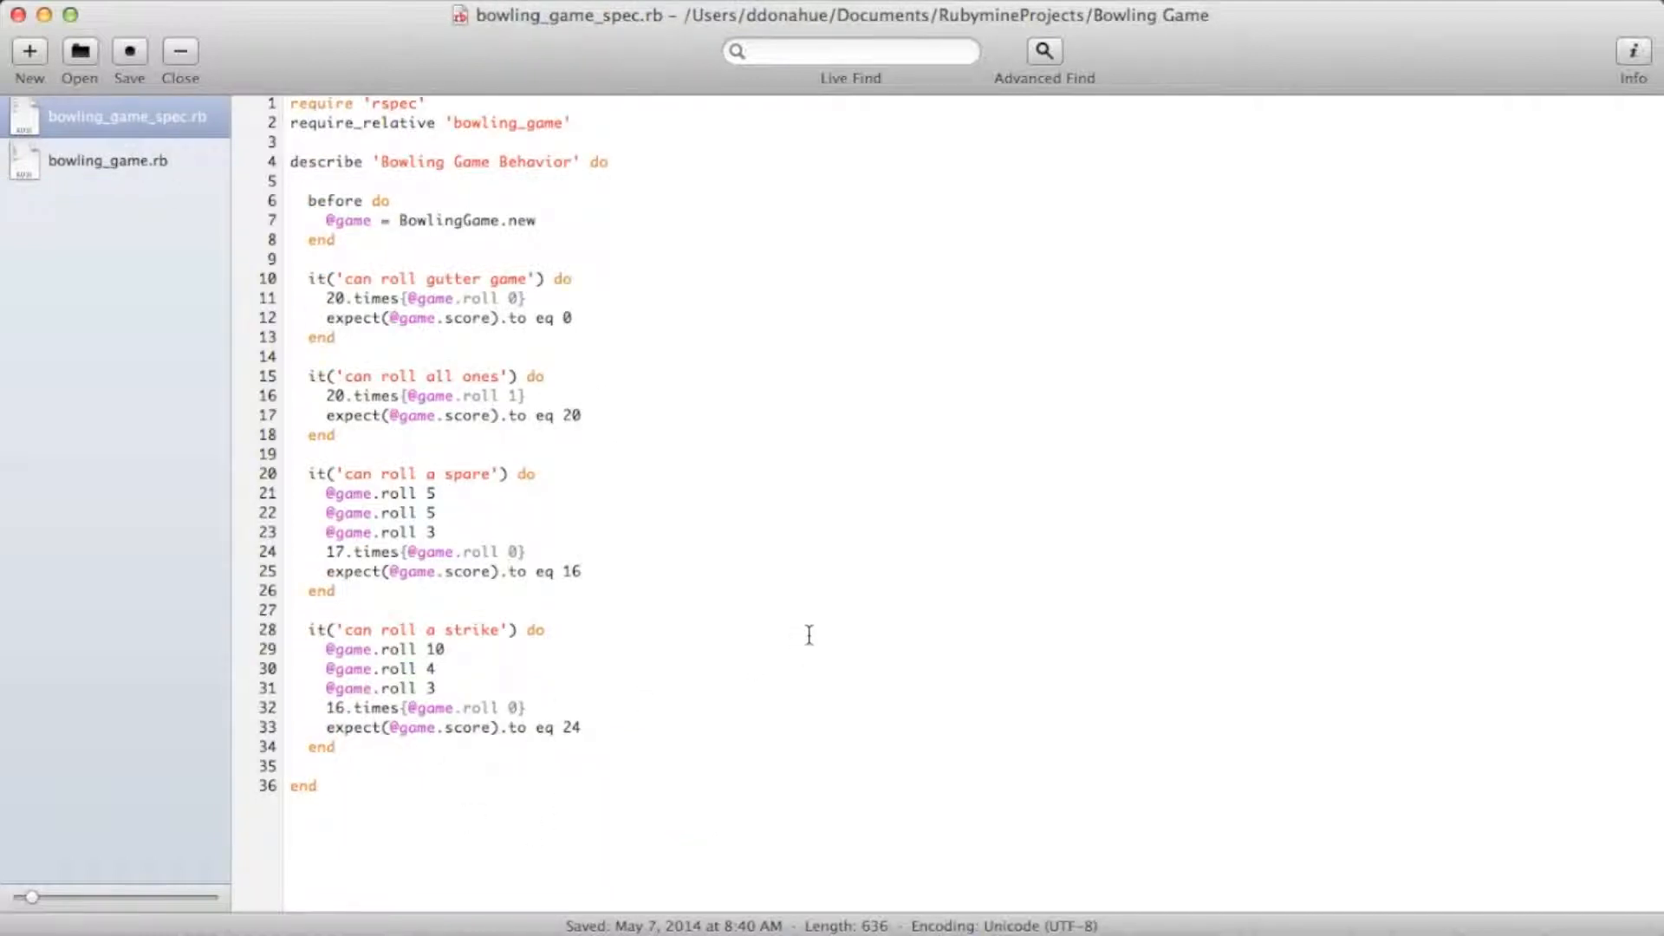
type("it(")
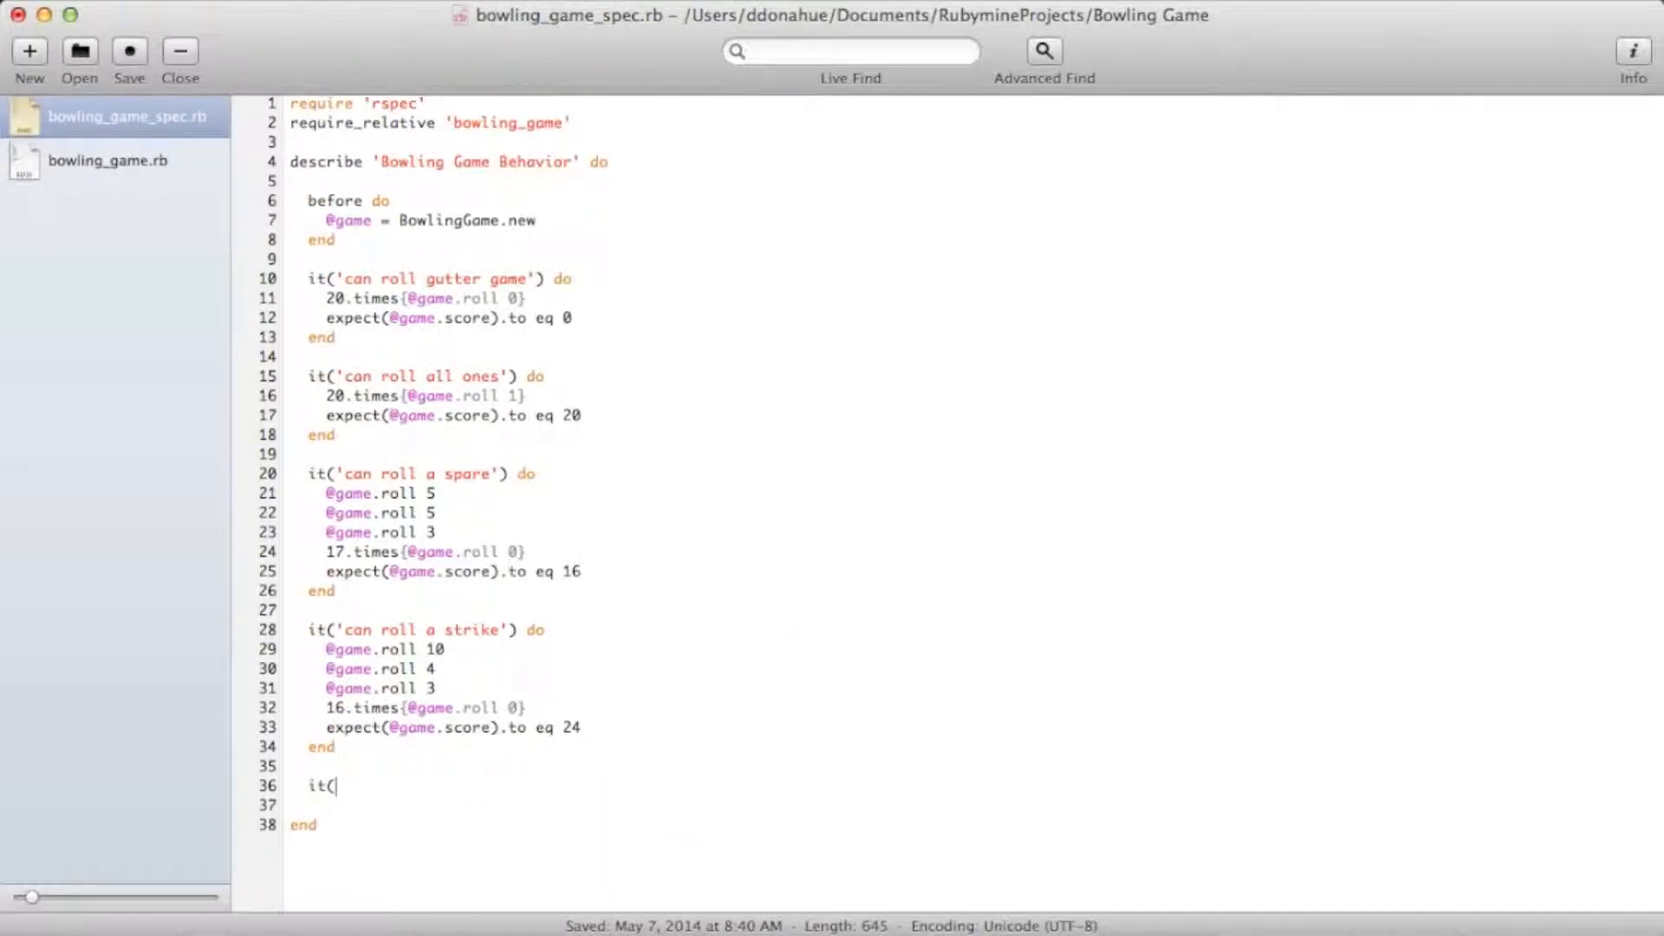
type("'can roll")
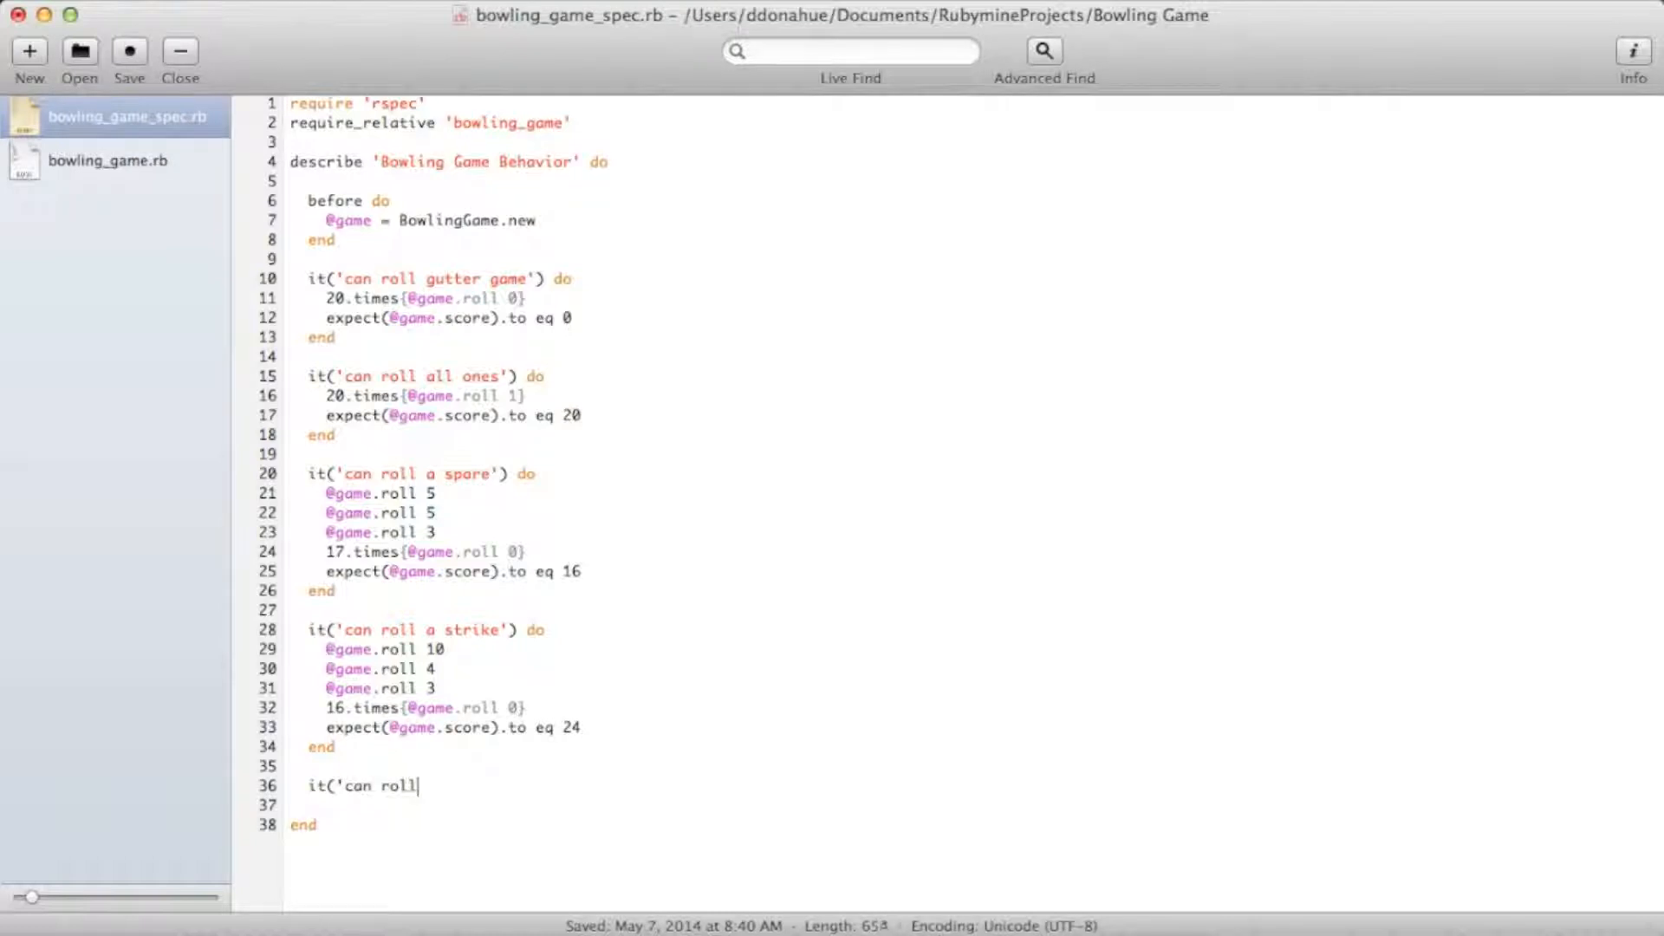
type("all spares'")
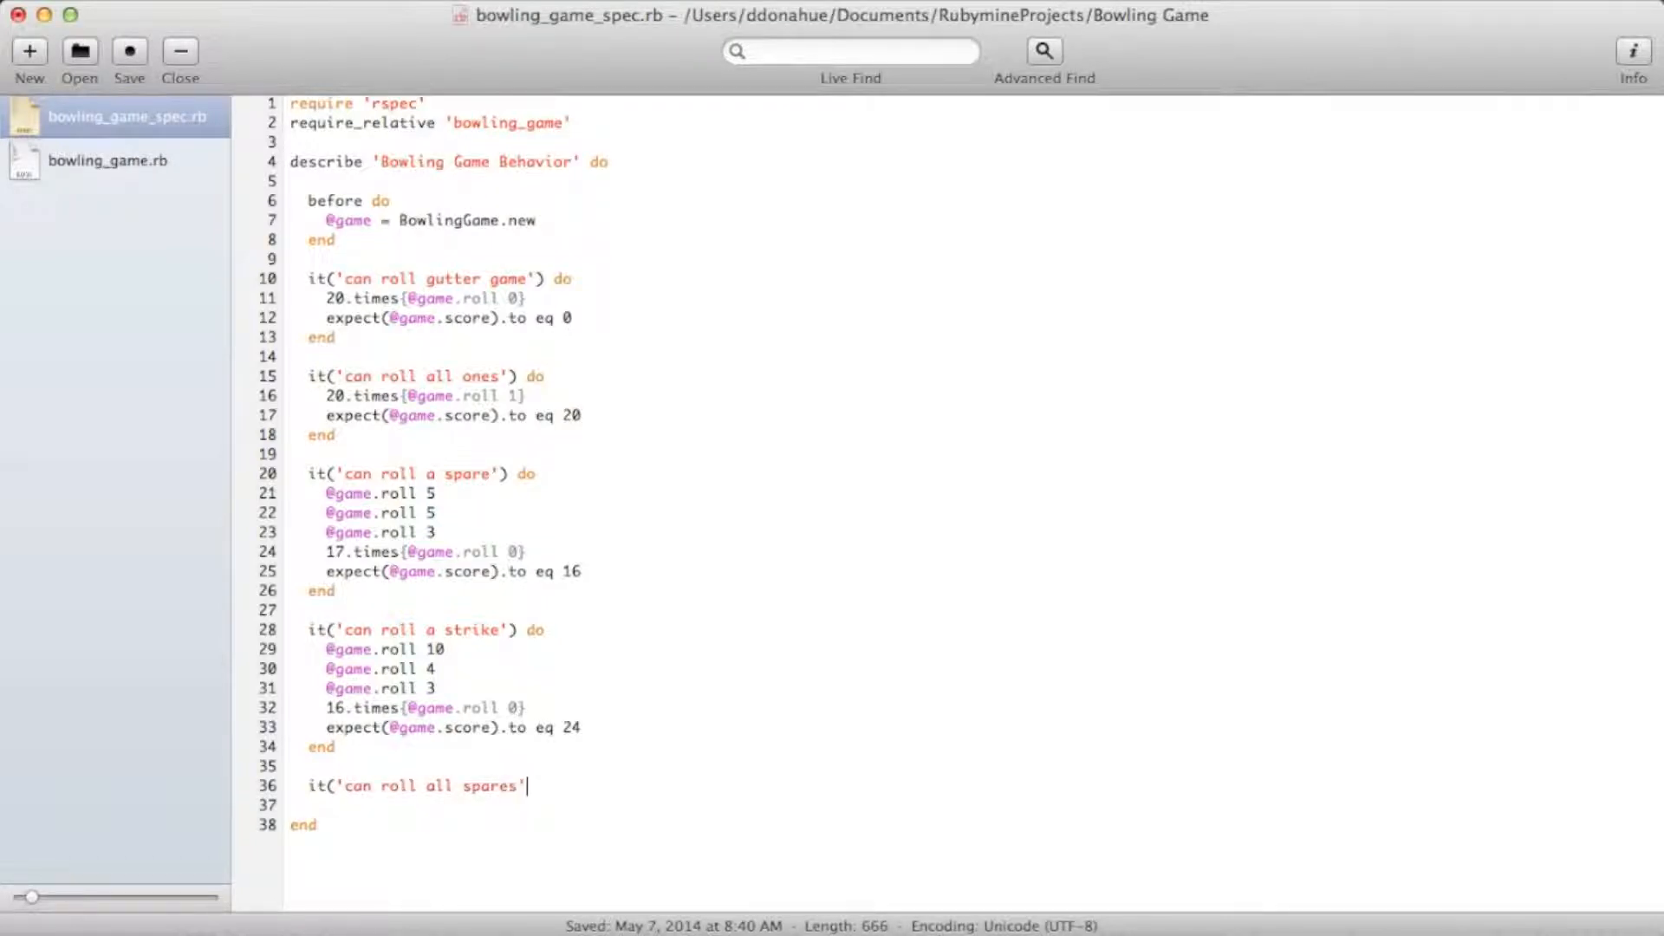
type(") do")
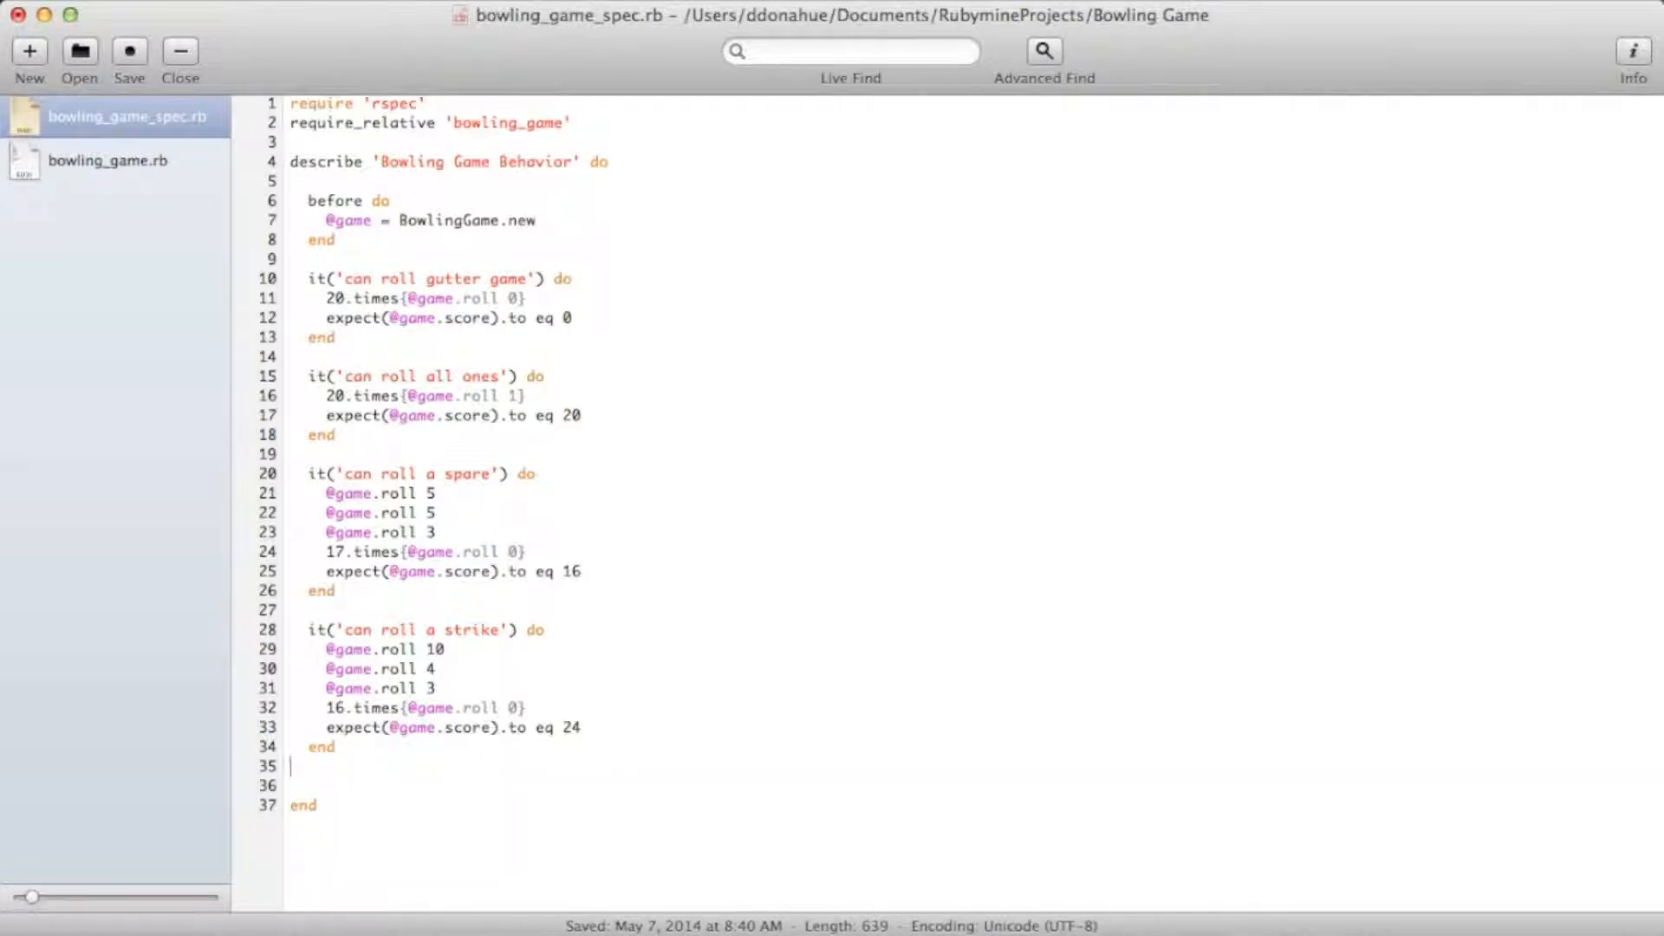
type("it")
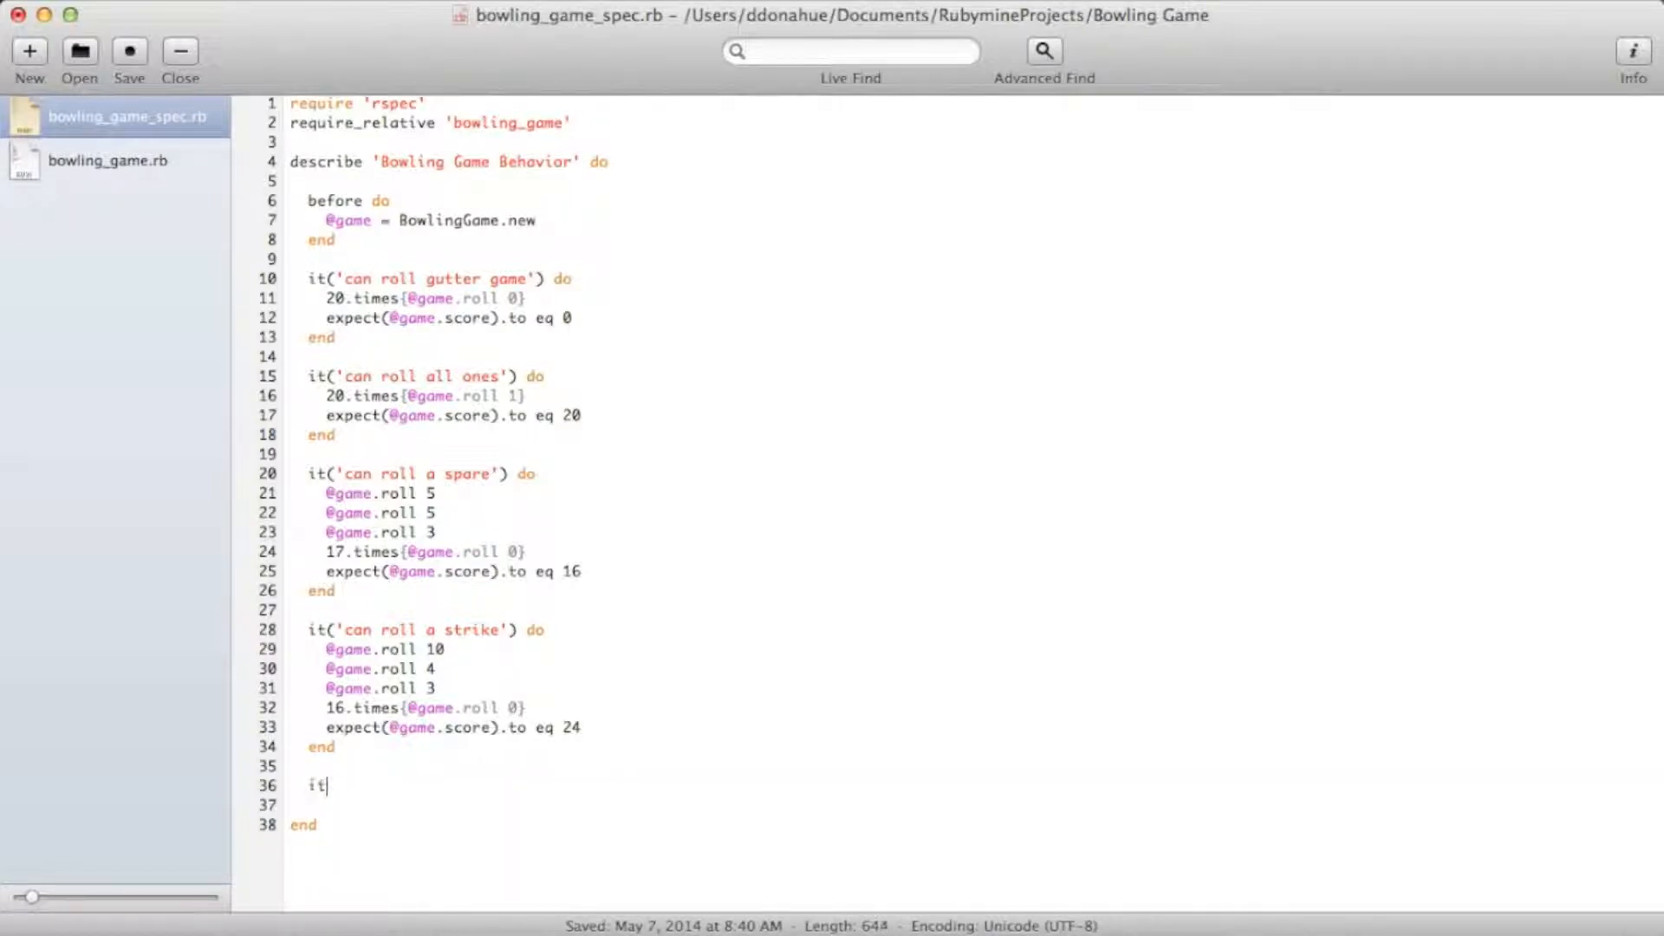
type("('can roll a")
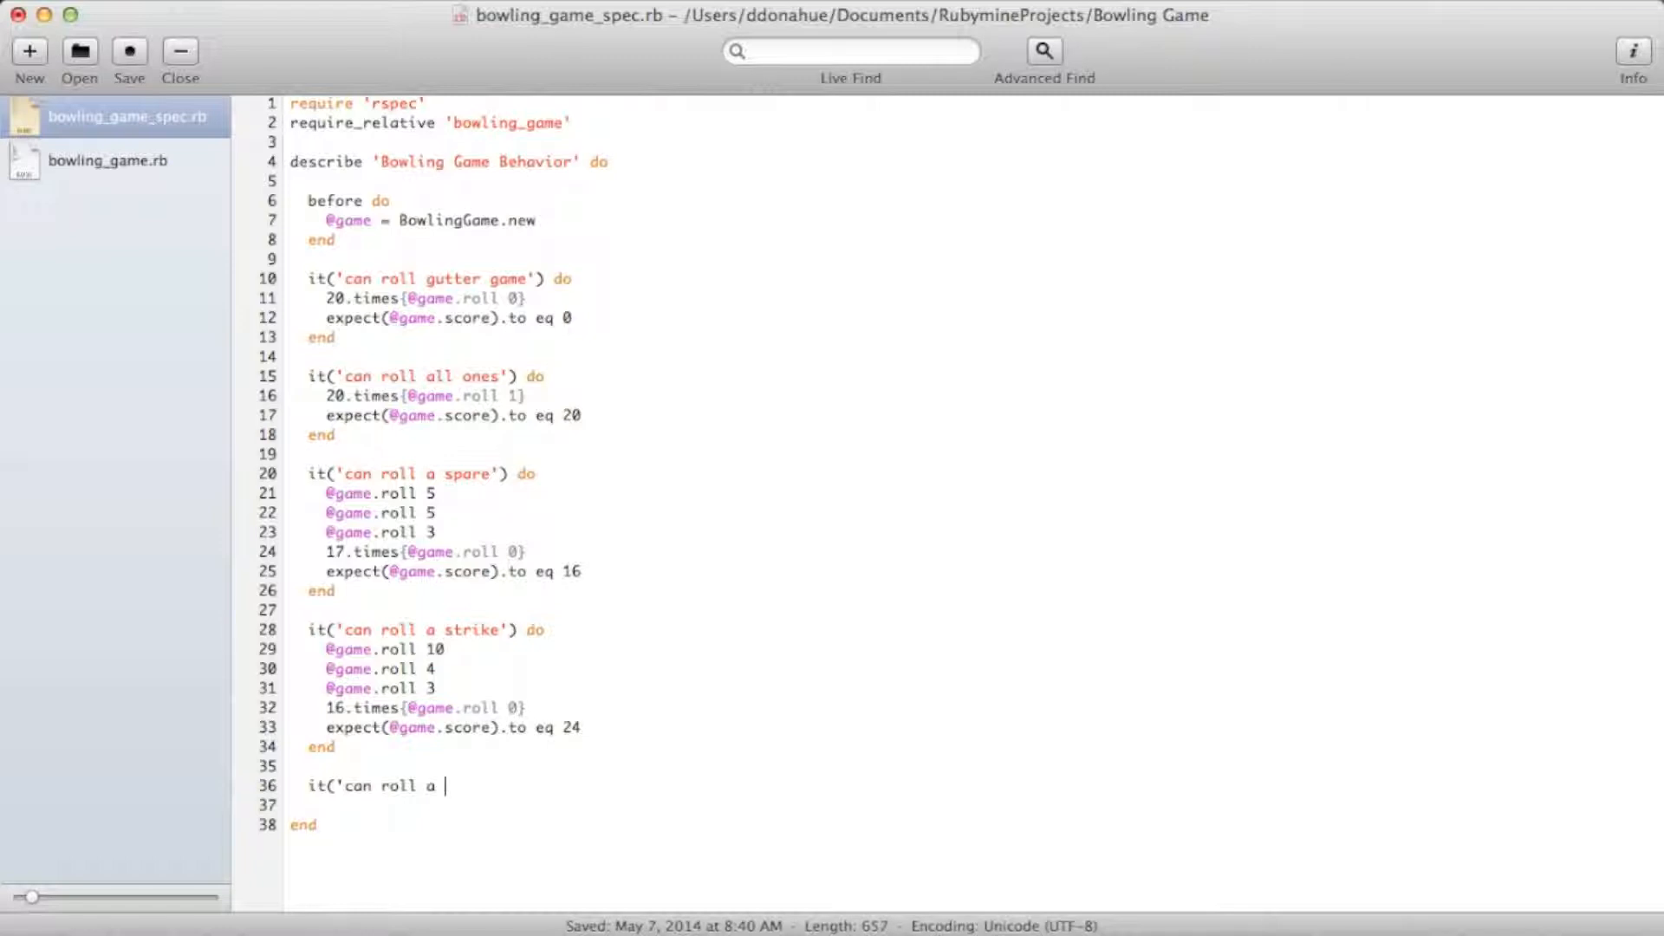
type("perfect game') do")
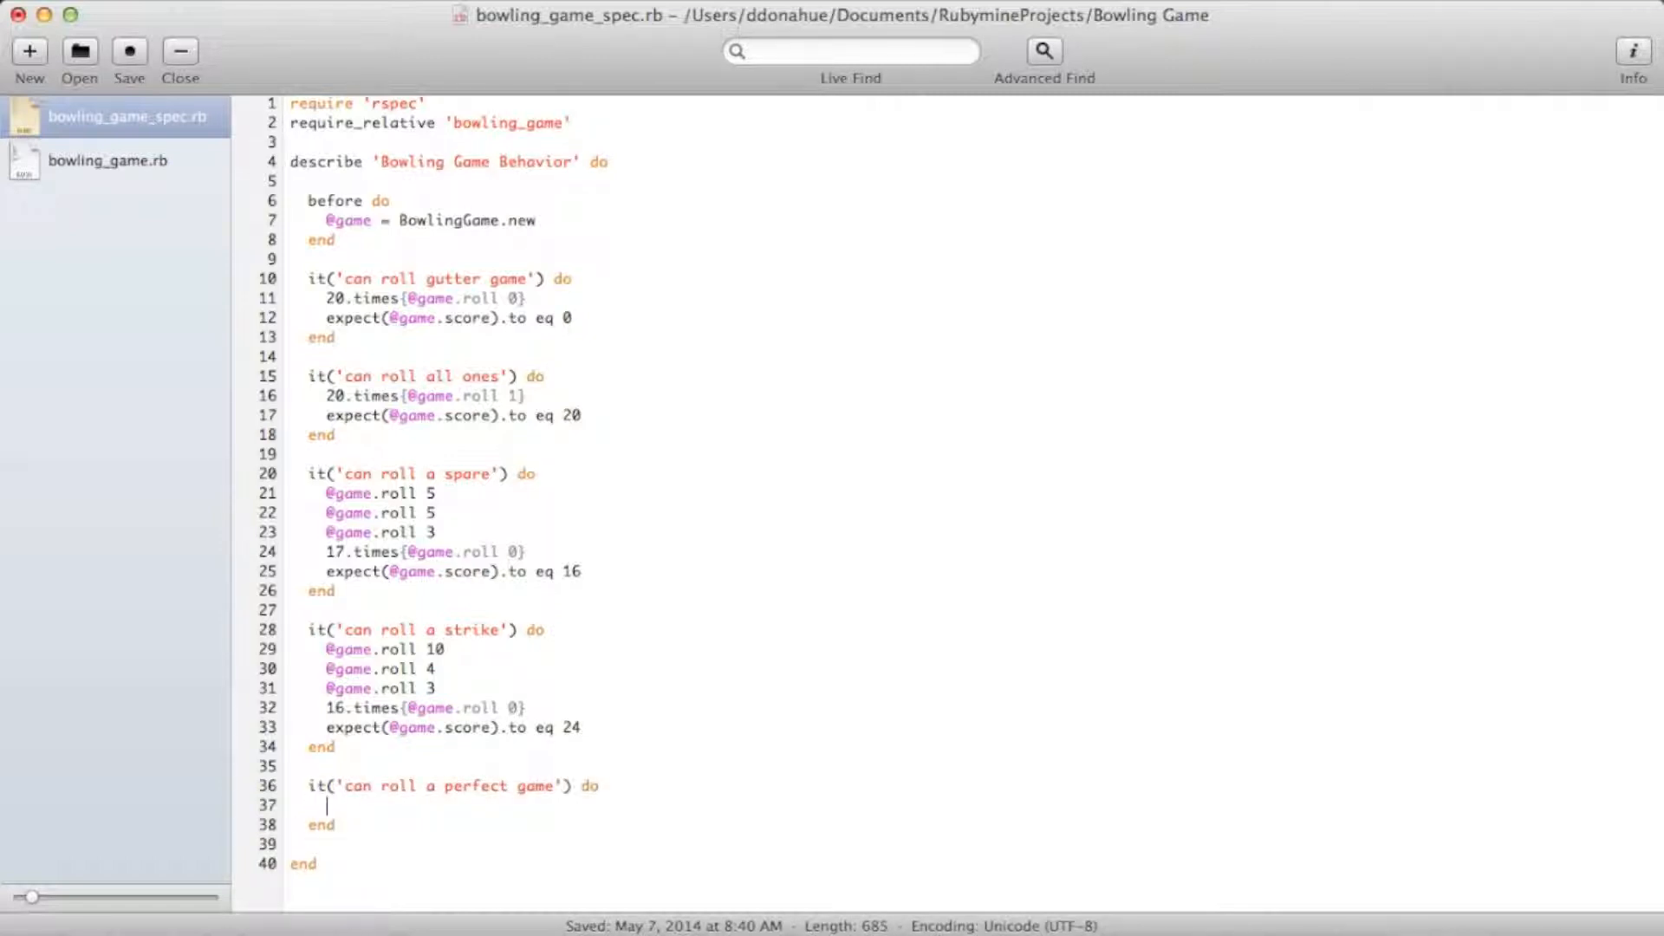
type("12.times{")
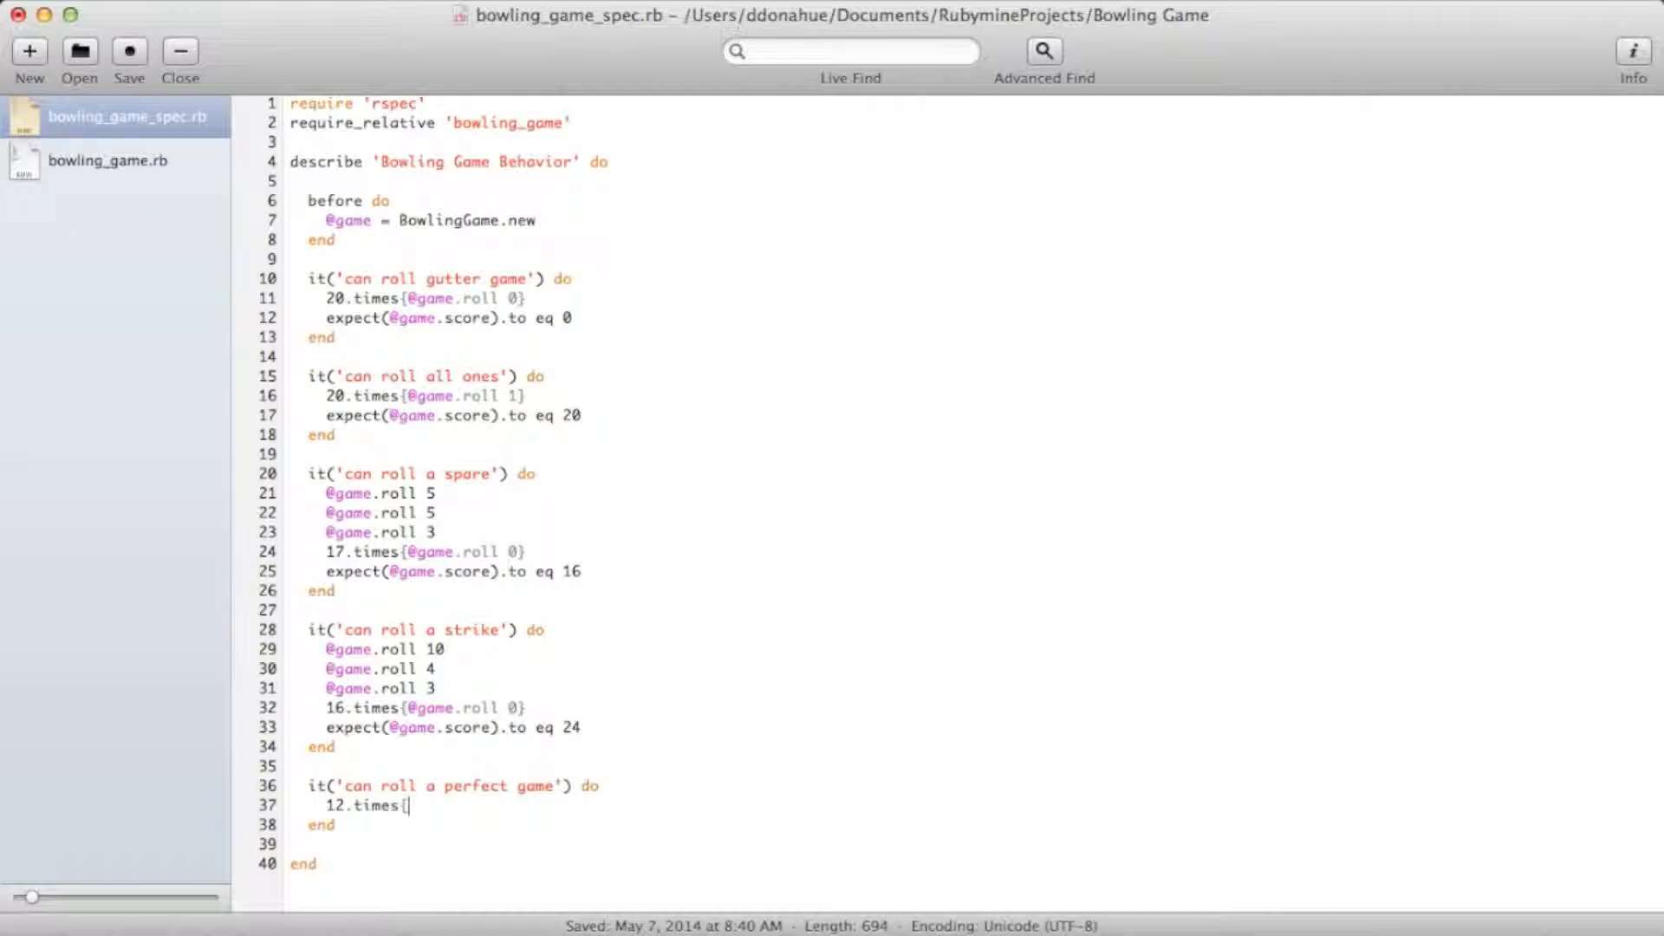
type("@g")
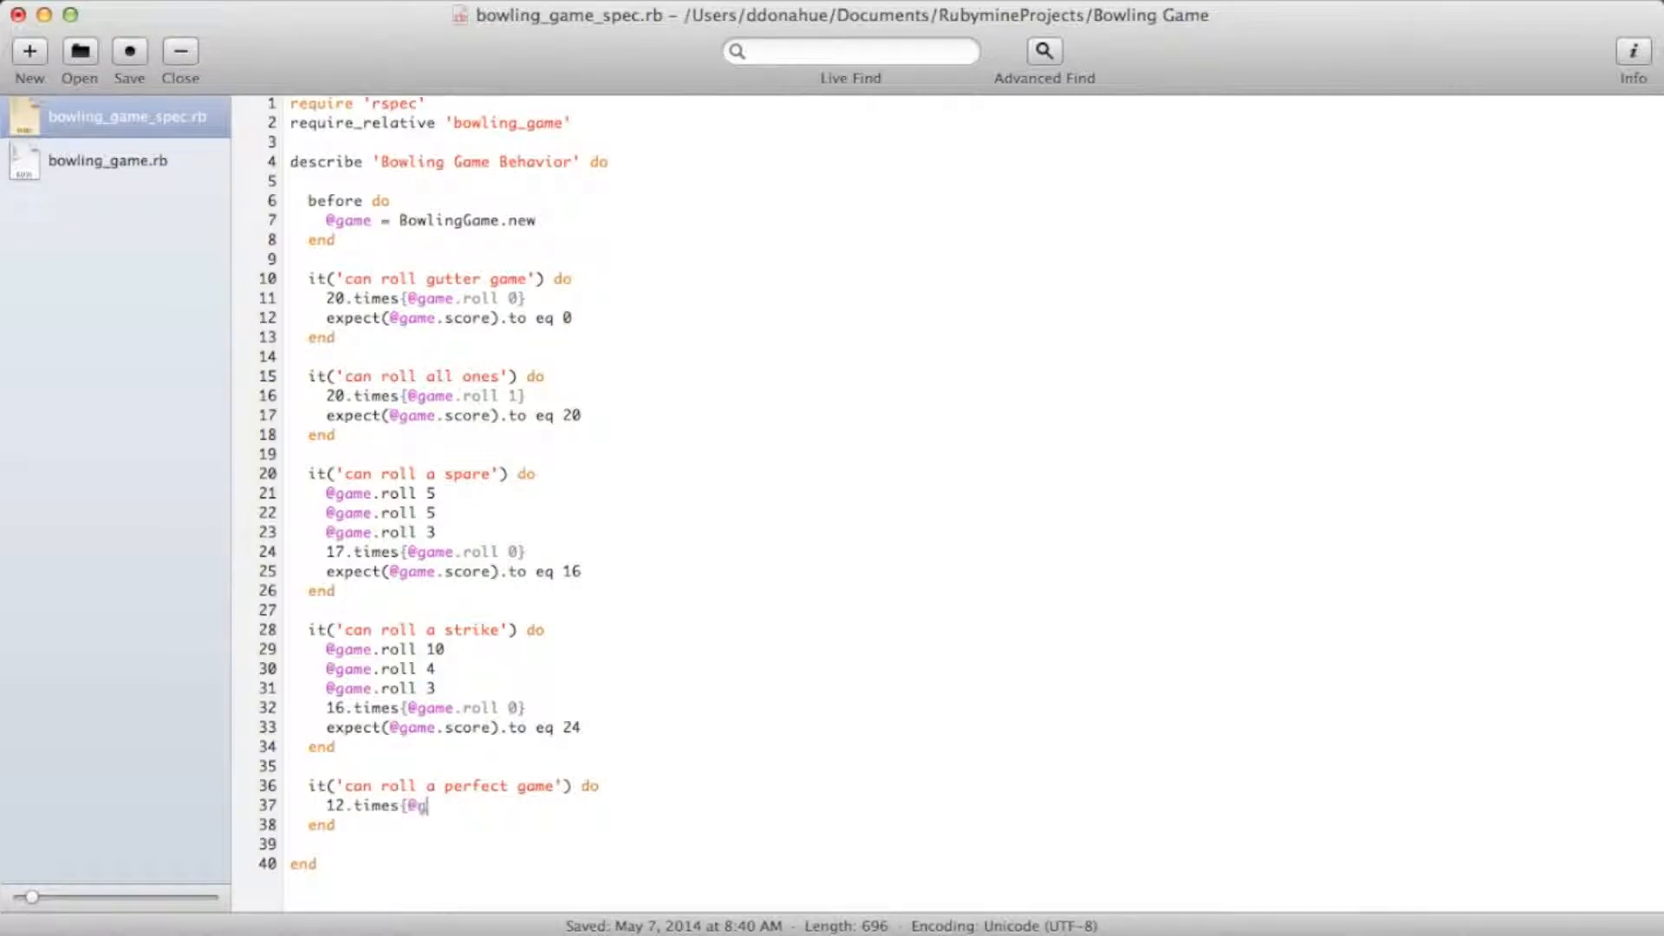
type("ame.roll 10")
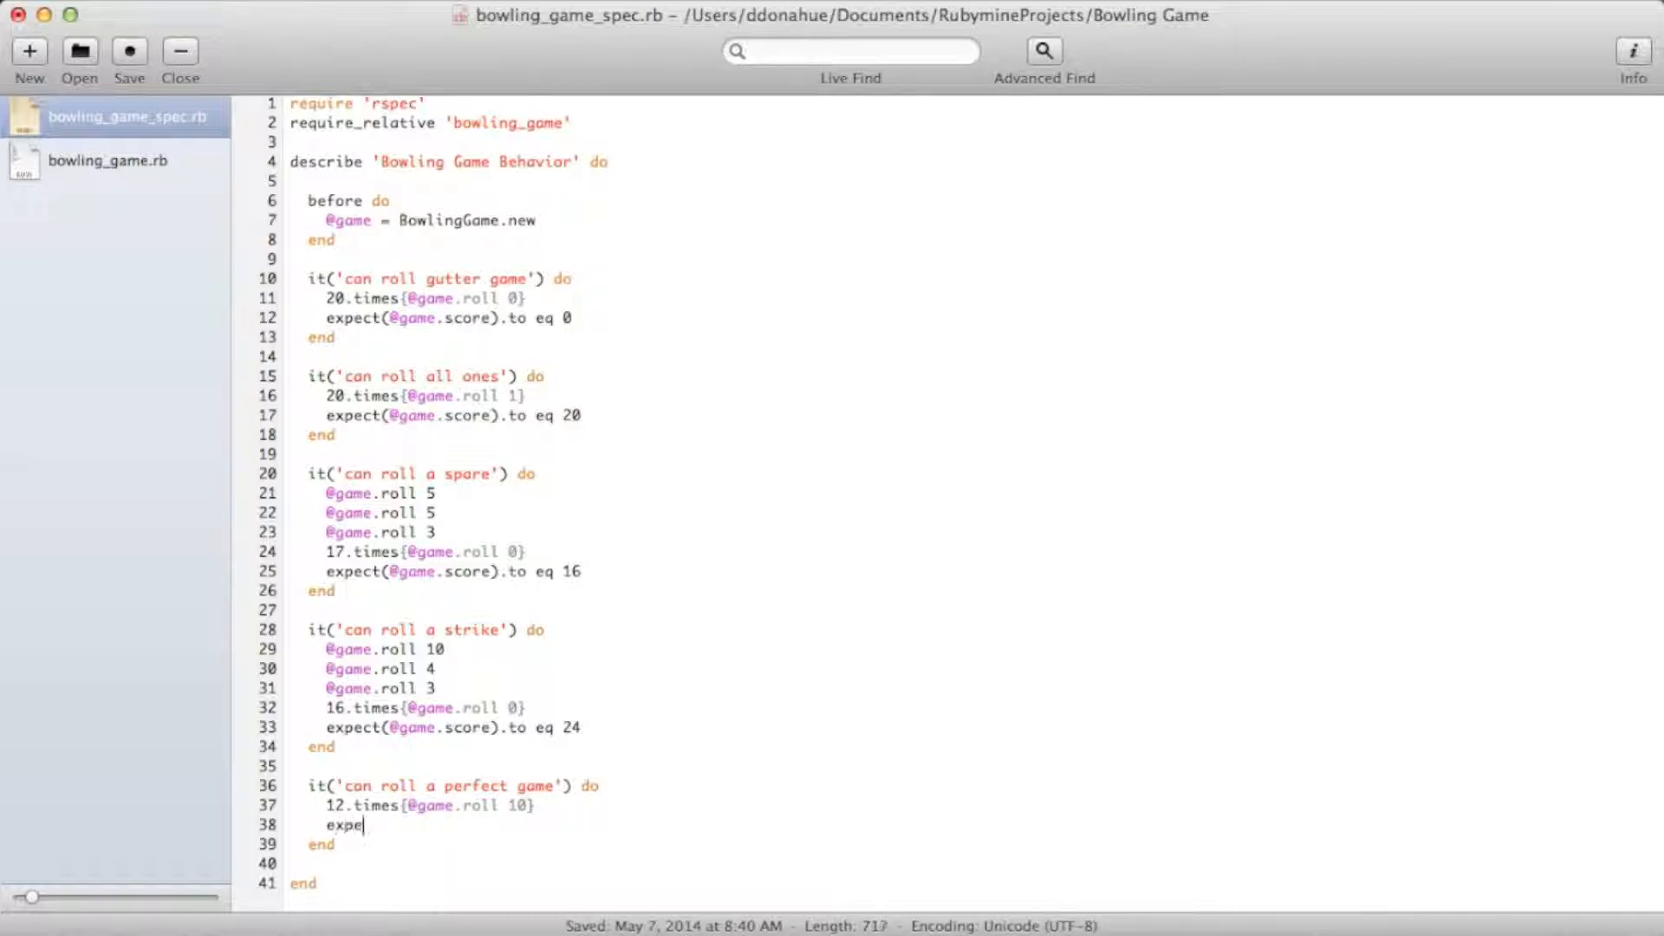
type("ct(@game.s")
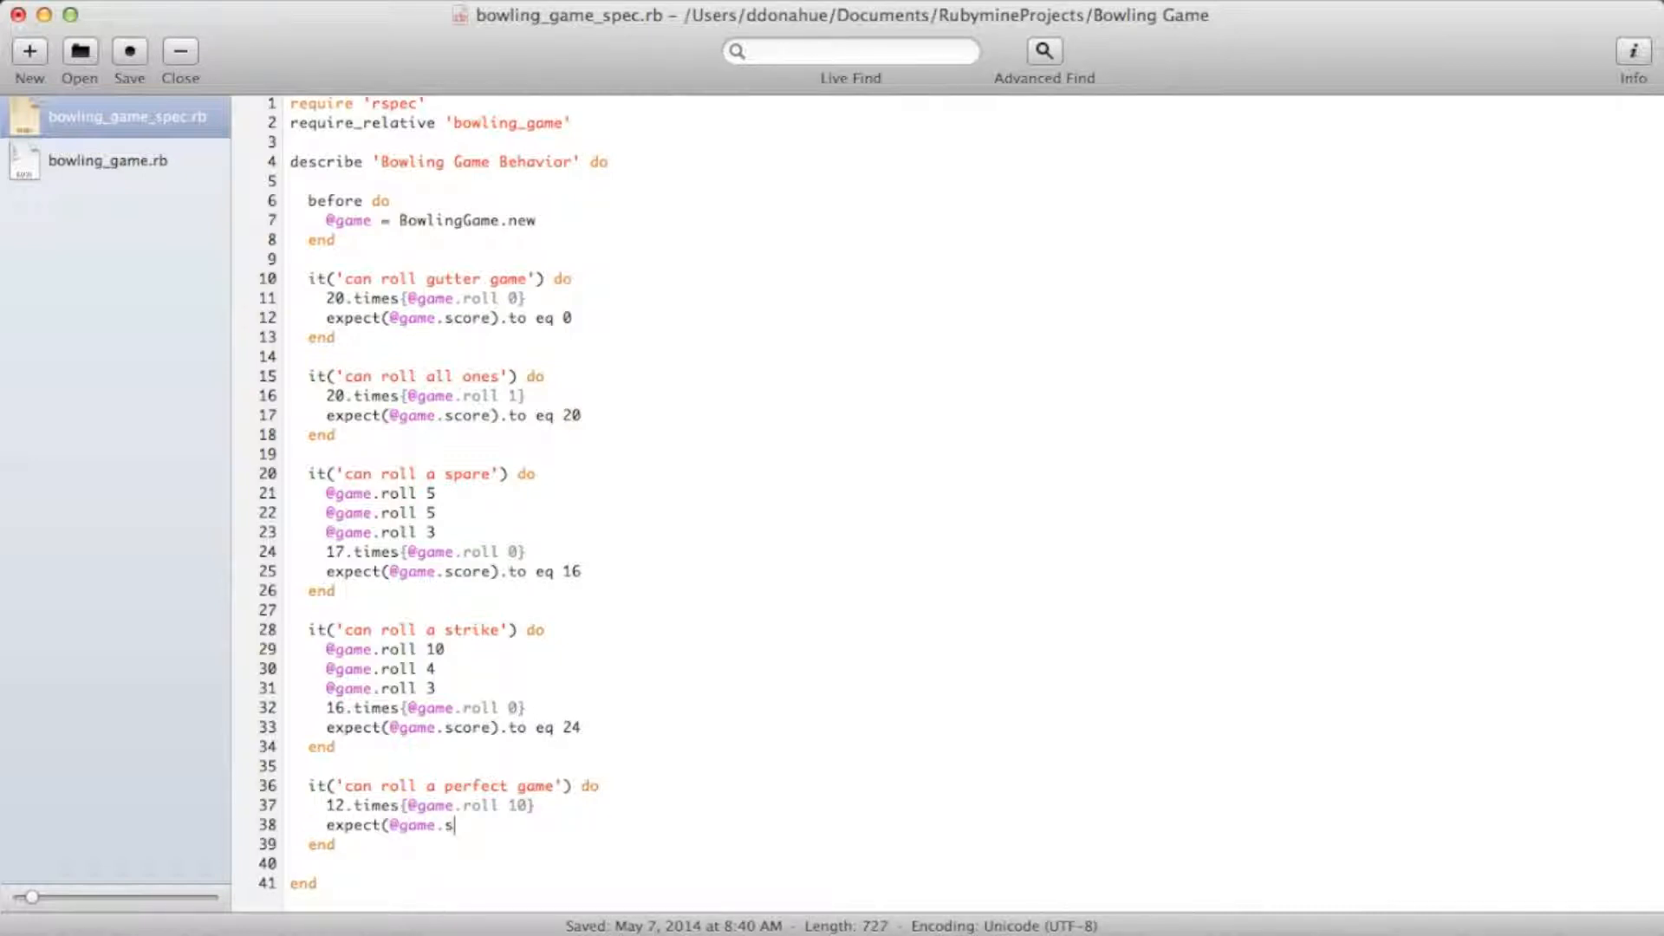
type("core).to eq 300")
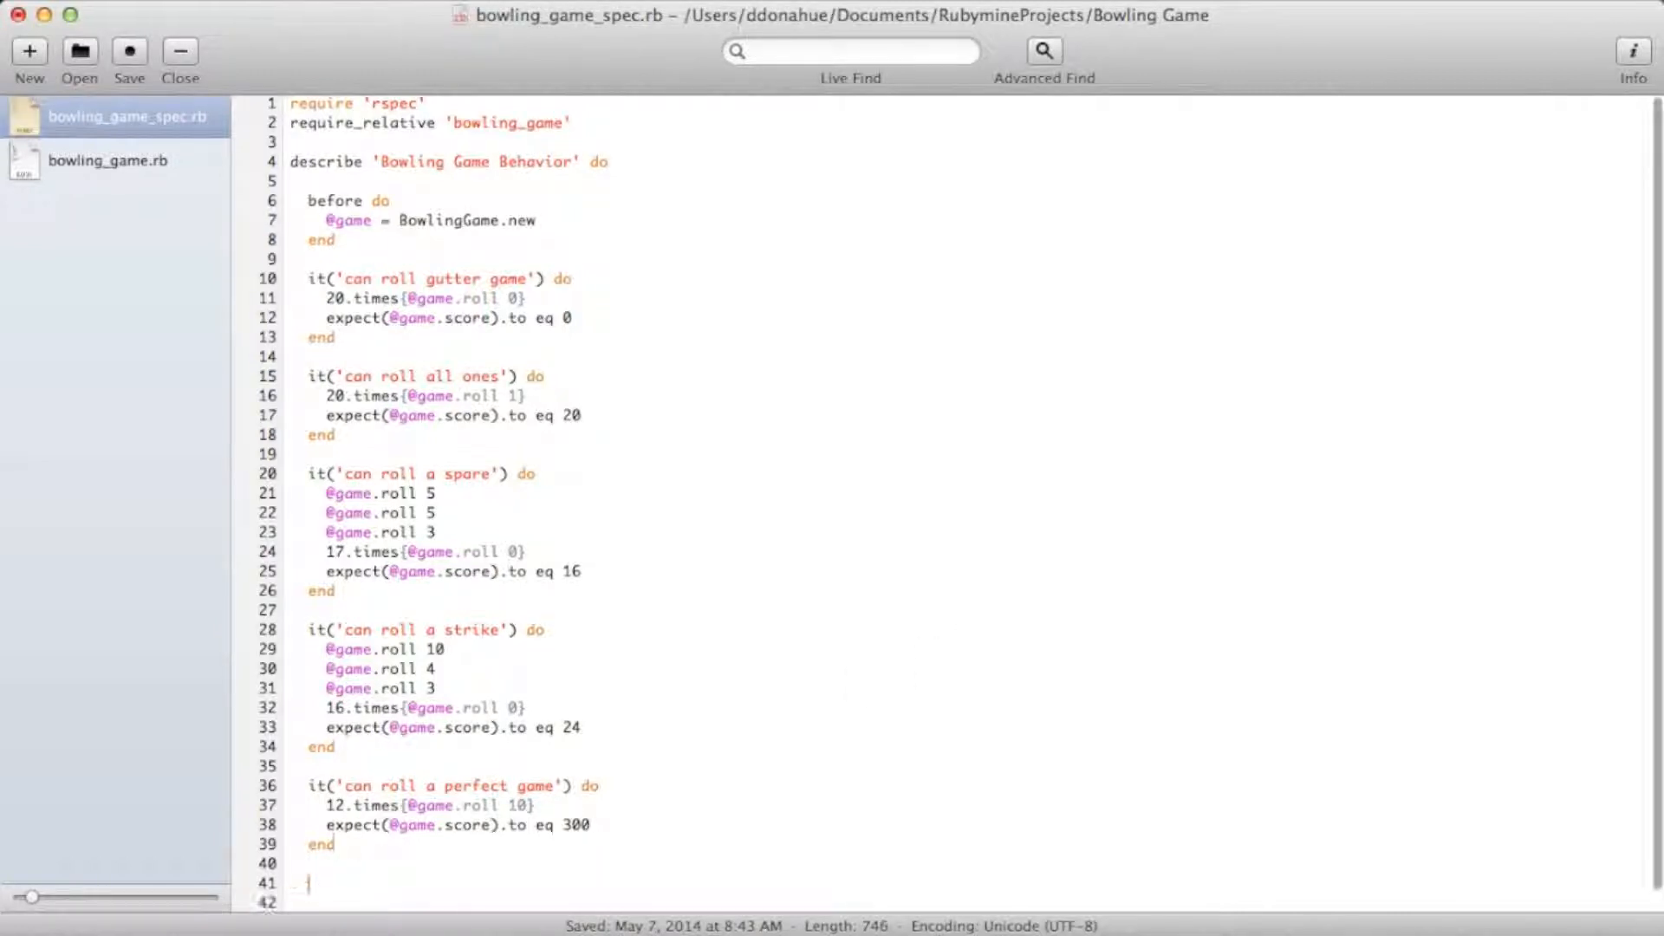
type("it('can roll all spares') do")
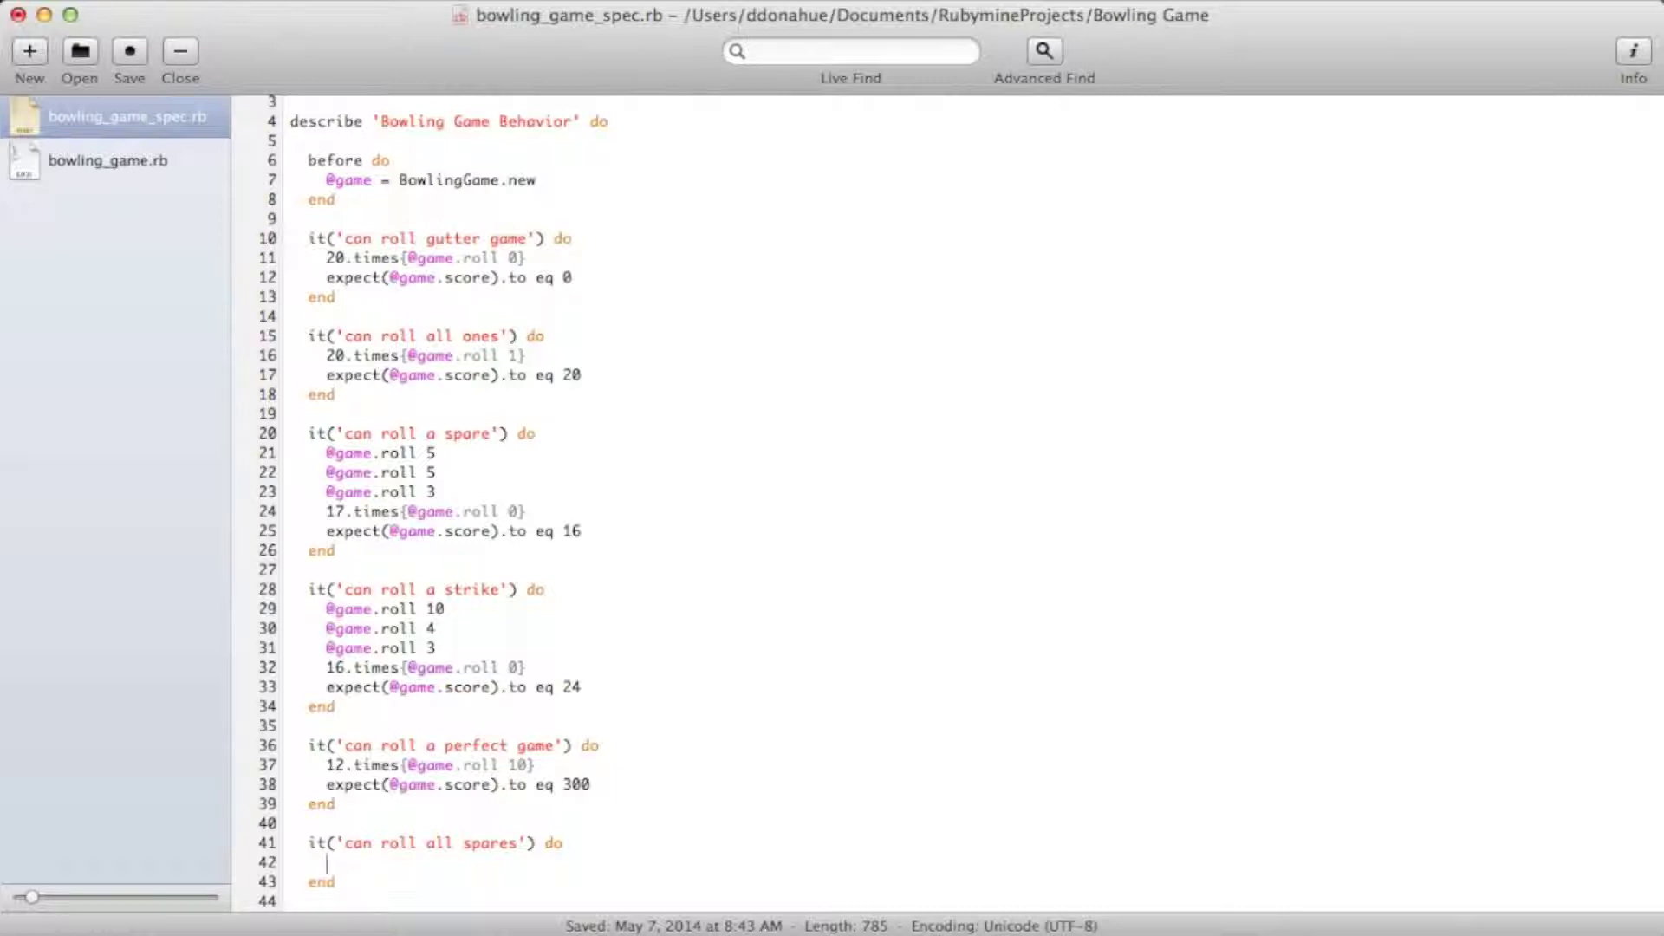
type("21.times")
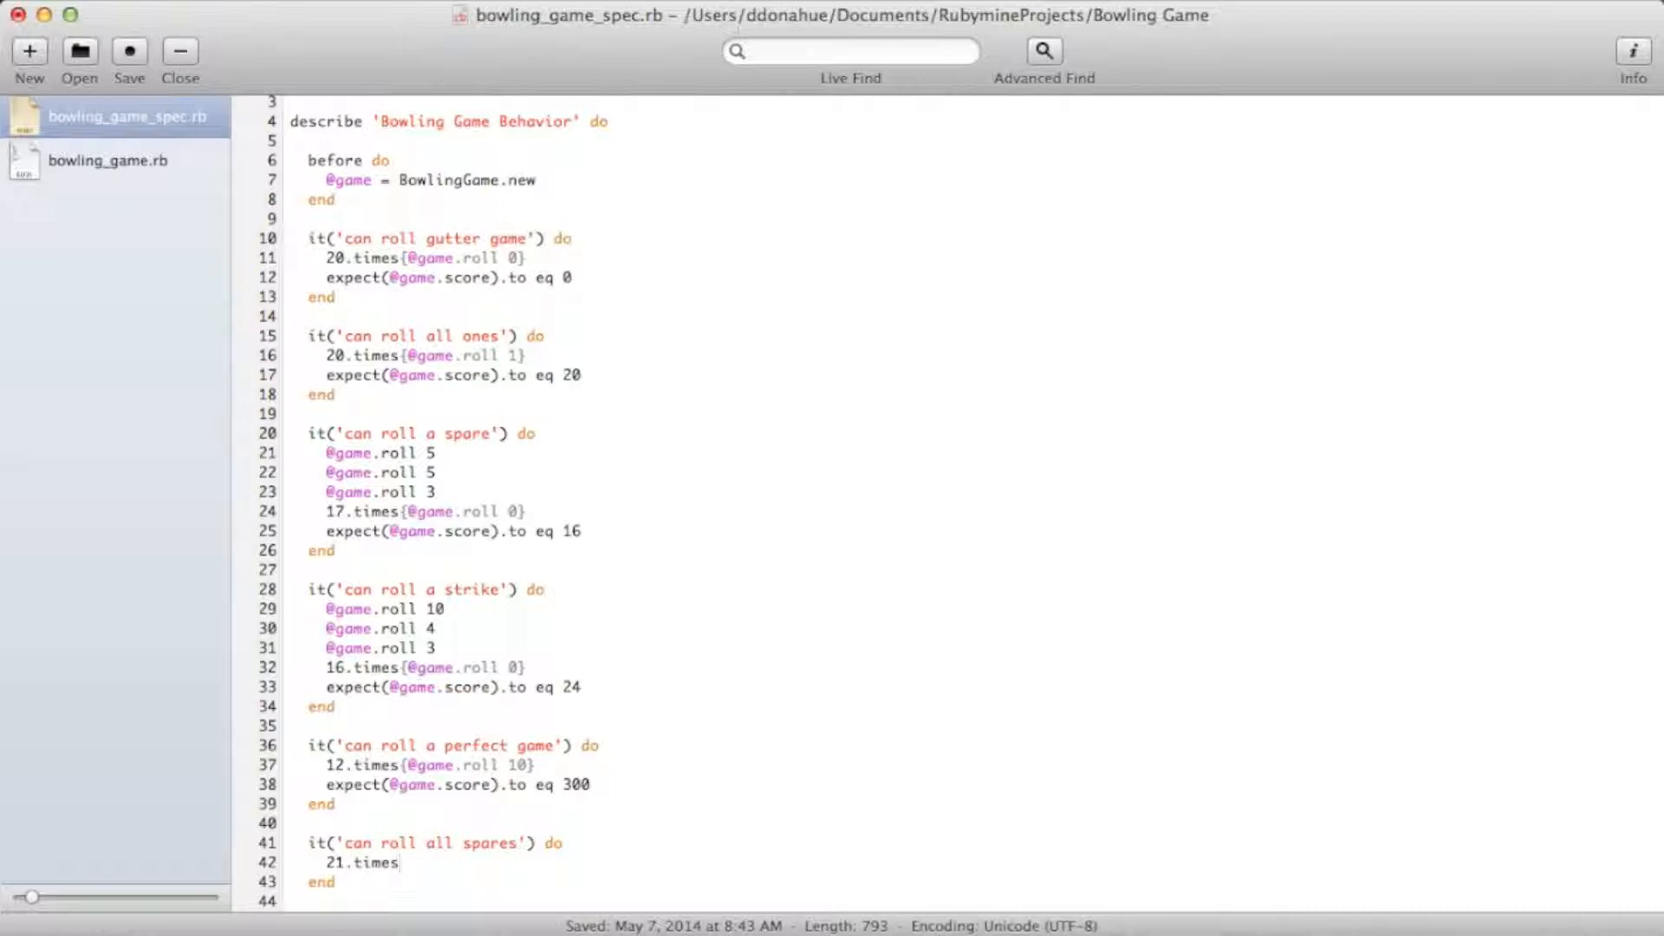
type("{@game.")
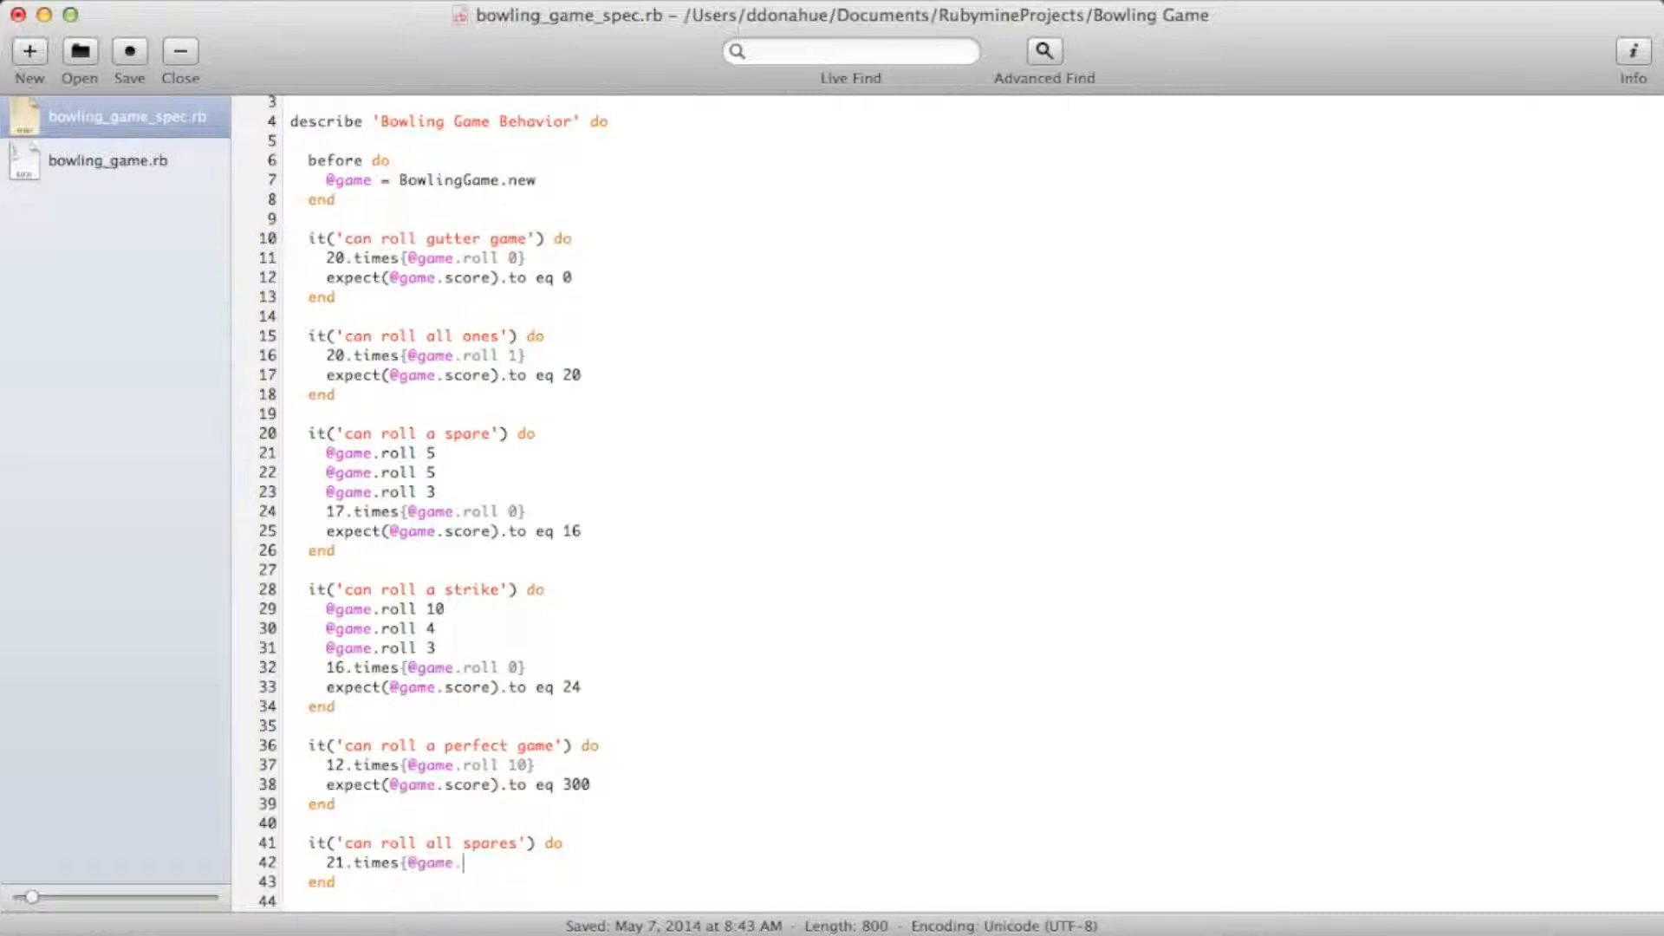
type("roll 5}")
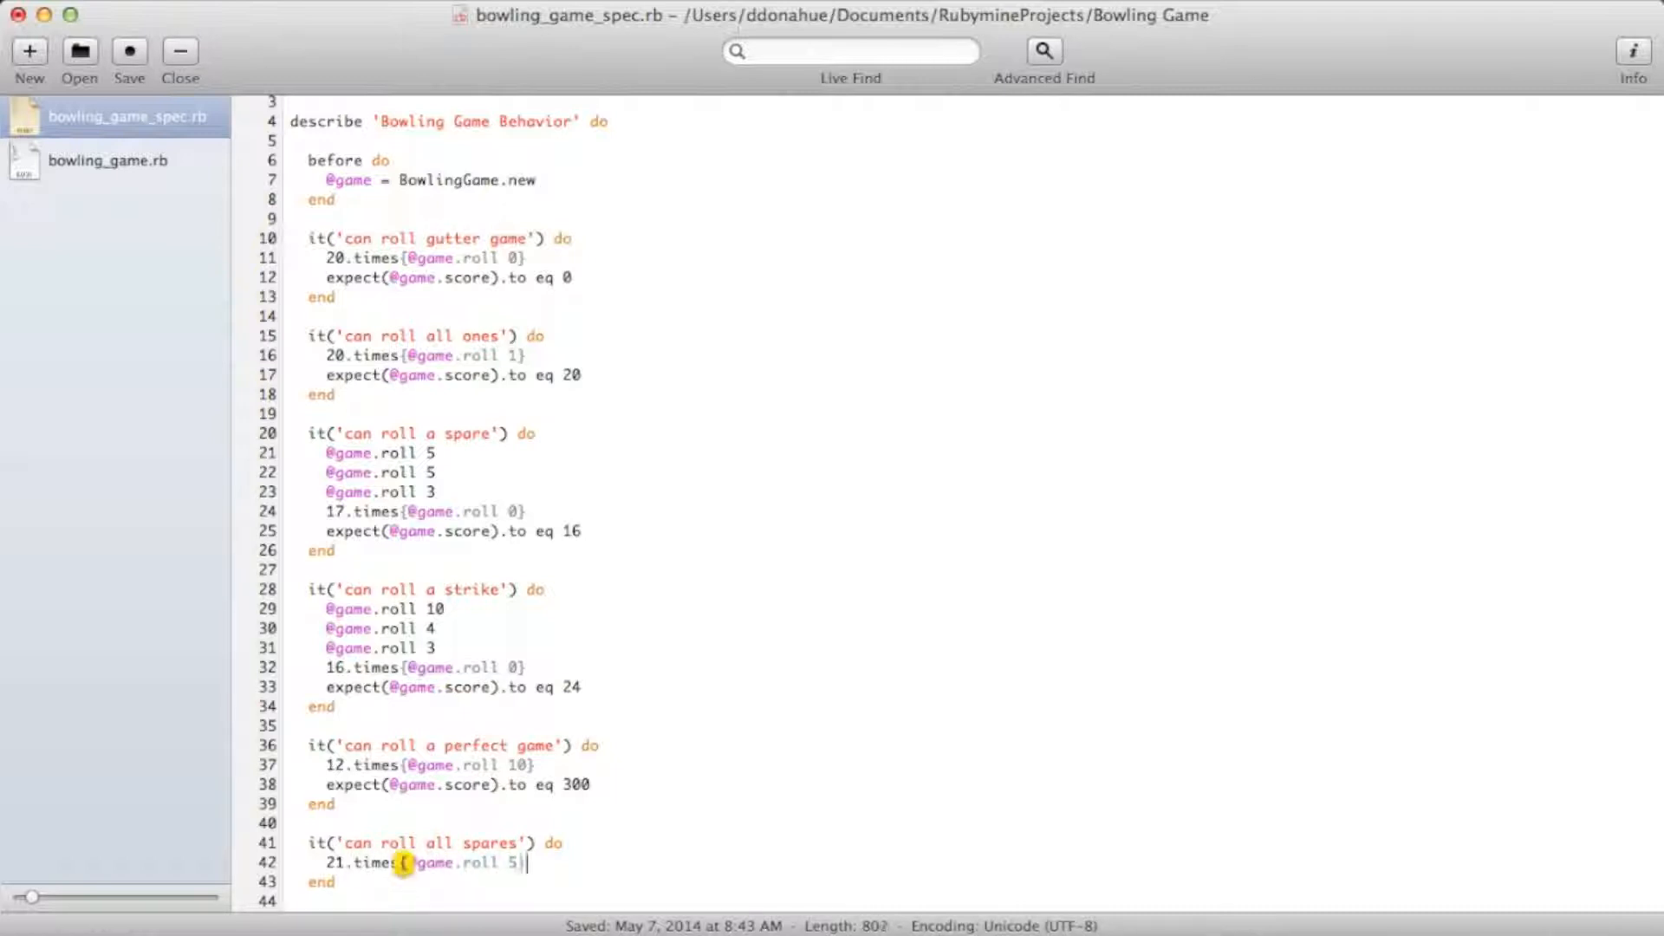
type("expect(")
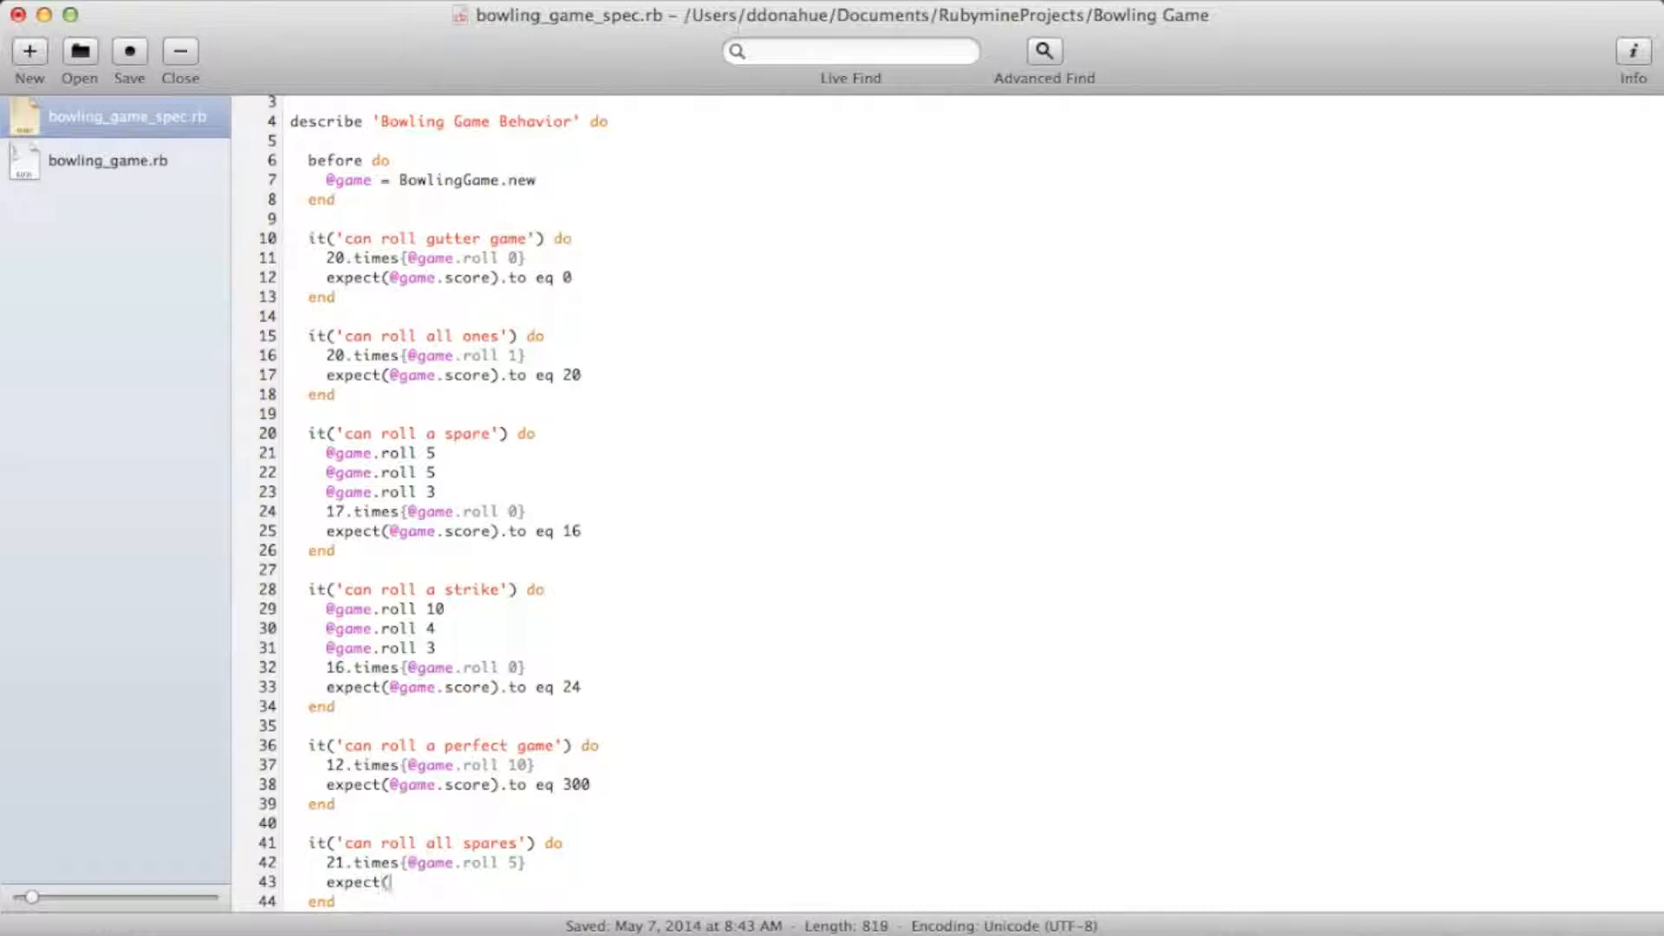
type("@game.so")
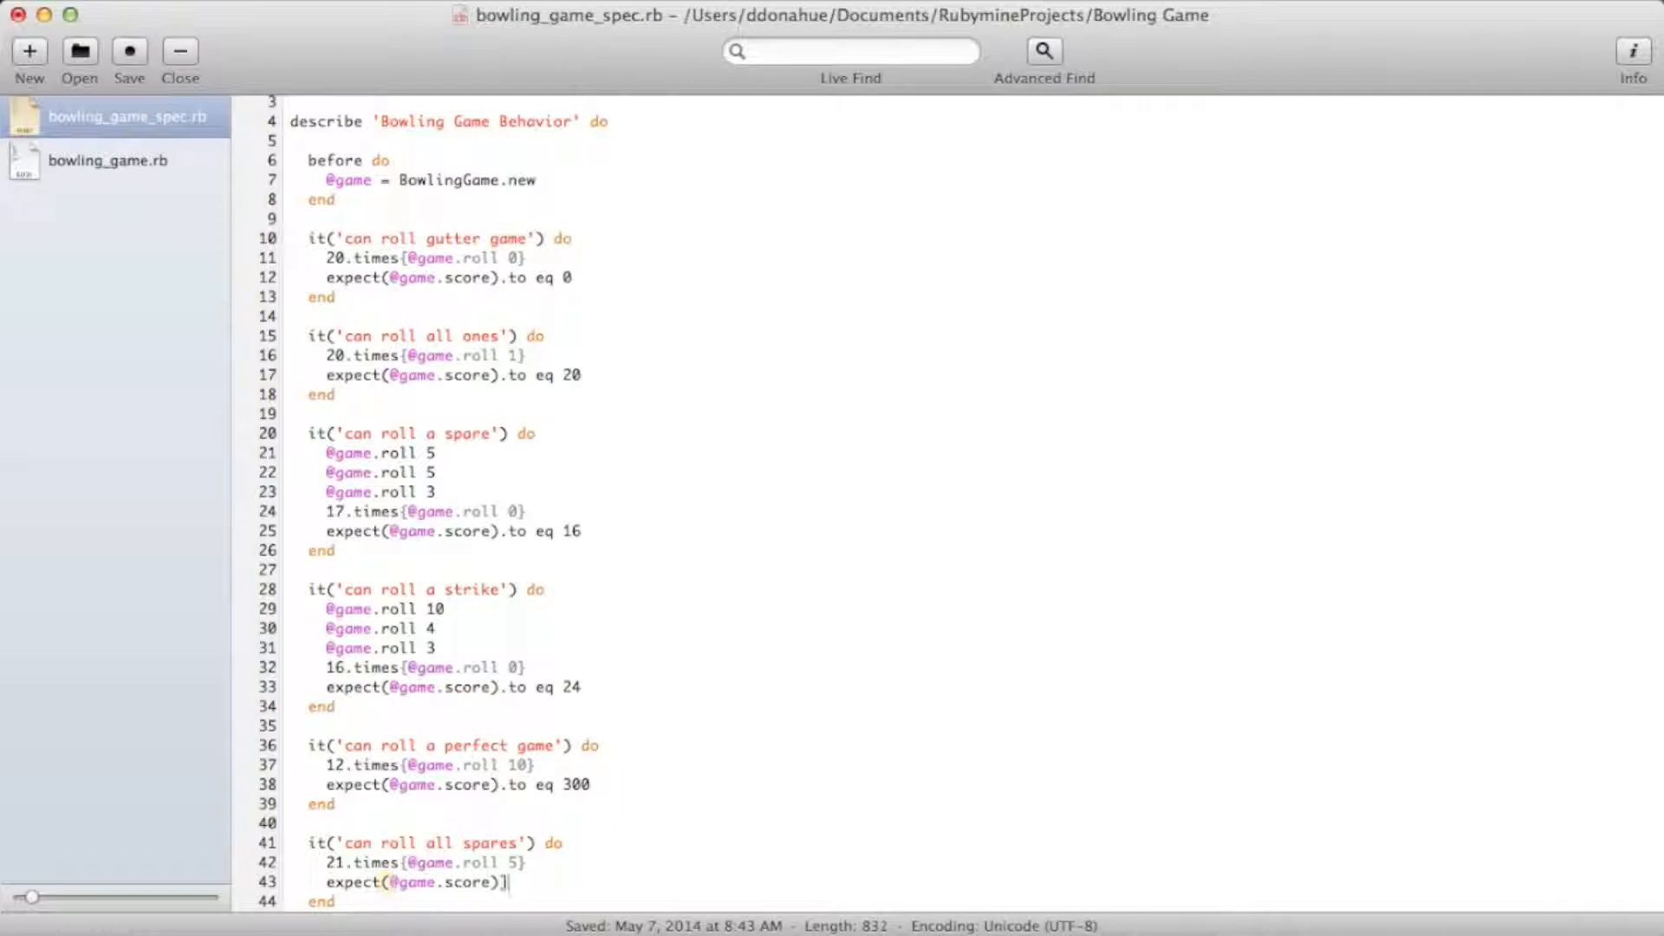
type(".to eq")
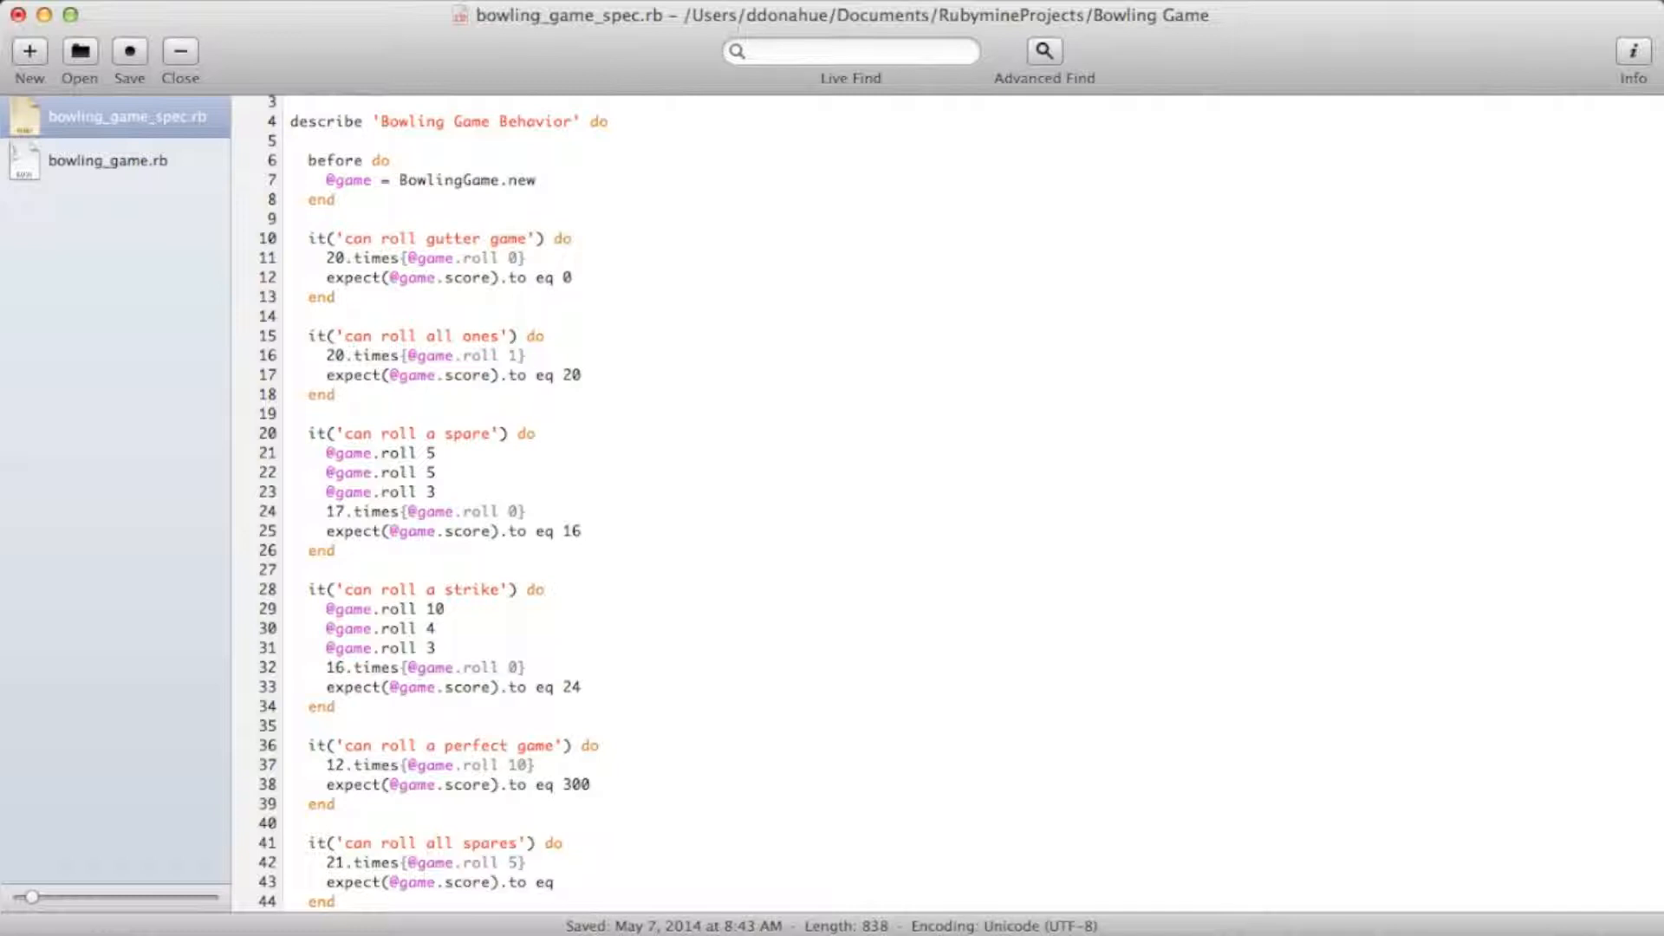
type("150")
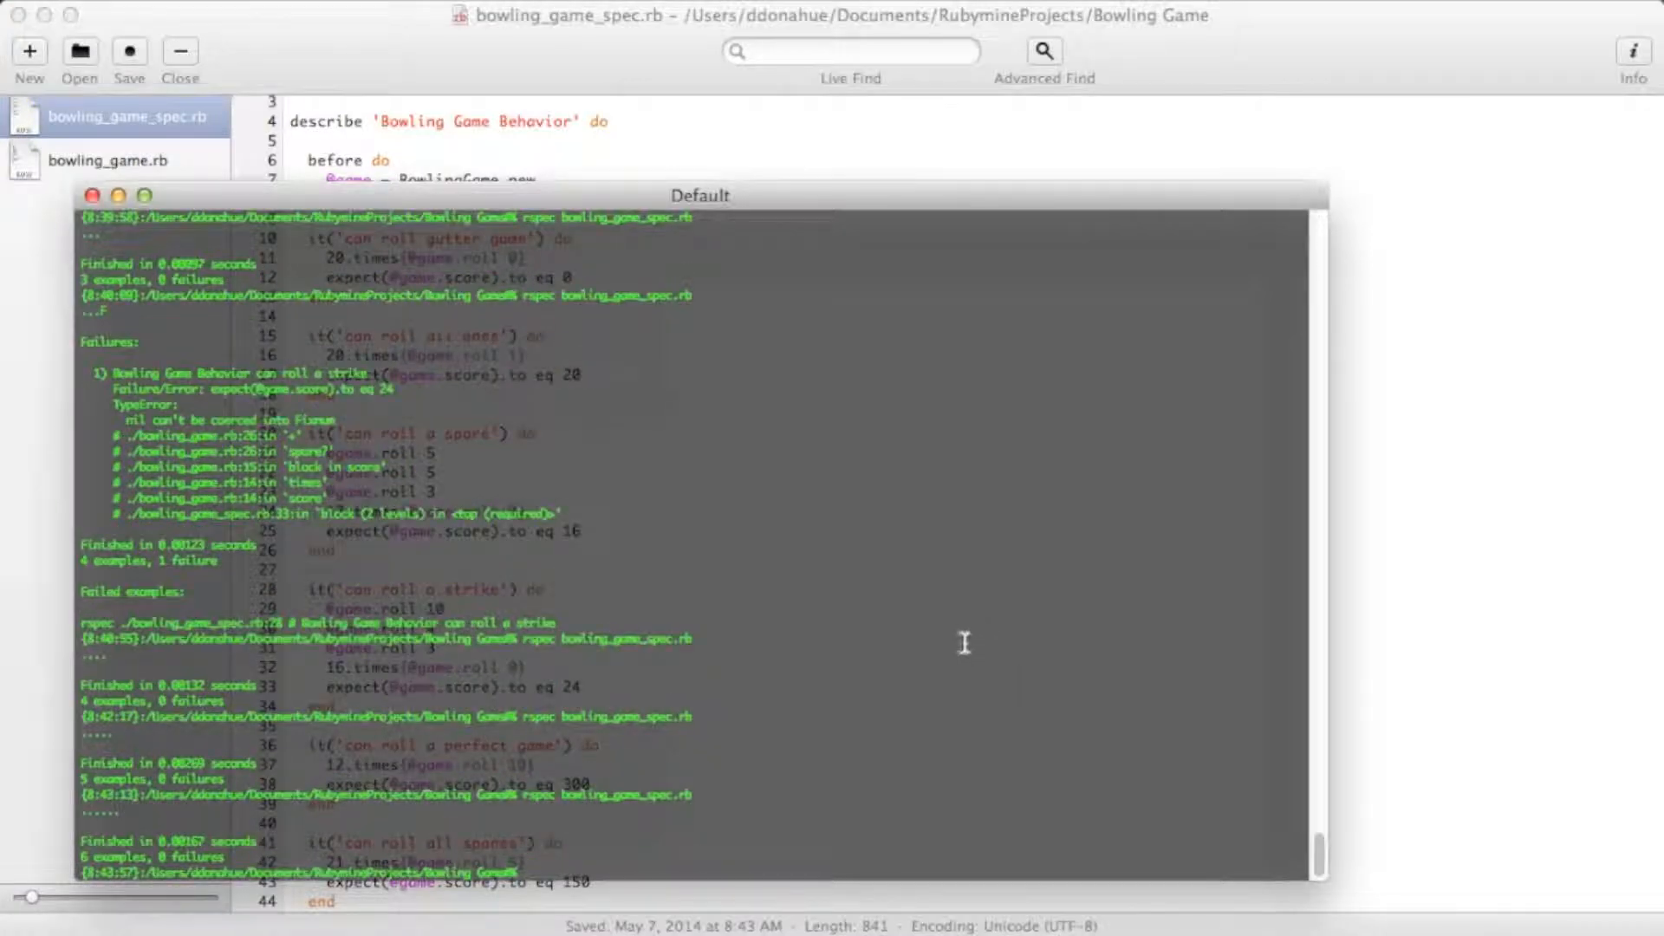
left_click(83, 190)
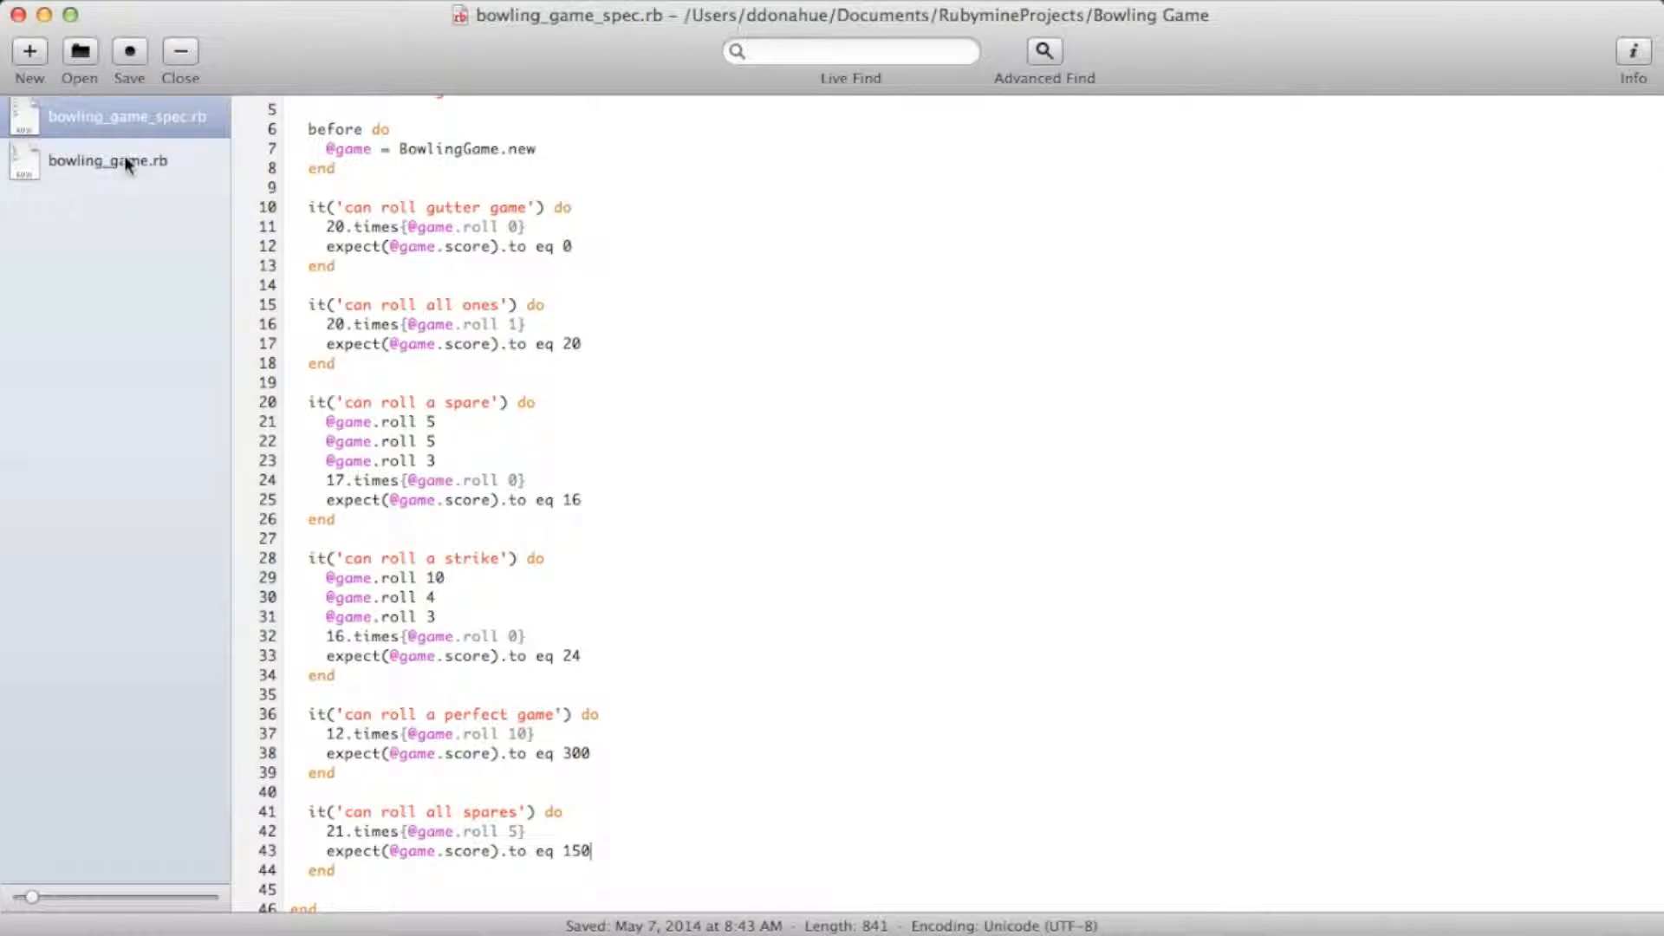
left_click(108, 160)
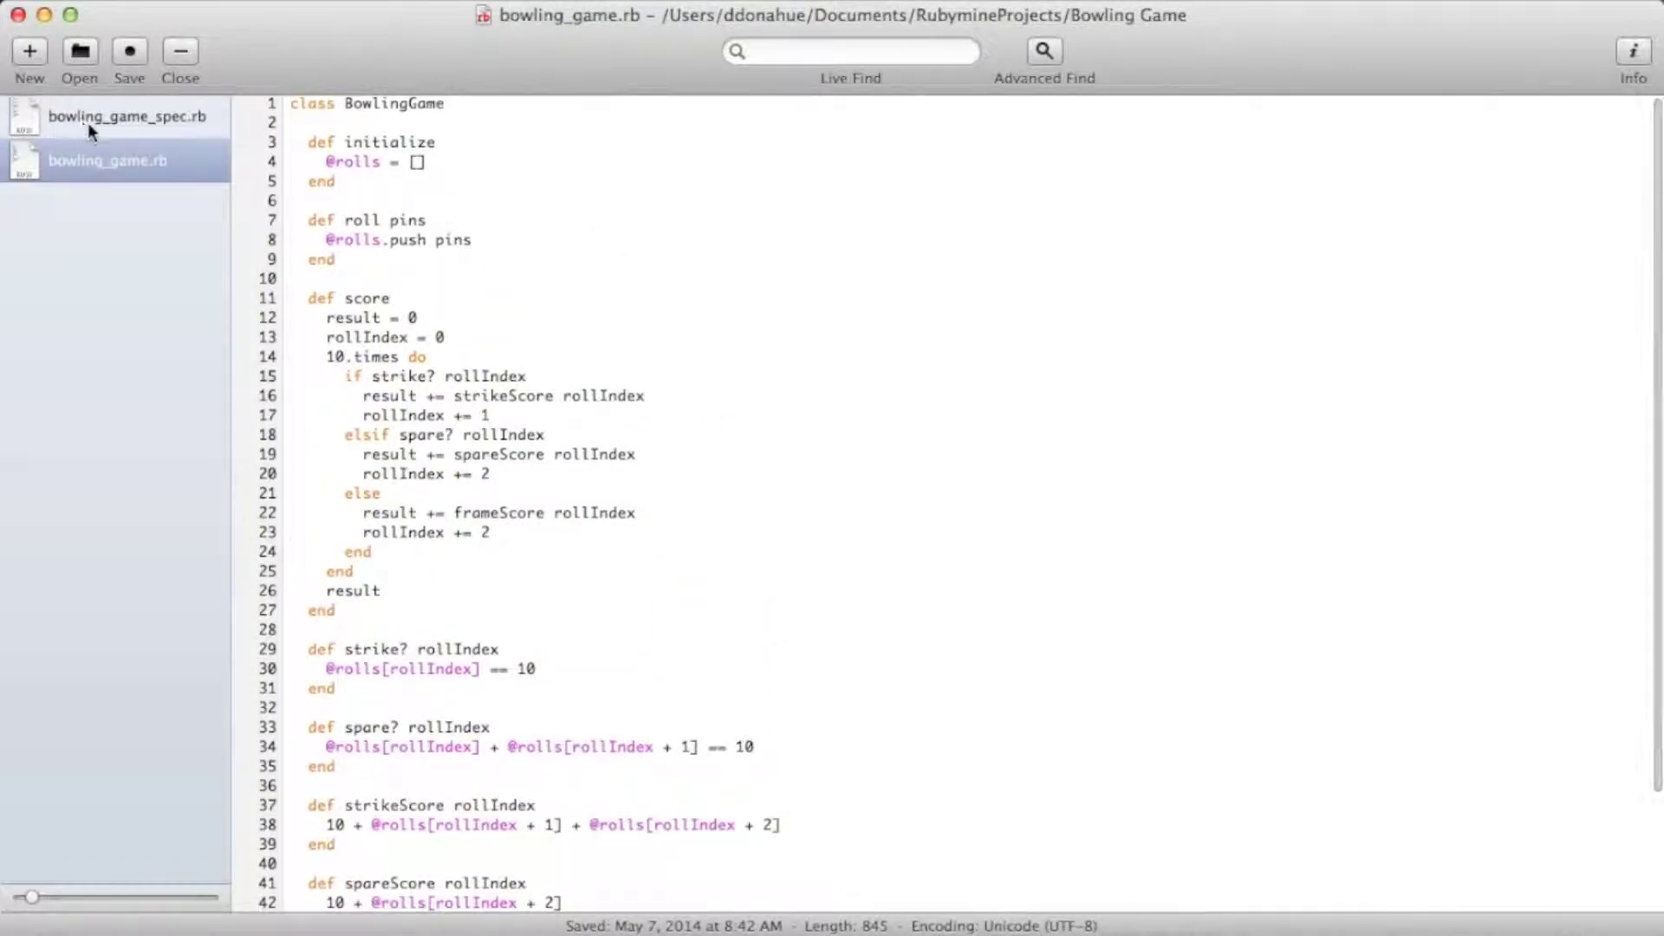
left_click(129, 117)
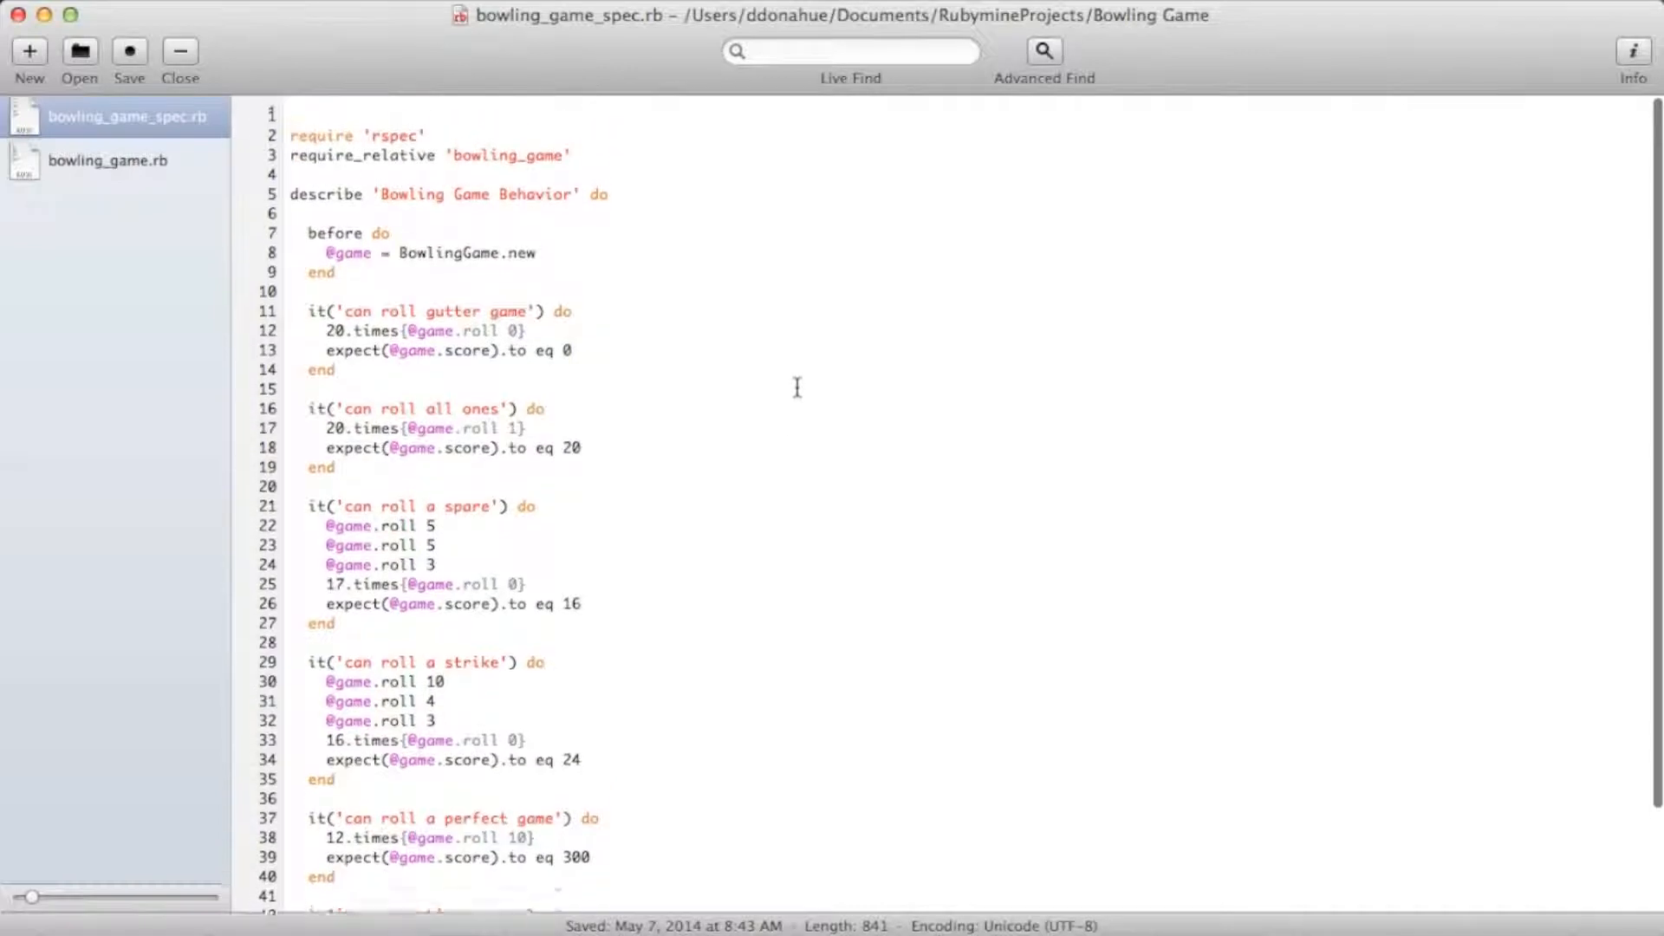
left_click(108, 160)
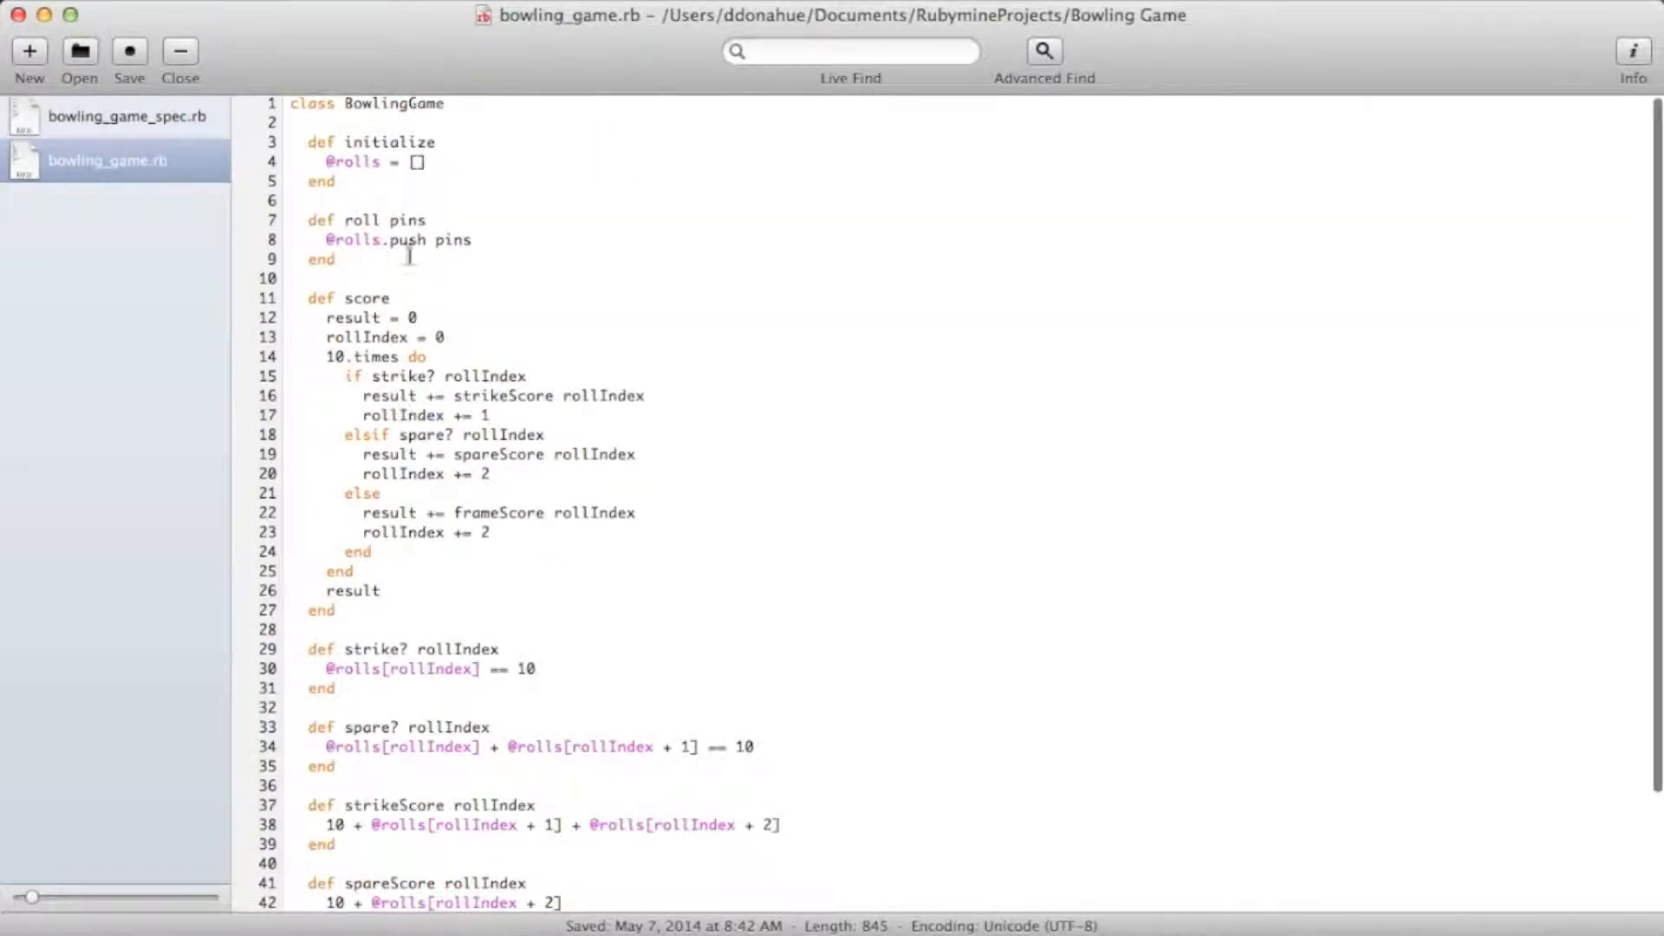
left_click(113, 118)
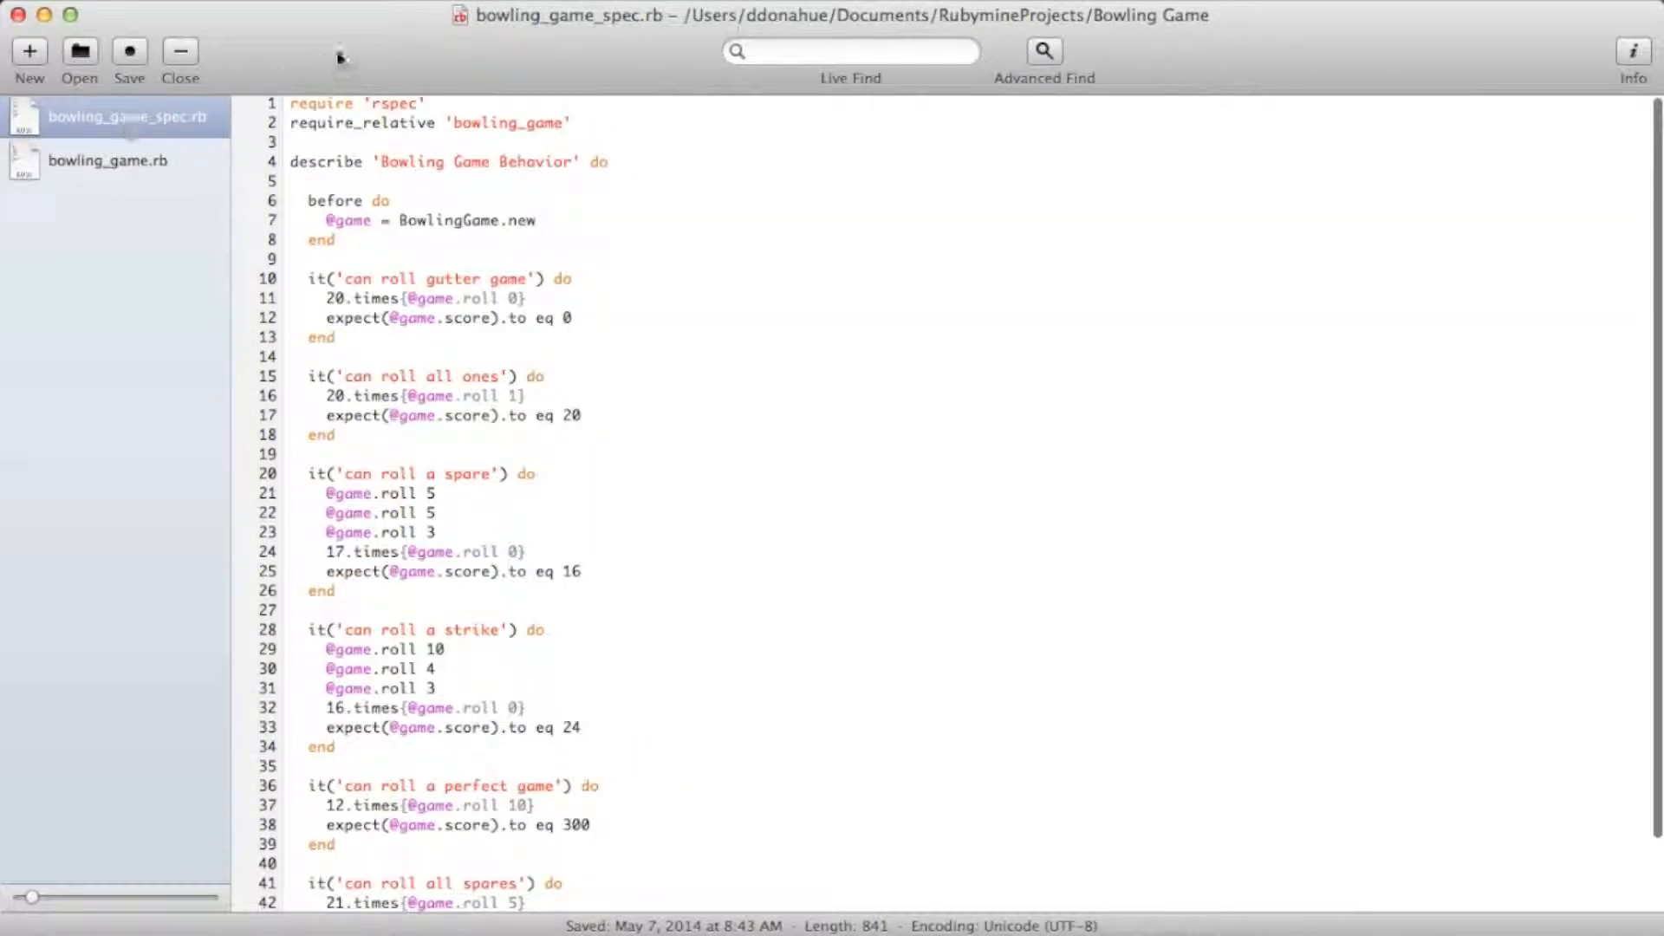